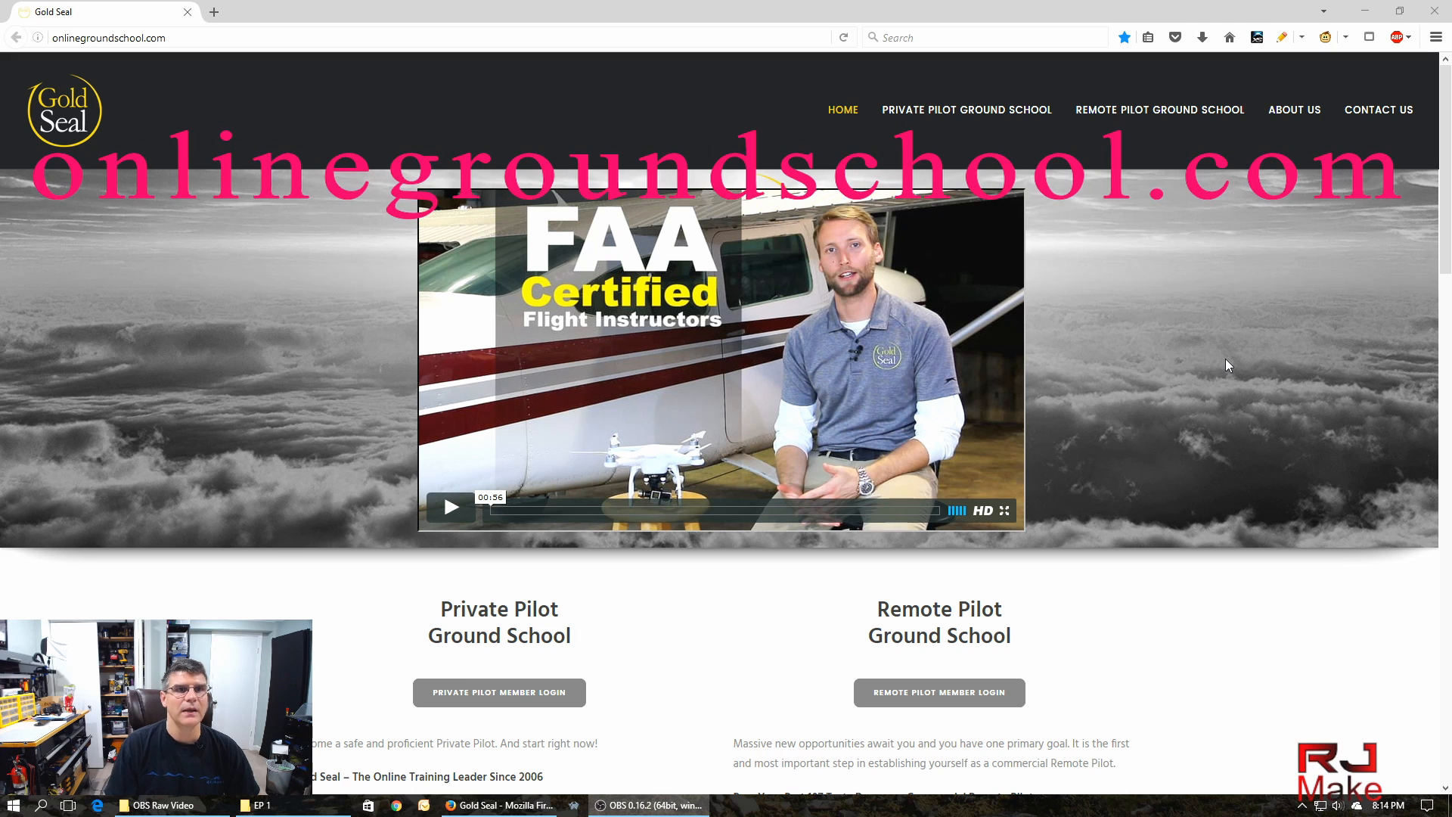
Scroll the homepage past the intro video to the Private and Remote Pilot Ground School descriptions.
{"action": "scroll", "scroll_direction": "down", "scroll_amount": 3}
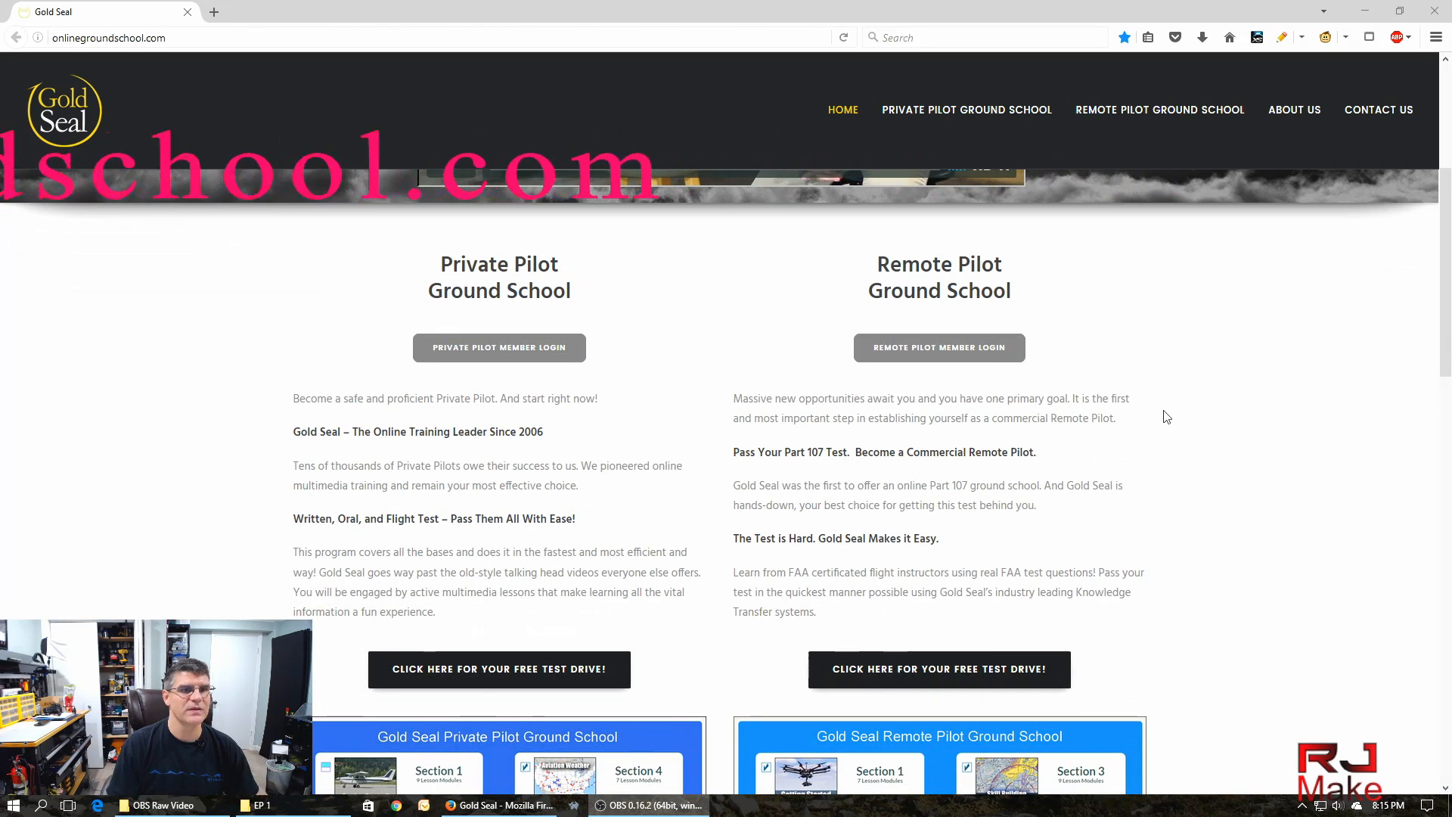
{"action": "mouse_move", "coordinate": [712, 373]}
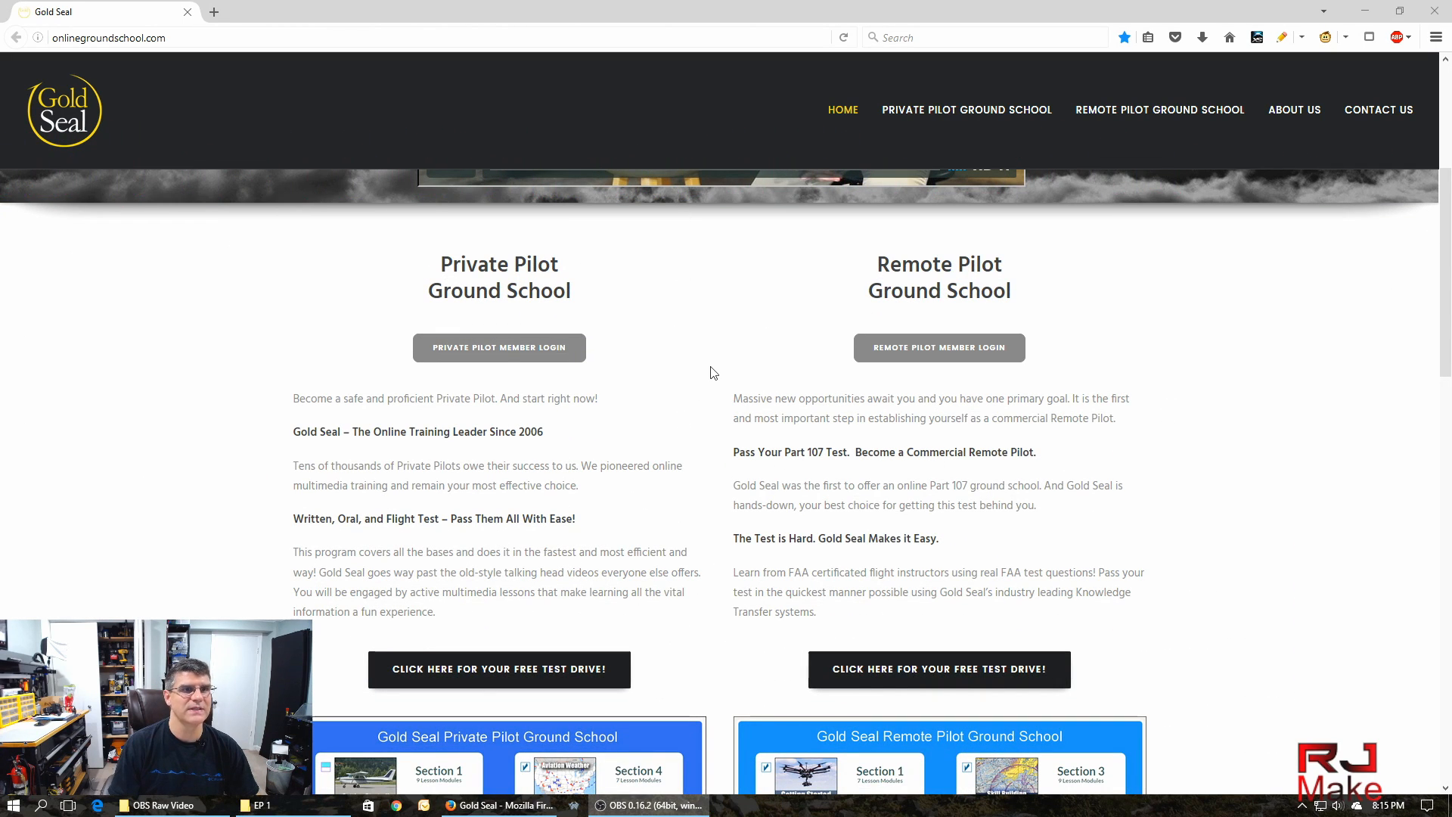
{"action": "mouse_move", "coordinate": [447, 322]}
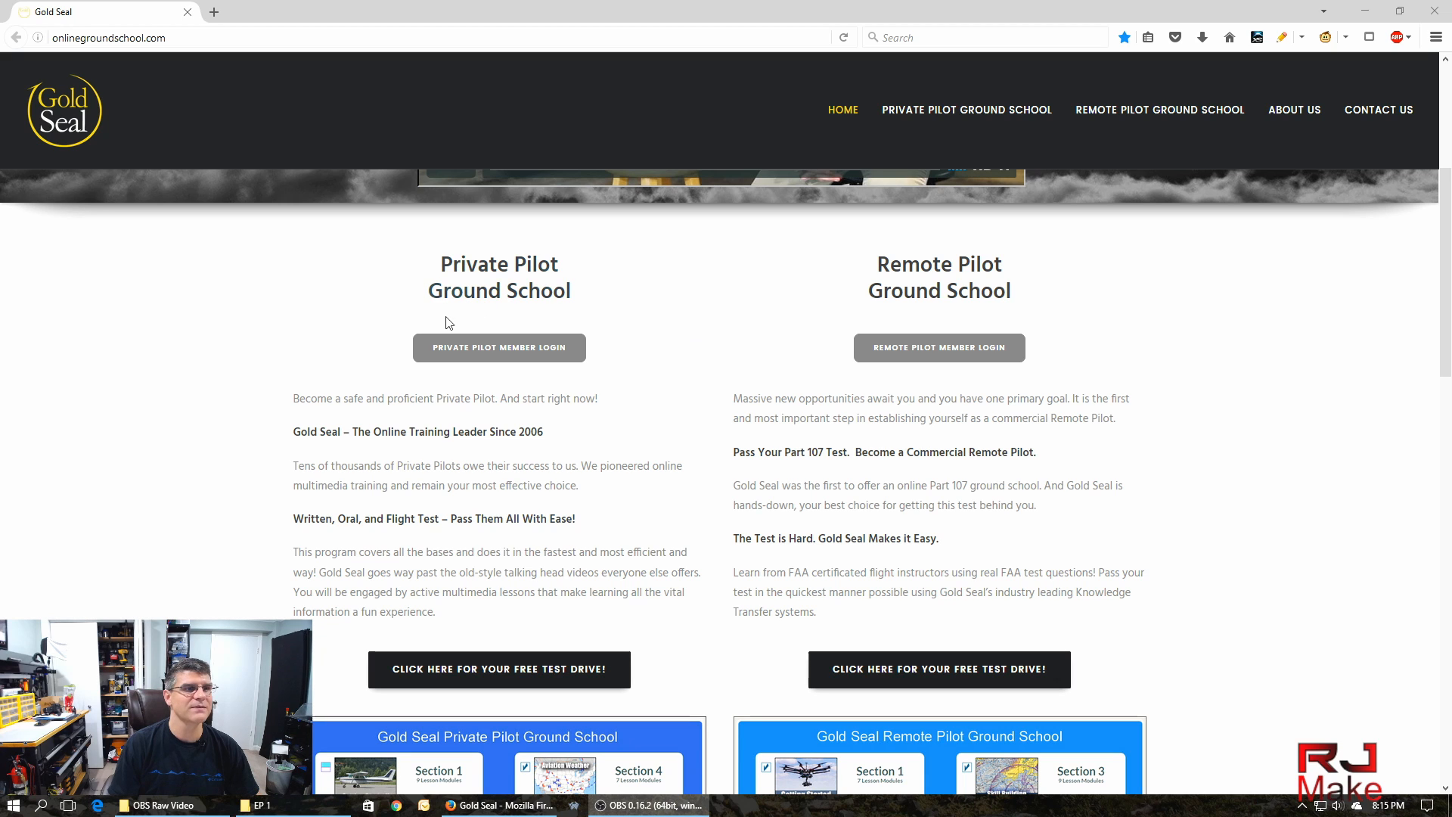
{"action": "mouse_move", "coordinate": [328, 295]}
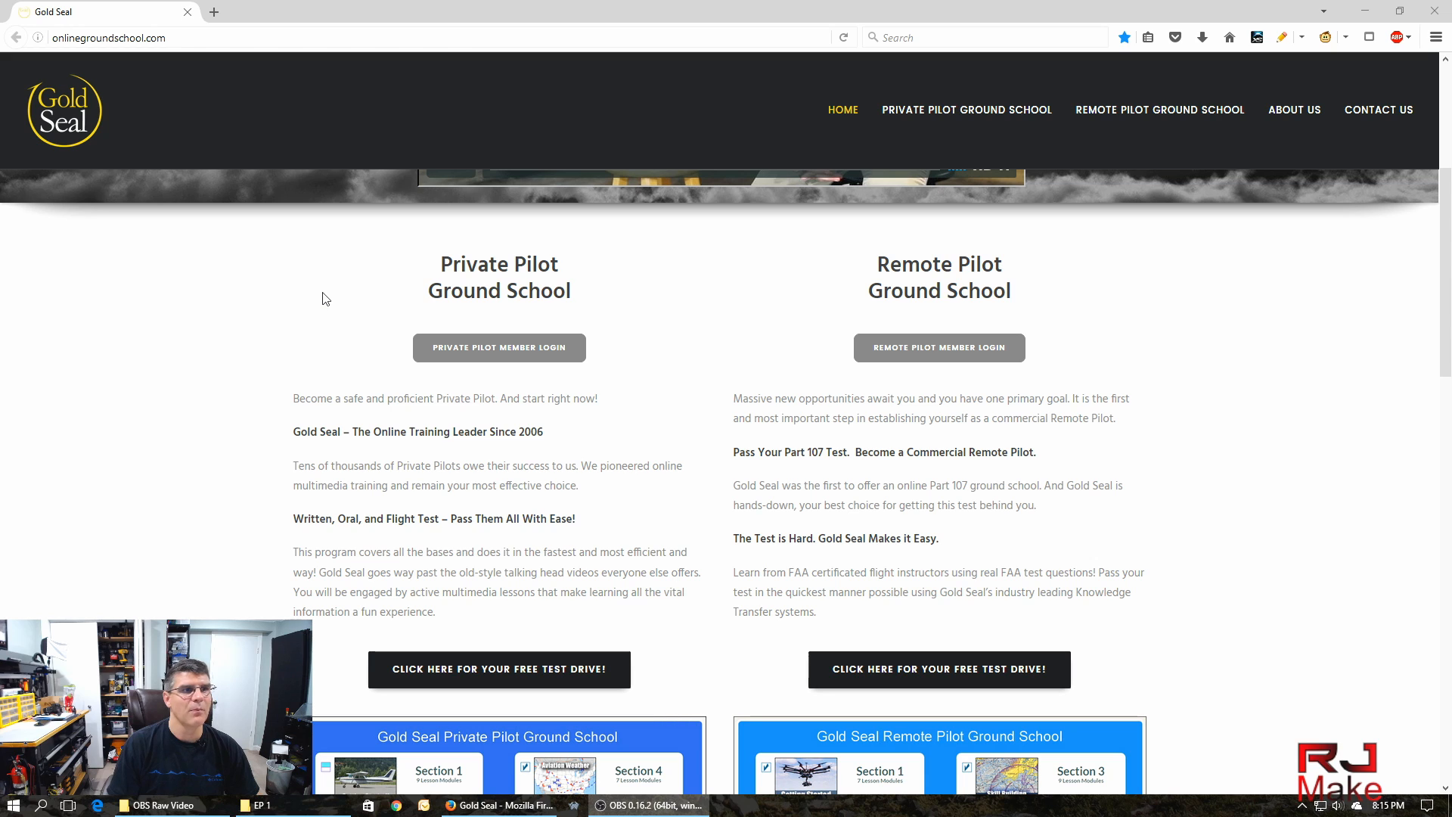
{"action": "mouse_move", "coordinate": [1271, 375]}
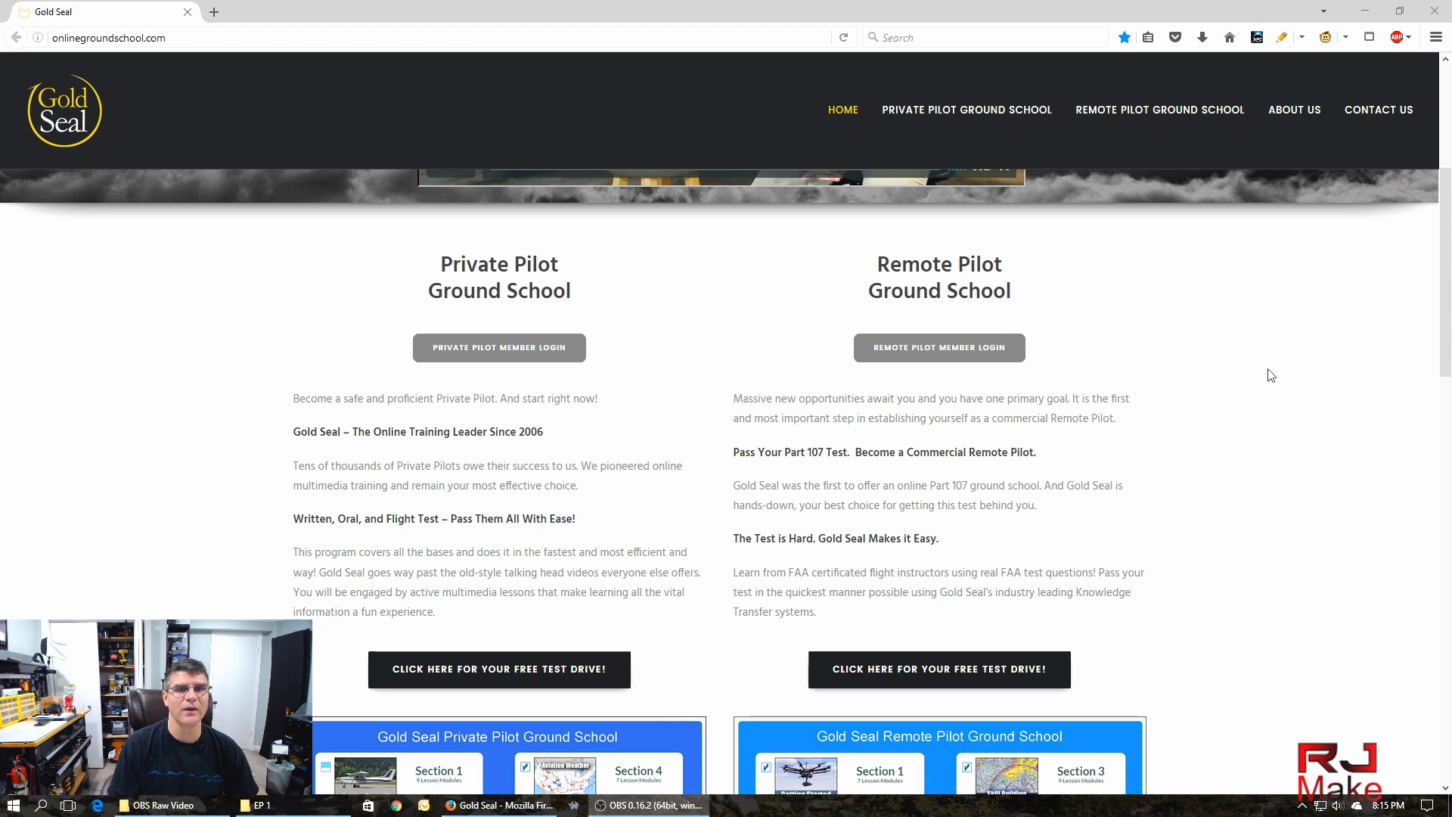
{"action": "mouse_move", "coordinate": [1269, 389]}
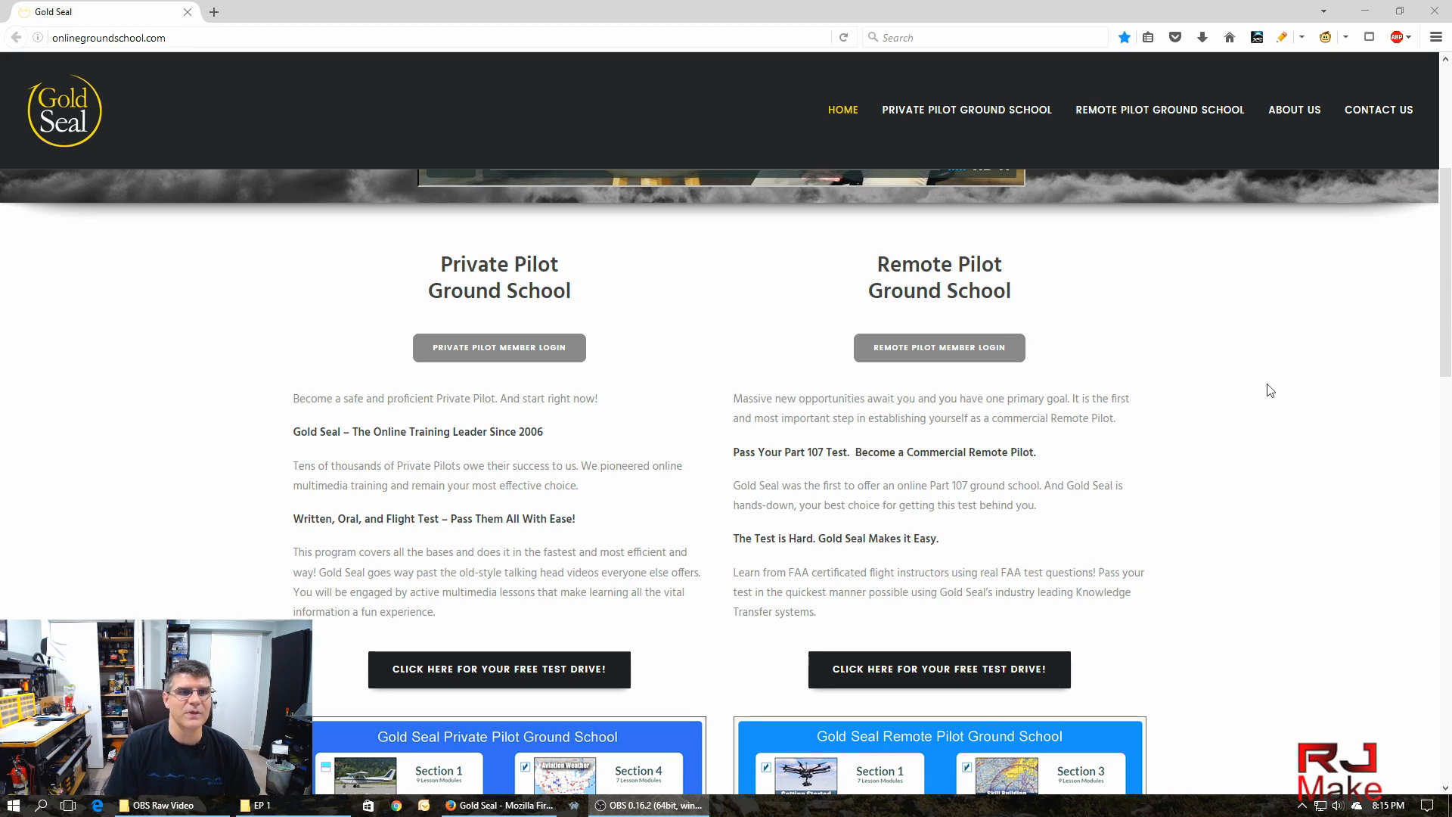
{"action": "mouse_move", "coordinate": [1269, 399]}
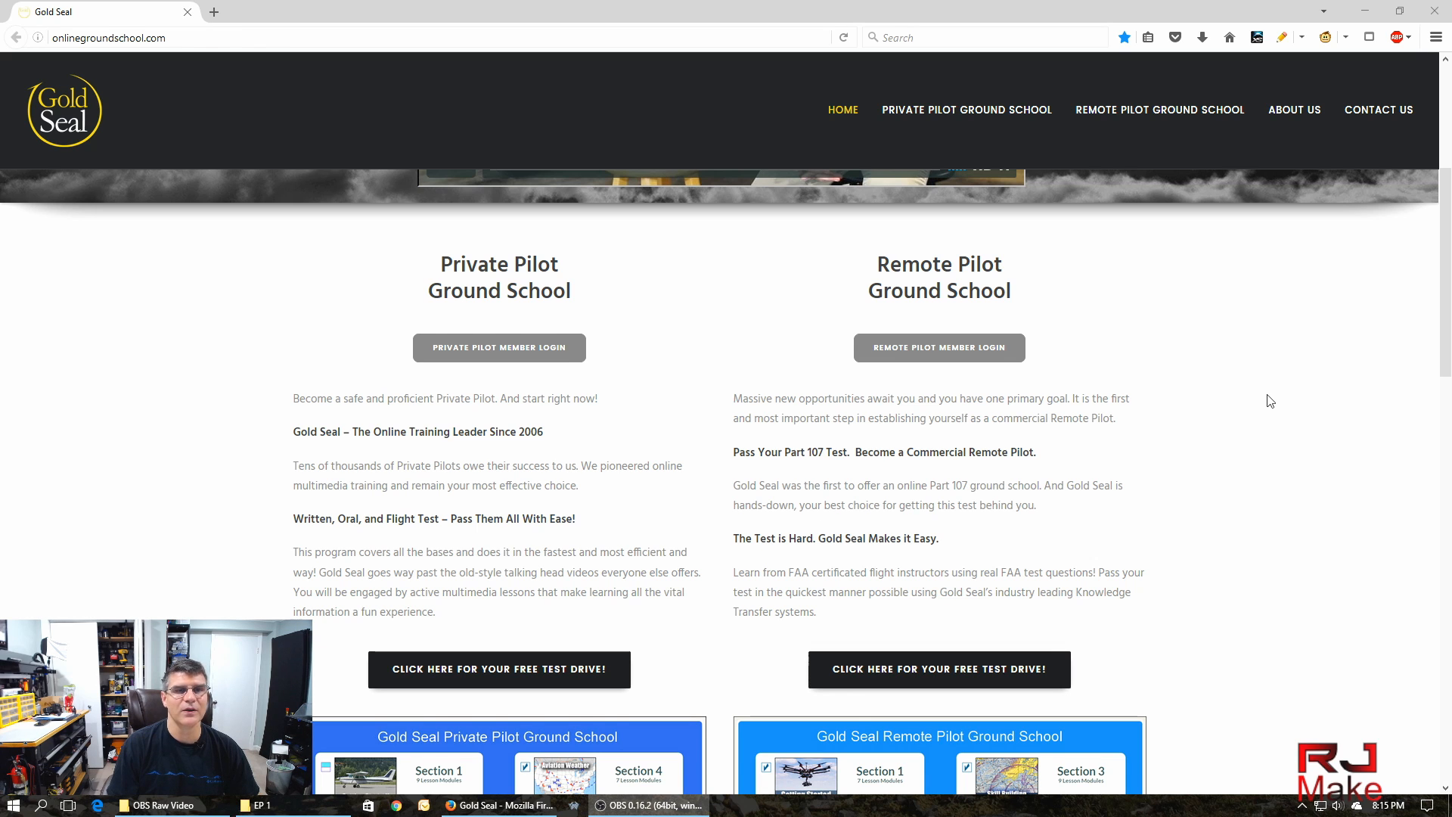
{"action": "scroll", "scroll_direction": "up", "scroll_amount": 3}
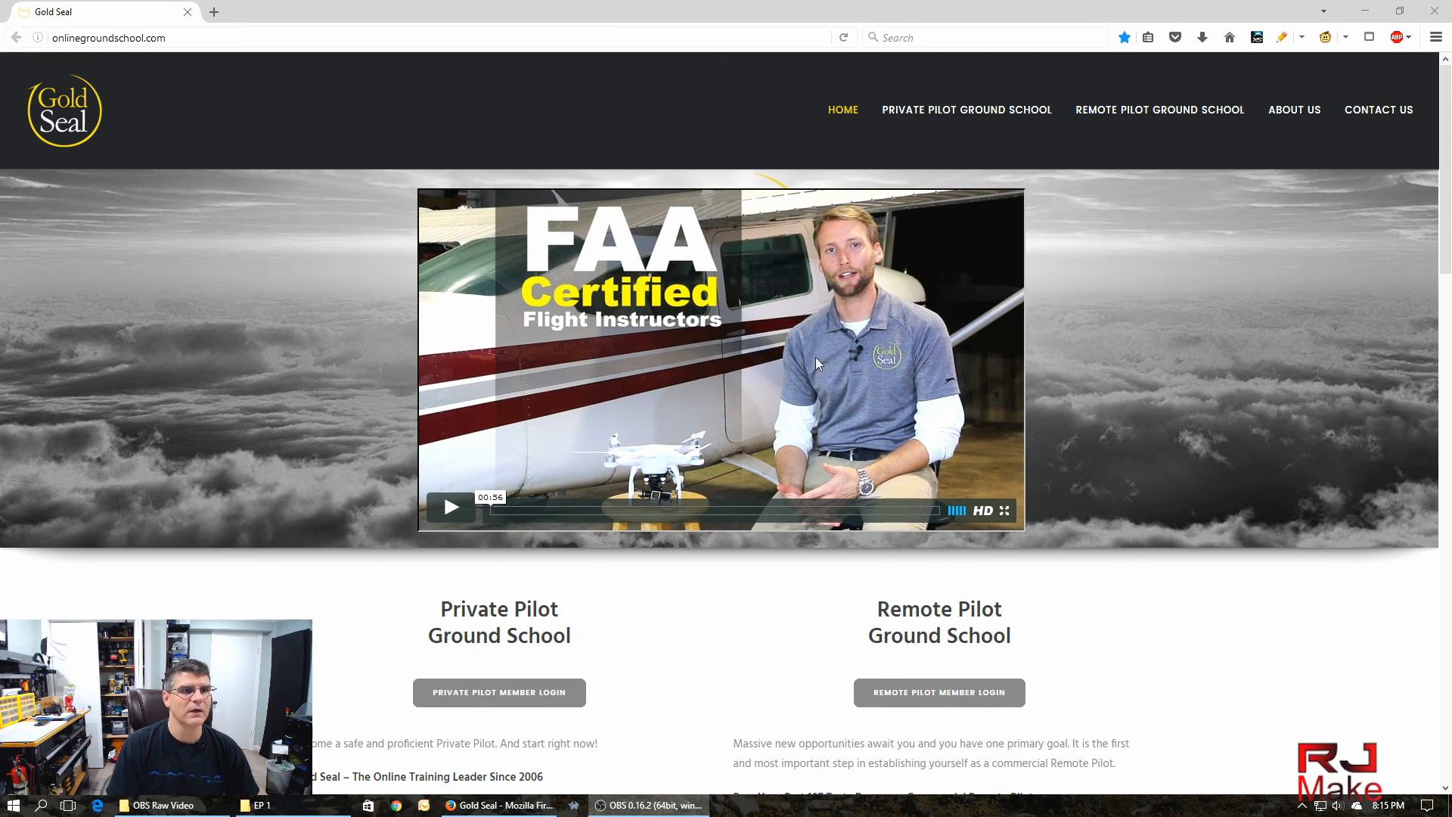
{"action": "mouse_move", "coordinate": [1216, 522]}
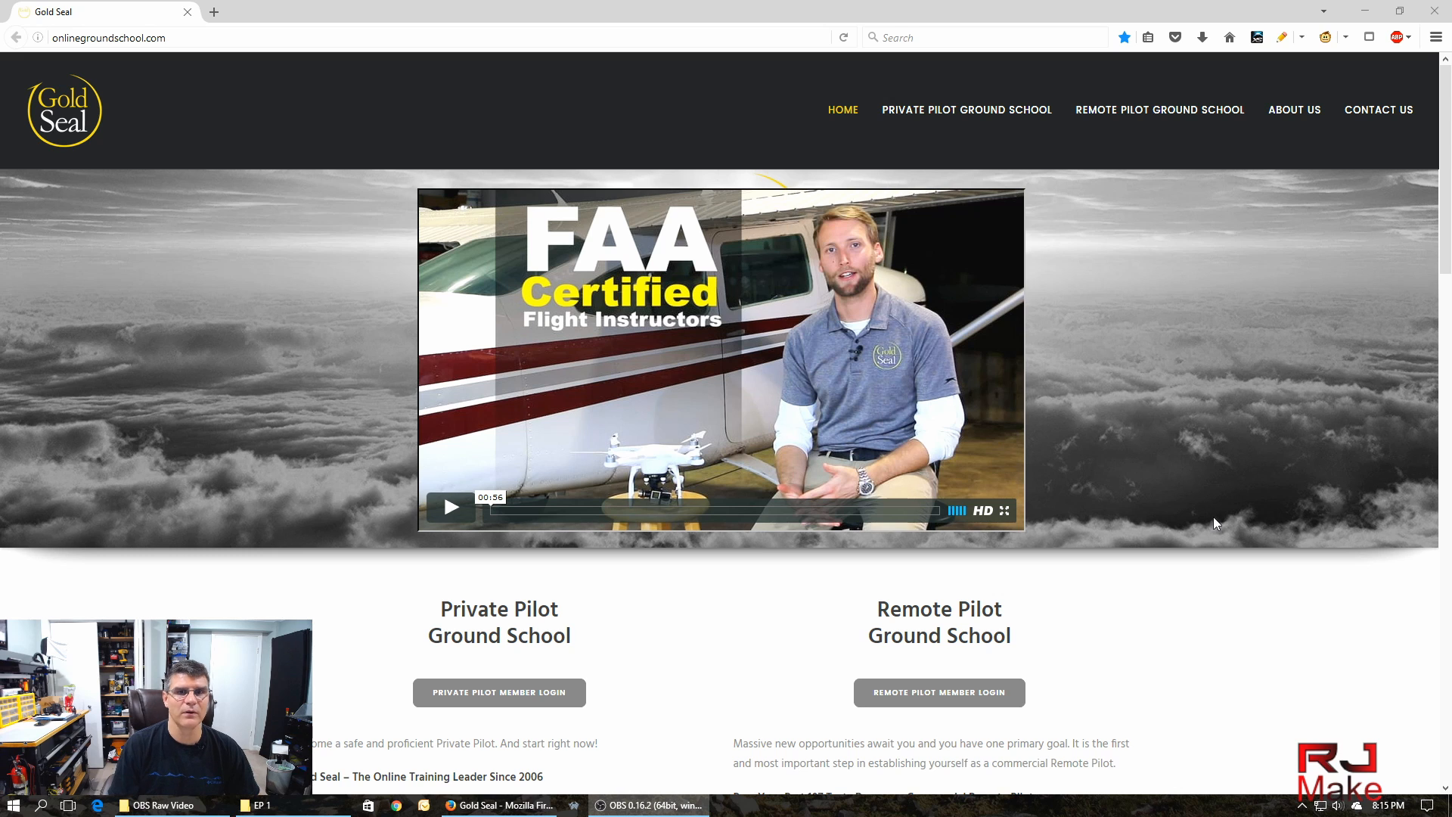
{"action": "scroll", "scroll_direction": "down", "scroll_amount": 3}
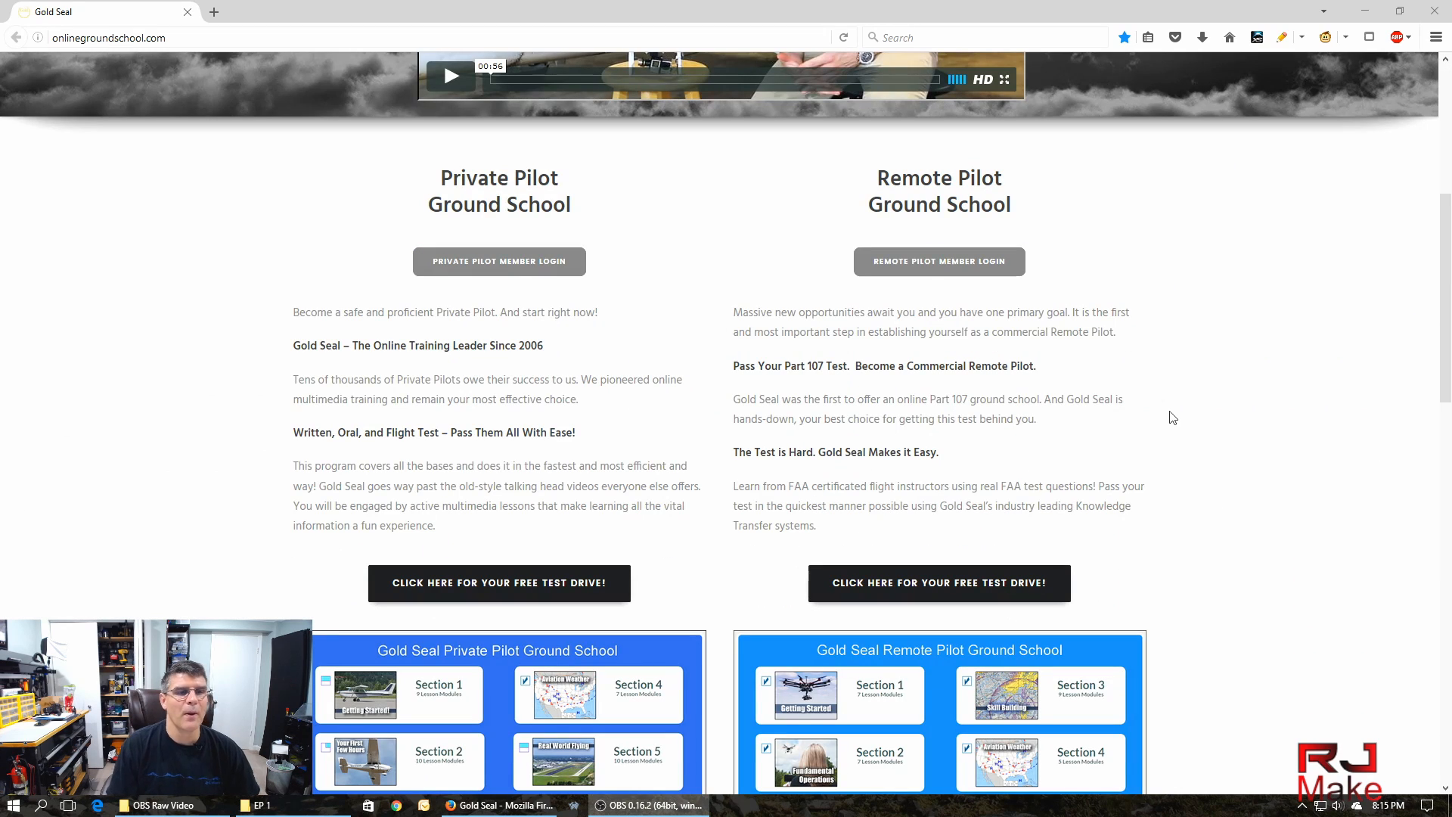
{"action": "mouse_move", "coordinate": [1146, 377]}
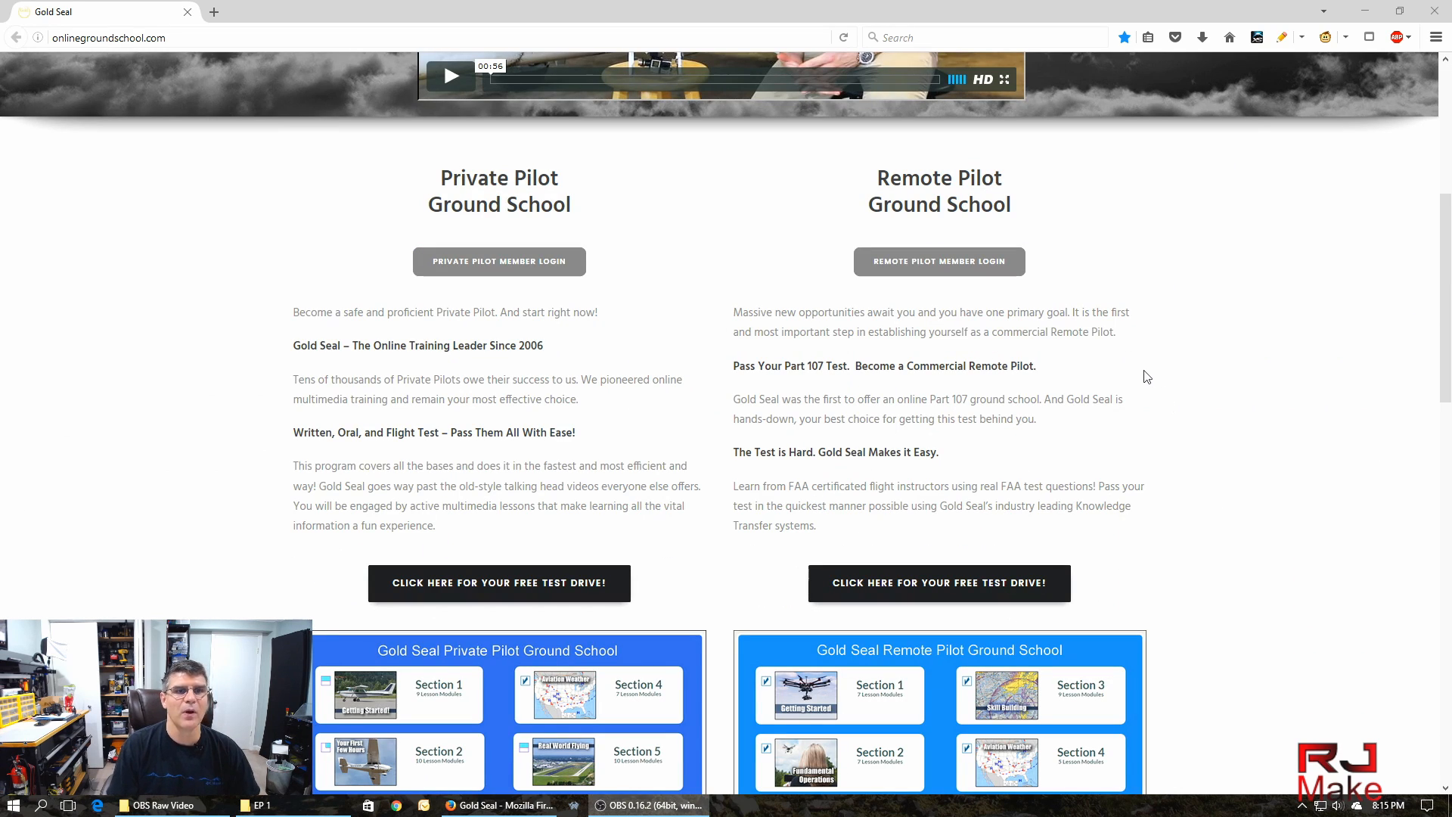
Scroll down through both course overview graphics to the Remote Pilot feature list.
{"action": "scroll", "scroll_direction": "down", "scroll_amount": 3}
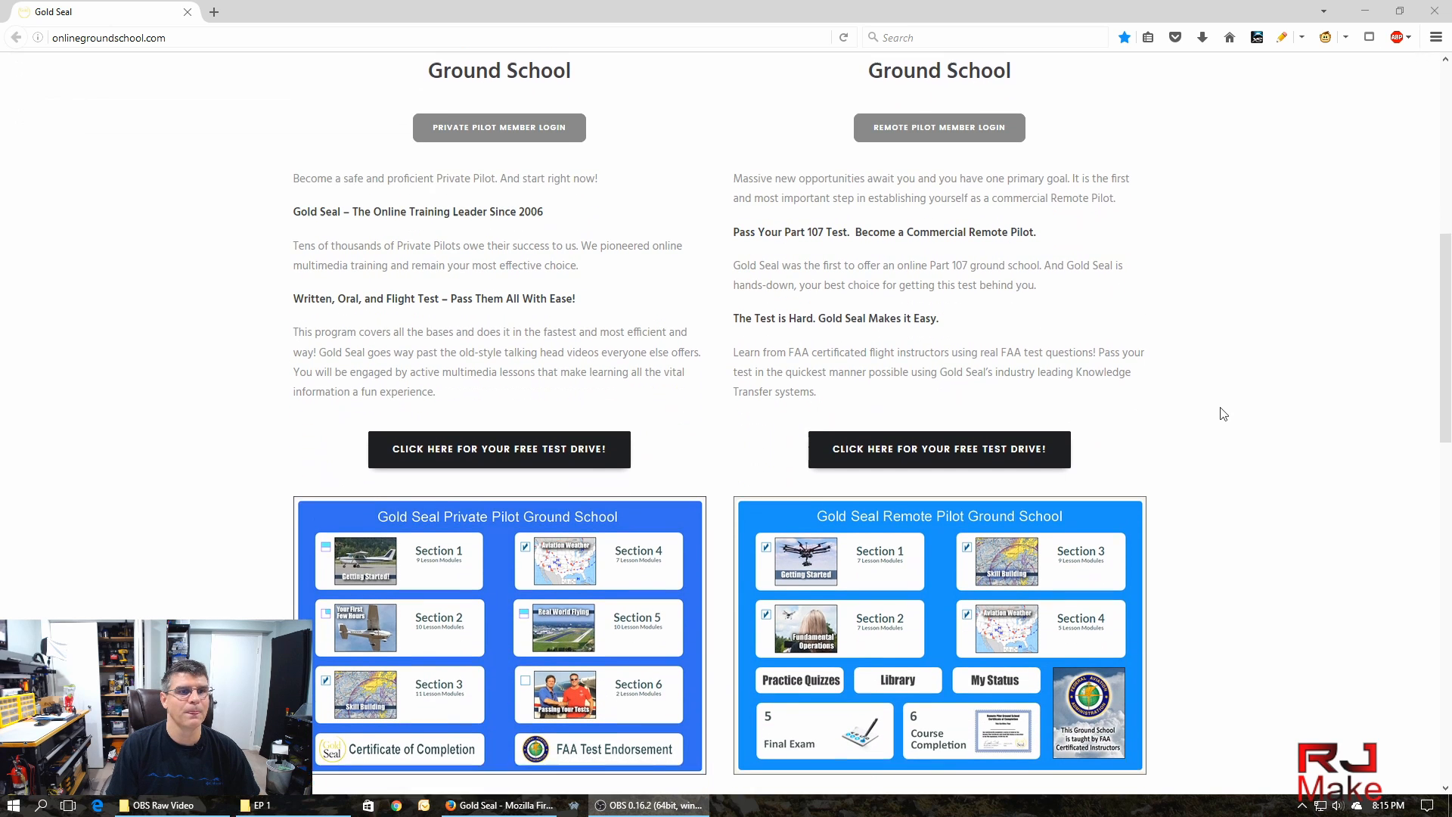
{"action": "scroll", "scroll_direction": "down", "scroll_amount": 3}
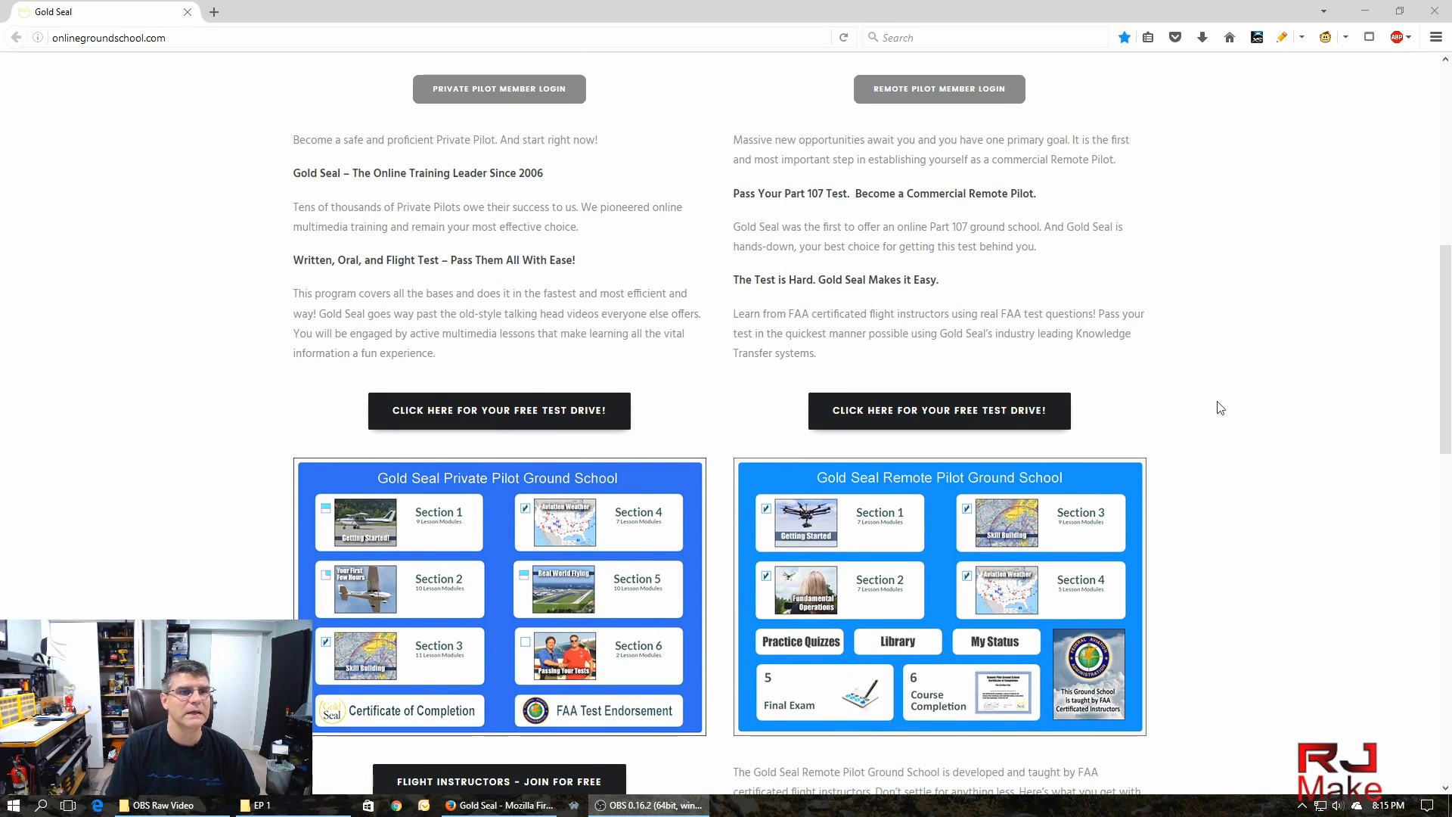
{"action": "mouse_move", "coordinate": [1193, 405]}
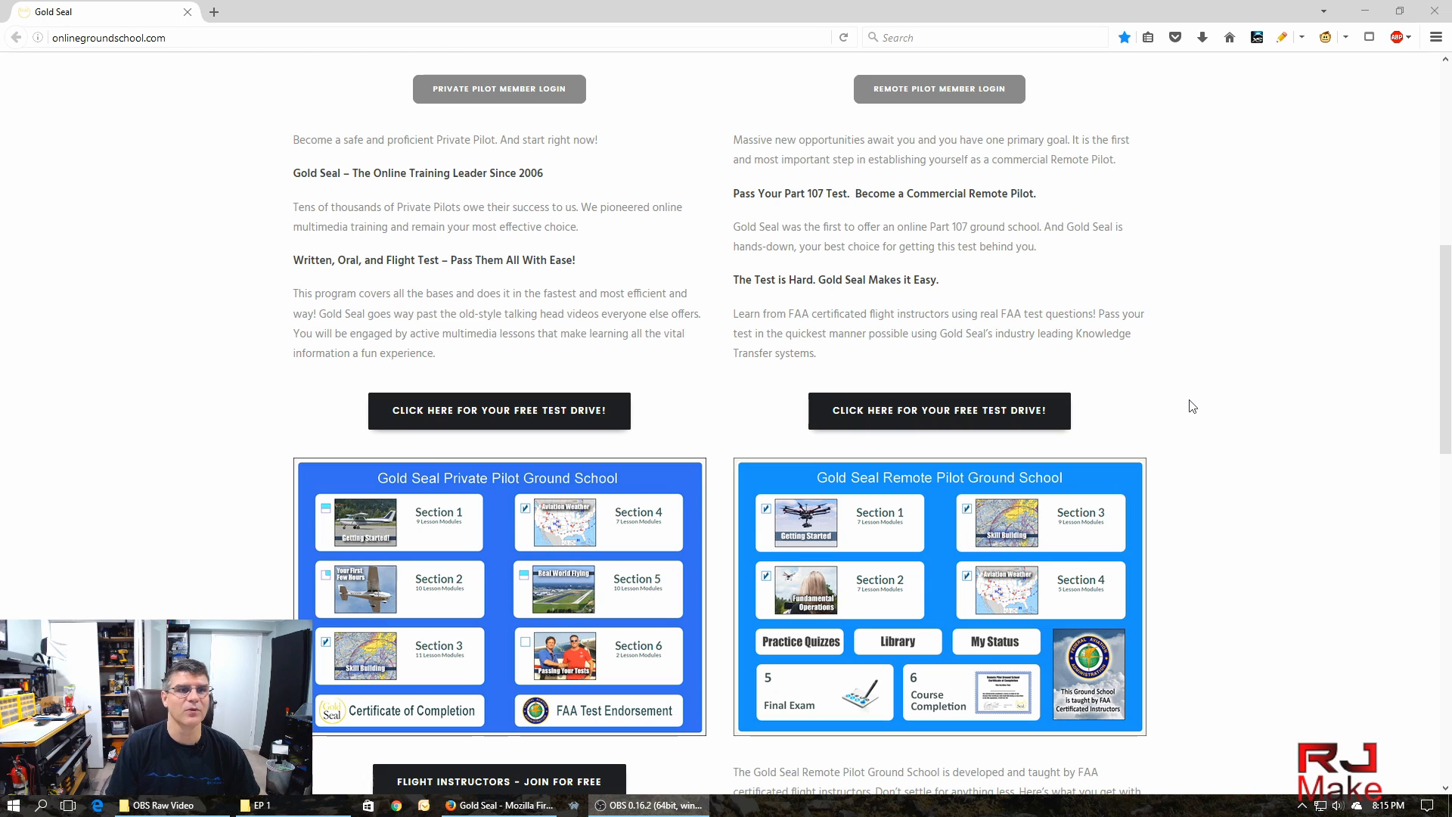
{"action": "mouse_move", "coordinate": [1184, 369]}
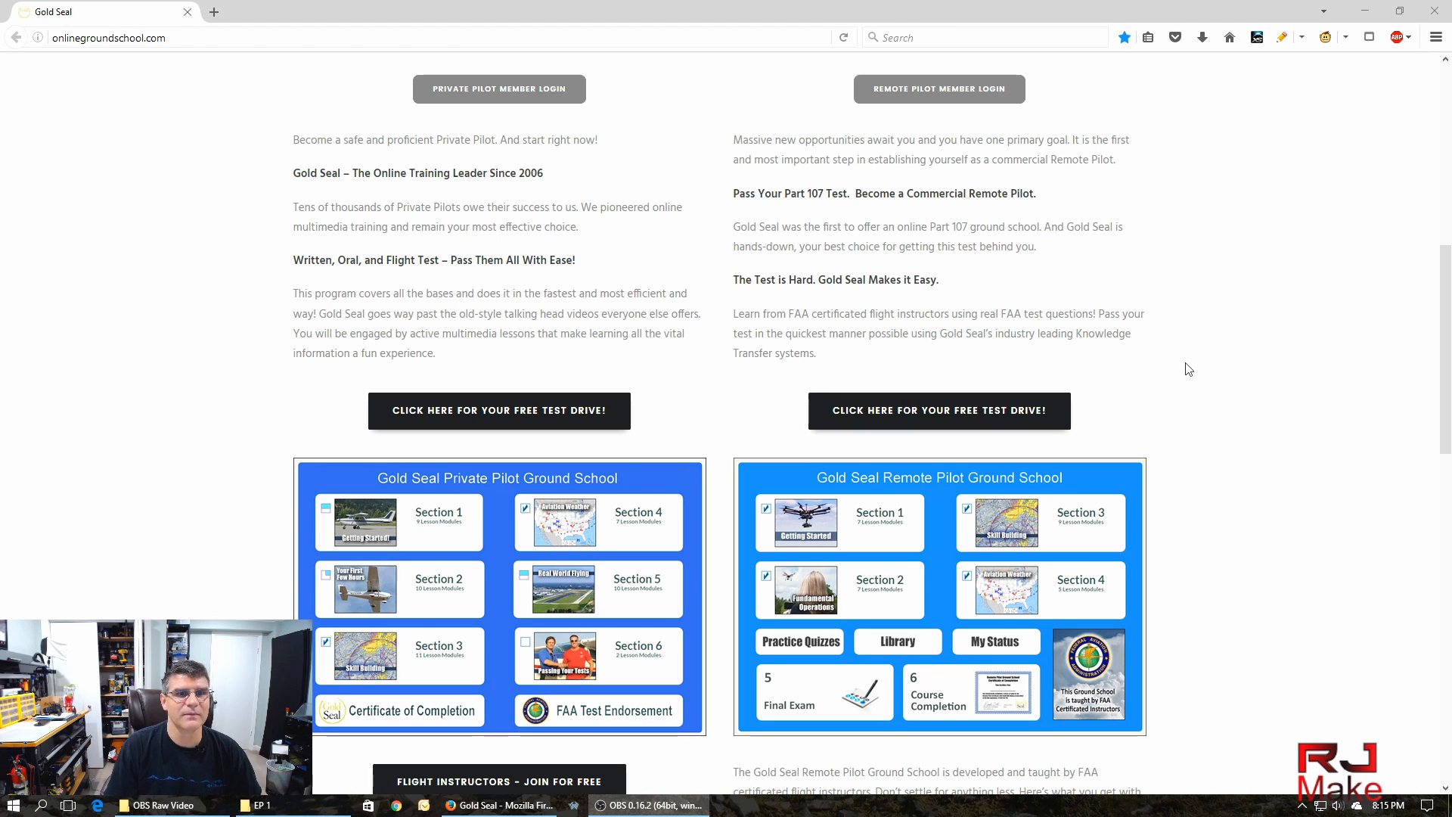
{"action": "scroll", "scroll_direction": "down", "scroll_amount": 3}
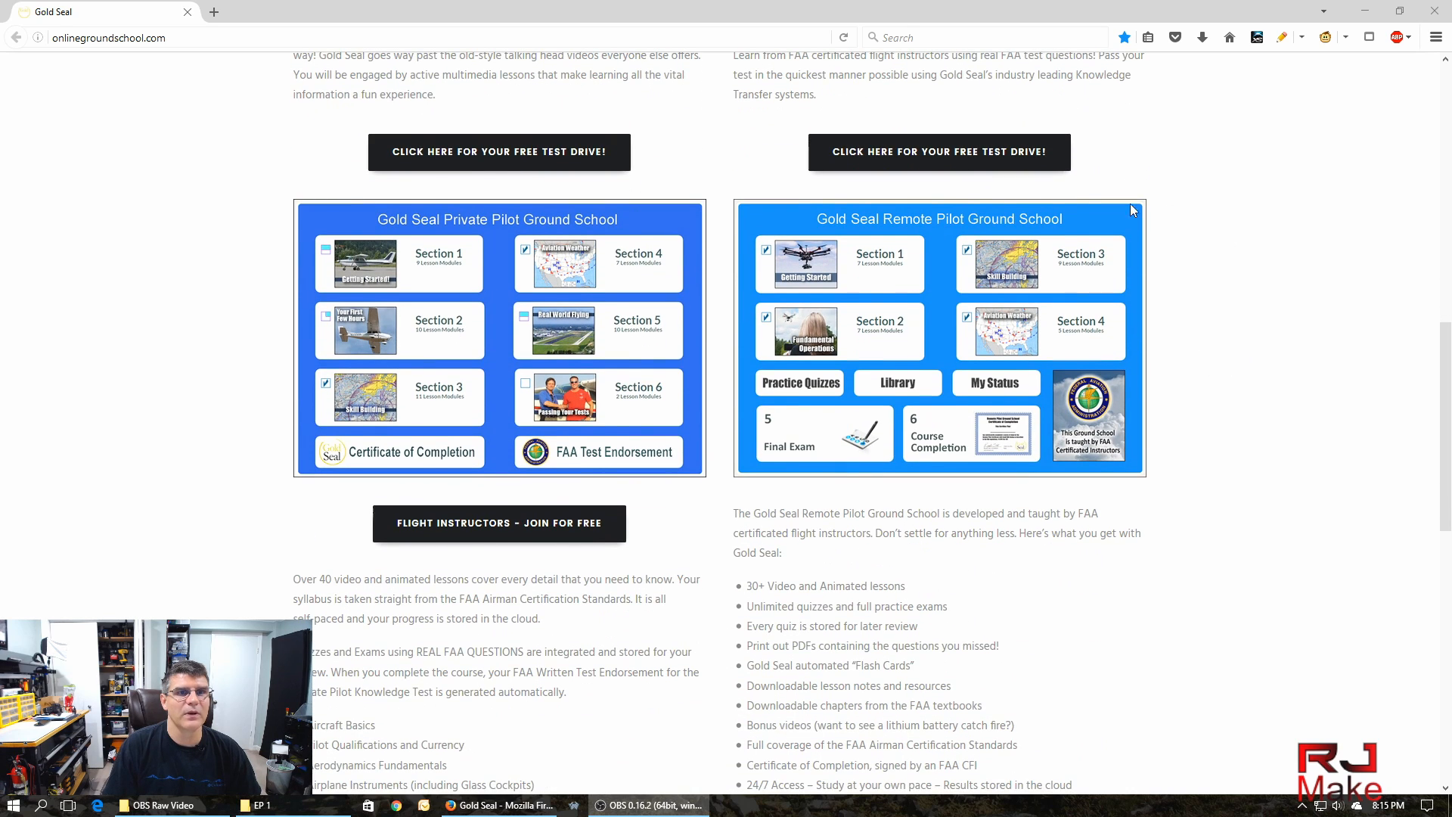
{"action": "mouse_move", "coordinate": [996, 253]}
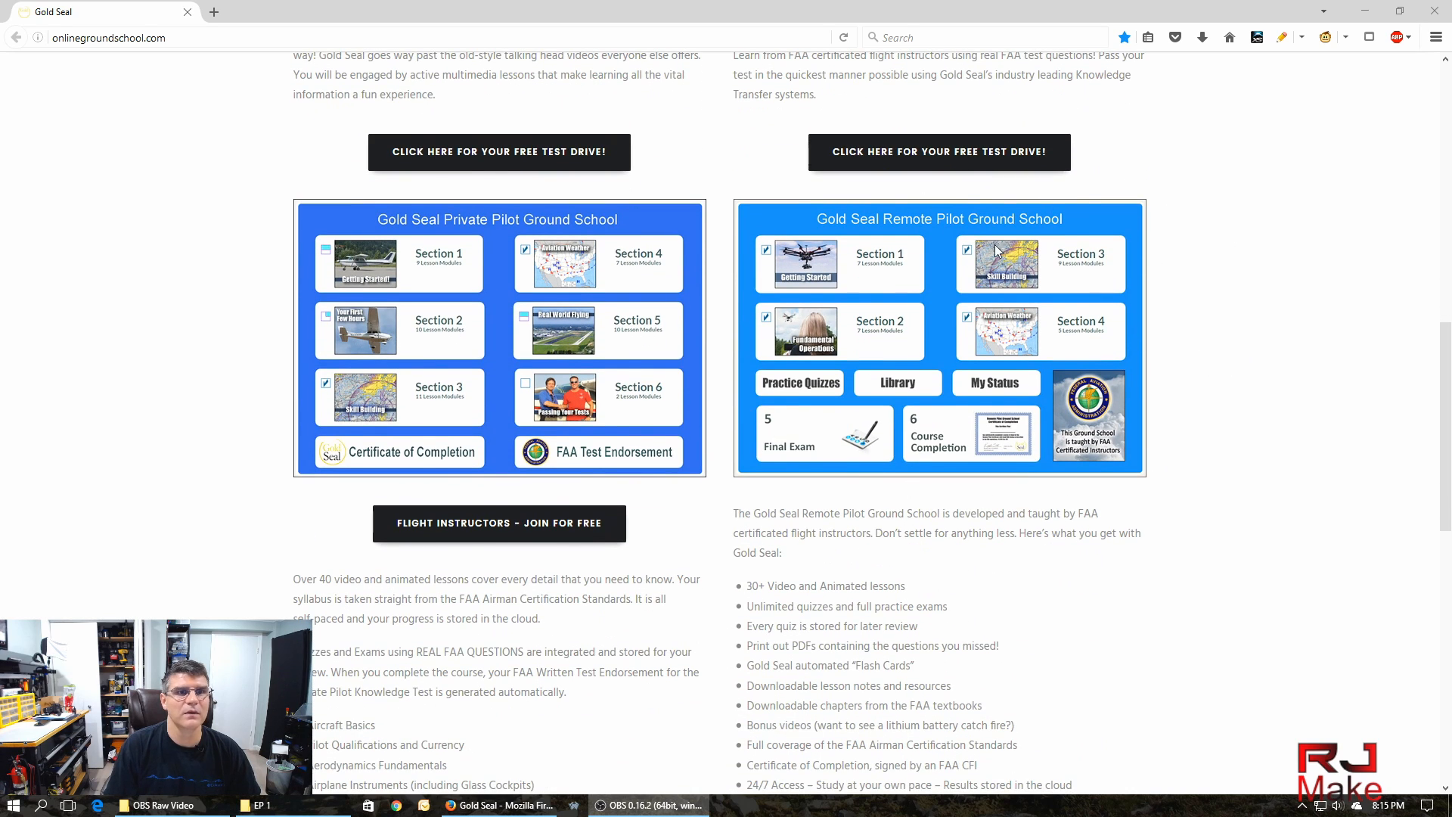
{"action": "mouse_move", "coordinate": [963, 454]}
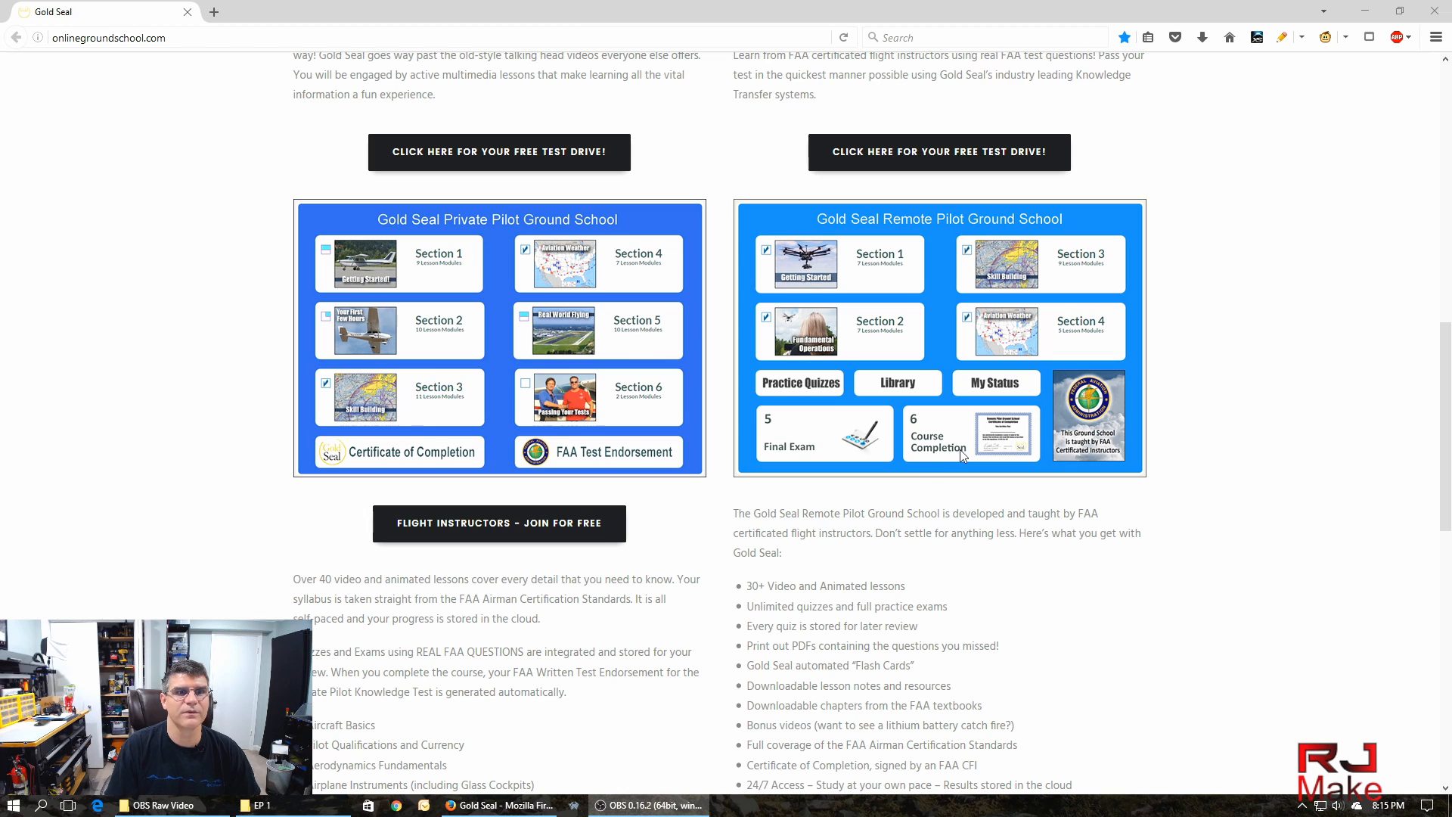
{"action": "mouse_move", "coordinate": [1102, 308]}
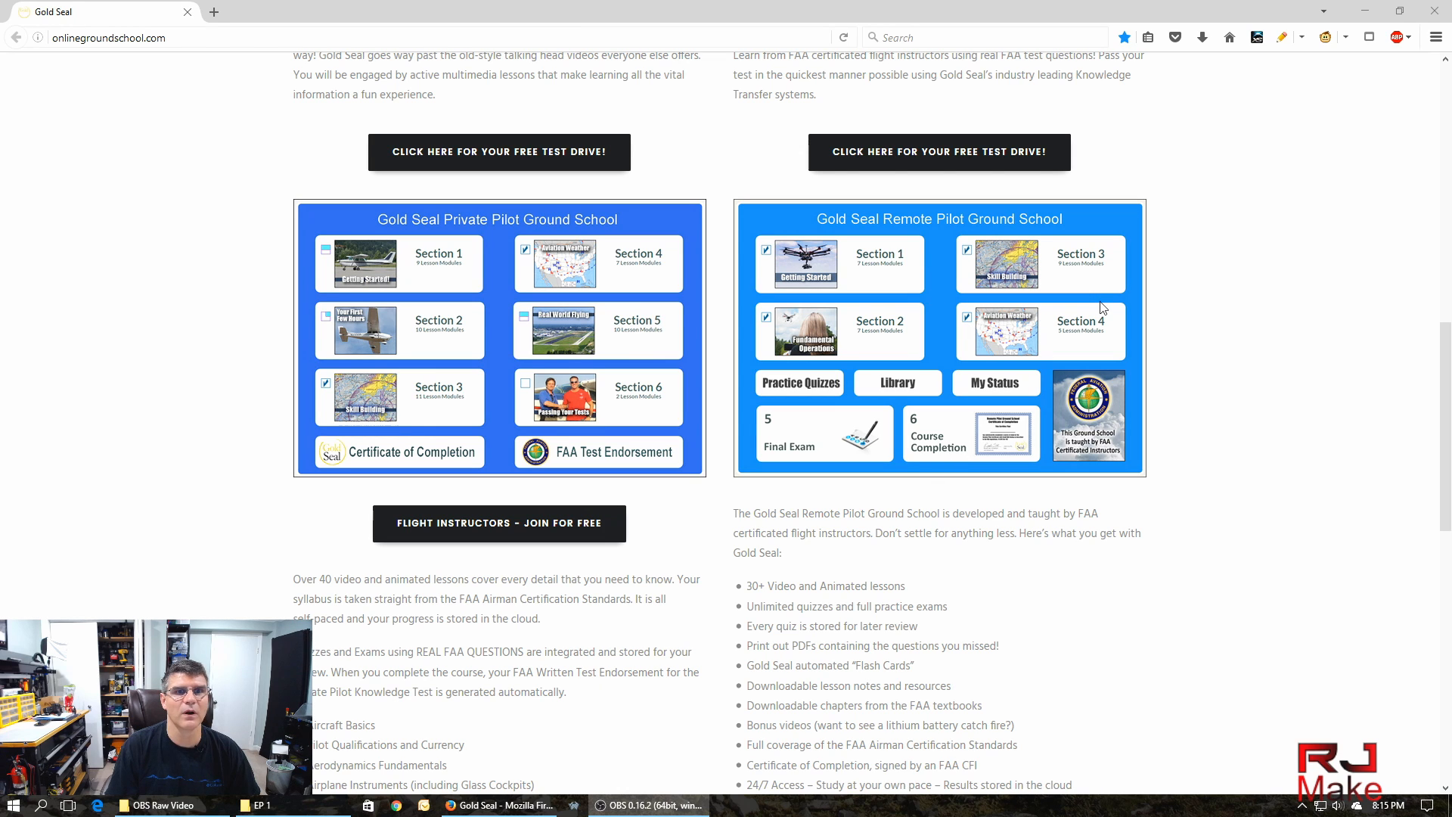
{"action": "mouse_move", "coordinate": [1128, 287]}
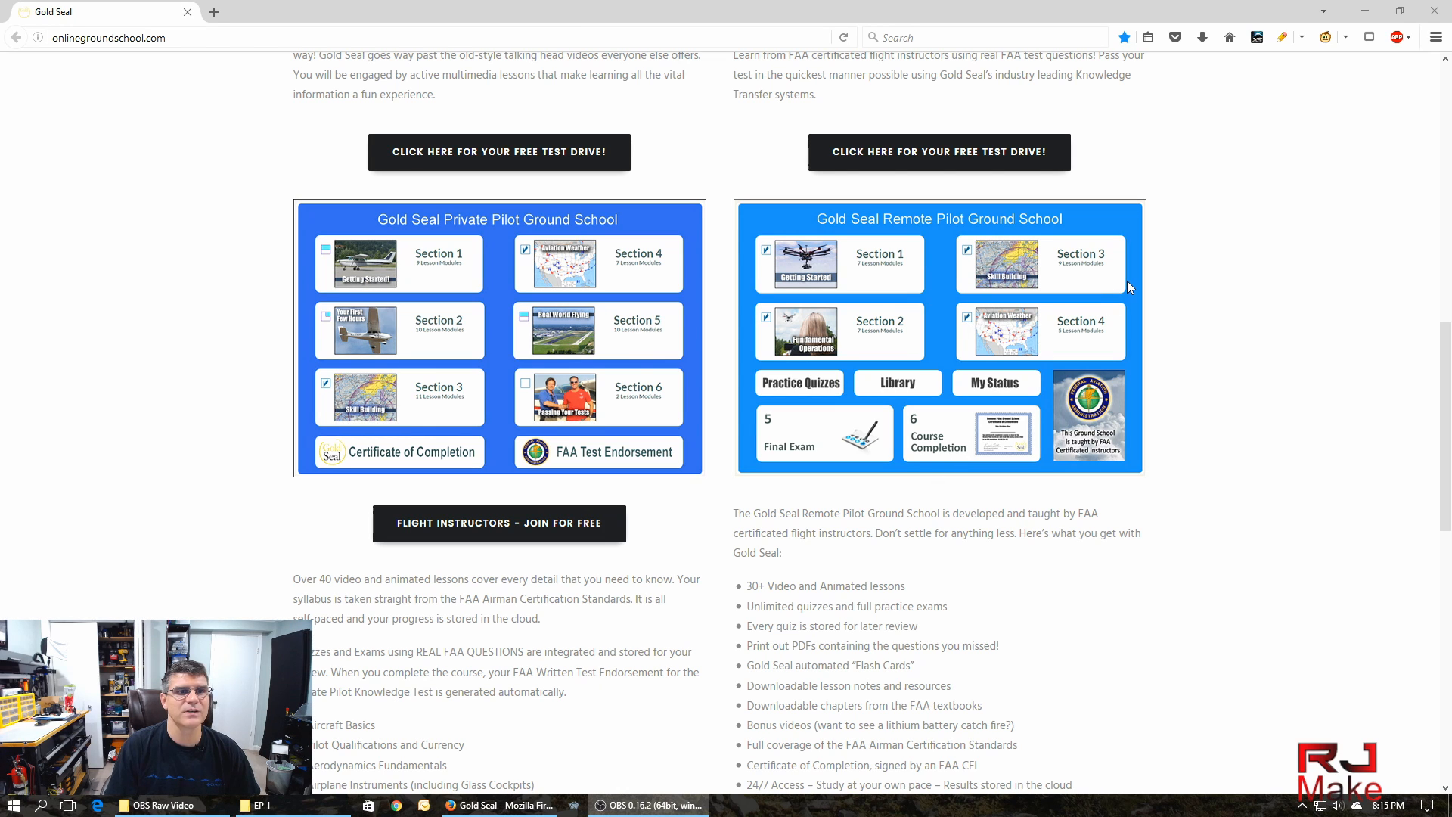
{"action": "mouse_move", "coordinate": [1103, 352]}
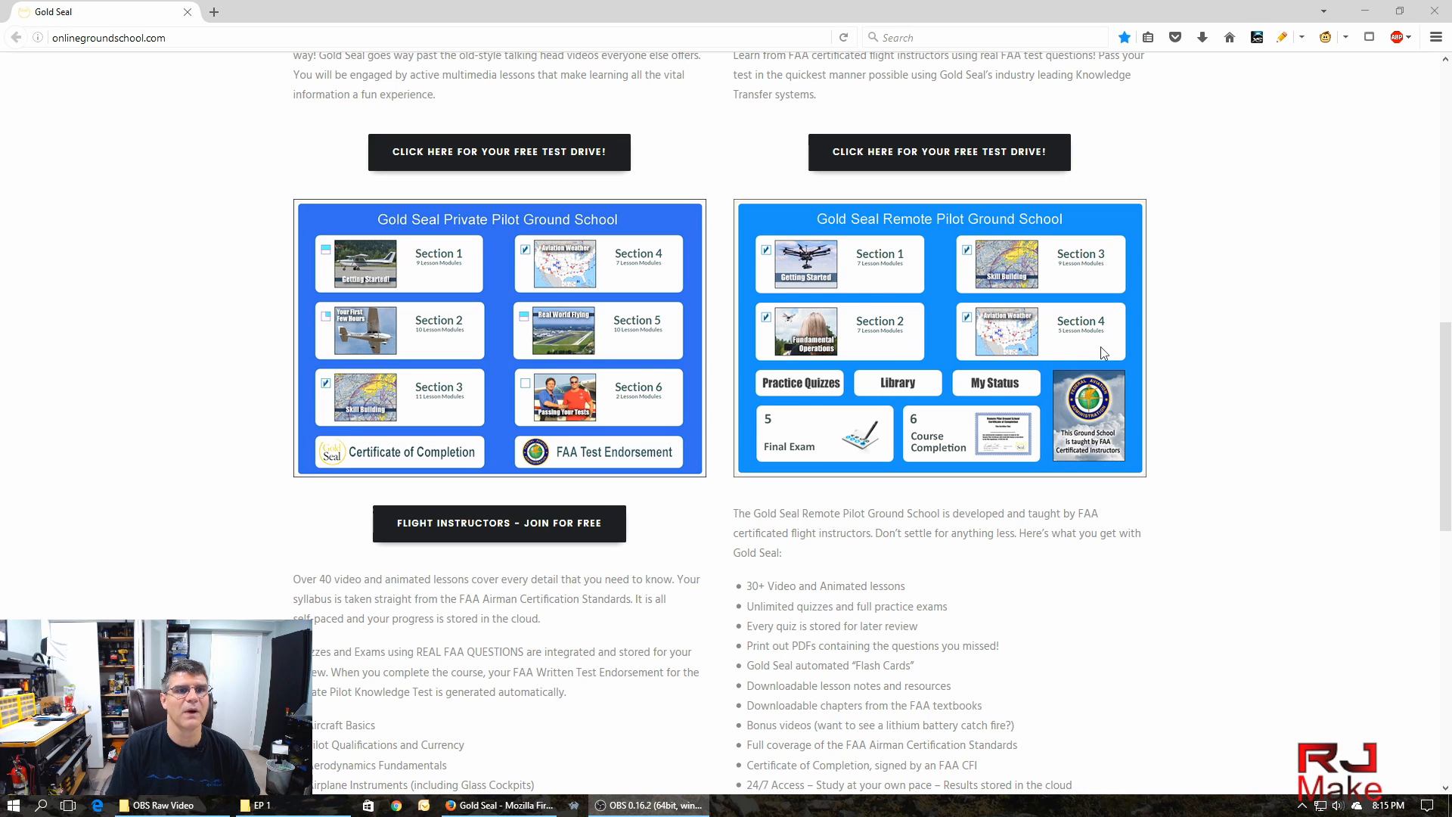
{"action": "scroll", "scroll_direction": "down", "scroll_amount": 3}
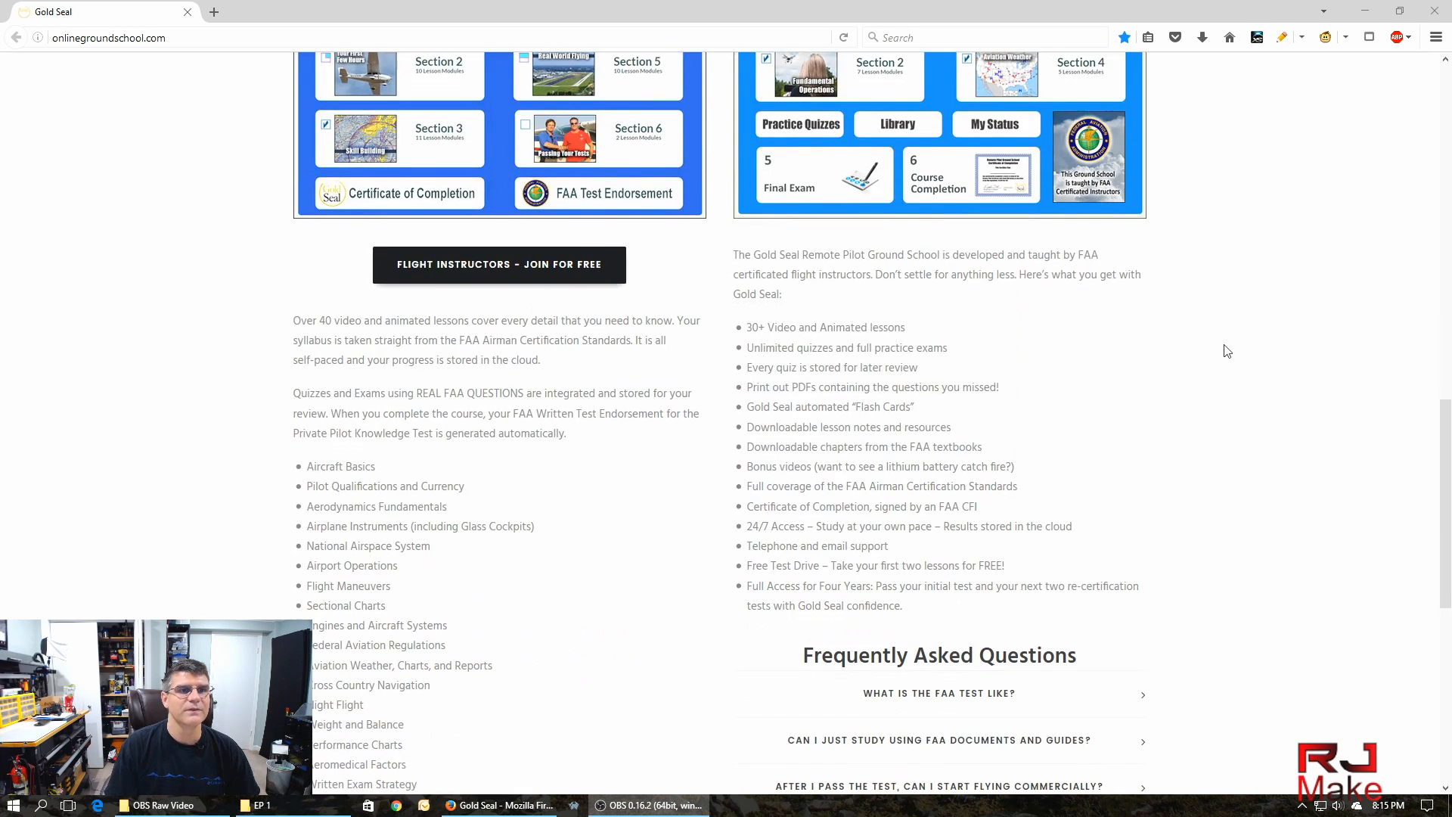
Scroll down to the Private Pilot topic list and Frequently Asked Questions section.
{"action": "scroll", "scroll_direction": "down", "scroll_amount": 3}
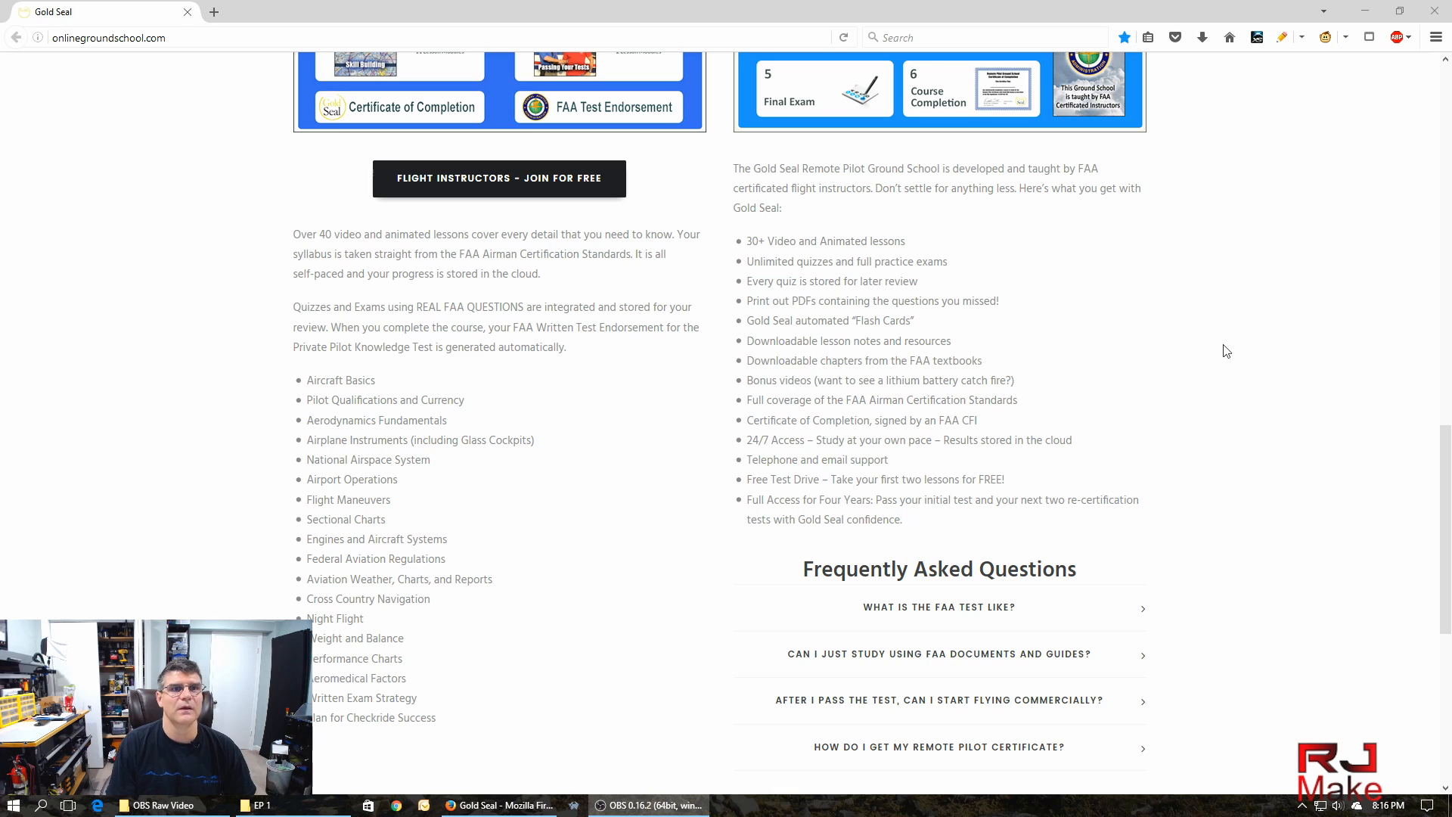
{"action": "mouse_move", "coordinate": [1136, 310]}
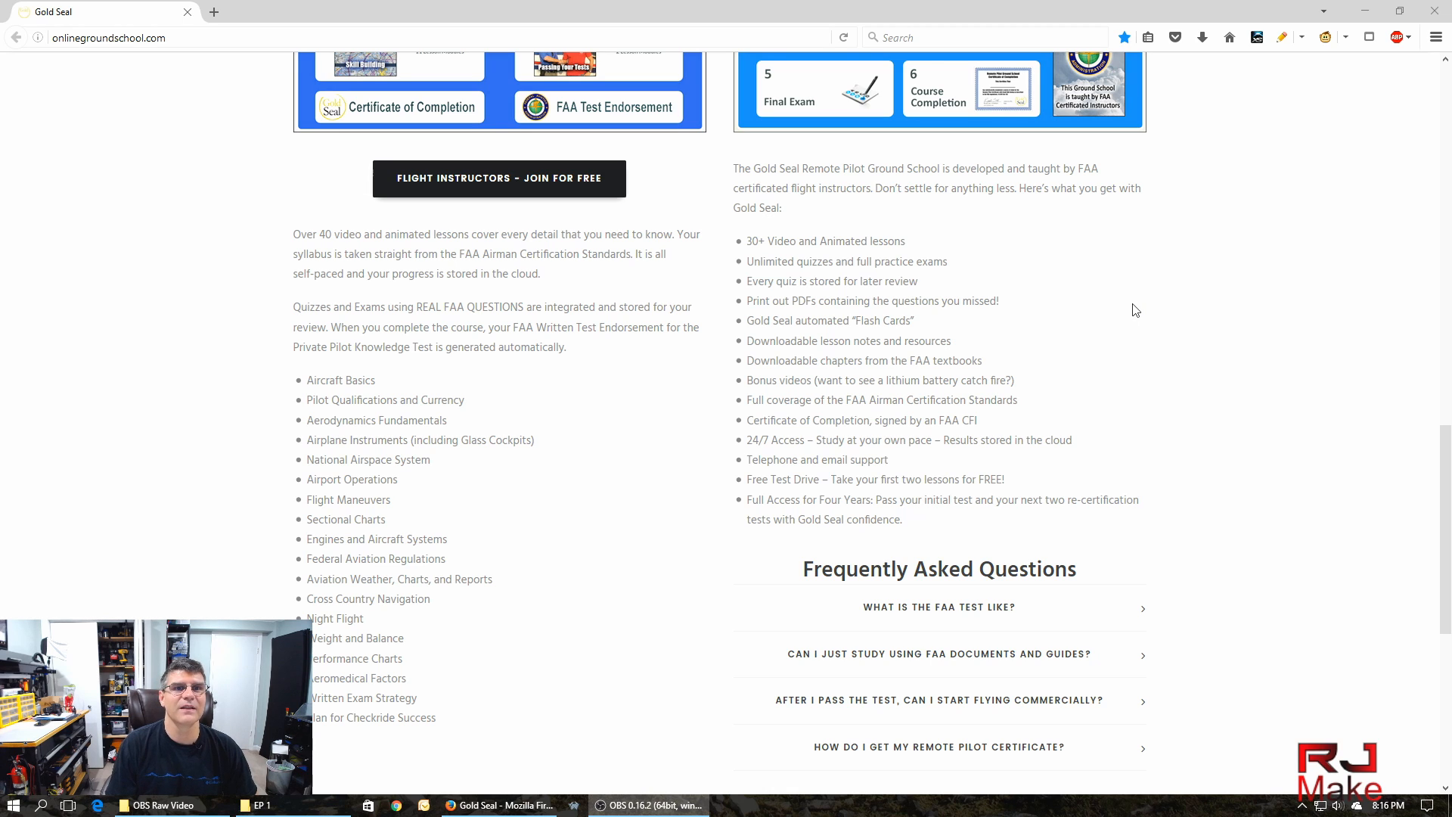
{"action": "mouse_move", "coordinate": [1145, 287]}
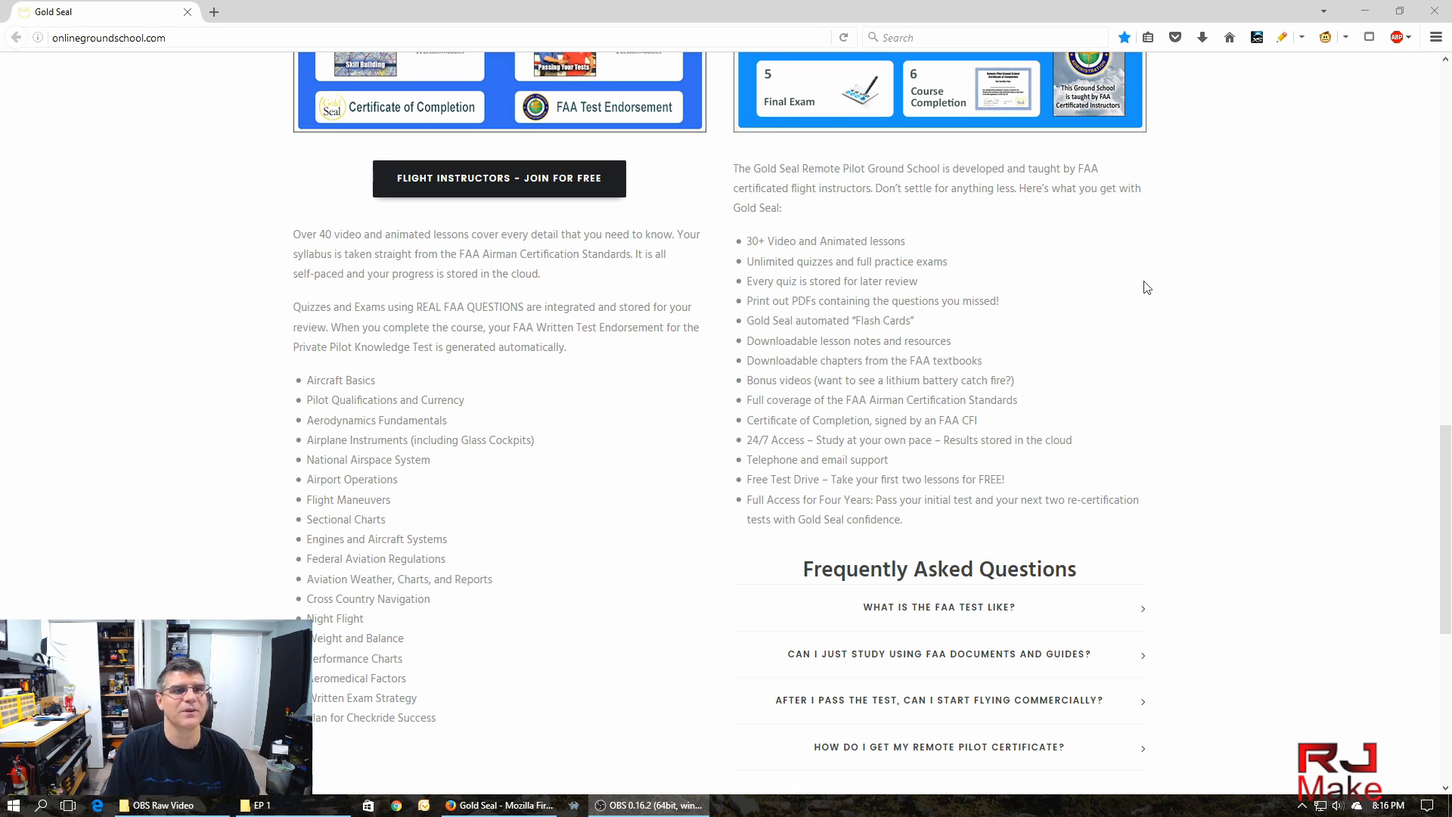
{"action": "scroll", "scroll_direction": "down", "scroll_amount": 3}
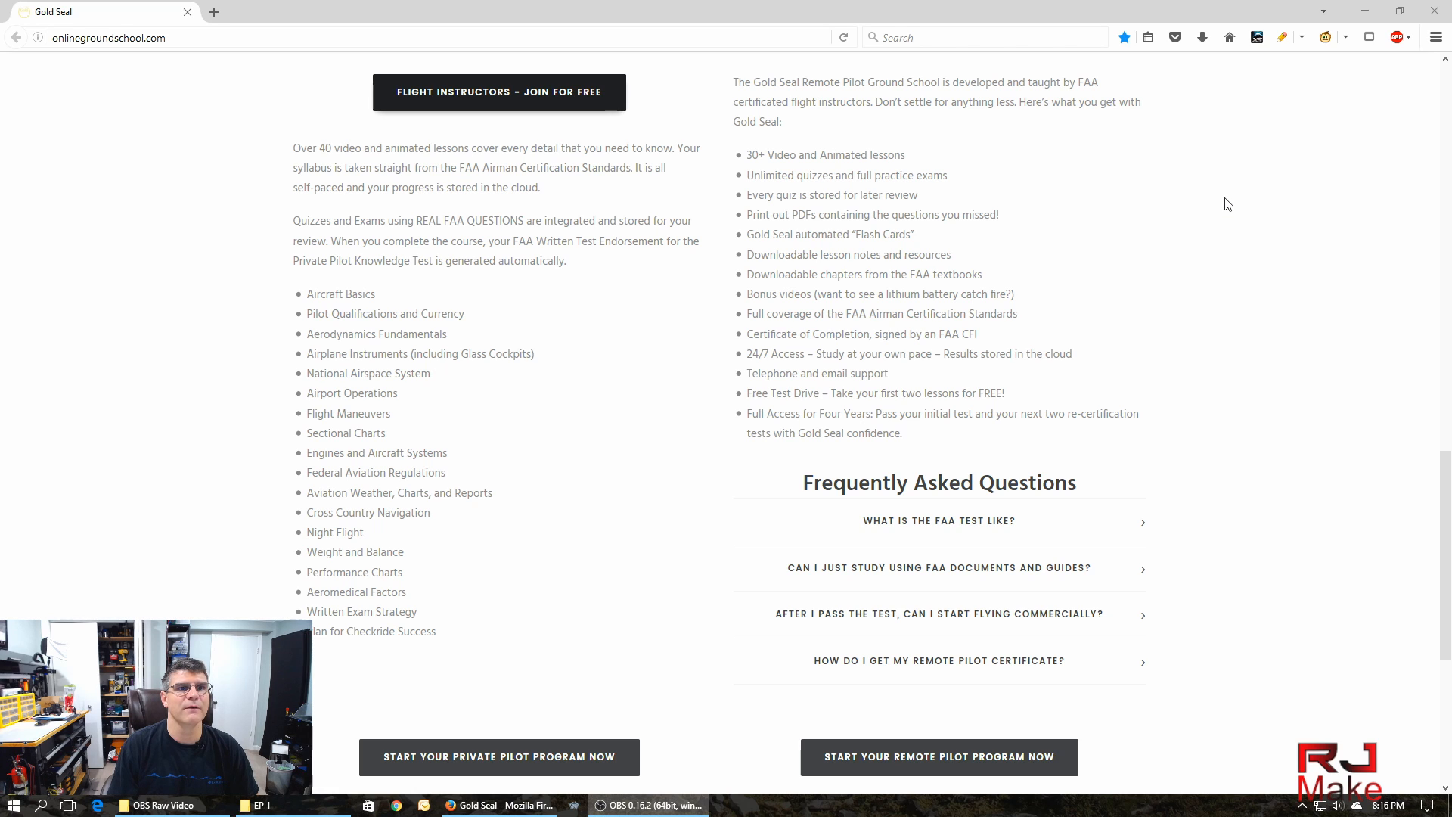
{"action": "mouse_move", "coordinate": [732, 207]}
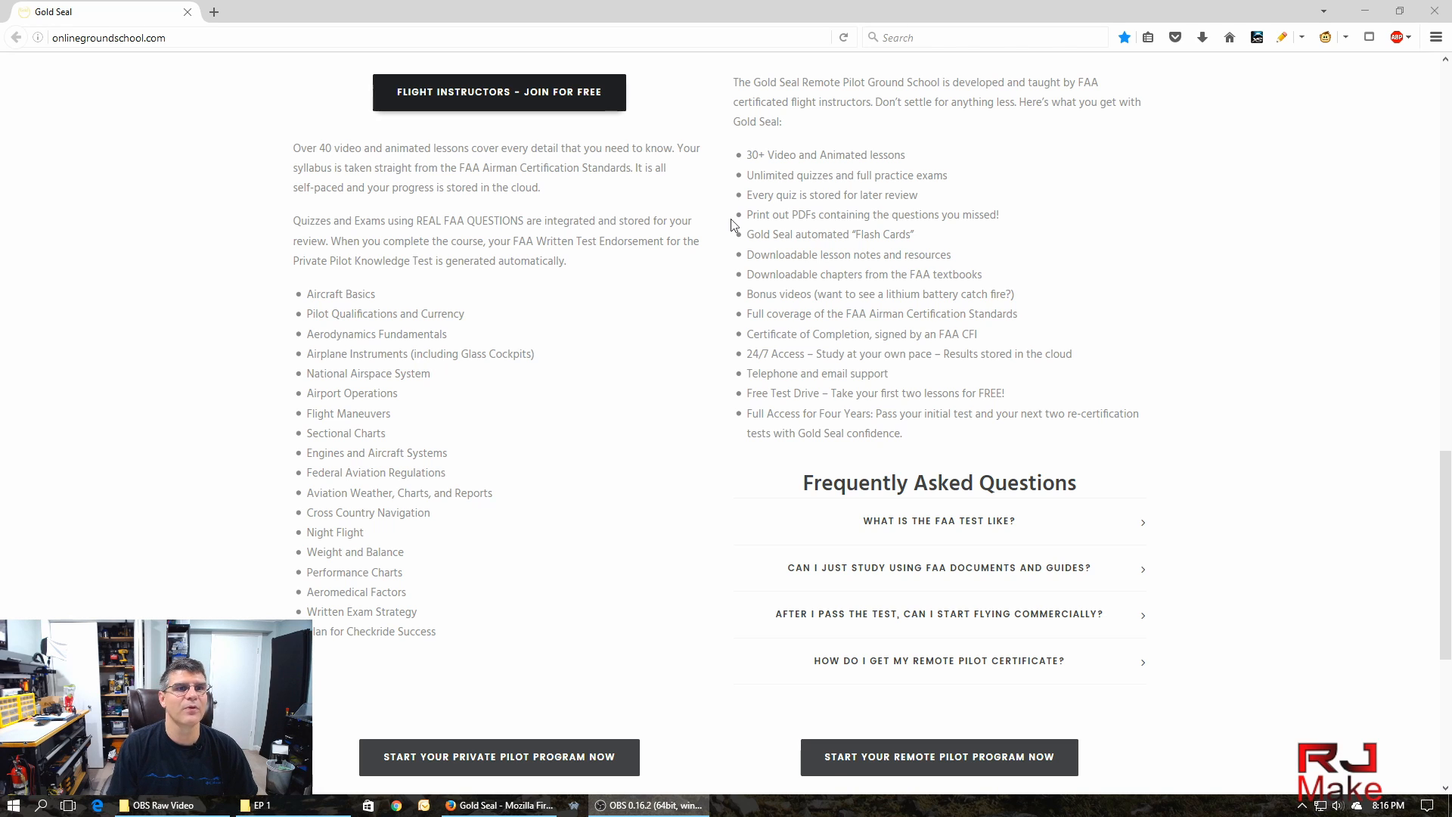
{"action": "mouse_move", "coordinate": [1045, 235]}
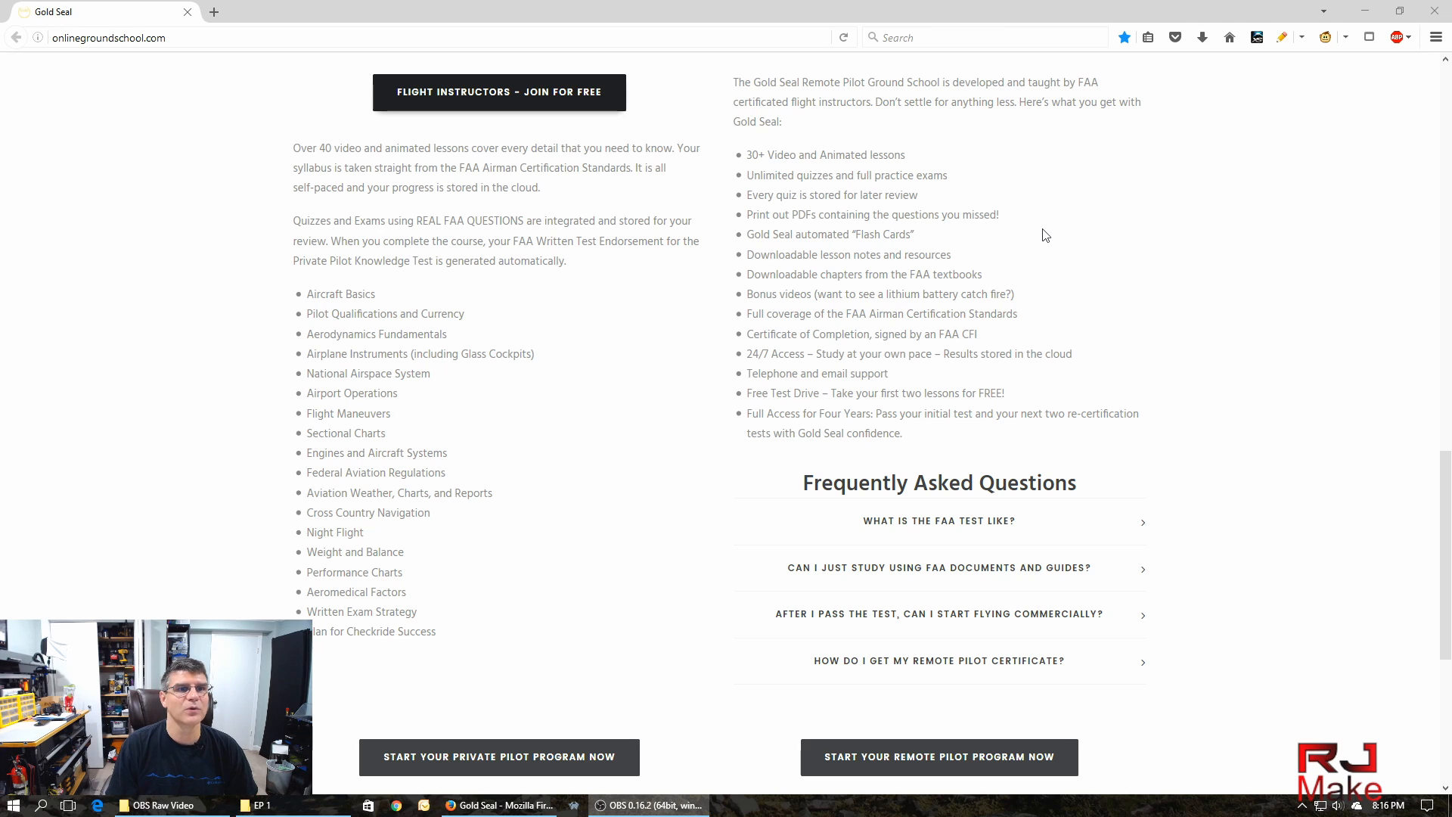
{"action": "mouse_move", "coordinate": [1022, 237]}
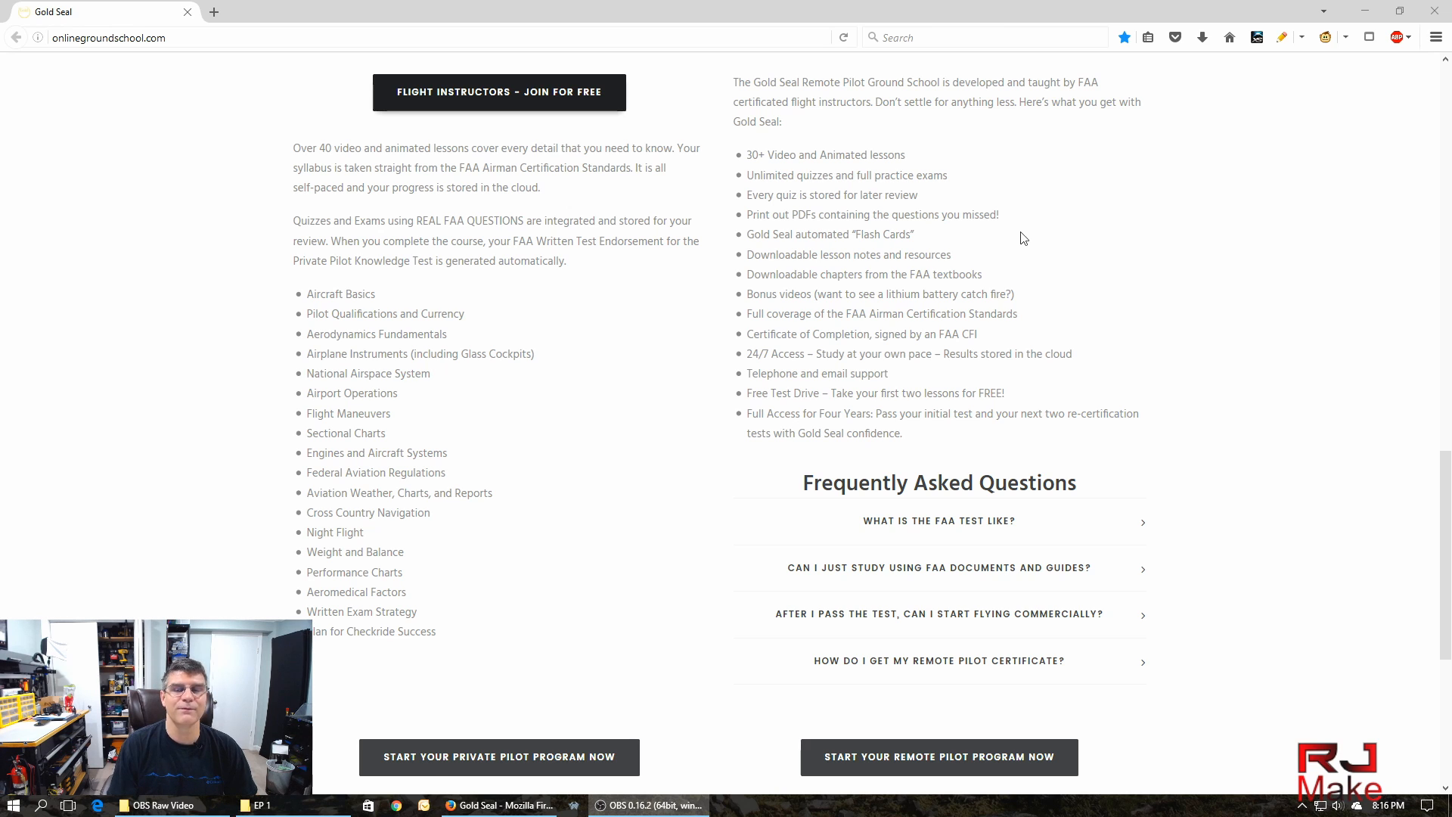
{"action": "mouse_move", "coordinate": [929, 242]}
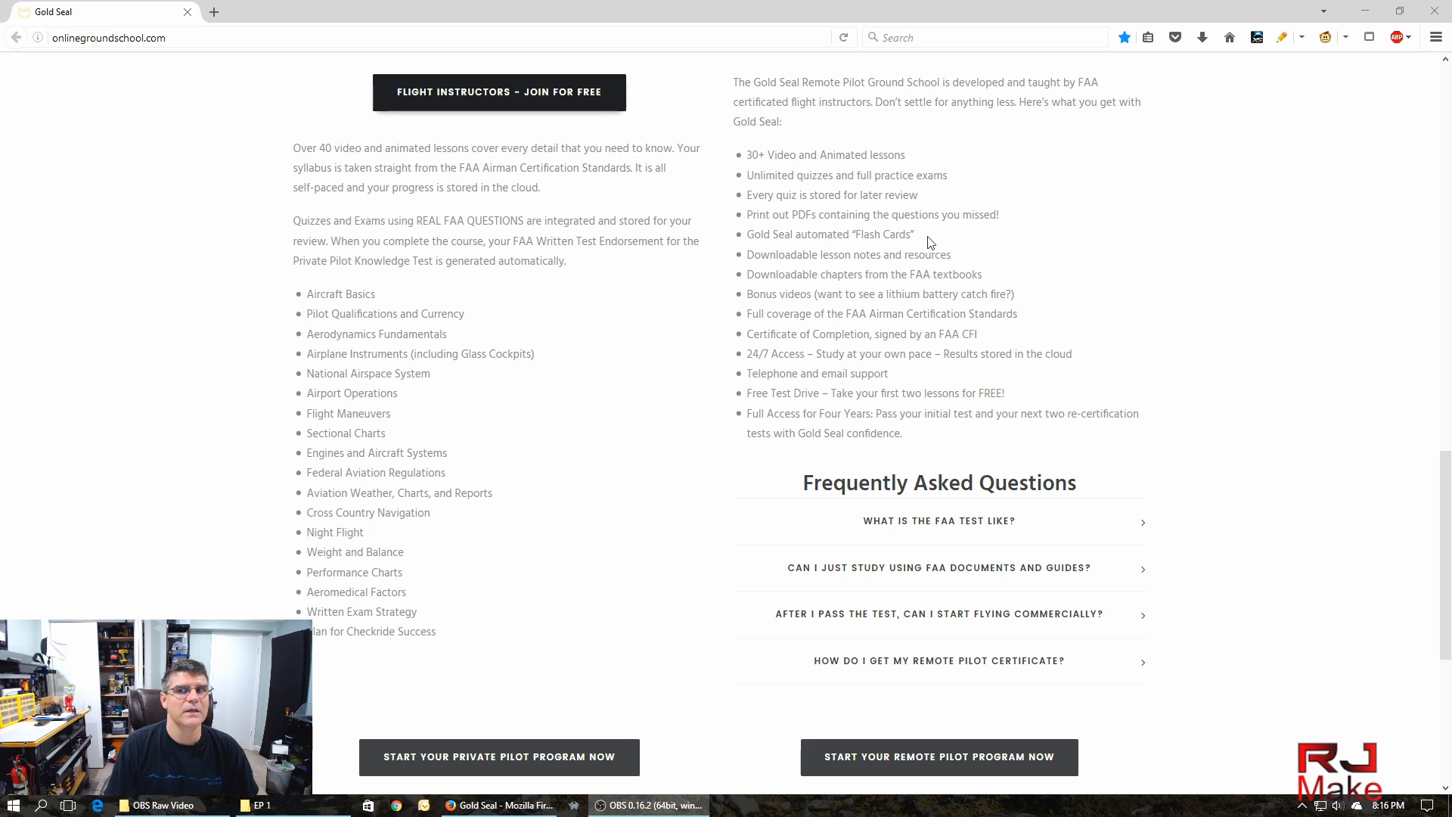
{"action": "mouse_move", "coordinate": [1119, 251]}
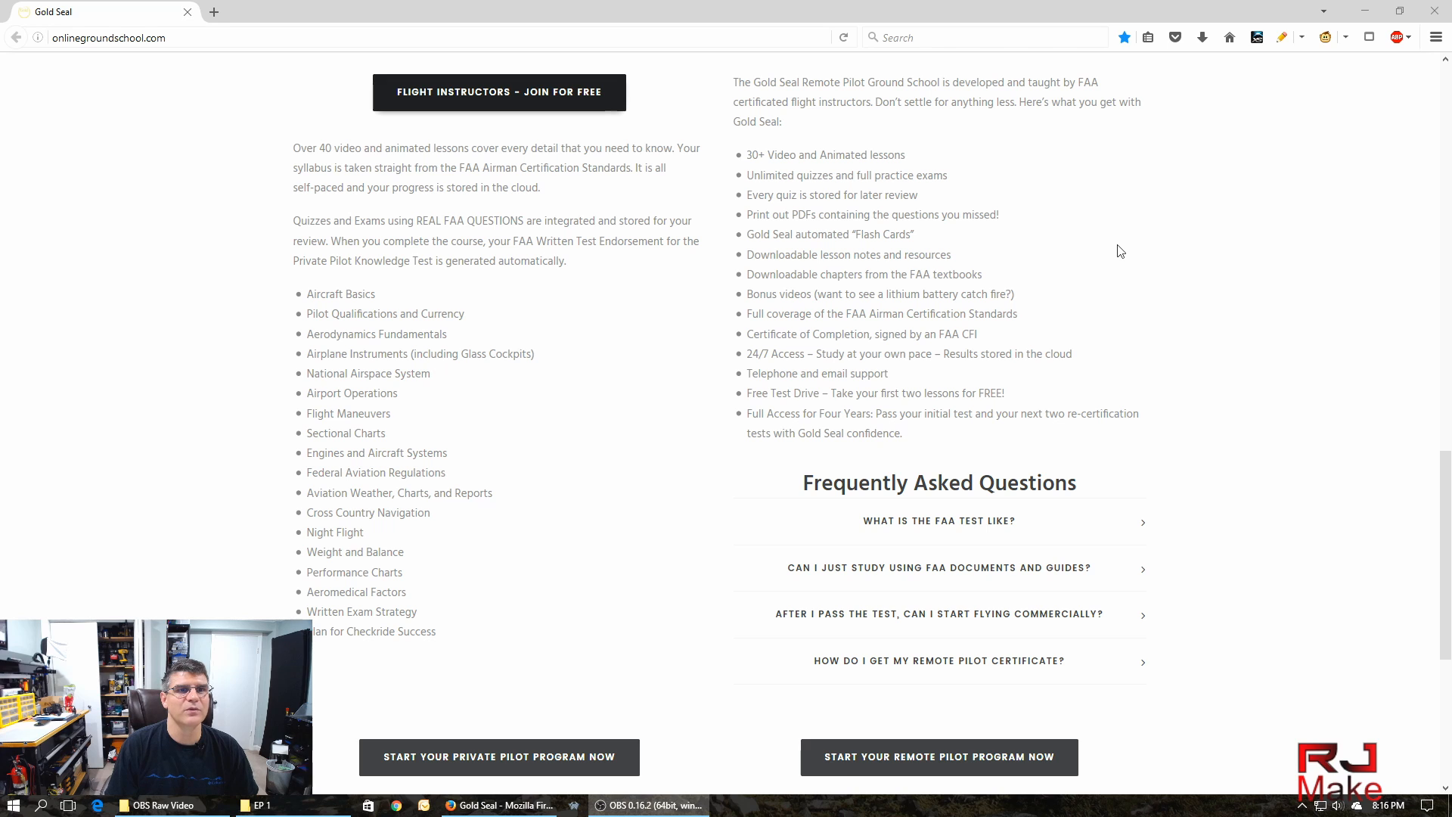
Highlight the 'Telephone and email support' bullet in the Remote Pilot feature list.
{"action": "scroll", "scroll_direction": "down", "scroll_amount": 3}
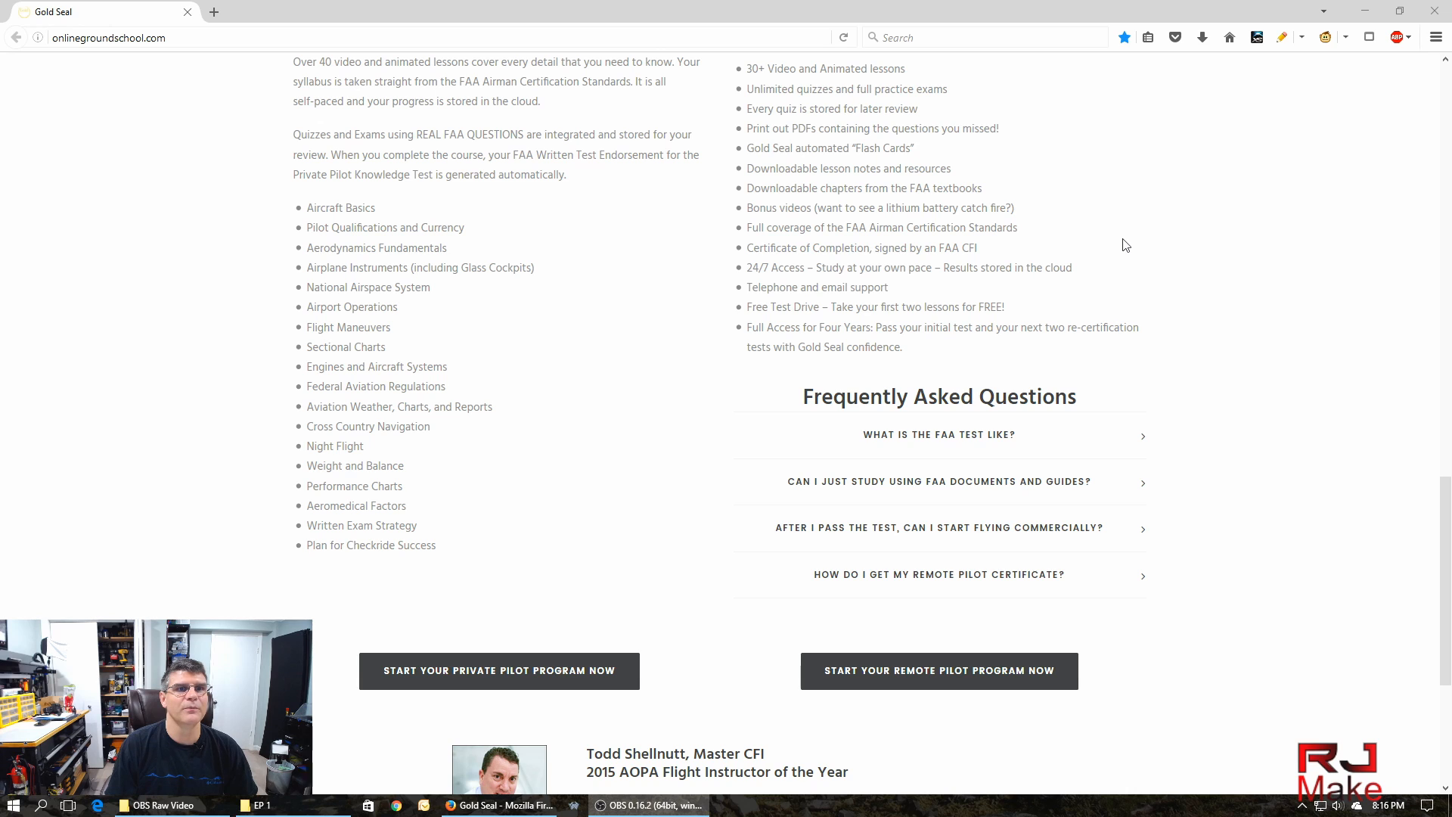
{"action": "mouse_move", "coordinate": [1038, 233]}
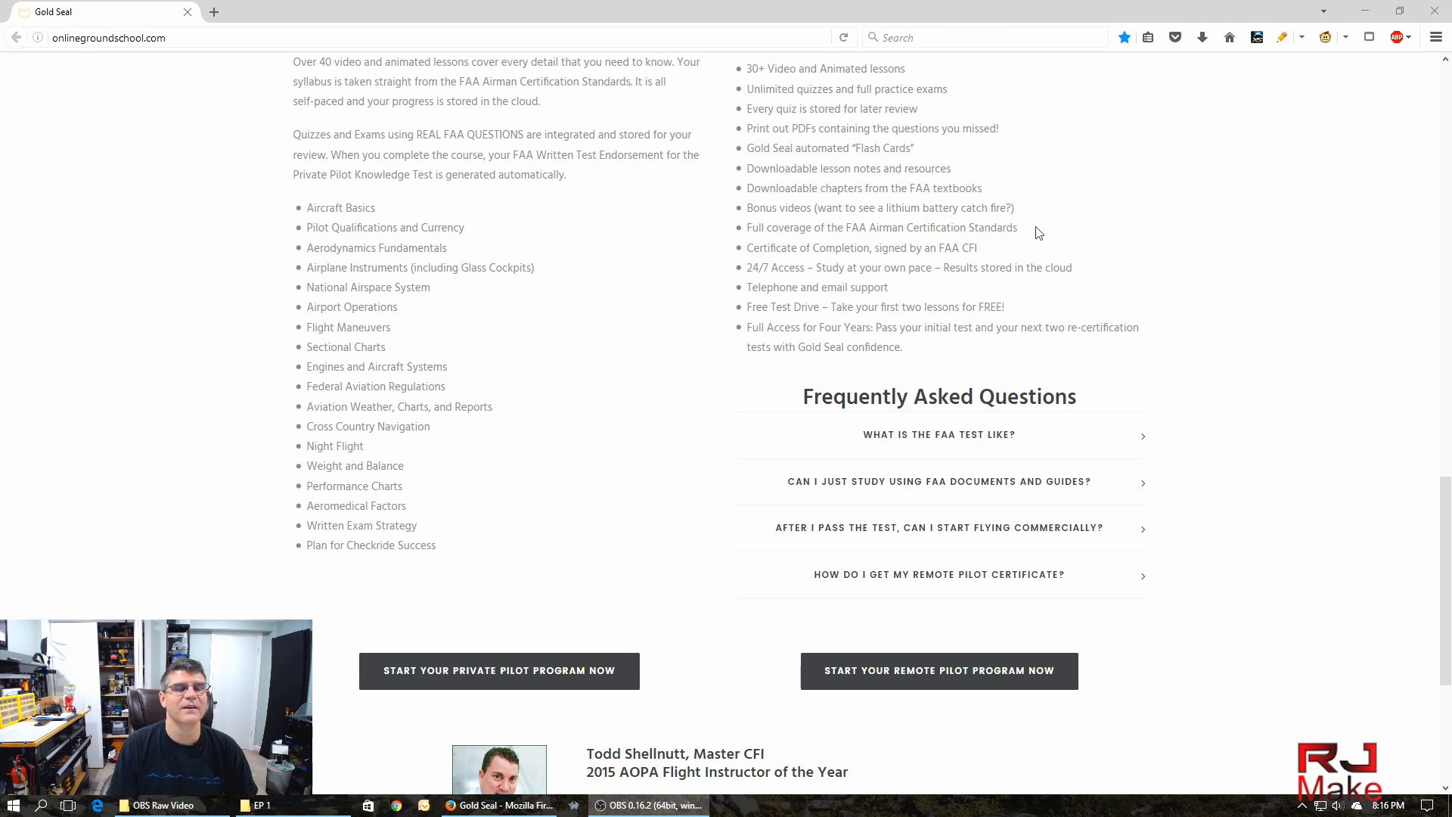
{"action": "mouse_move", "coordinate": [1054, 228]}
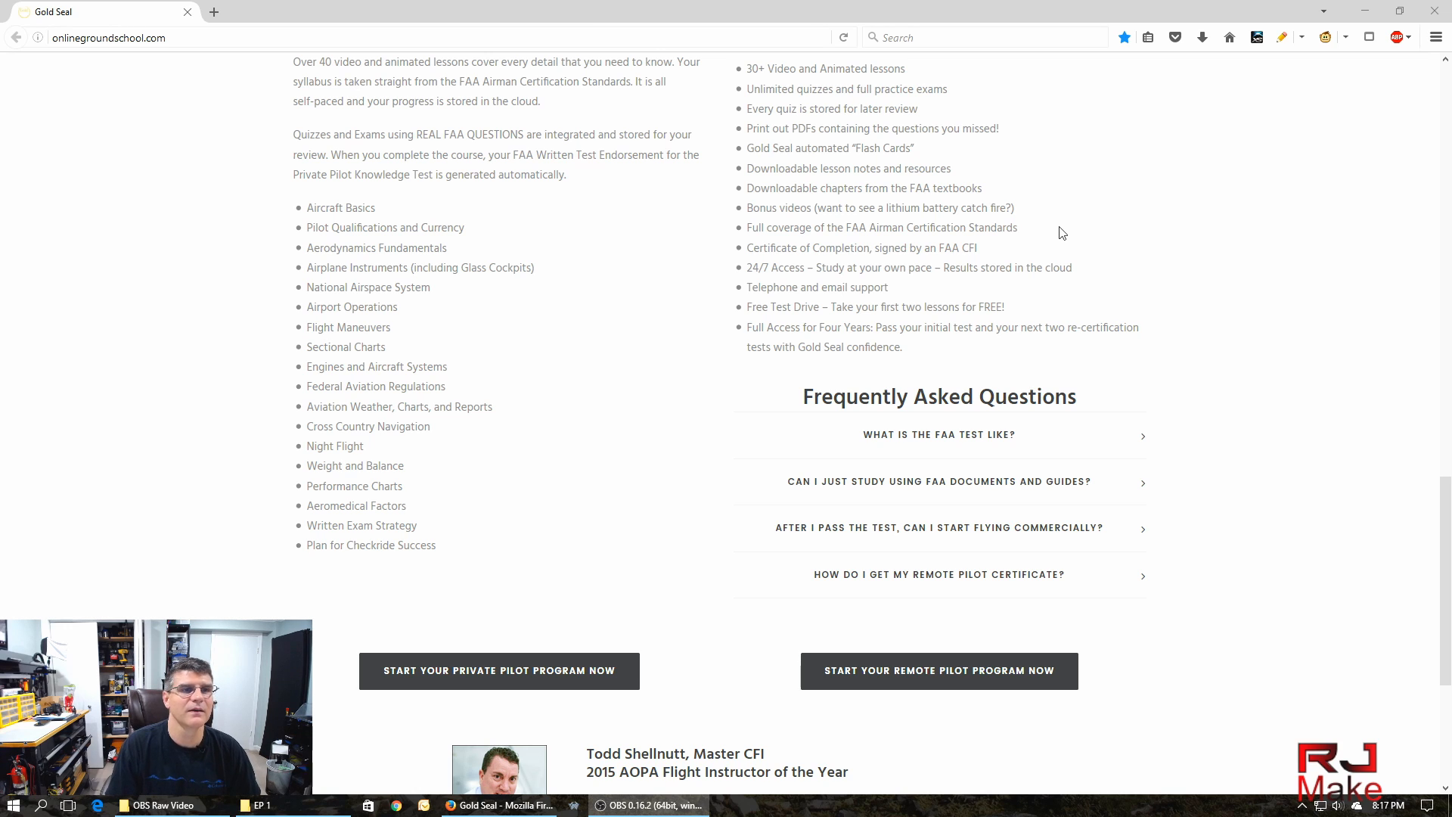
{"action": "mouse_move", "coordinate": [1089, 242]}
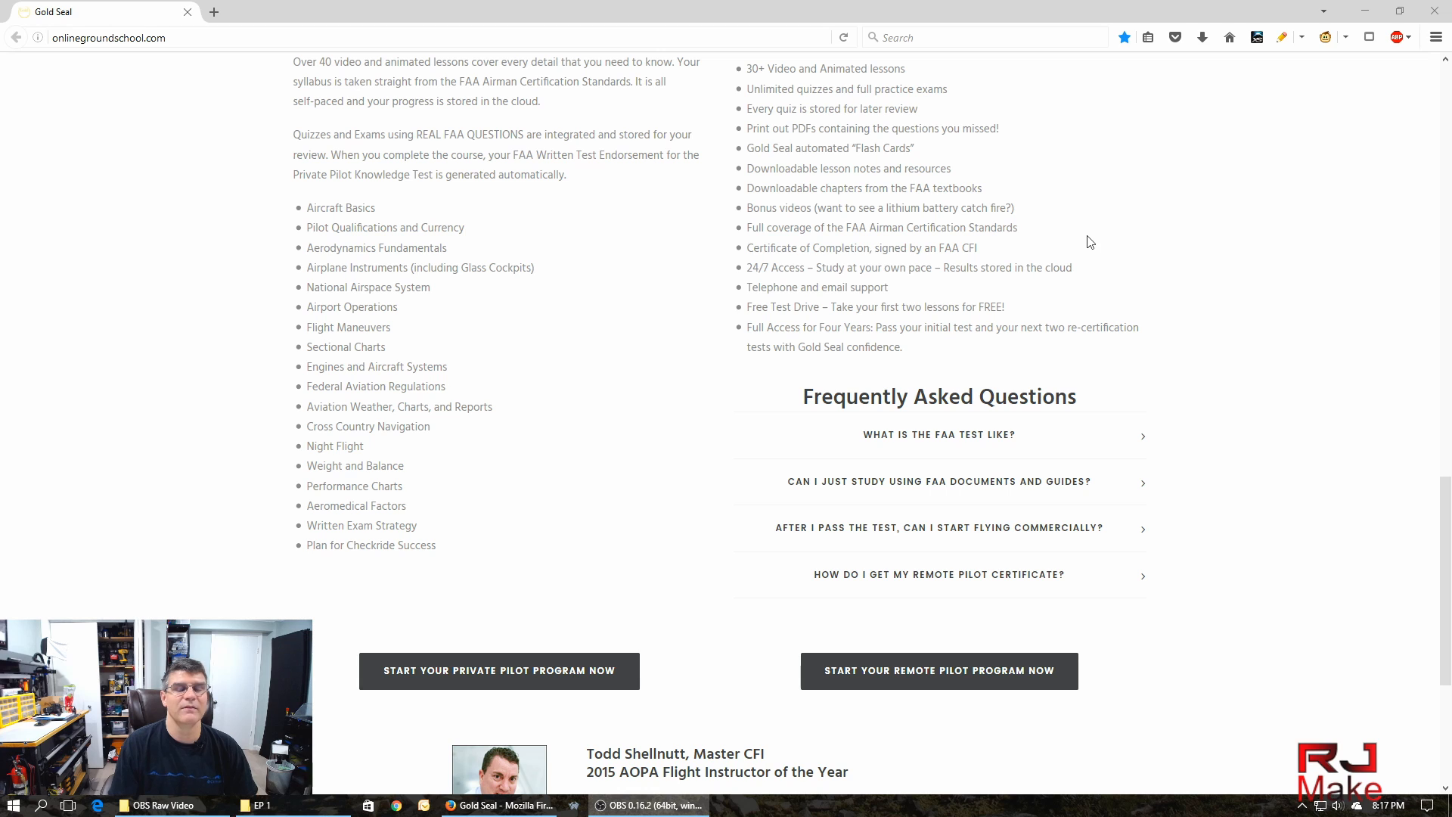
{"action": "mouse_move", "coordinate": [1068, 249]}
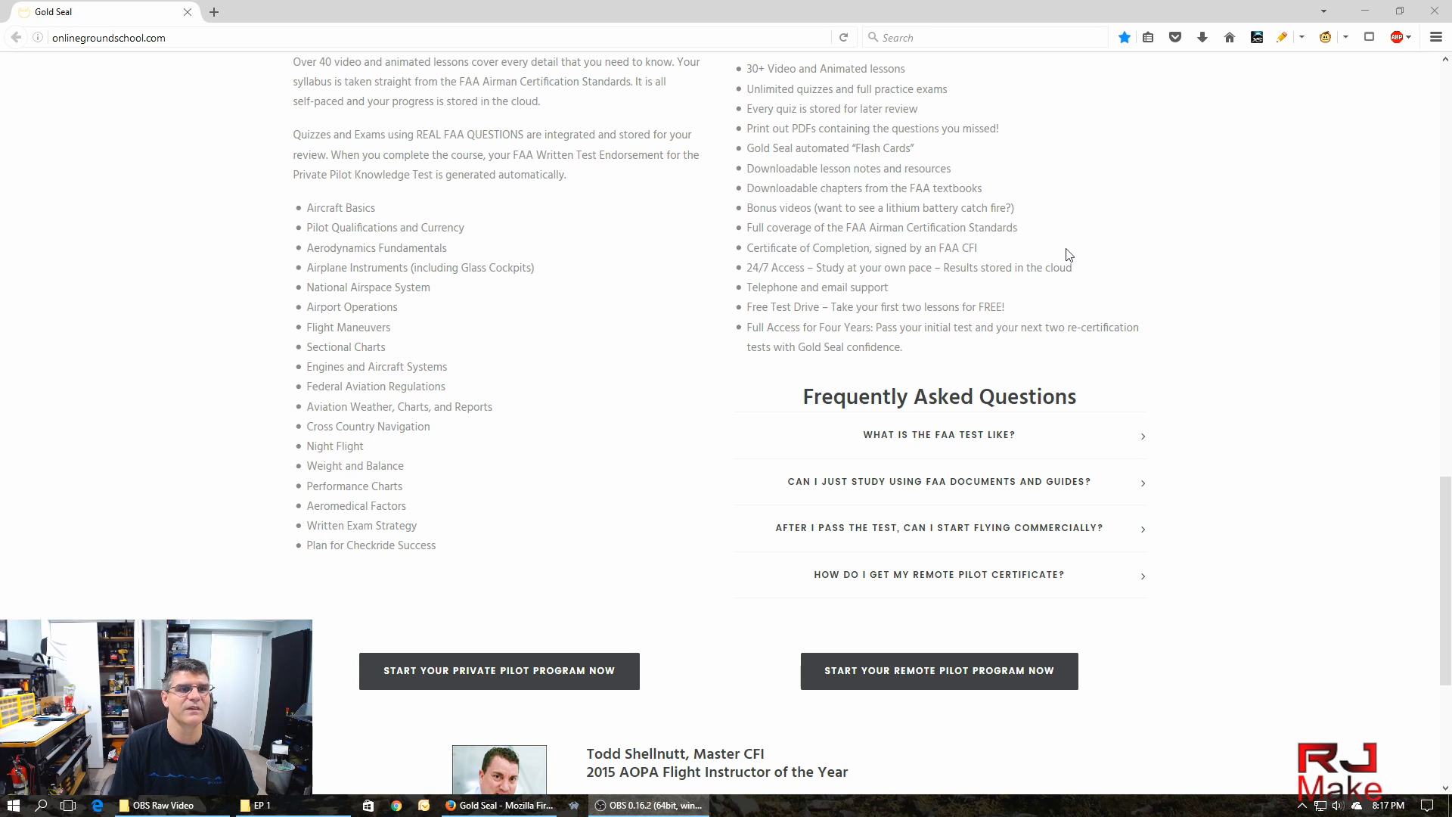
{"action": "mouse_move", "coordinate": [859, 280]}
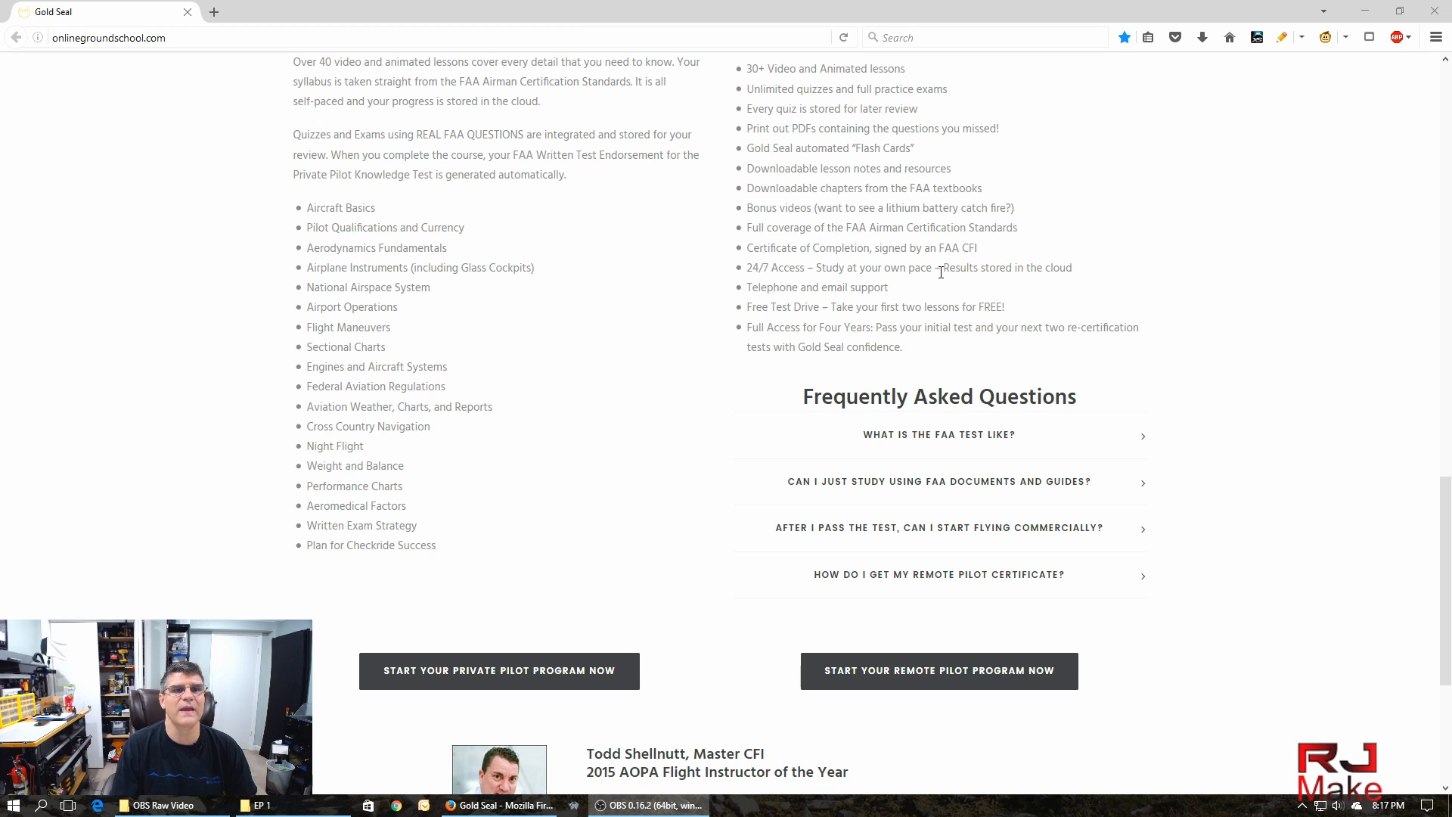
{"action": "mouse_move", "coordinate": [987, 287]}
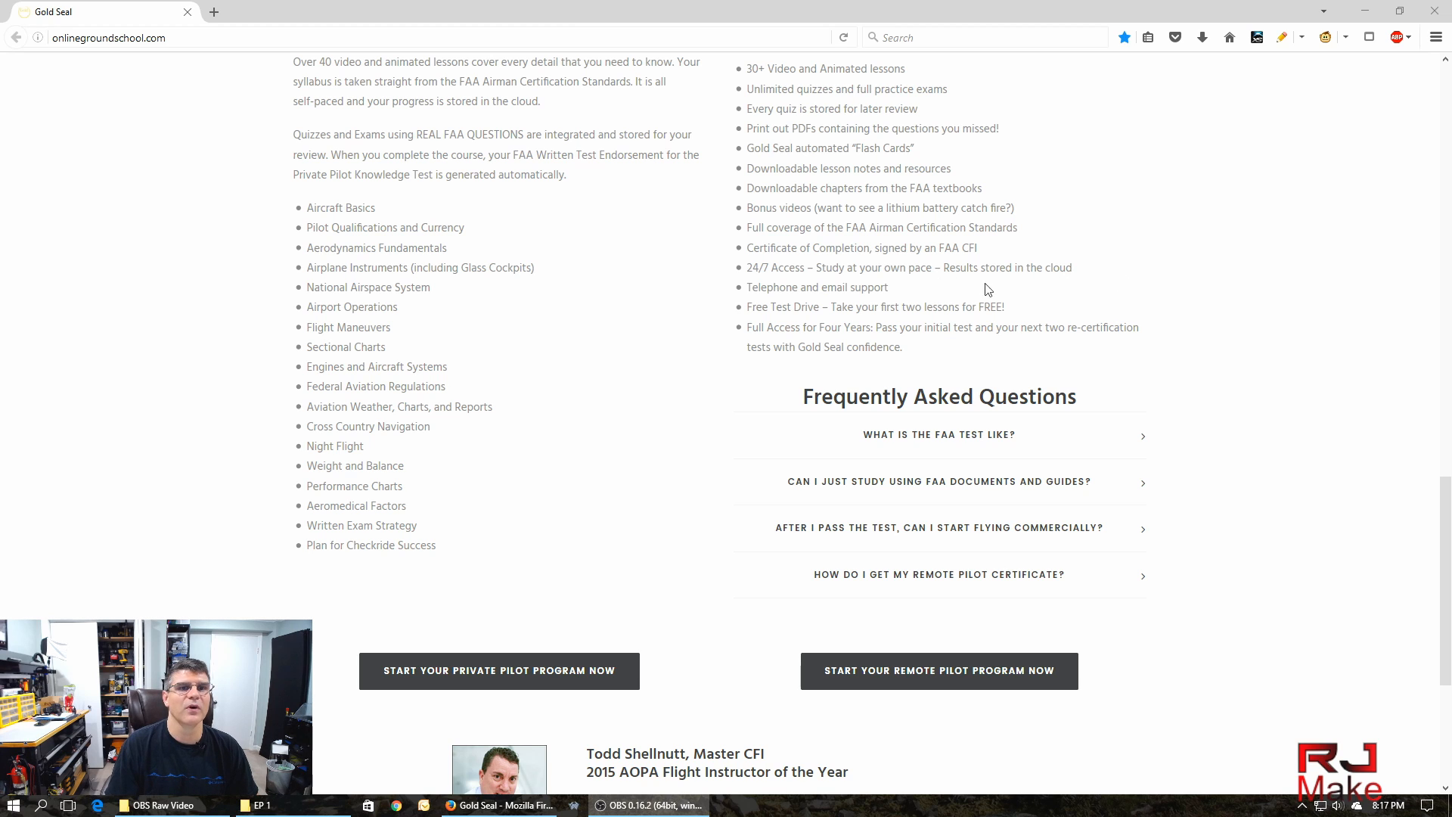
{"action": "mouse_move", "coordinate": [1137, 270]}
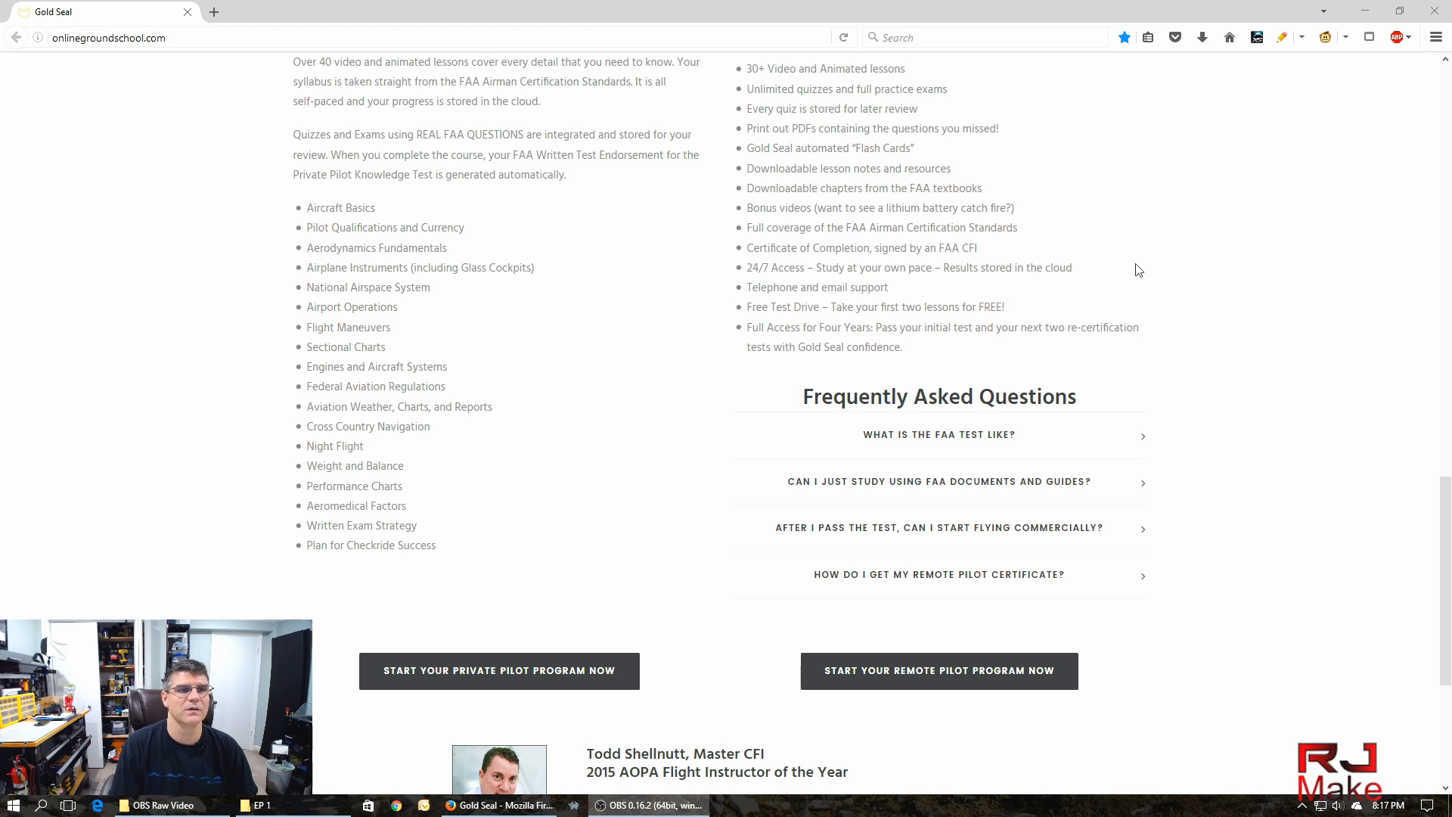
{"action": "mouse_move", "coordinate": [1084, 291]}
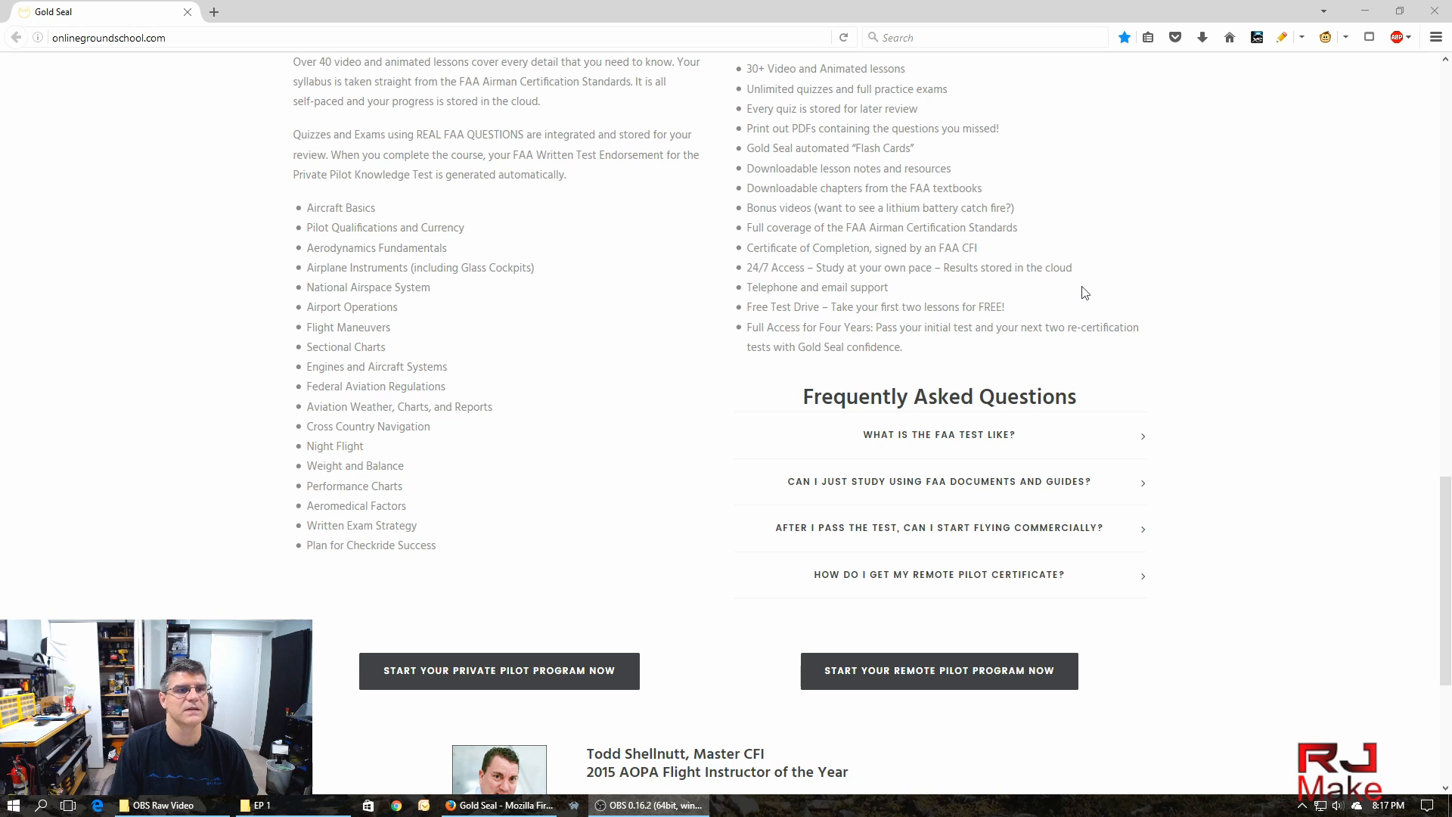
{"action": "mouse_move", "coordinate": [746, 292]}
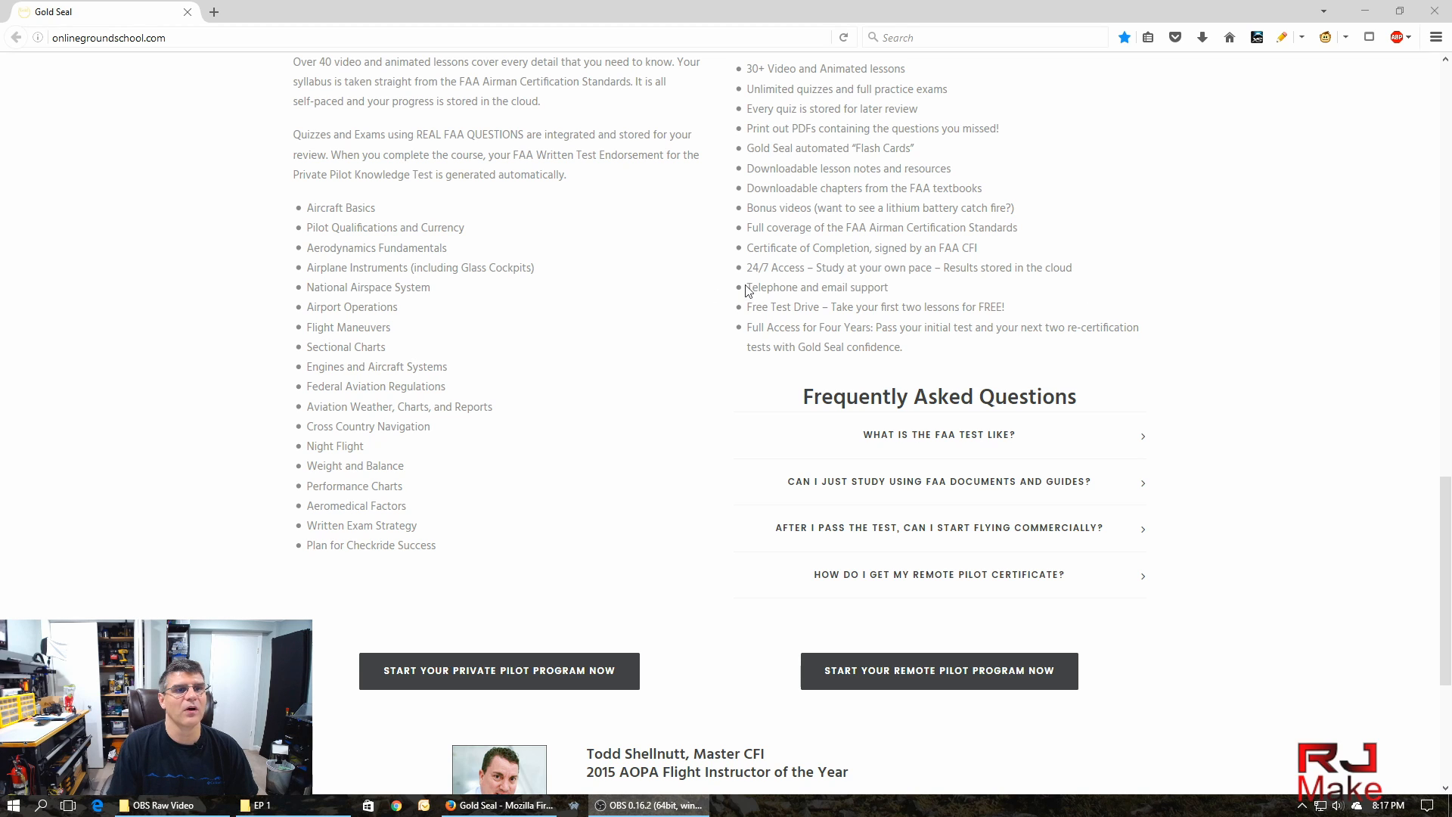
{"action": "mouse_move", "coordinate": [962, 294]}
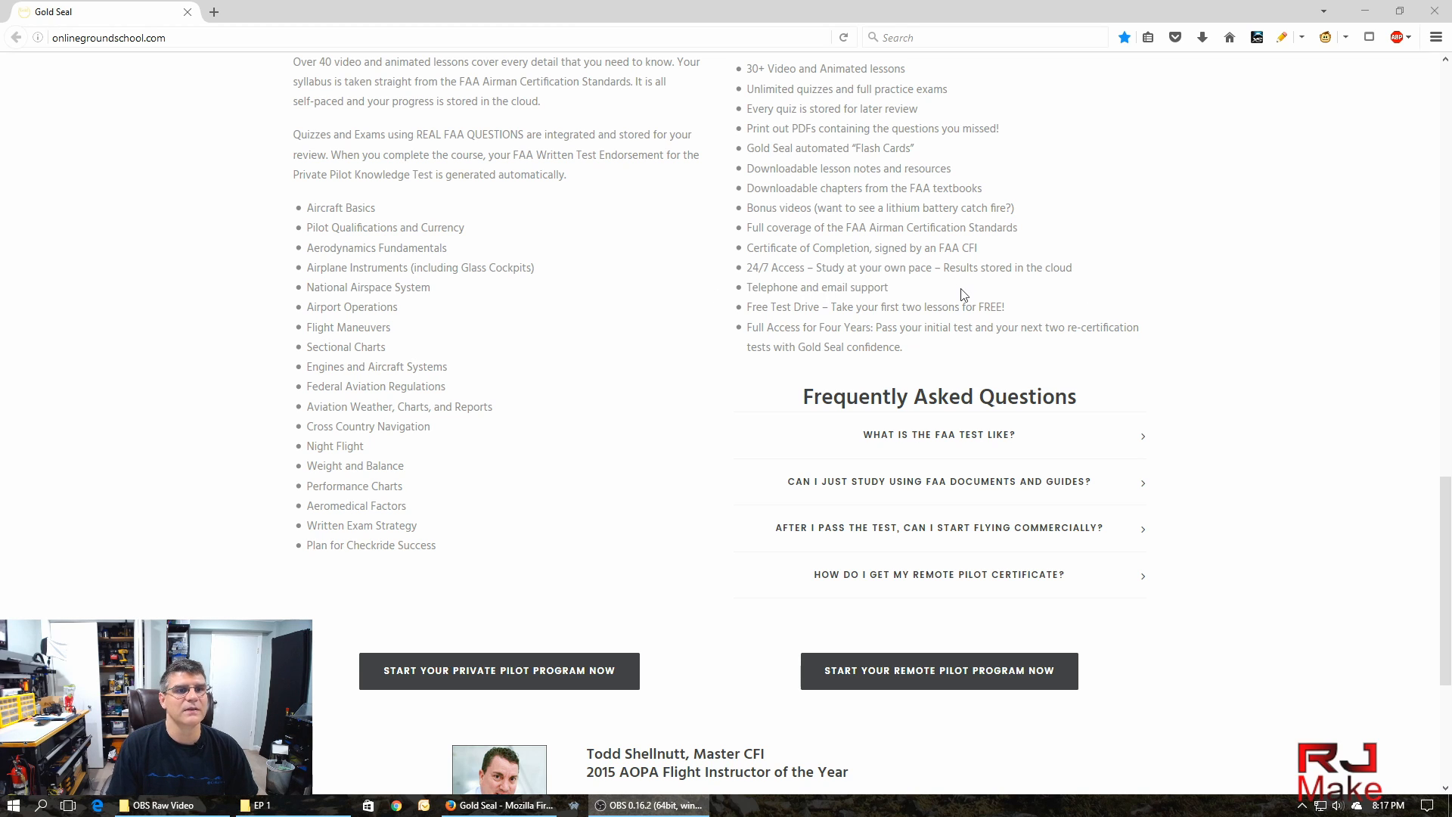
{"action": "mouse_move", "coordinate": [752, 291]}
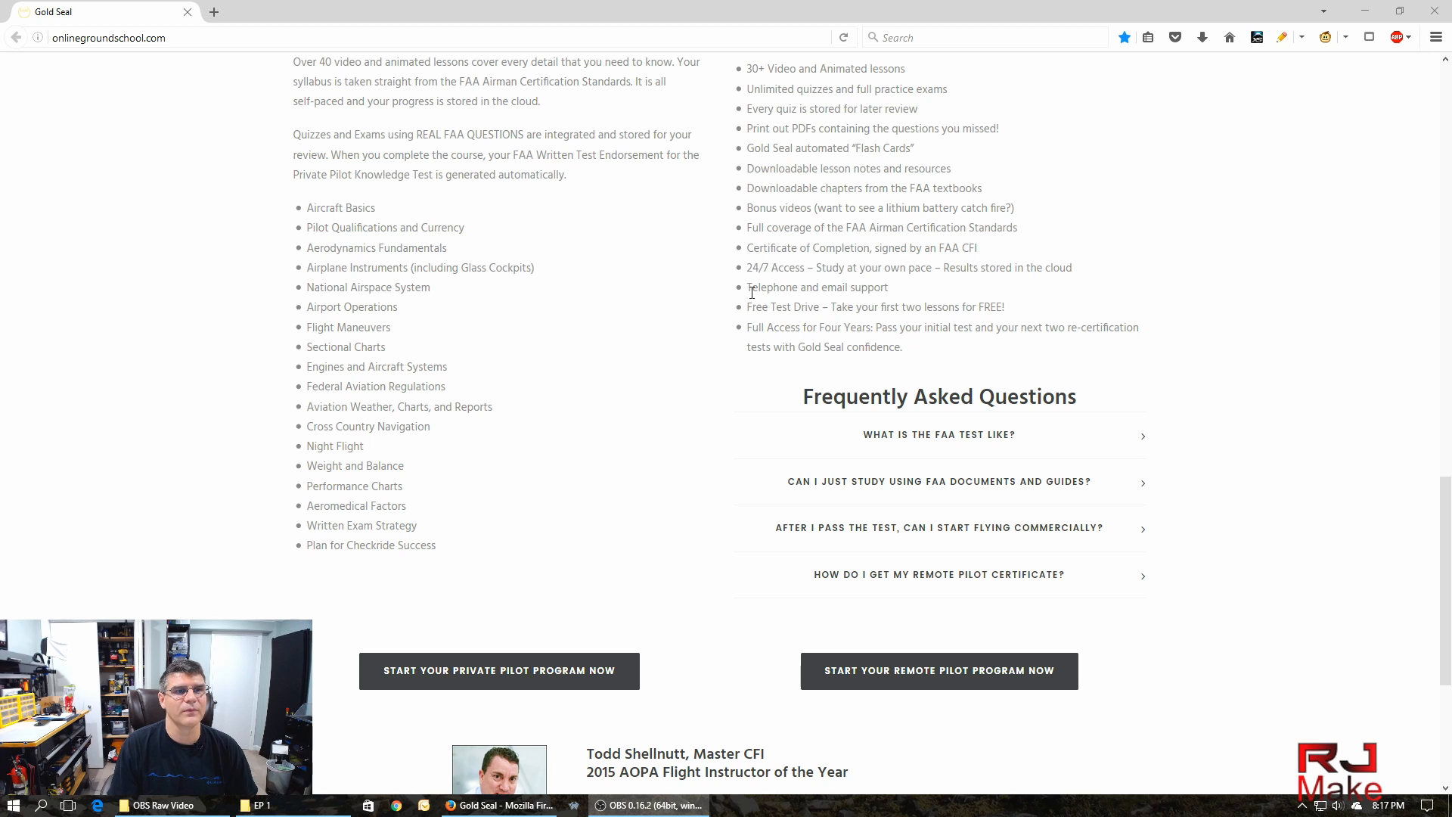
{"action": "double_click", "coordinate": [771, 287]}
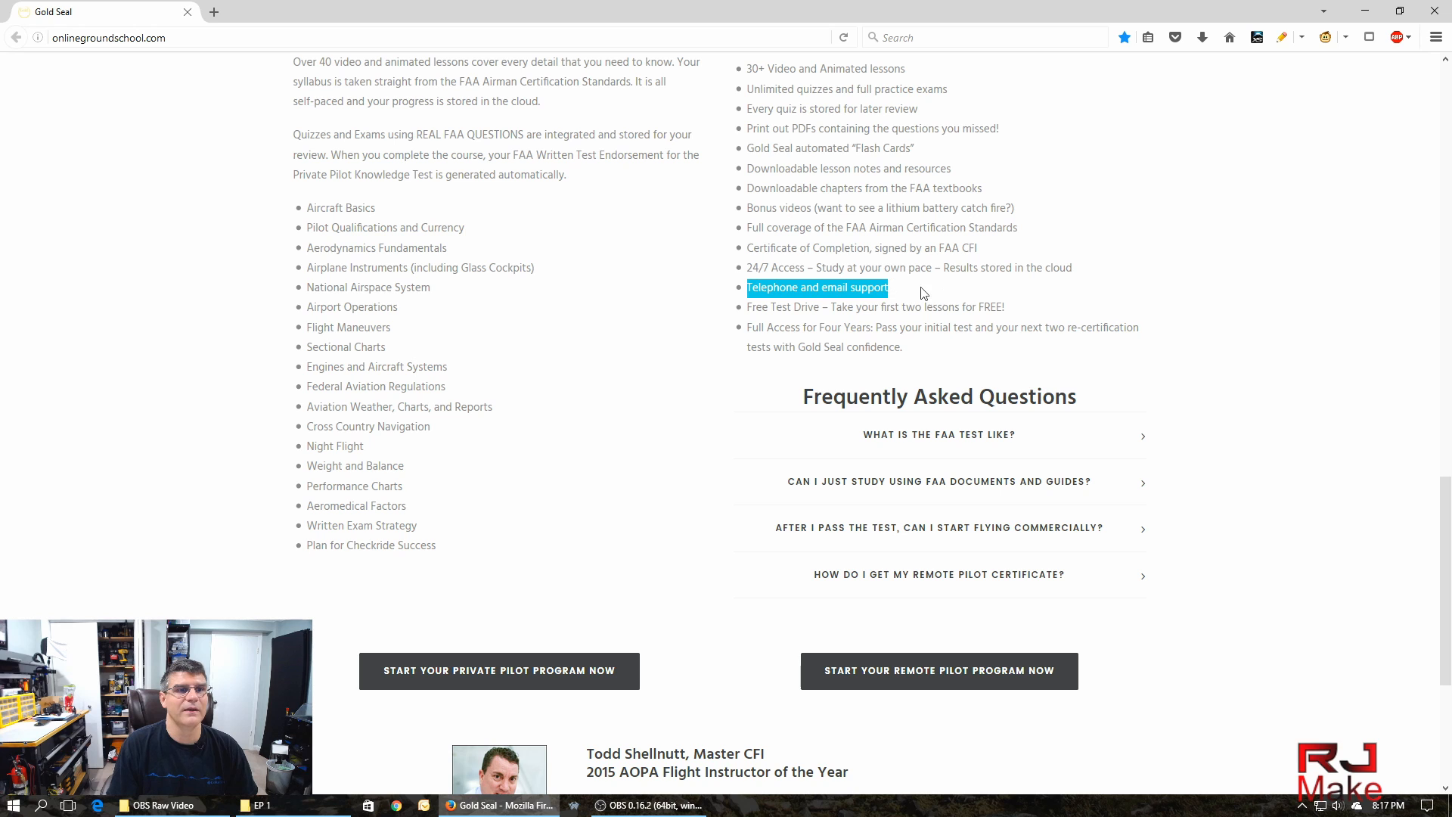
{"action": "mouse_move", "coordinate": [717, 386]}
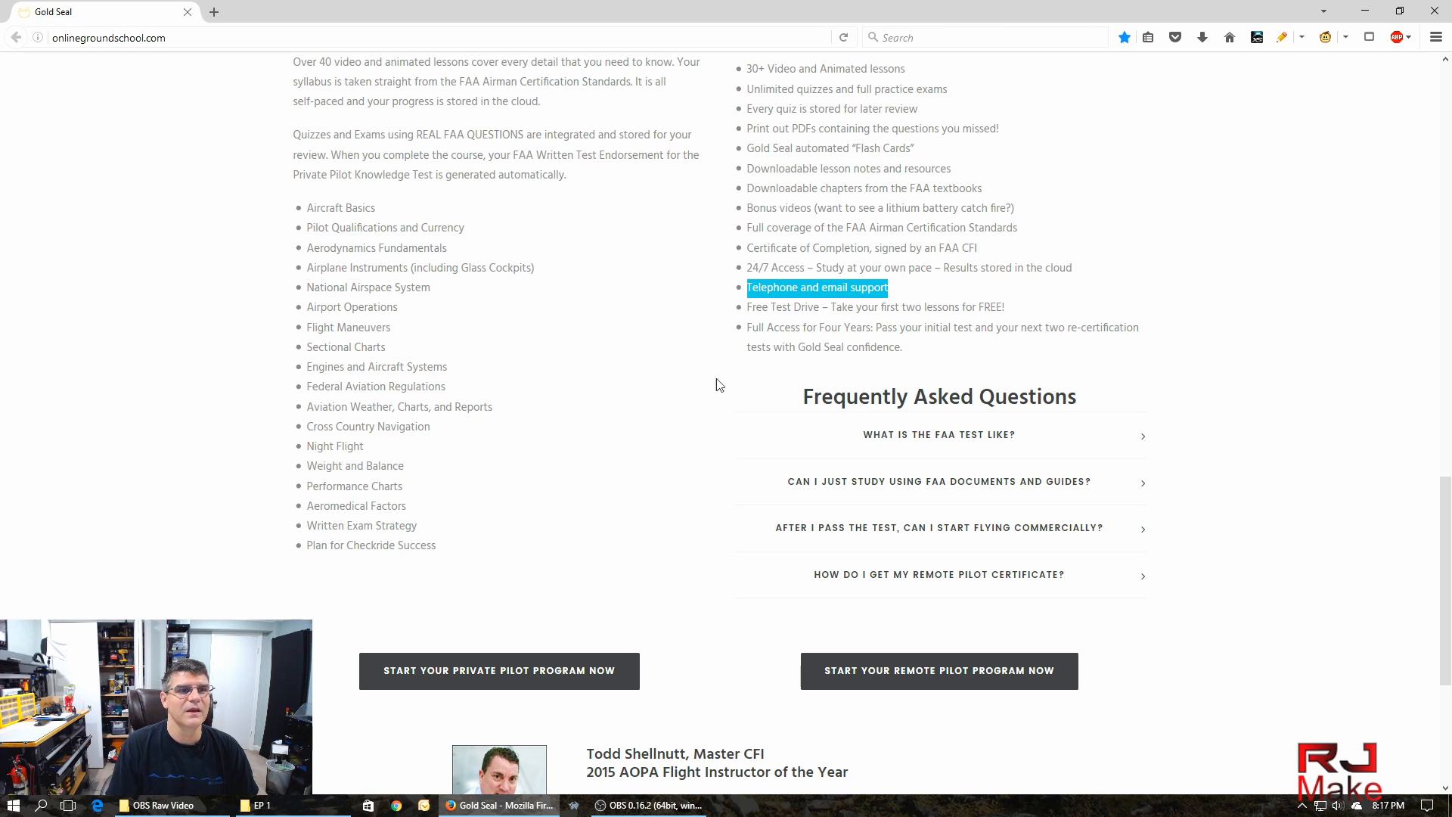
{"action": "mouse_move", "coordinate": [844, 316]}
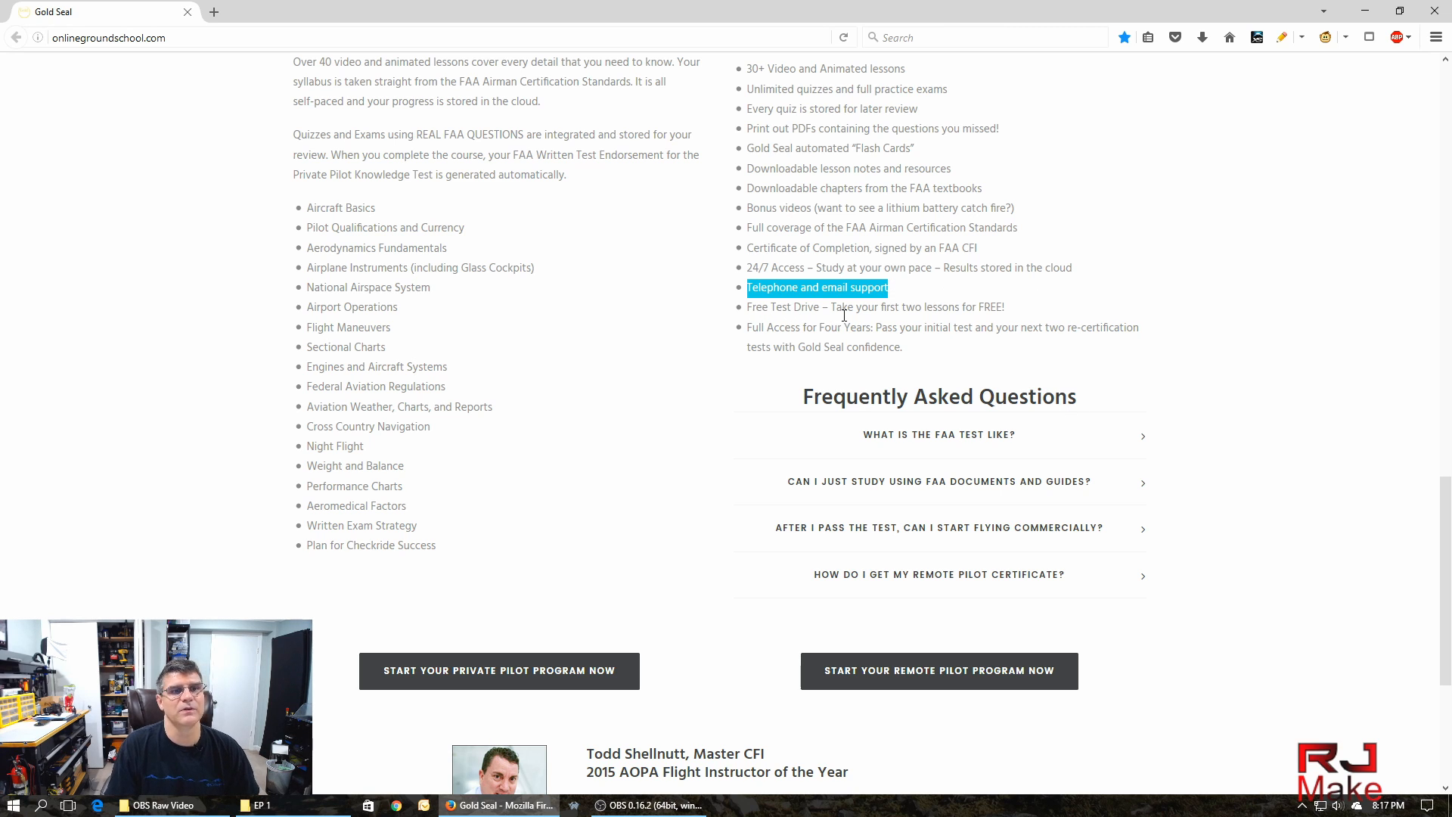
{"action": "mouse_move", "coordinate": [1086, 326]}
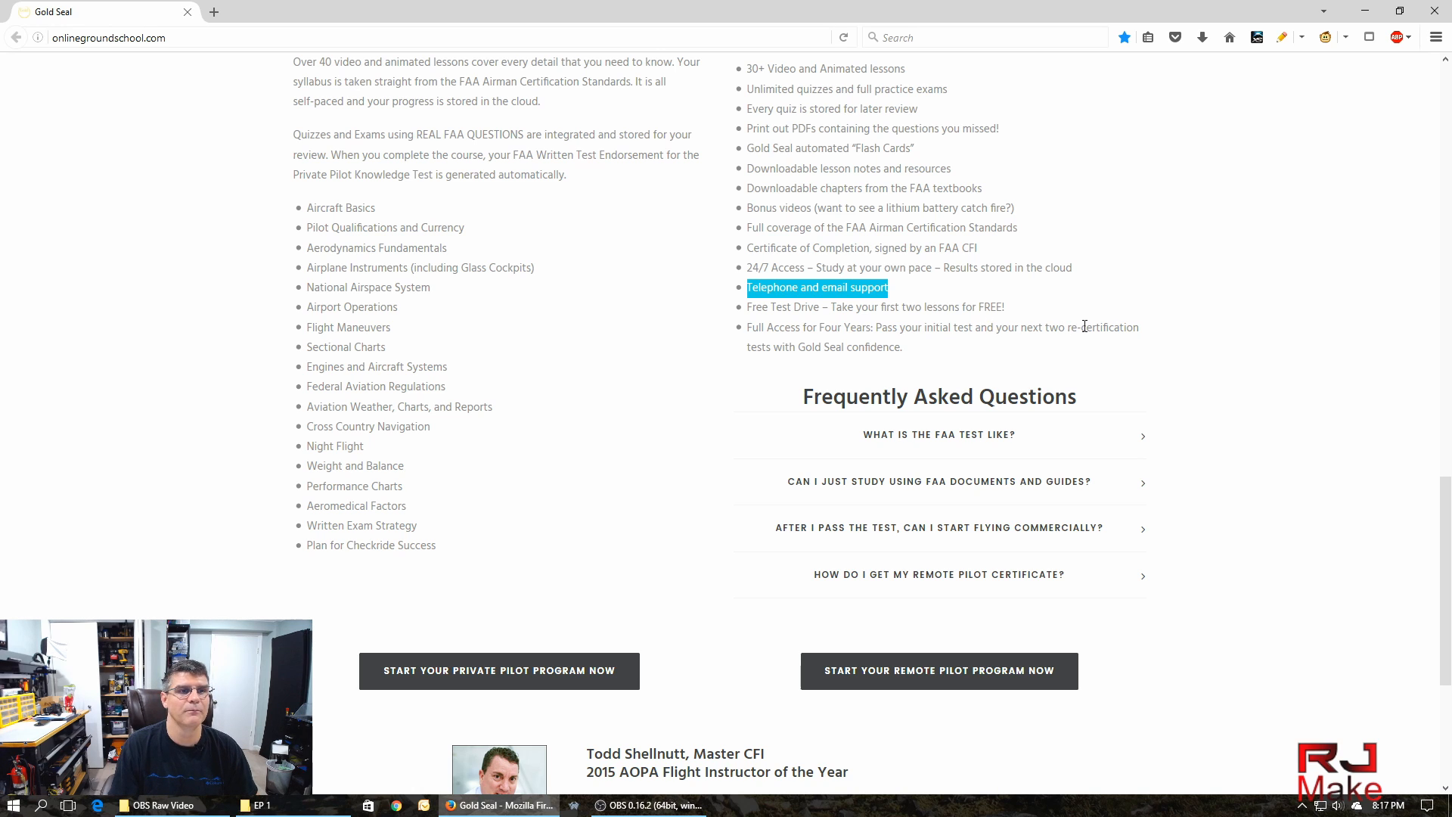
{"action": "mouse_move", "coordinate": [749, 328]}
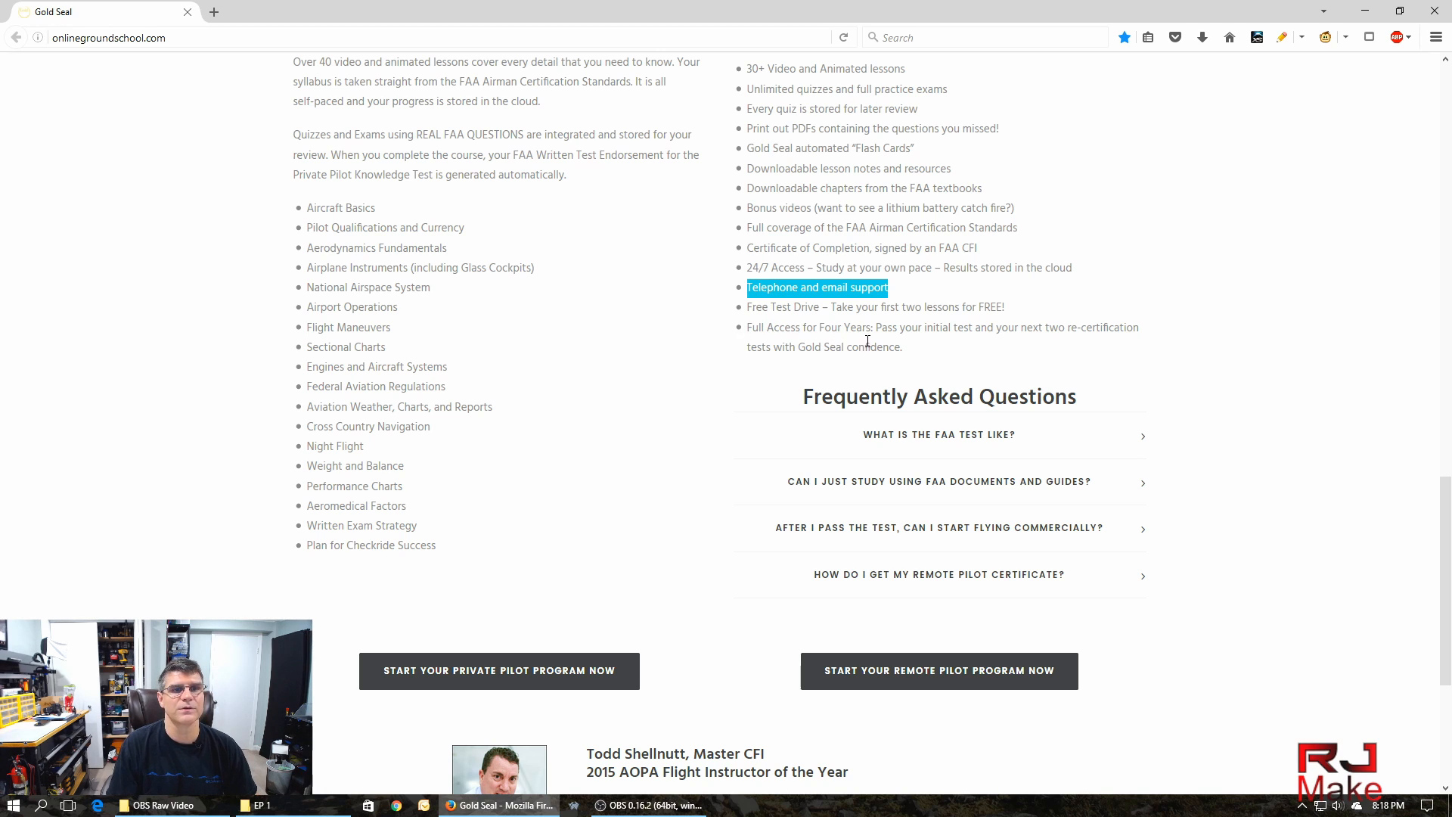
{"action": "mouse_move", "coordinate": [943, 330]}
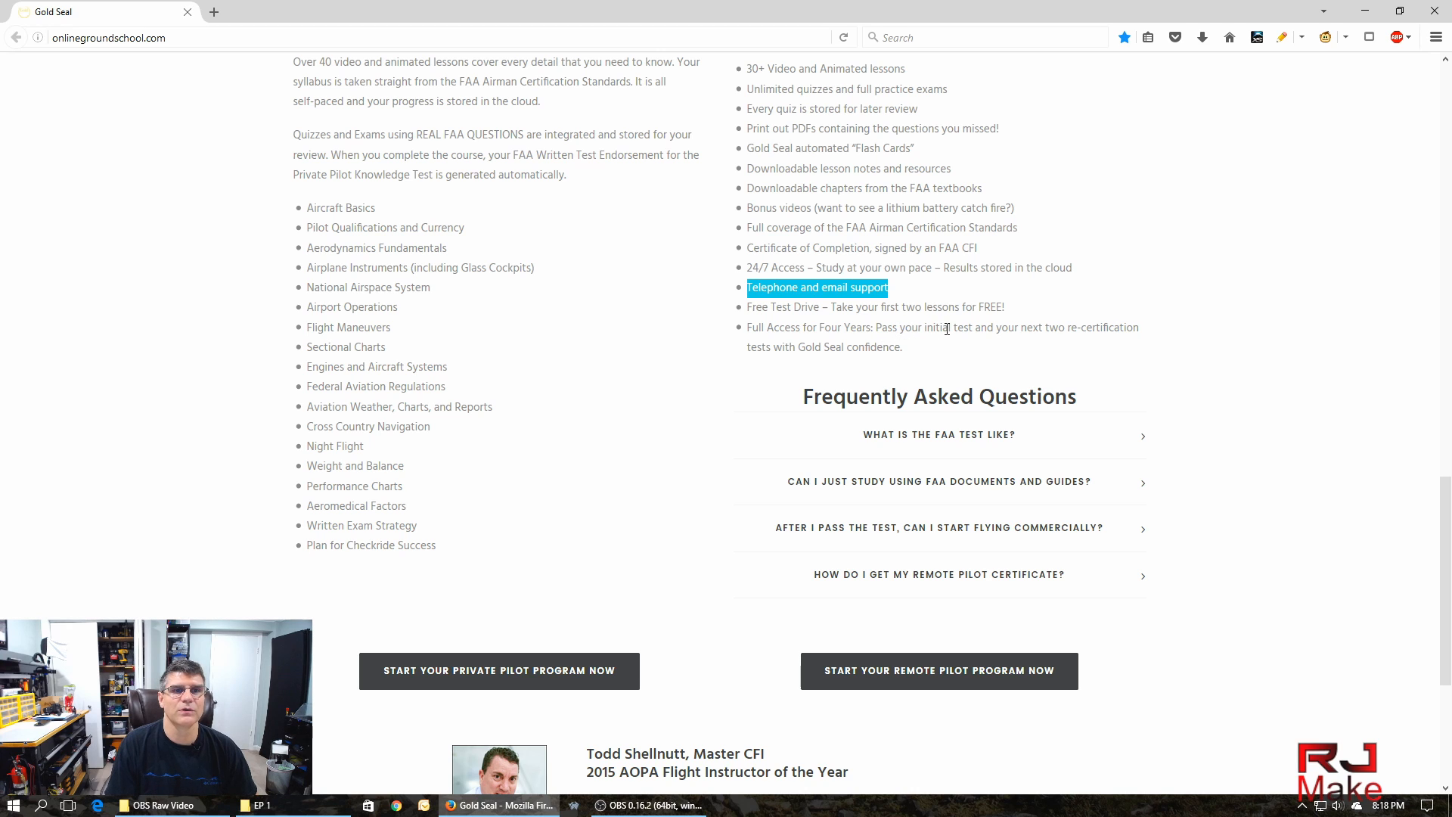
{"action": "mouse_move", "coordinate": [995, 331]}
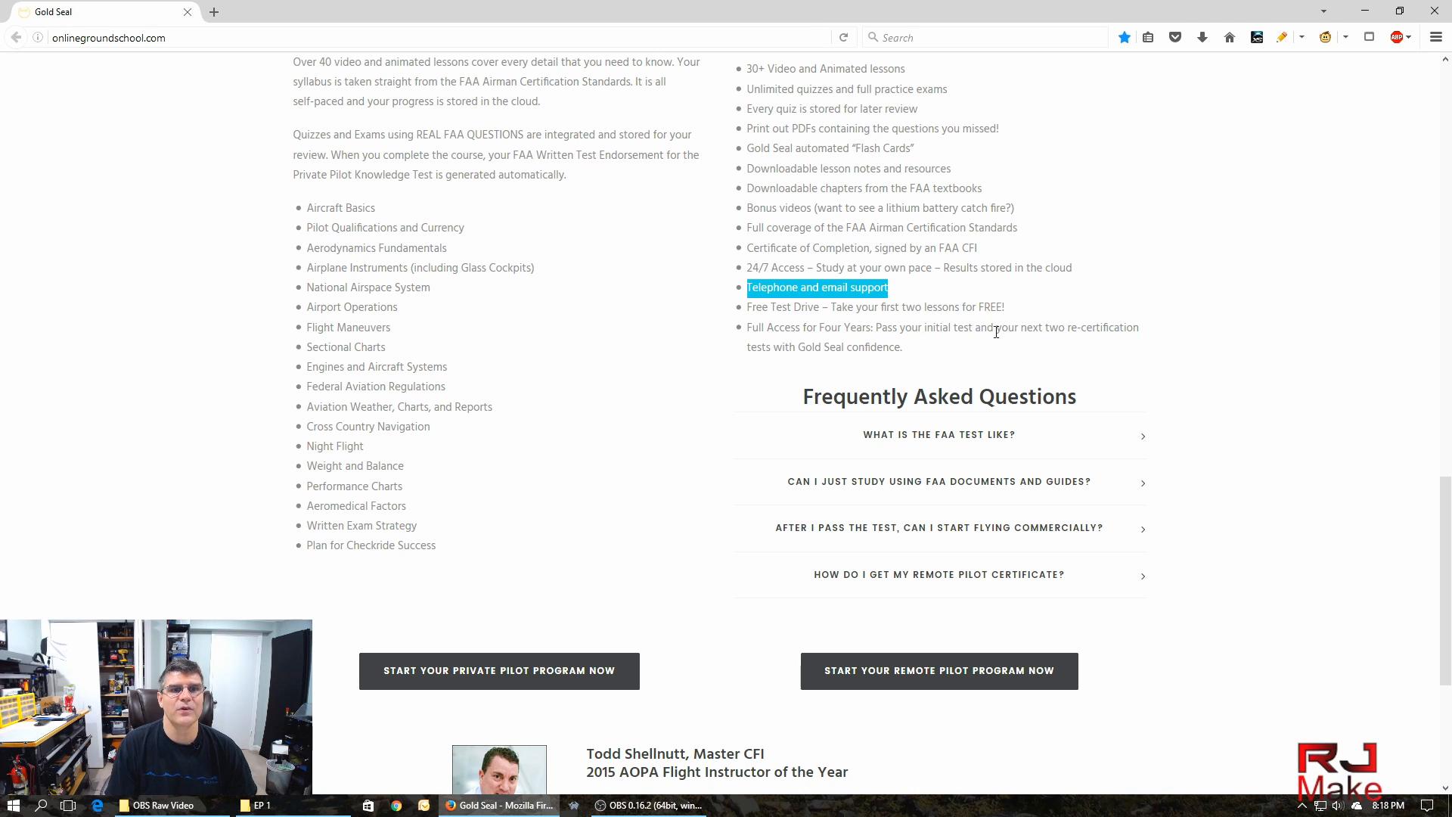
{"action": "mouse_move", "coordinate": [1017, 360]}
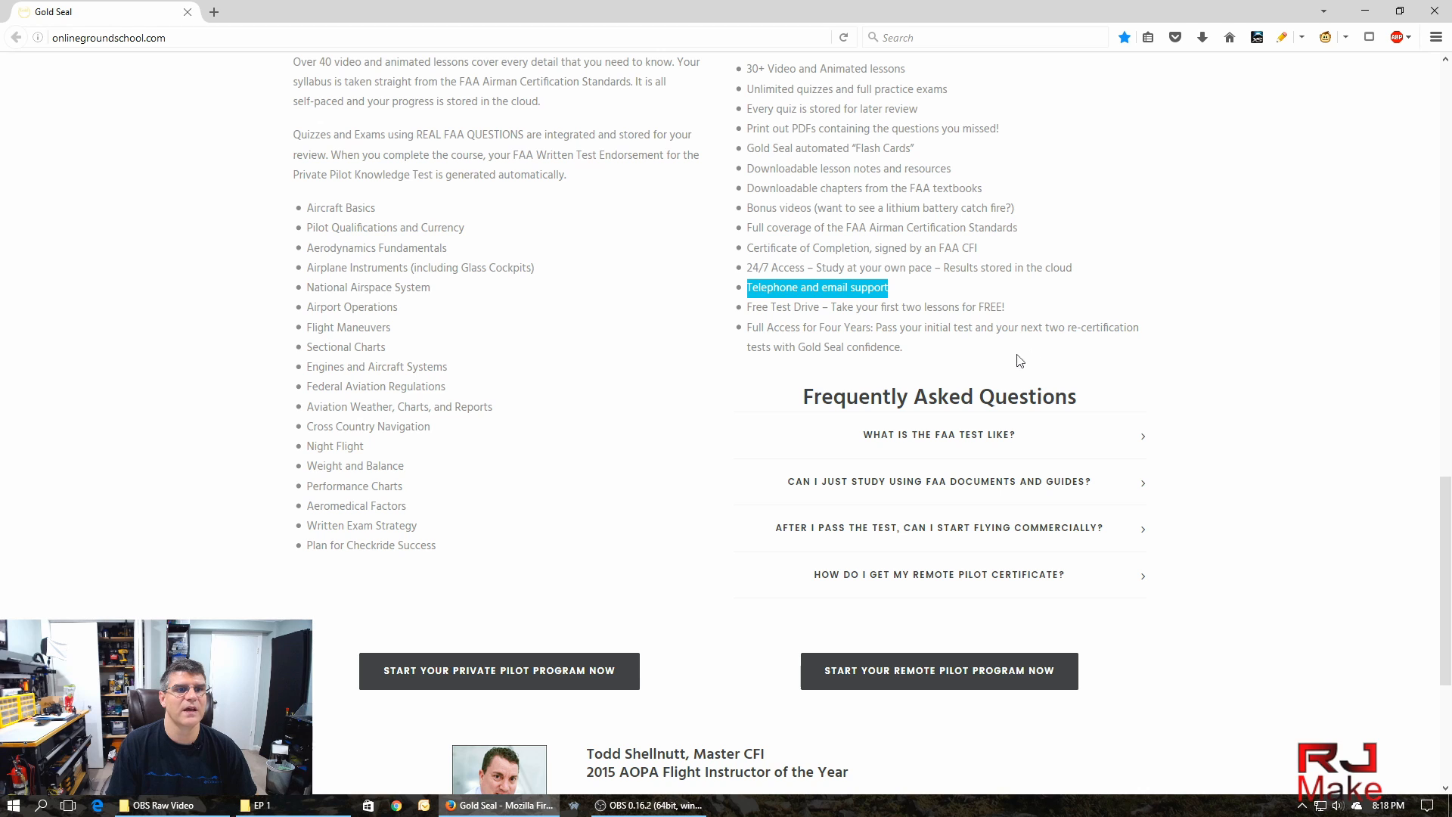
{"action": "mouse_move", "coordinate": [923, 357]}
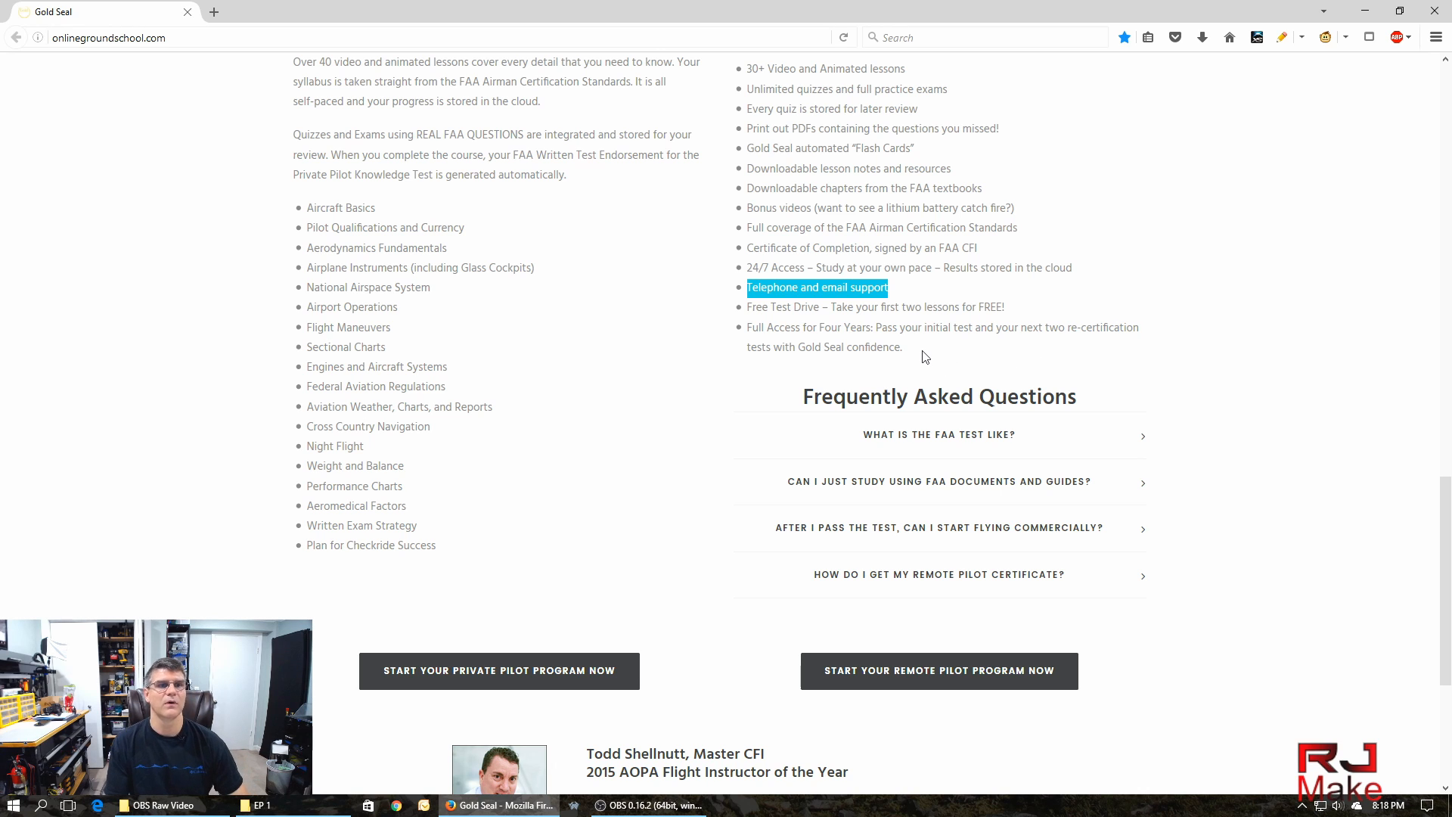
{"action": "mouse_move", "coordinate": [911, 346]}
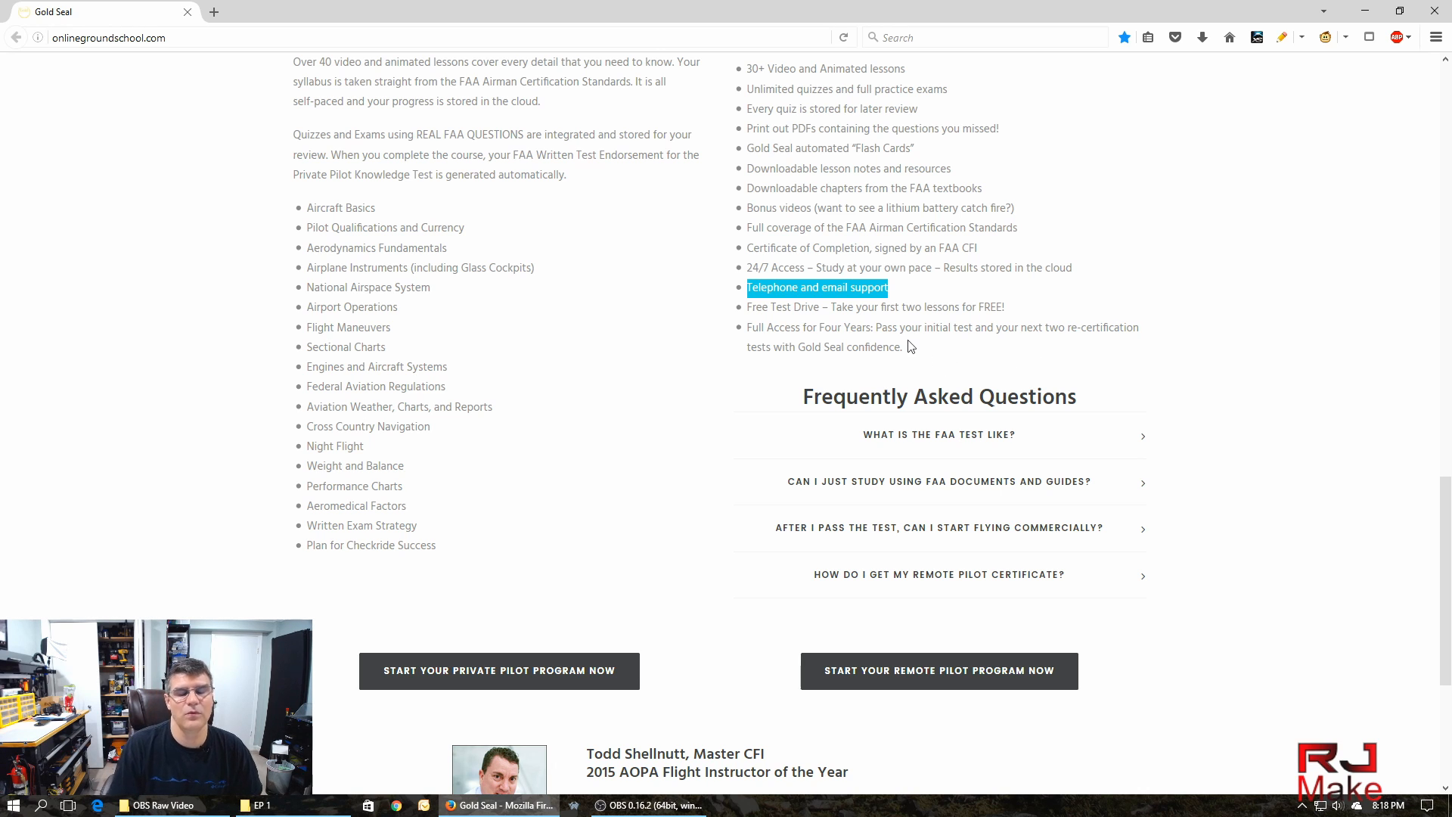
{"action": "mouse_move", "coordinate": [882, 336]}
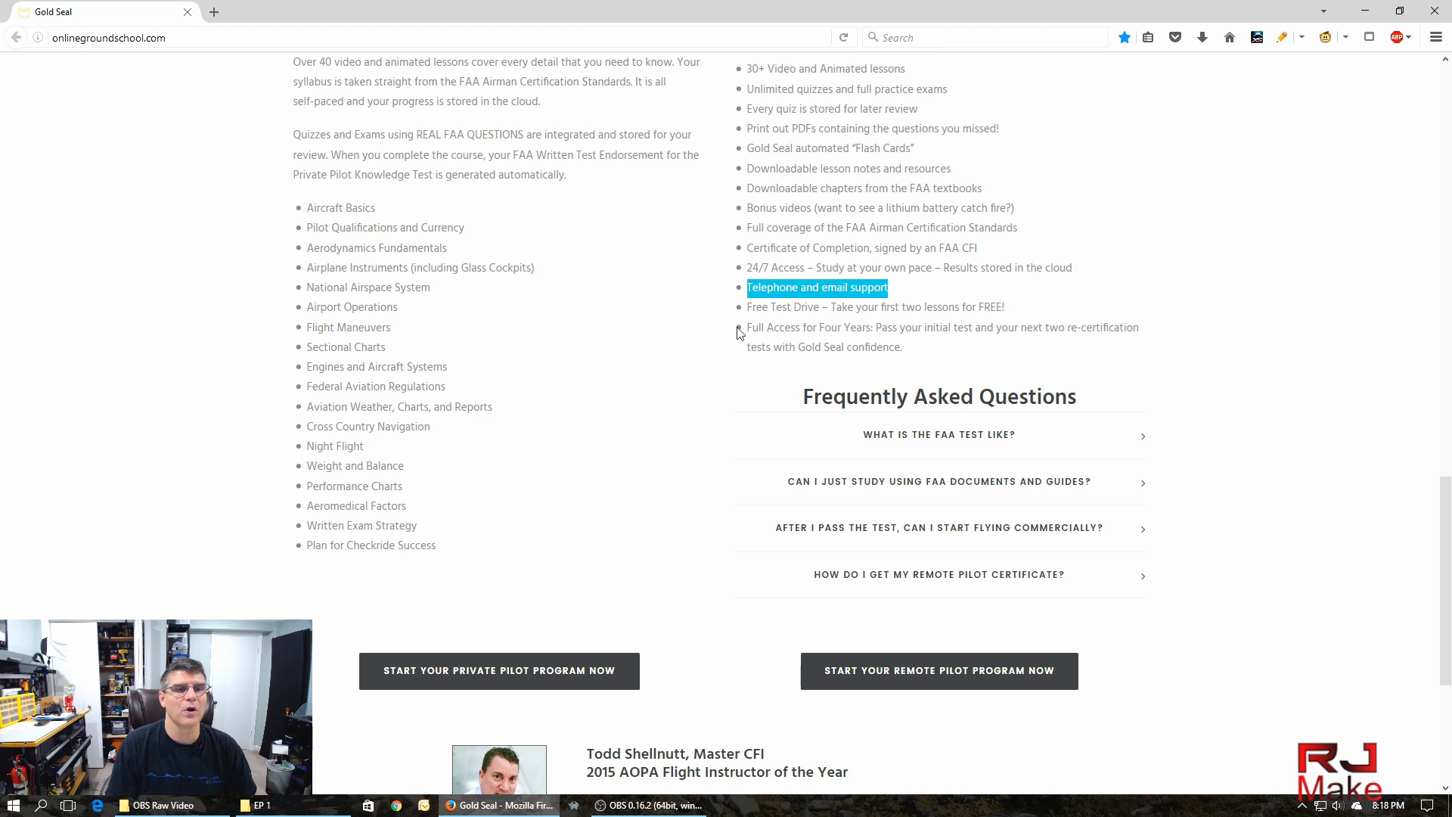
{"action": "mouse_move", "coordinate": [1169, 302]}
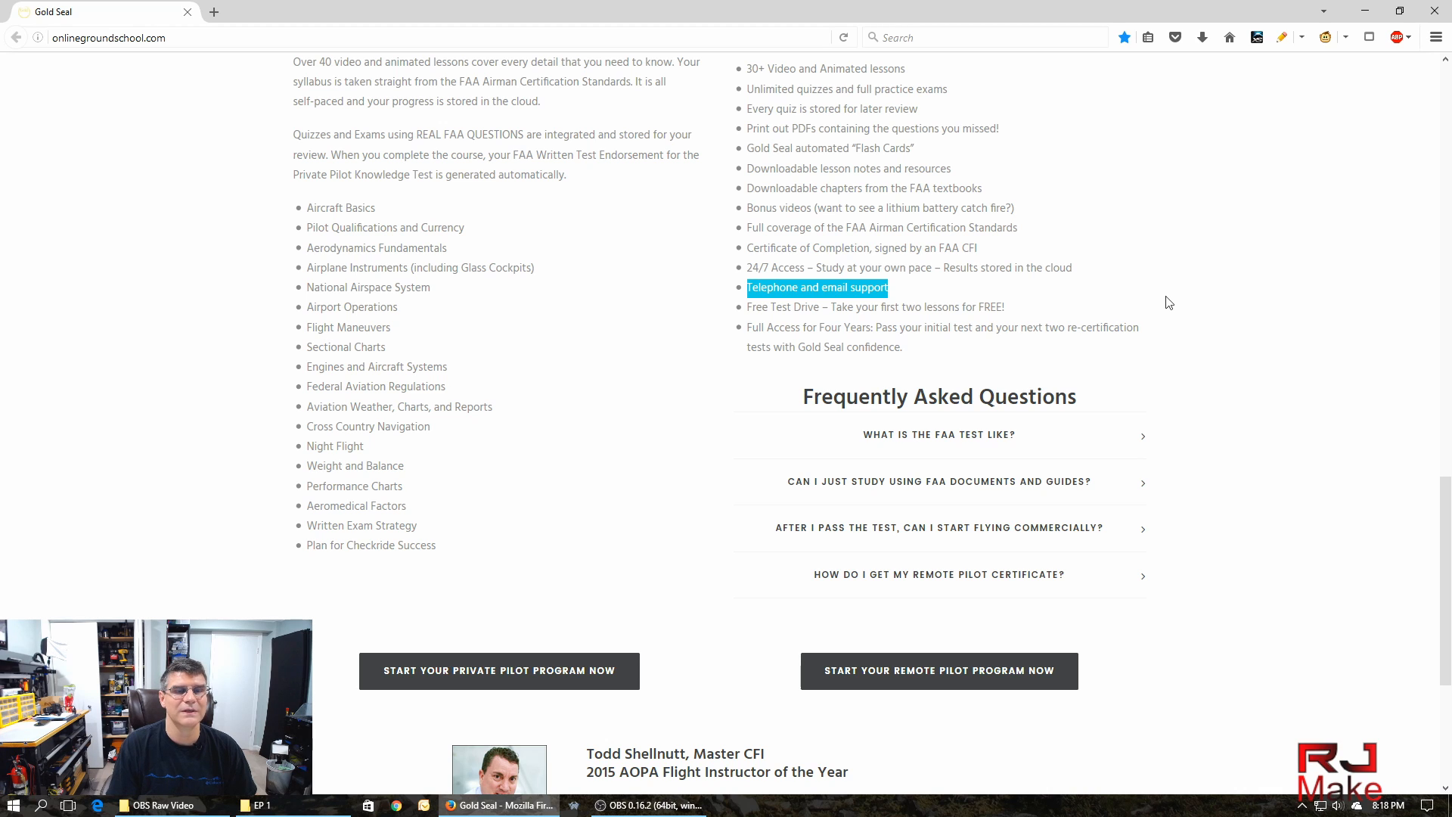
{"action": "mouse_move", "coordinate": [1198, 304]}
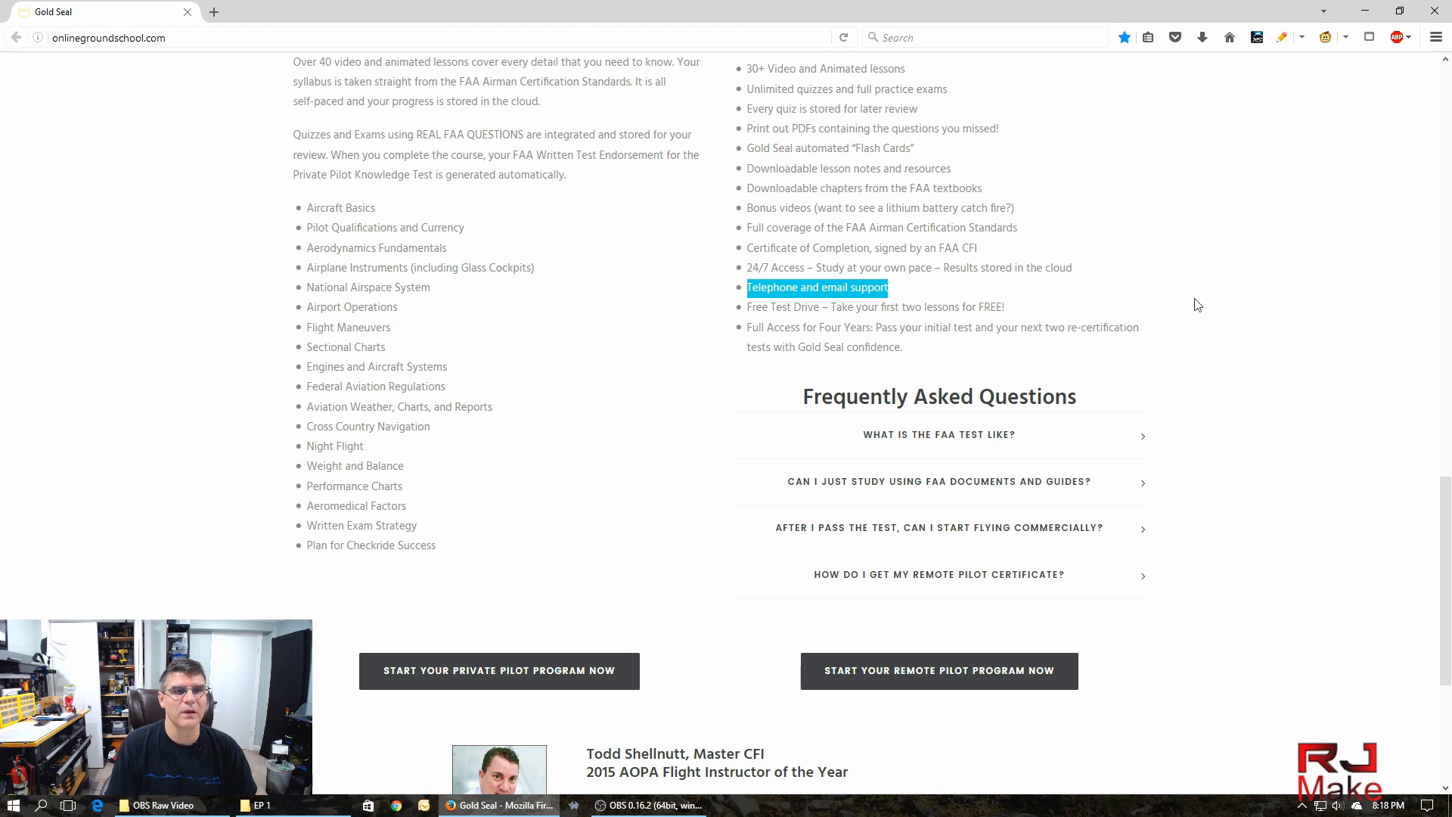
{"action": "scroll", "scroll_direction": "up", "scroll_amount": 3}
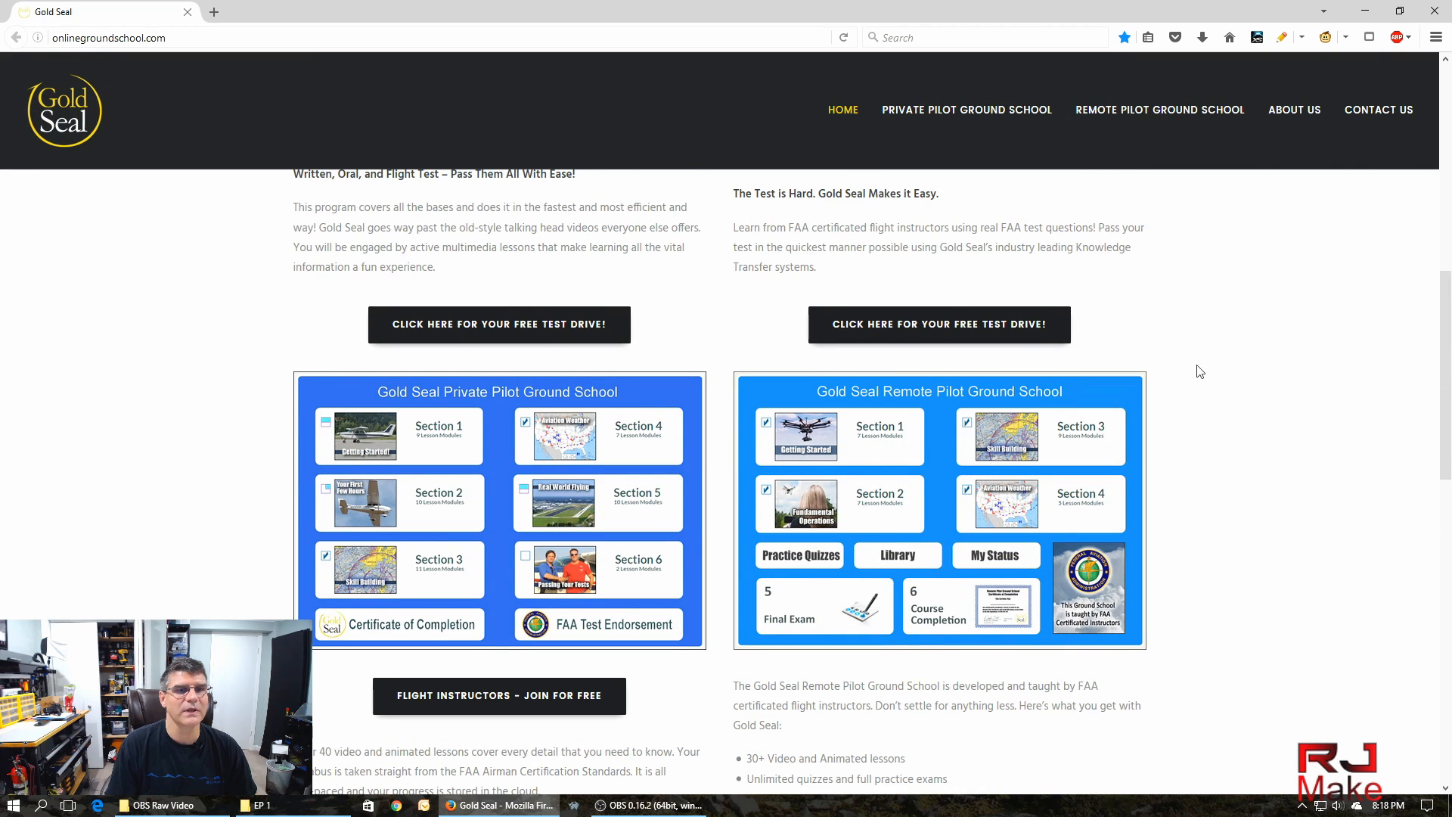
Open the Remote Pilot Member Login page in a new tab from the homepage.
{"action": "scroll", "scroll_direction": "down", "scroll_amount": 3}
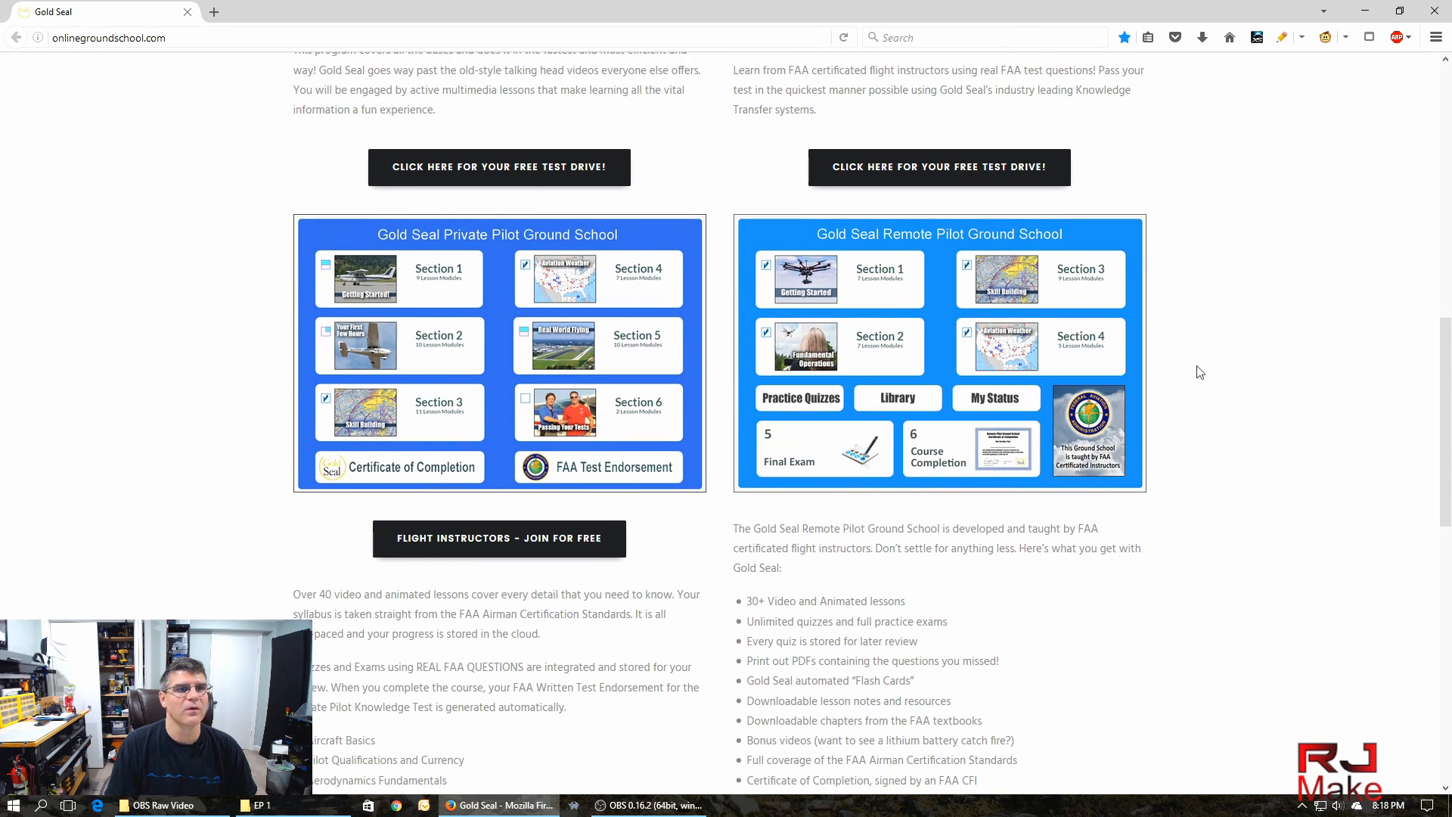
{"action": "scroll", "scroll_direction": "down", "scroll_amount": 3}
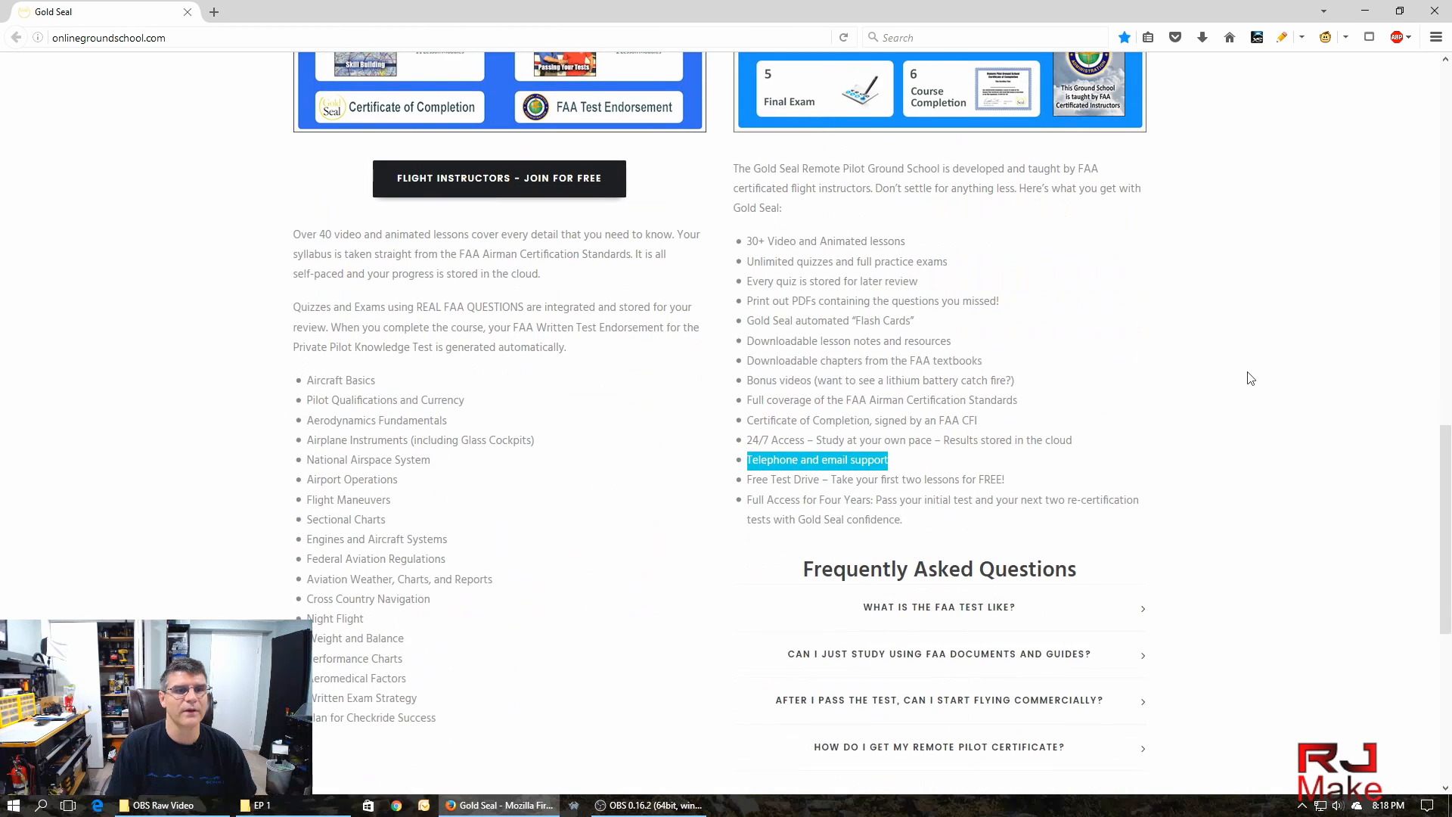
{"action": "scroll", "scroll_direction": "down", "scroll_amount": 3}
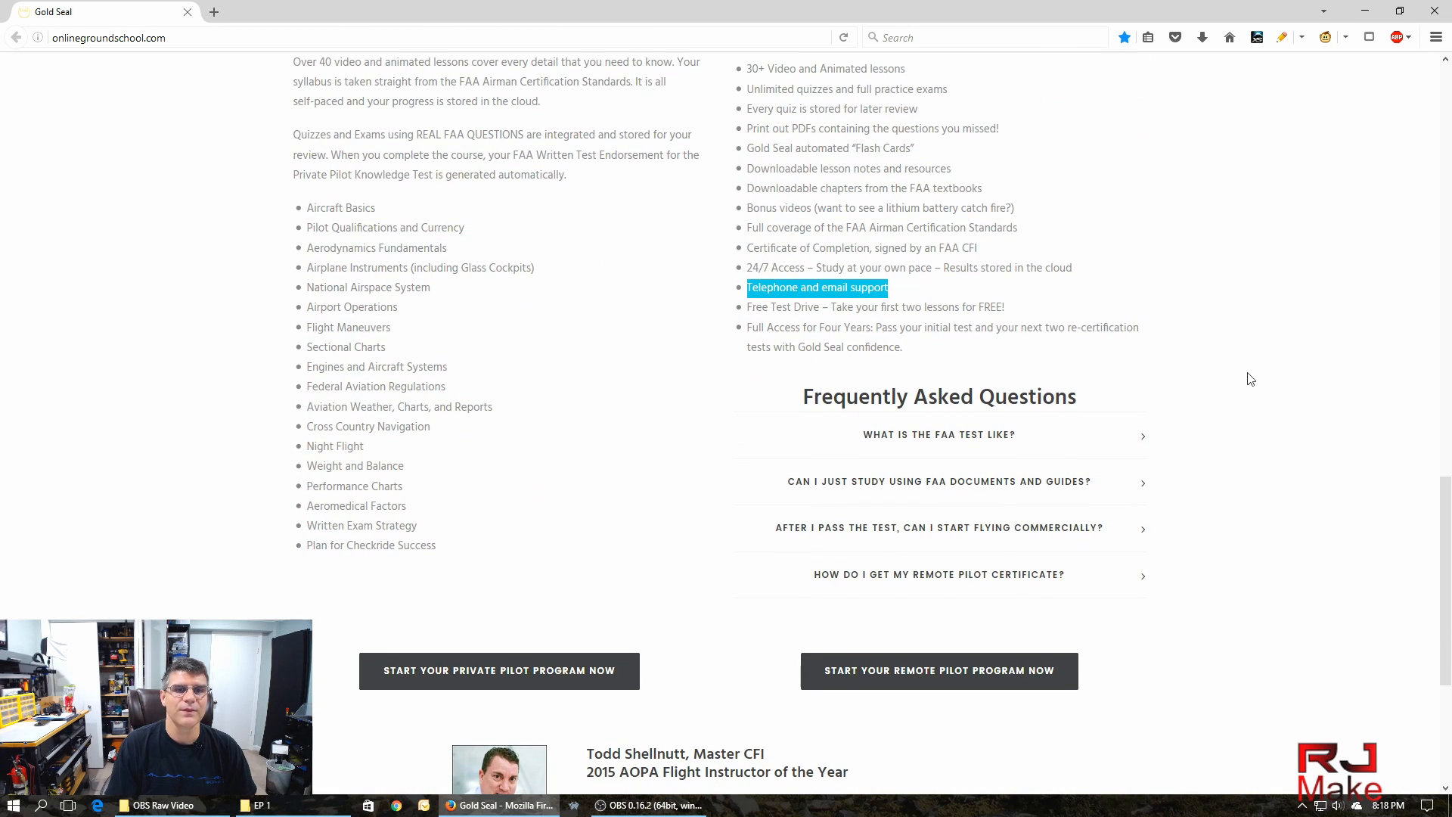
{"action": "mouse_move", "coordinate": [1245, 378]}
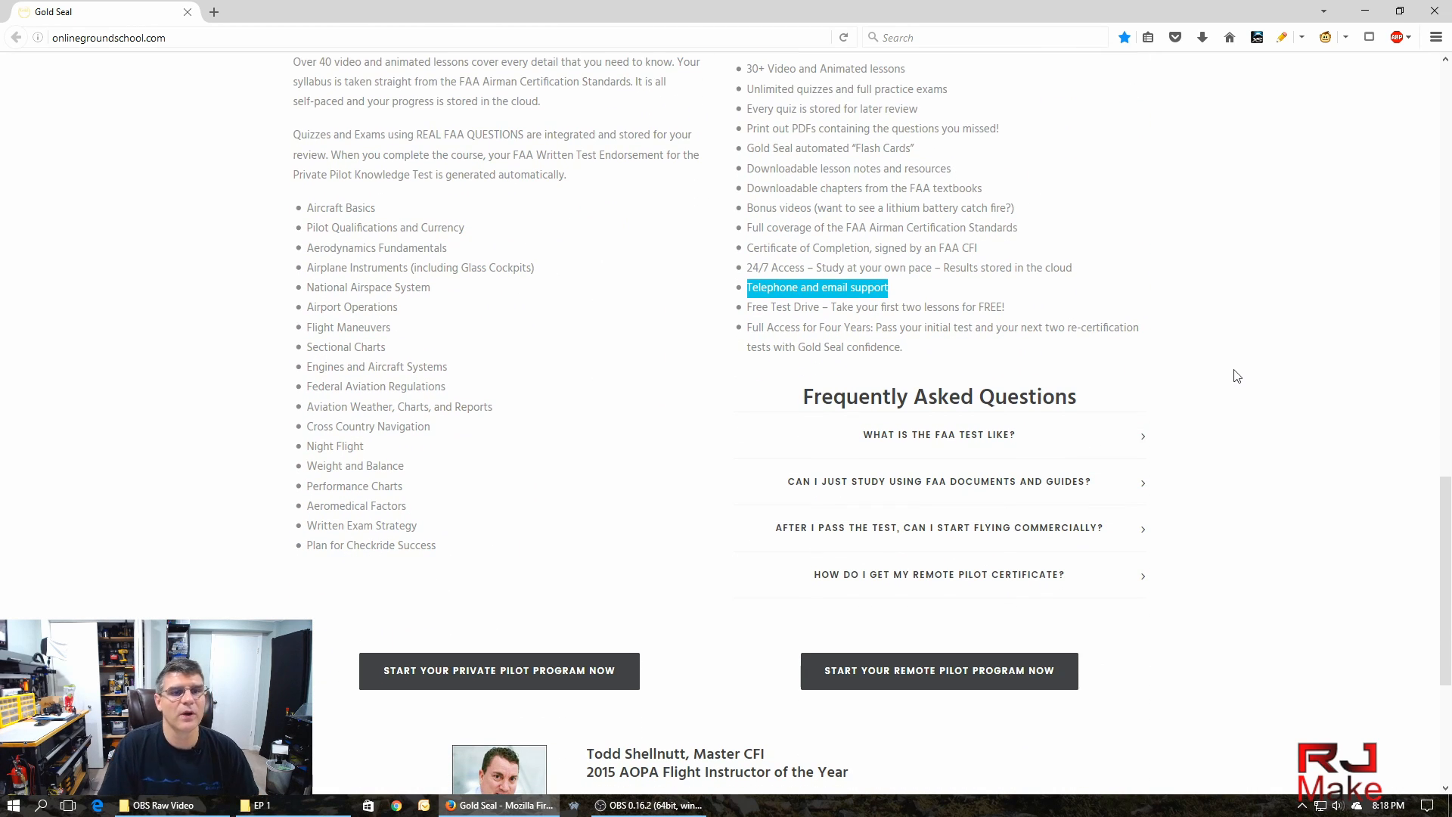
{"action": "mouse_move", "coordinate": [1195, 335]}
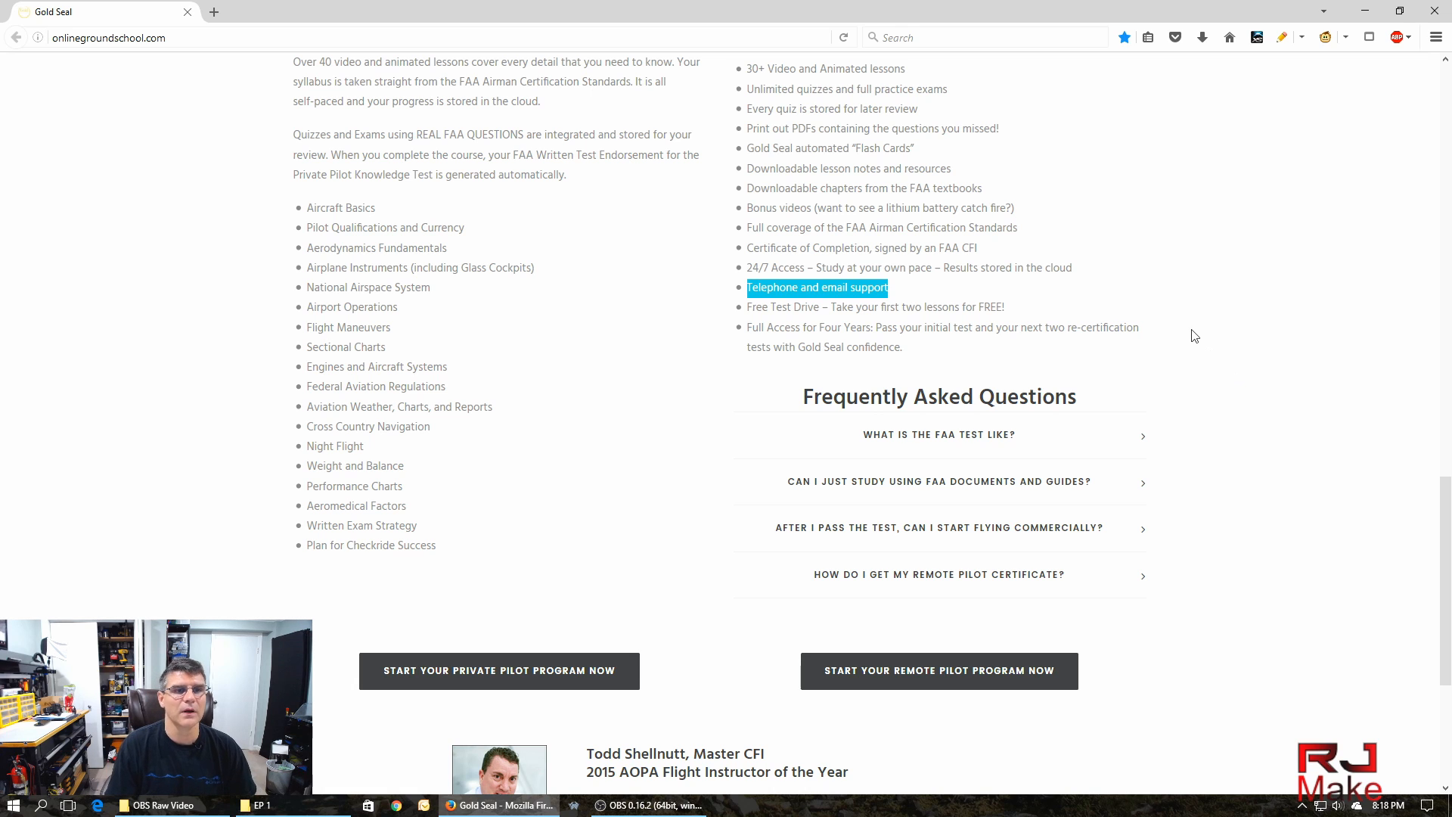
{"action": "mouse_move", "coordinate": [1231, 377]}
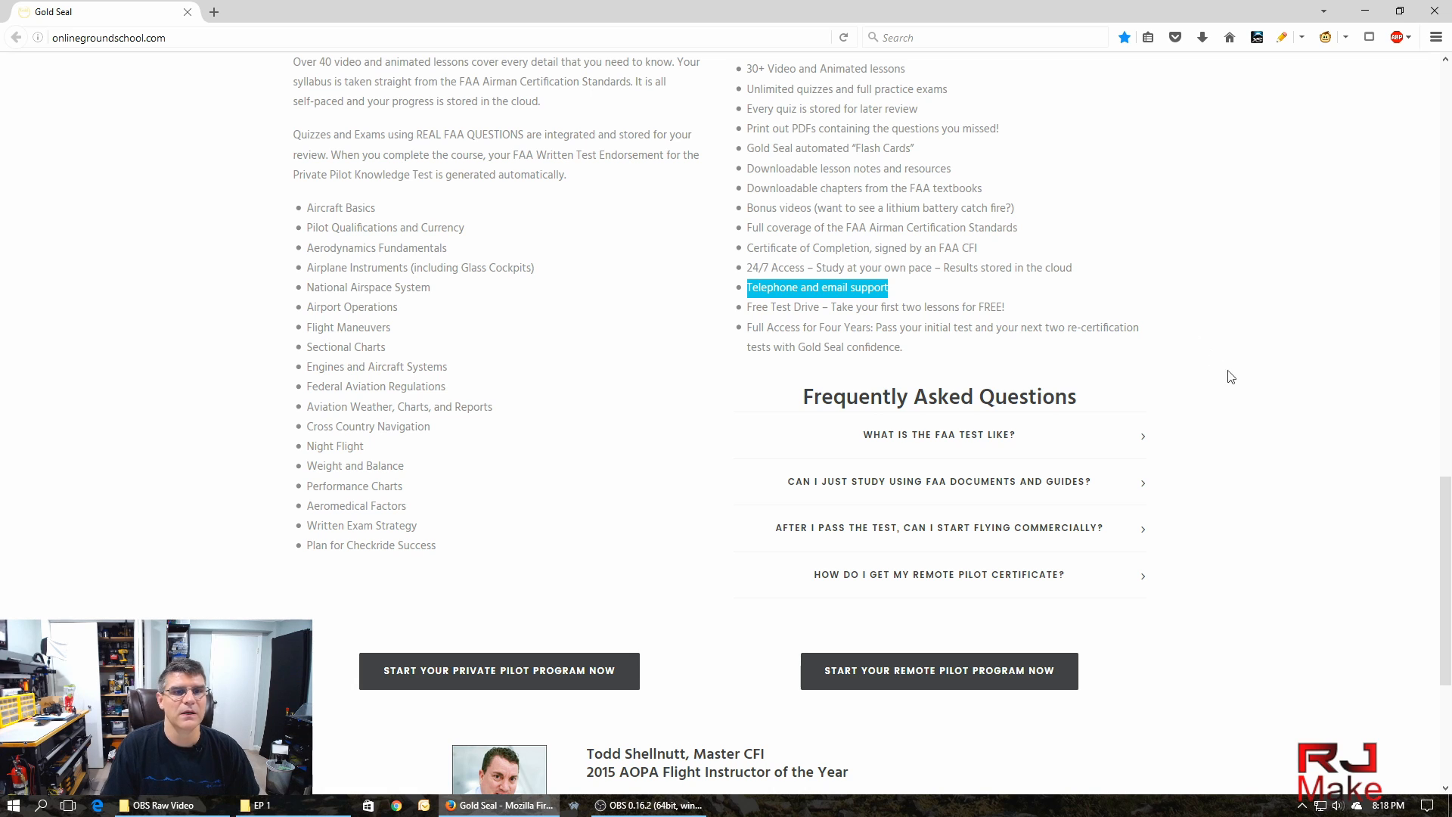
{"action": "mouse_move", "coordinate": [1192, 502]}
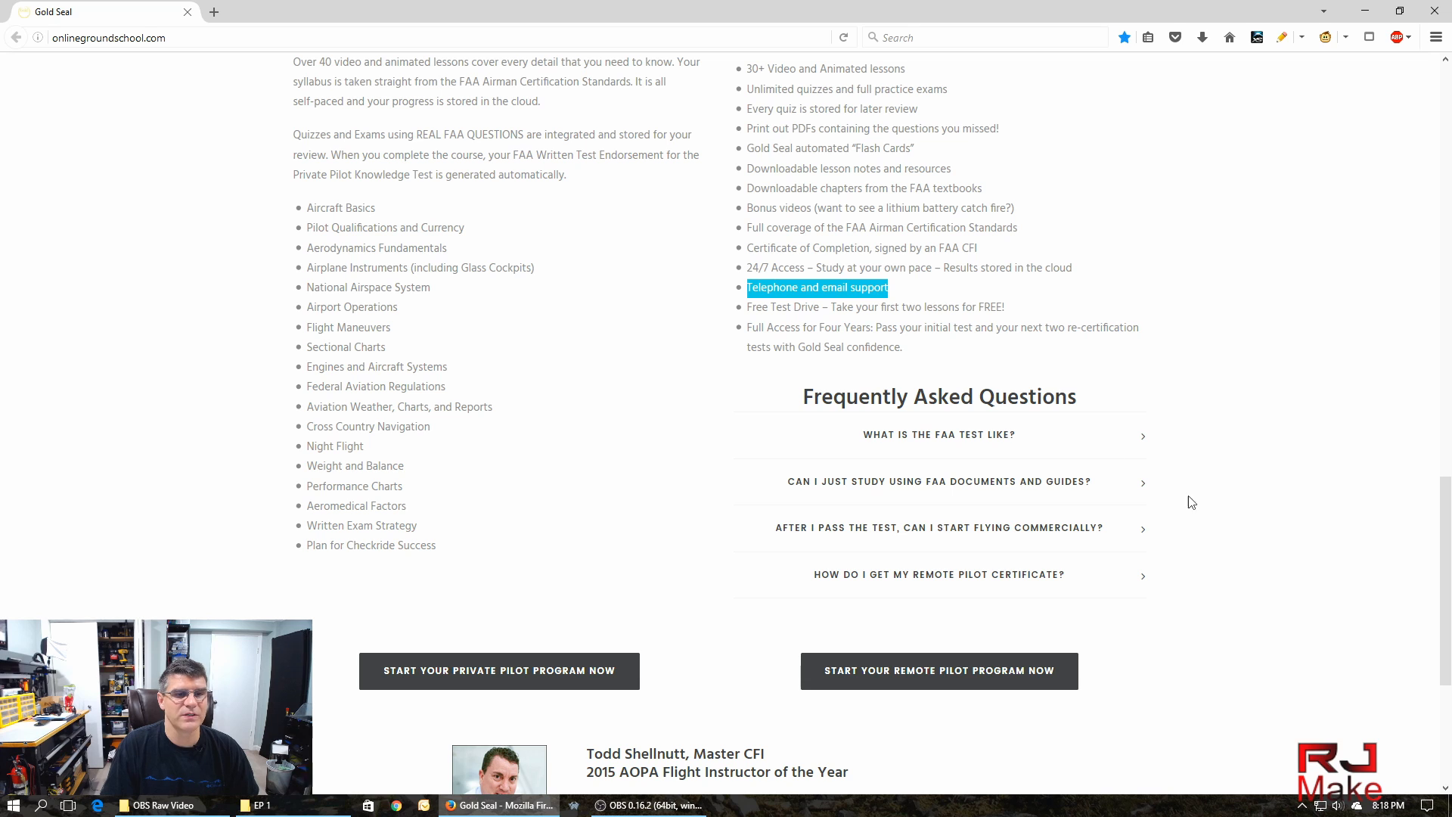
{"action": "scroll", "scroll_direction": "up", "scroll_amount": 3}
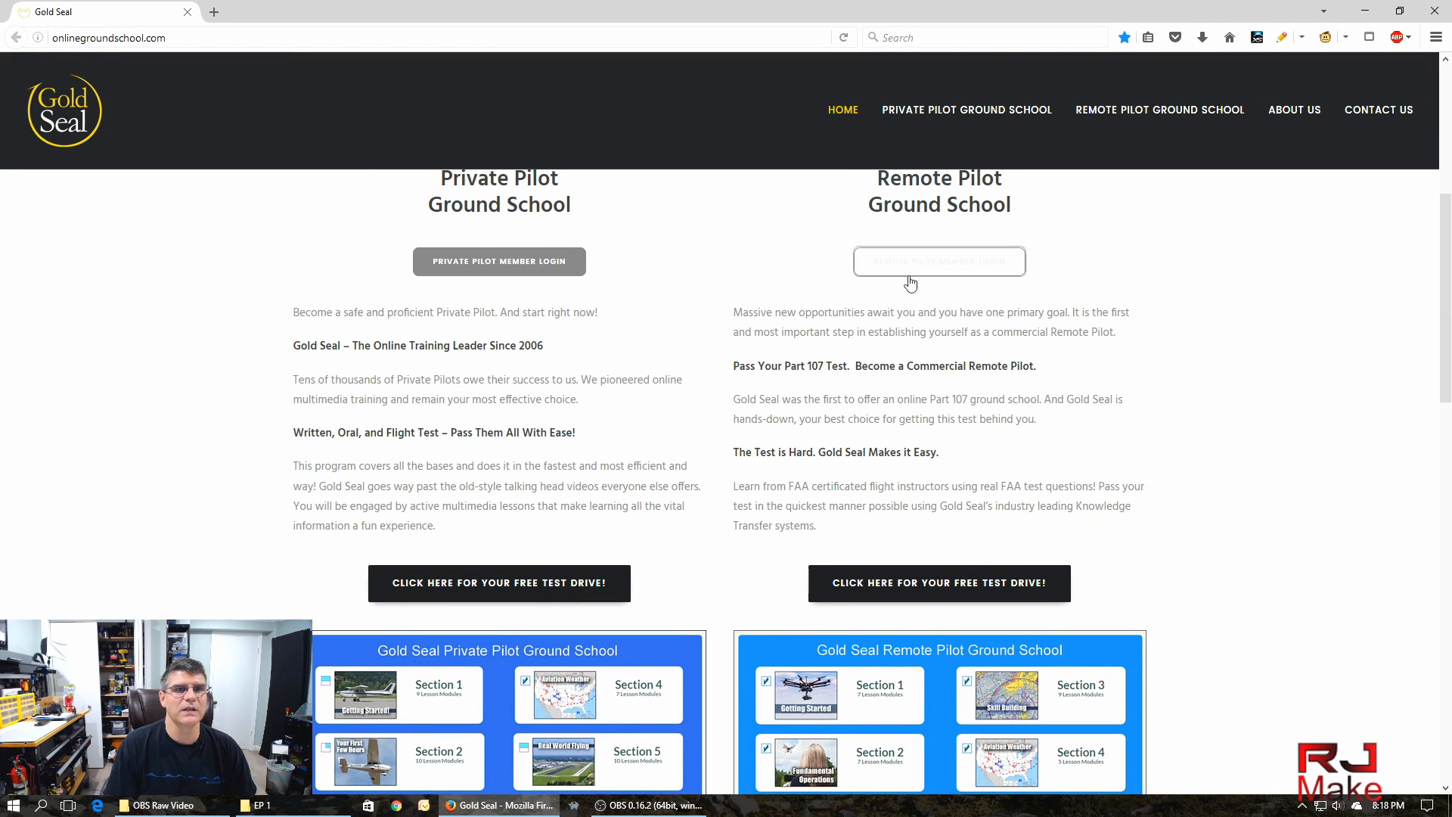
{"action": "left_click", "coordinate": [938, 261]}
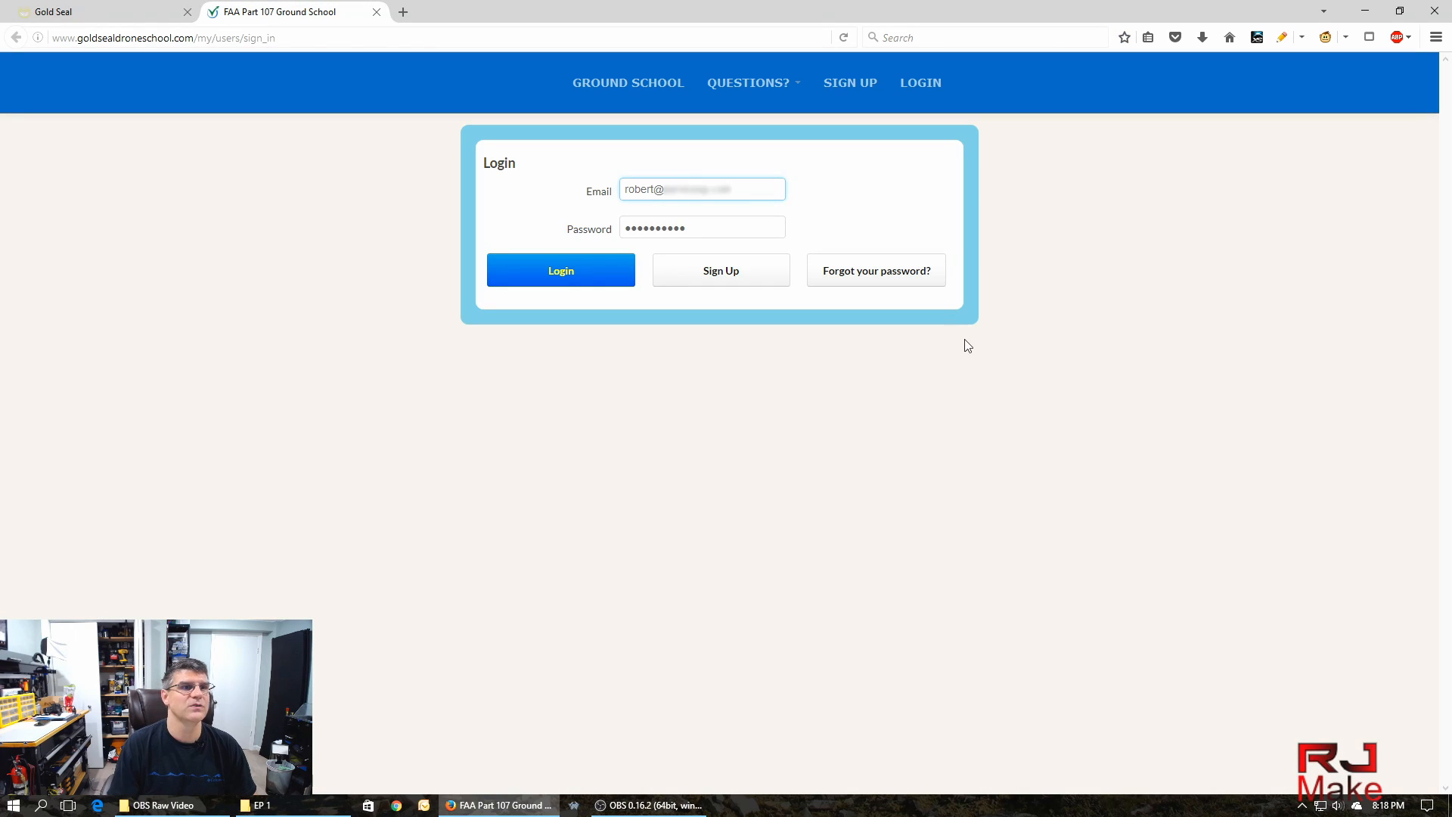
{"action": "mouse_move", "coordinate": [700, 279]}
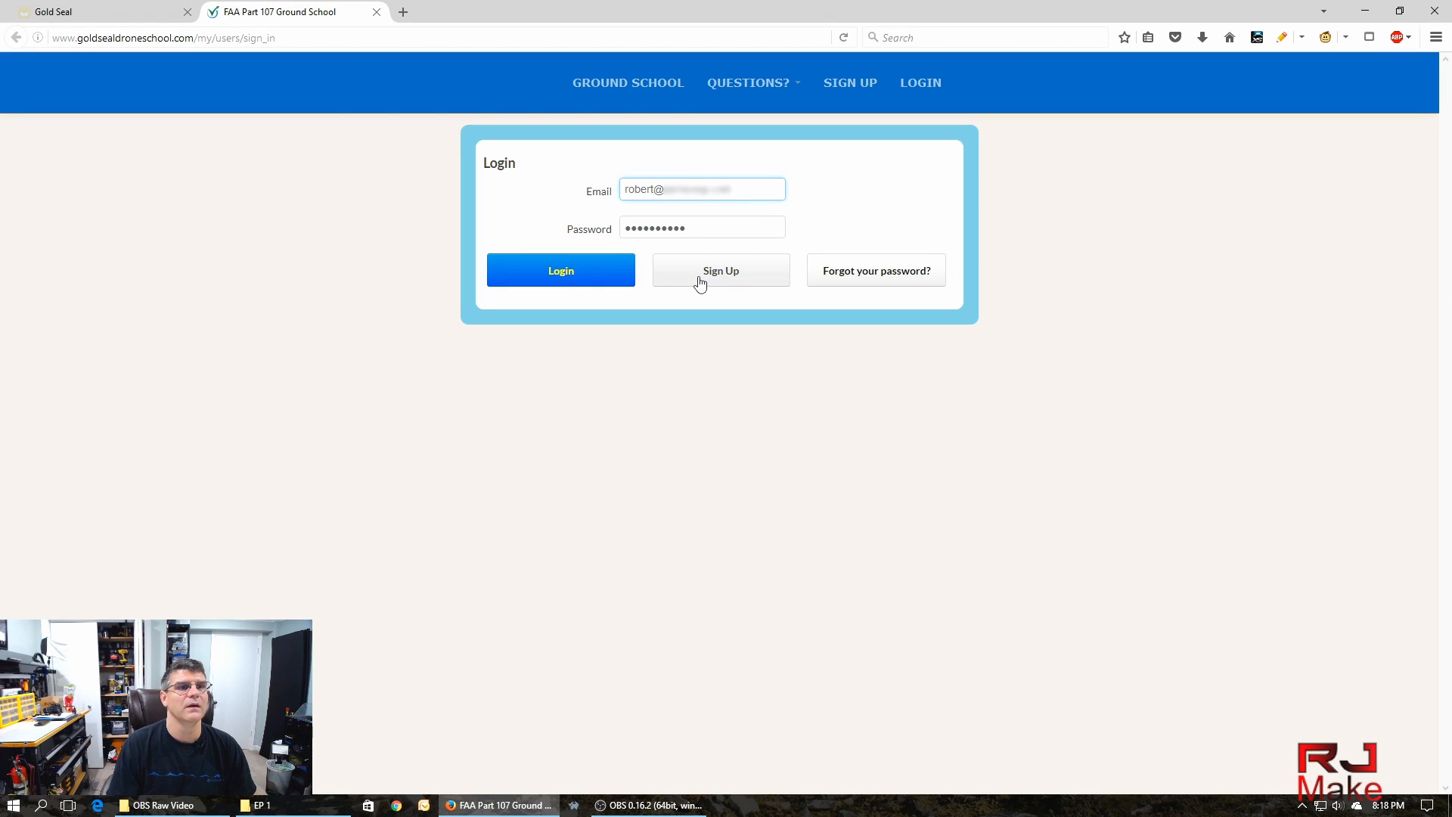
{"action": "left_click", "coordinate": [719, 270]}
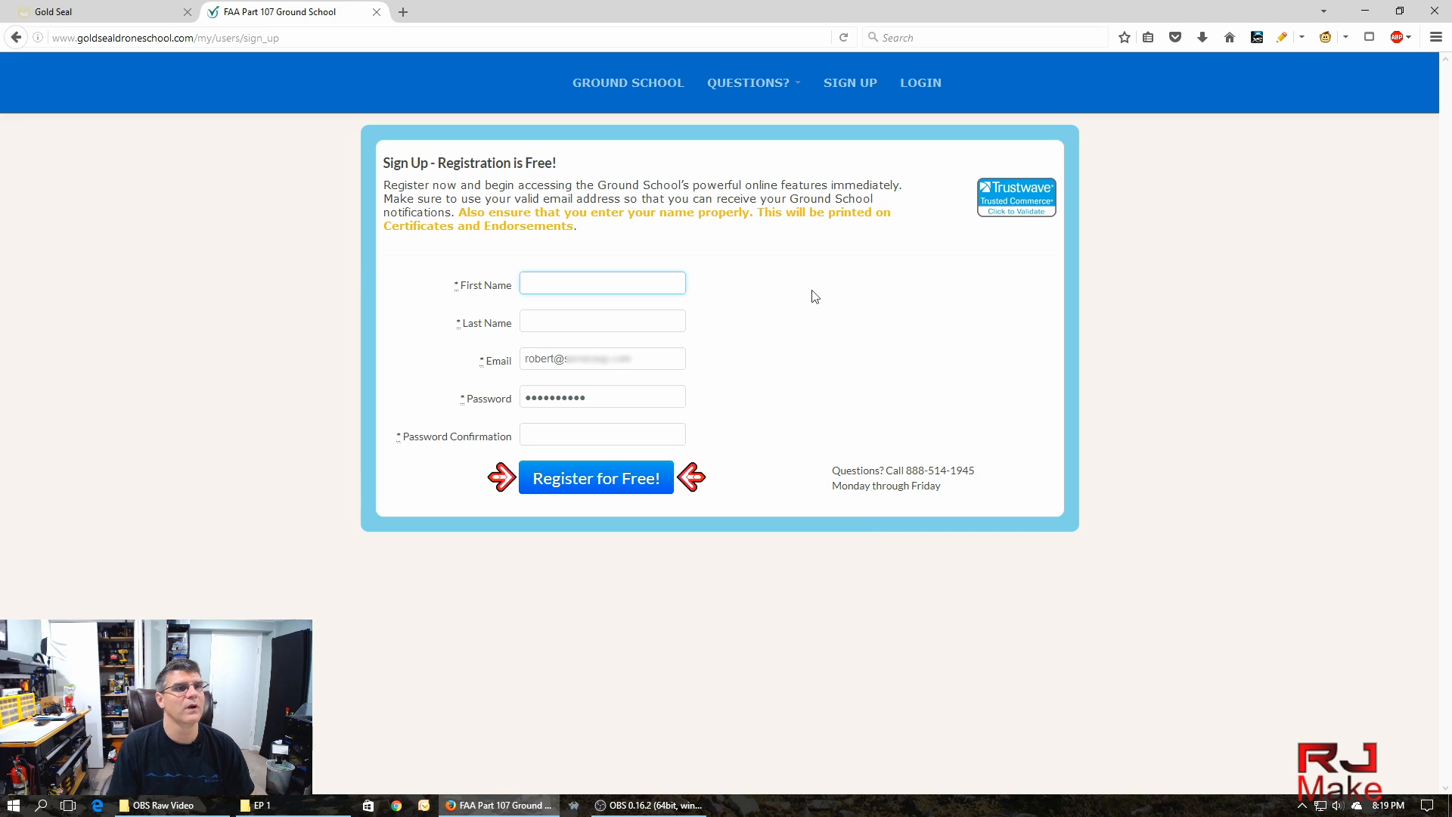
{"action": "left_click", "coordinate": [602, 283]}
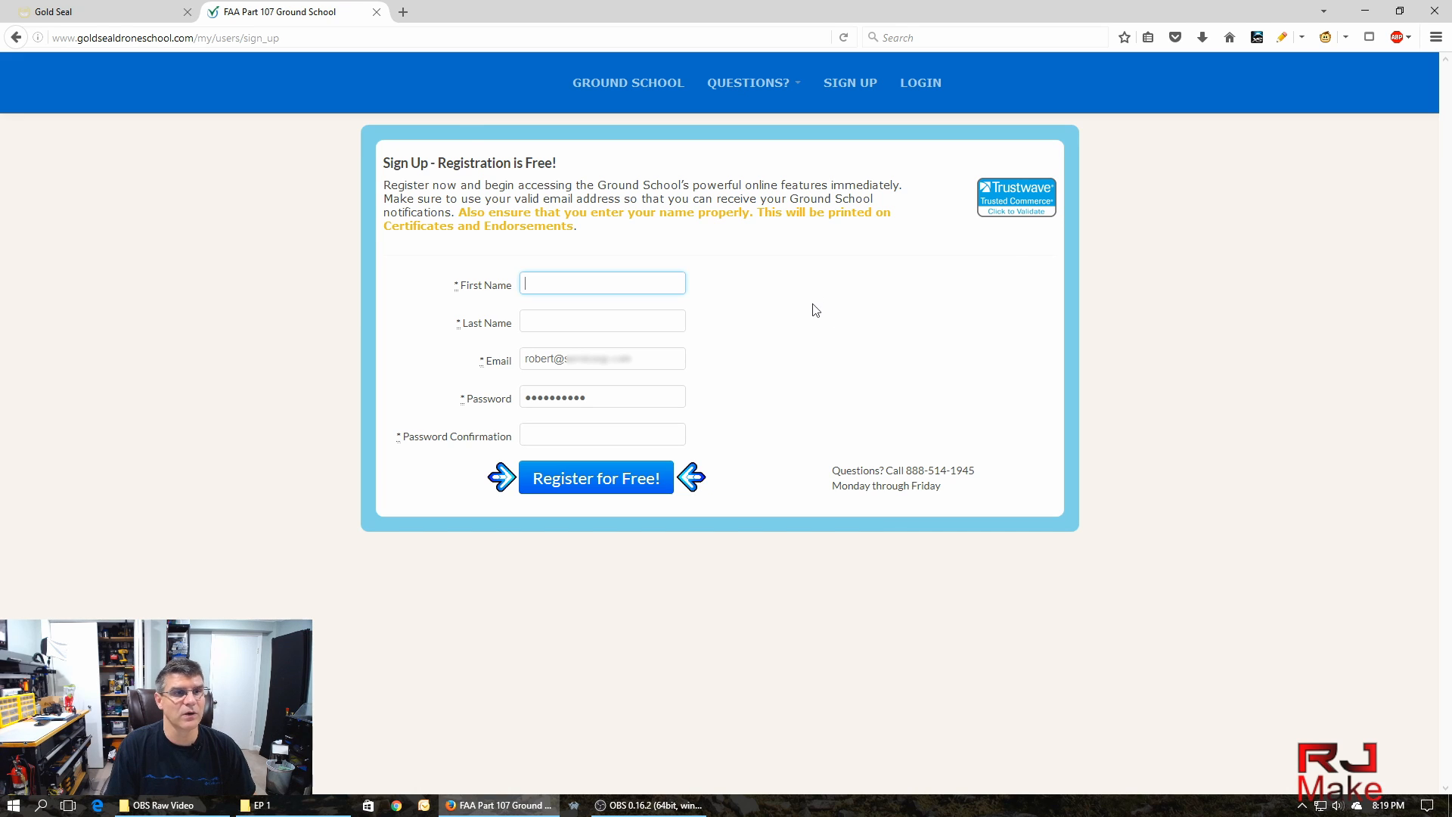
{"action": "left_click", "coordinate": [918, 81]}
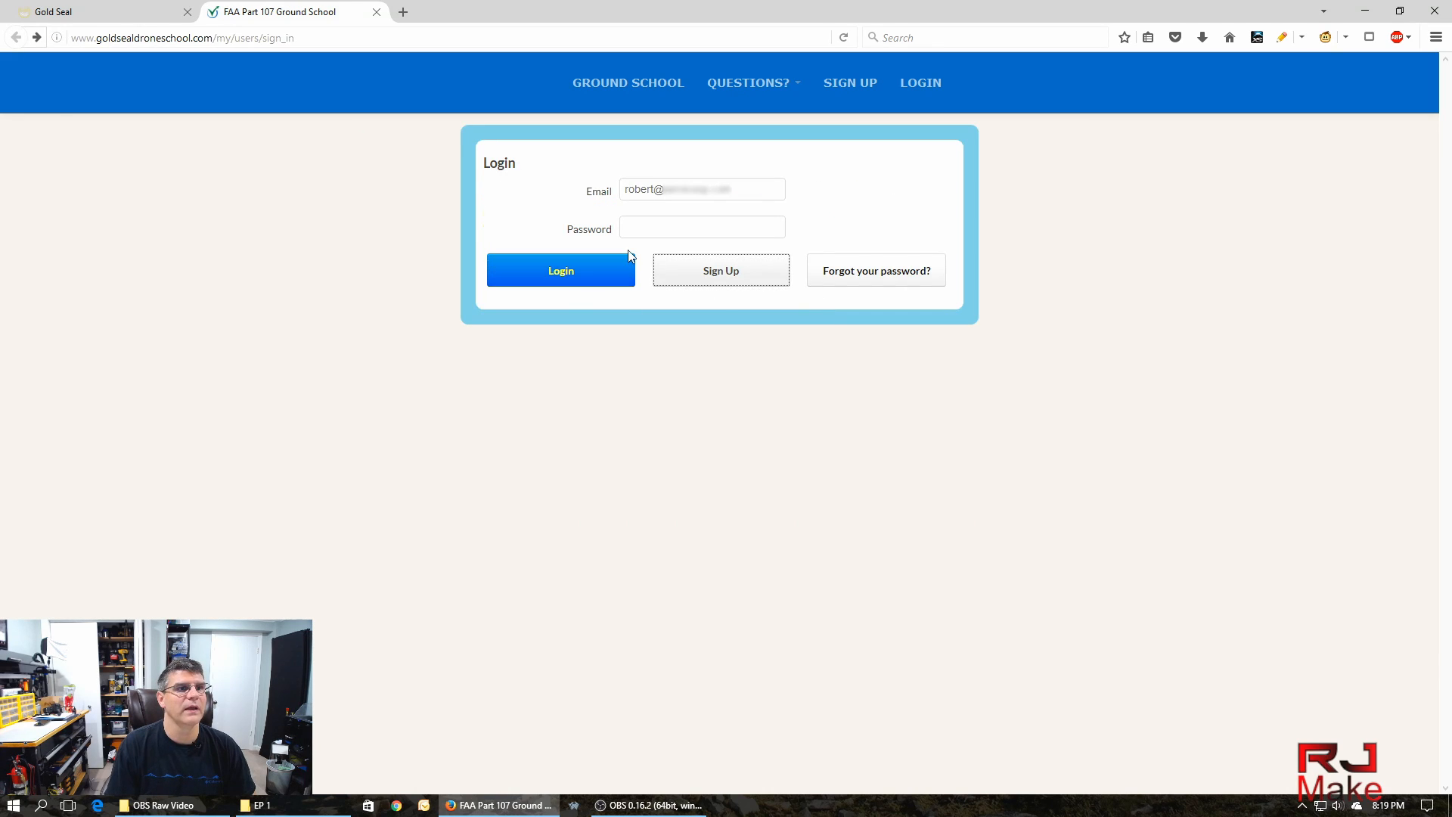
{"action": "left_click", "coordinate": [702, 227]}
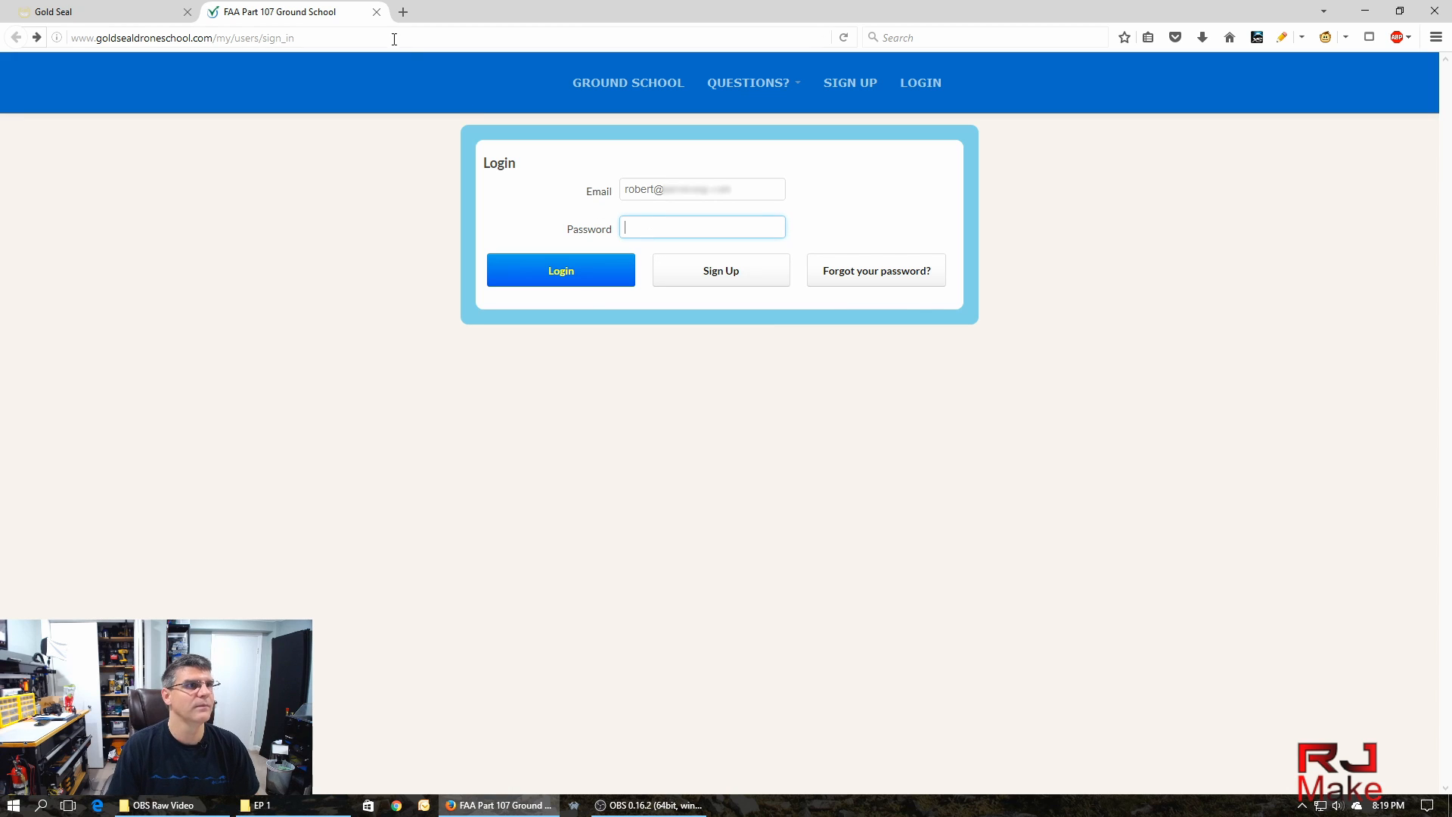
Sign in to reach the Remote Pilot Course Sections main menu.
{"action": "left_click", "coordinate": [560, 271]}
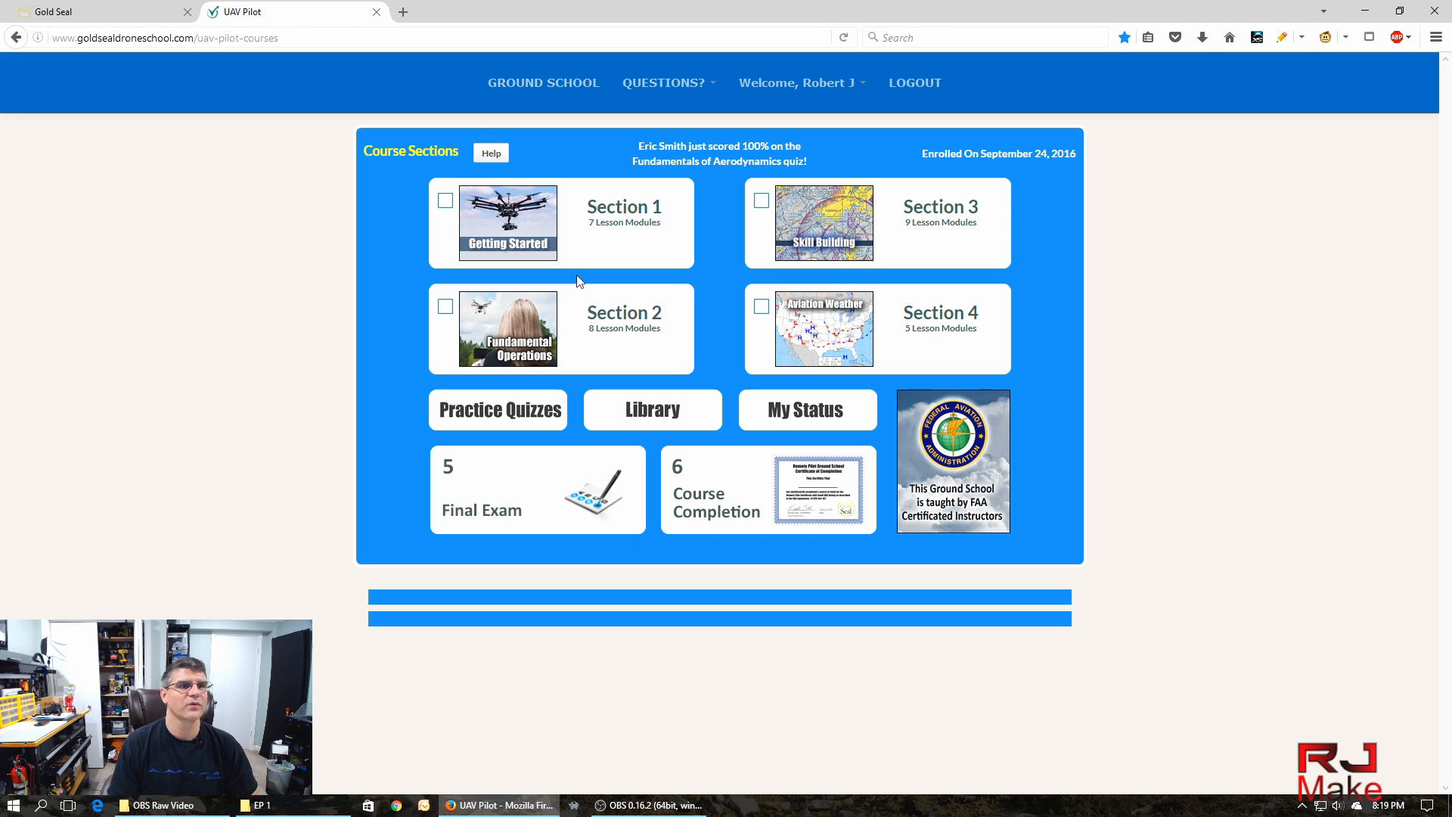
{"action": "mouse_move", "coordinate": [502, 319]}
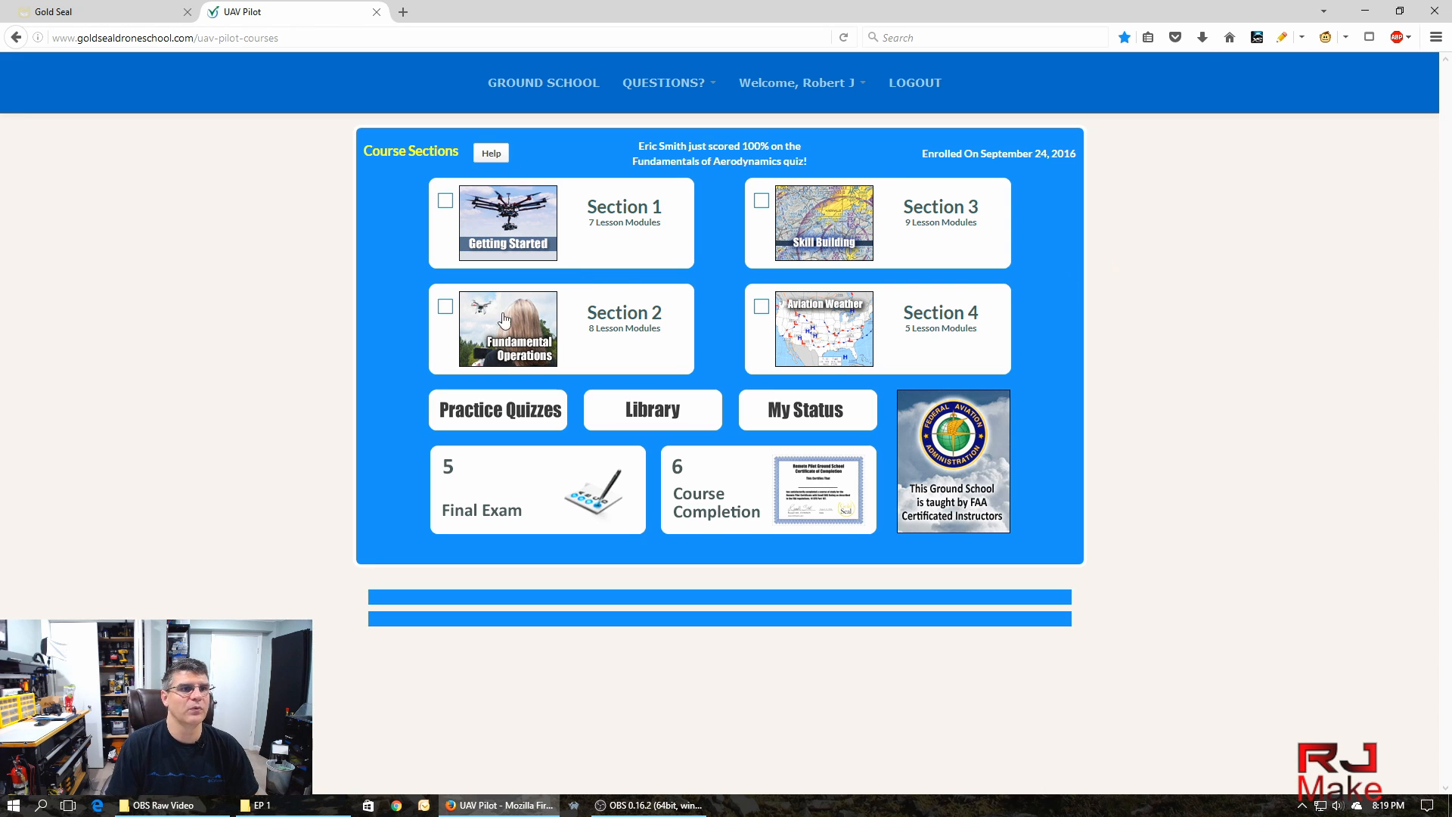
{"action": "mouse_move", "coordinate": [732, 201]}
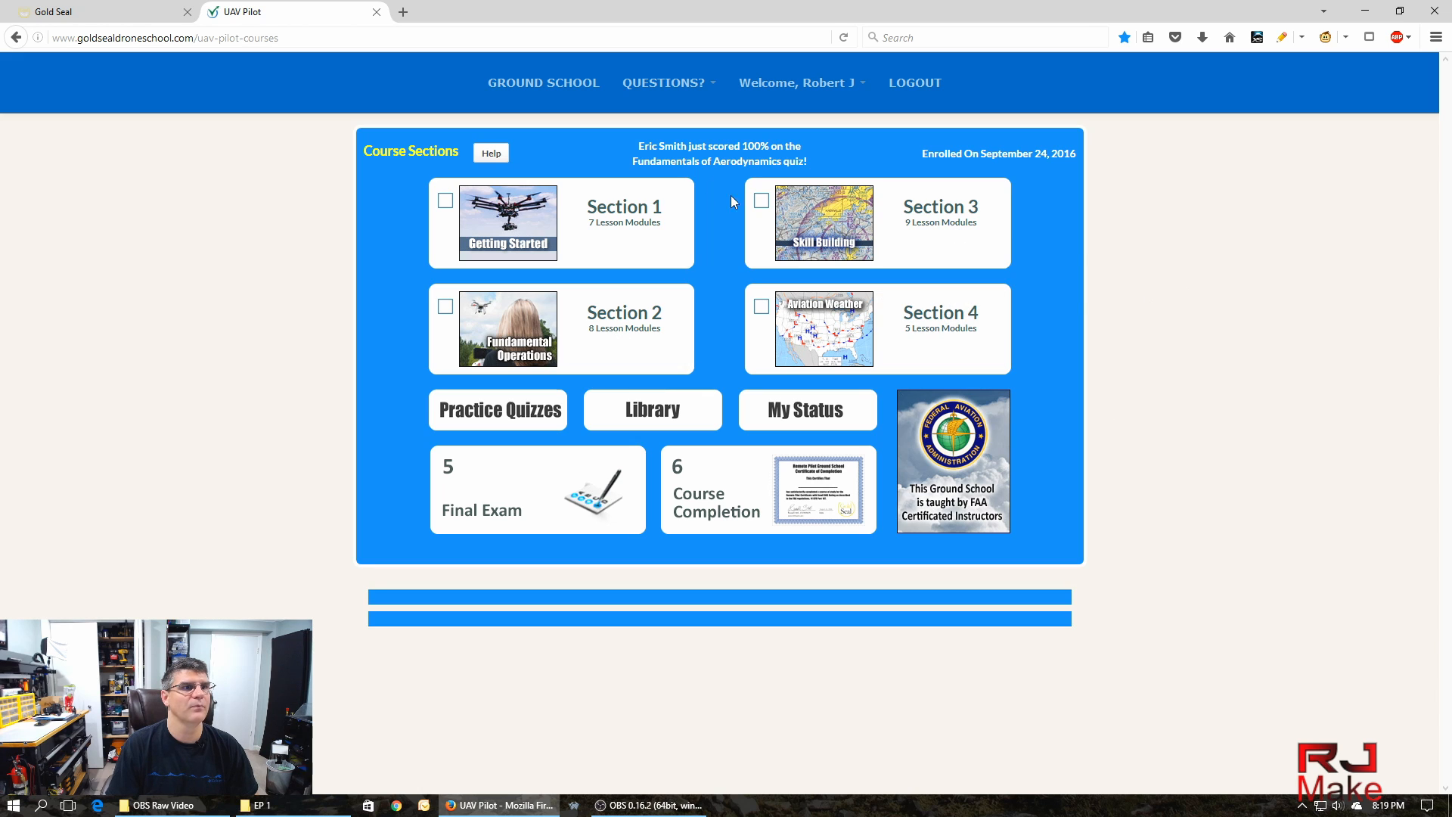
{"action": "mouse_move", "coordinate": [1102, 305]}
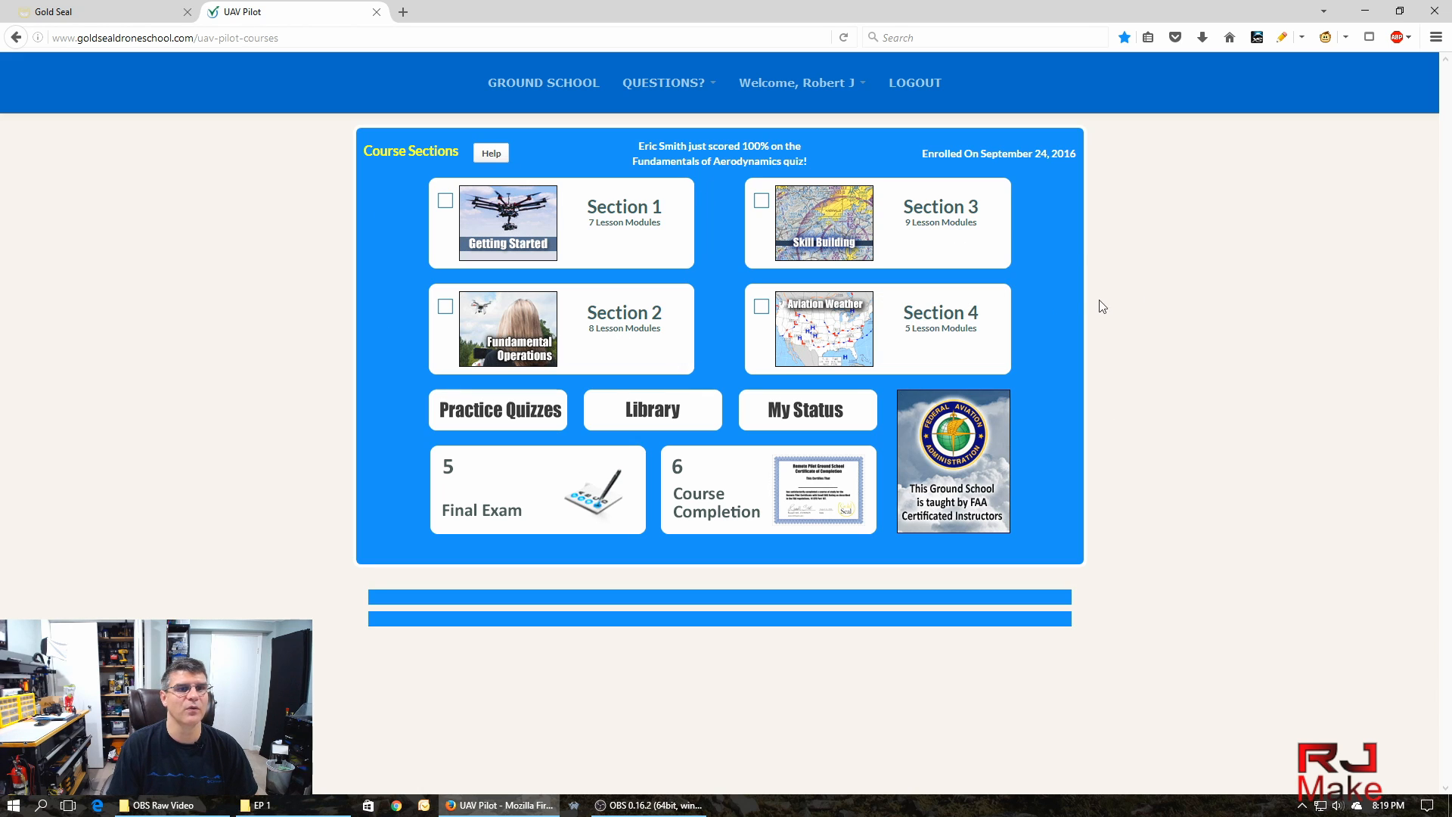
{"action": "mouse_move", "coordinate": [713, 245]}
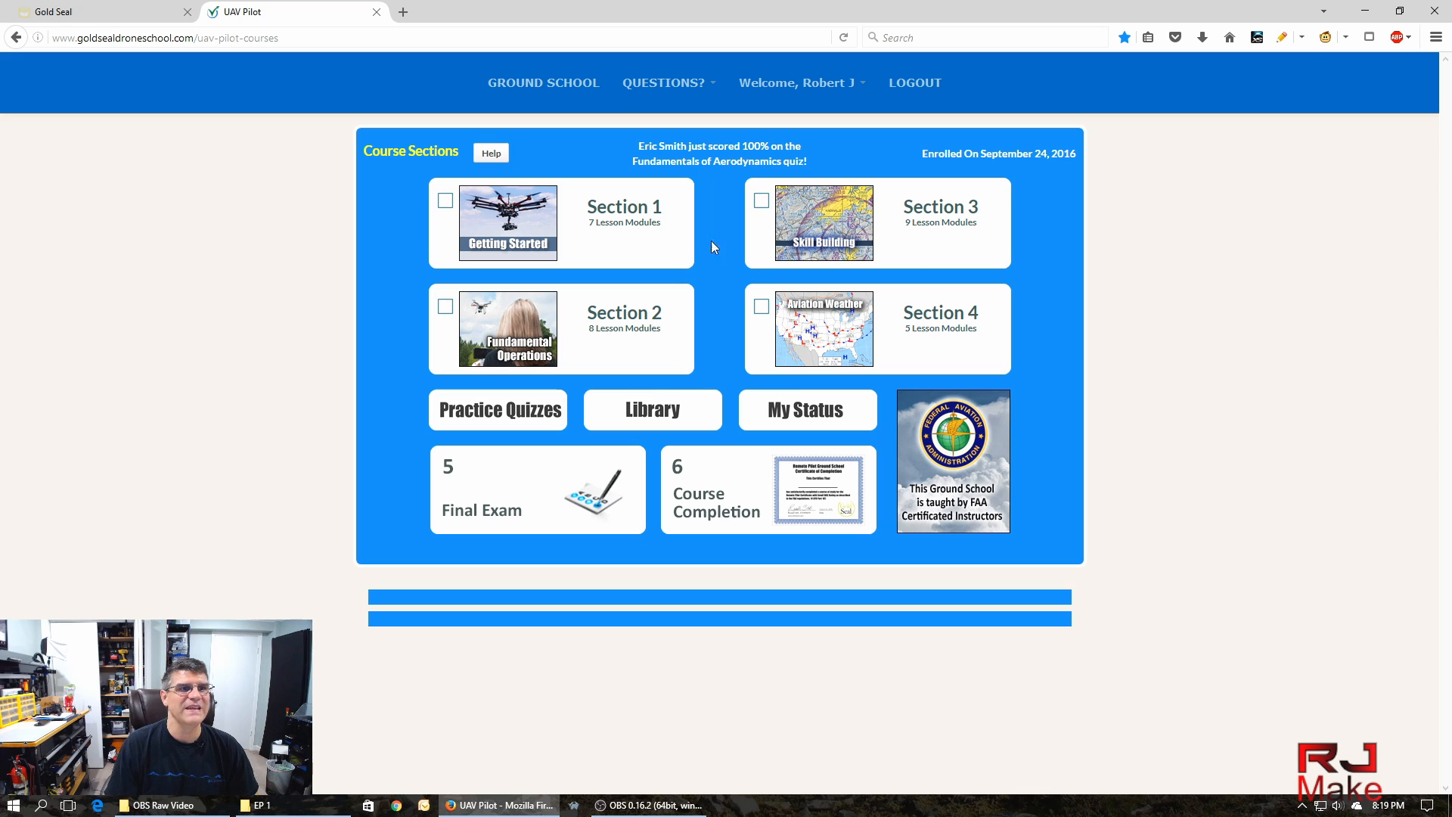
{"action": "mouse_move", "coordinate": [625, 217]}
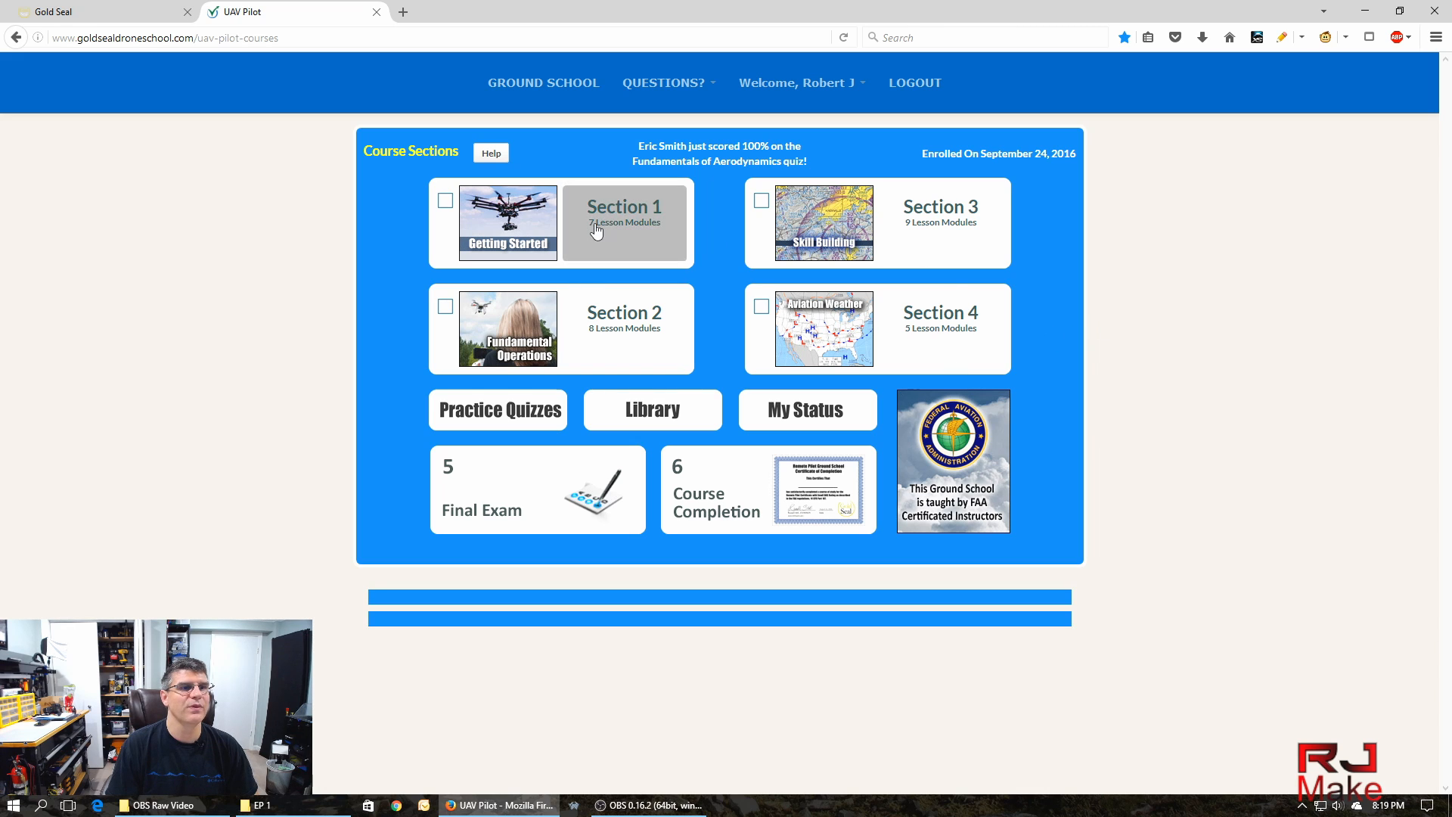
{"action": "mouse_move", "coordinate": [610, 233]}
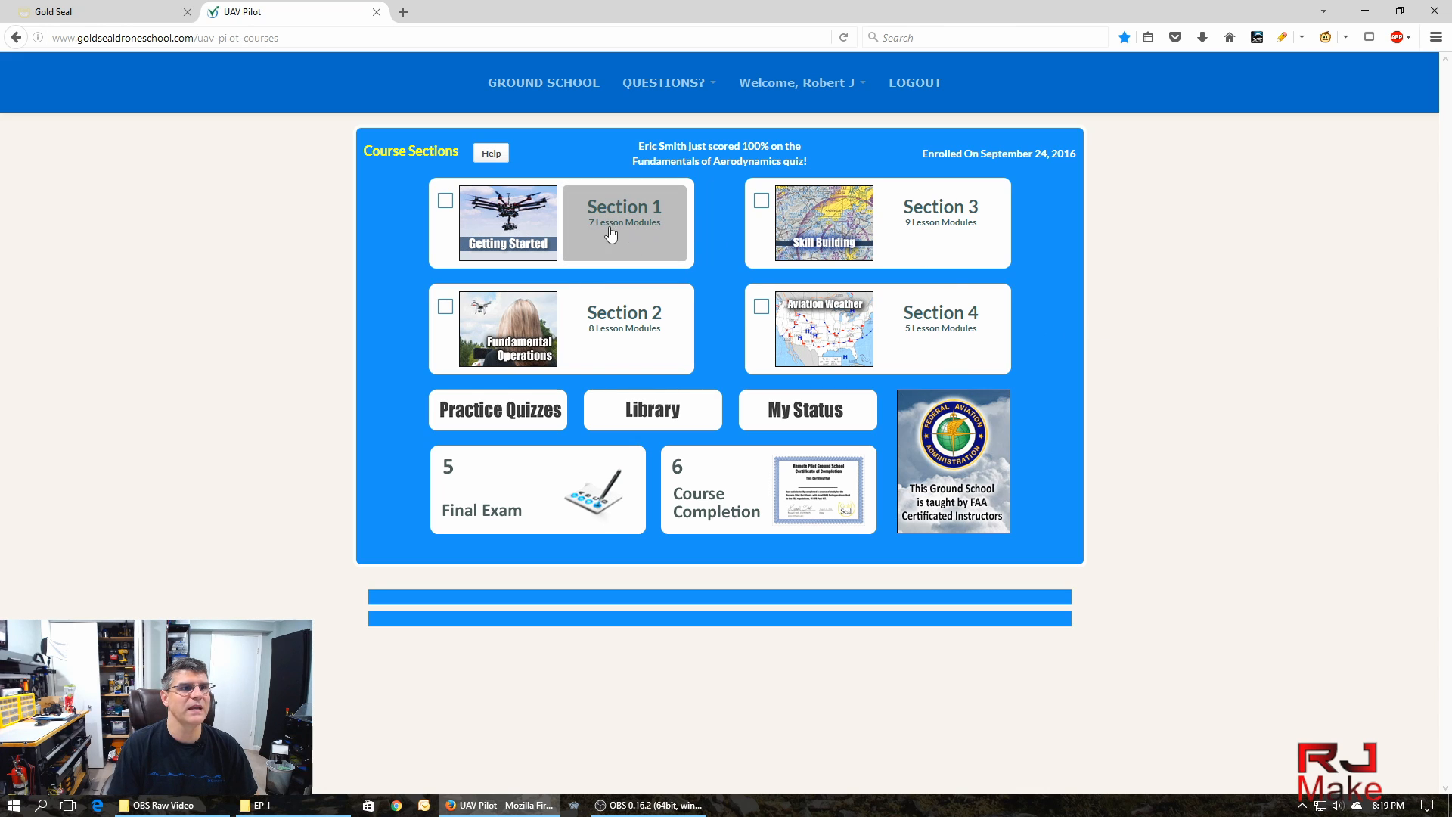
{"action": "mouse_move", "coordinate": [620, 353]}
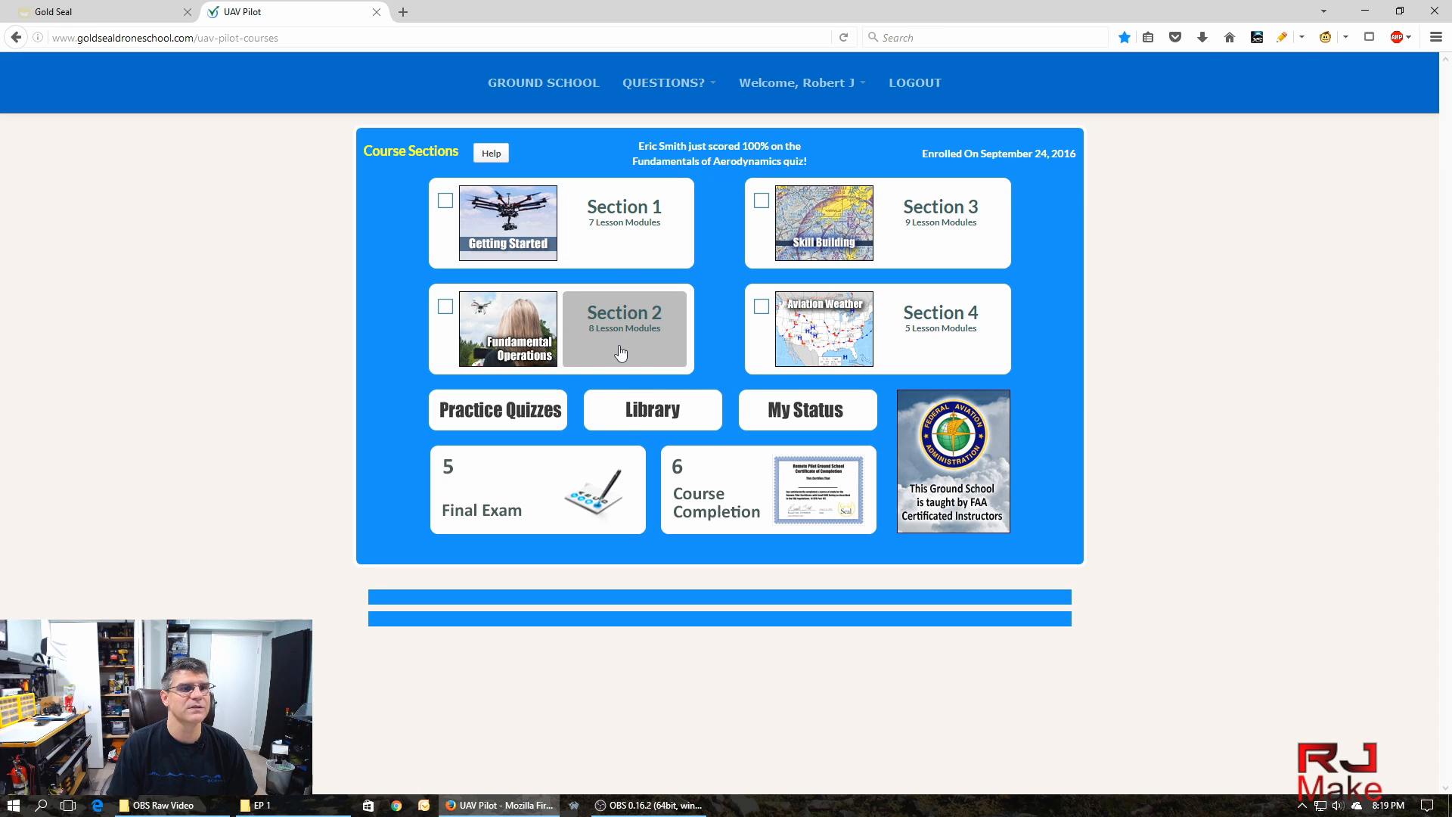
{"action": "mouse_move", "coordinate": [623, 205]}
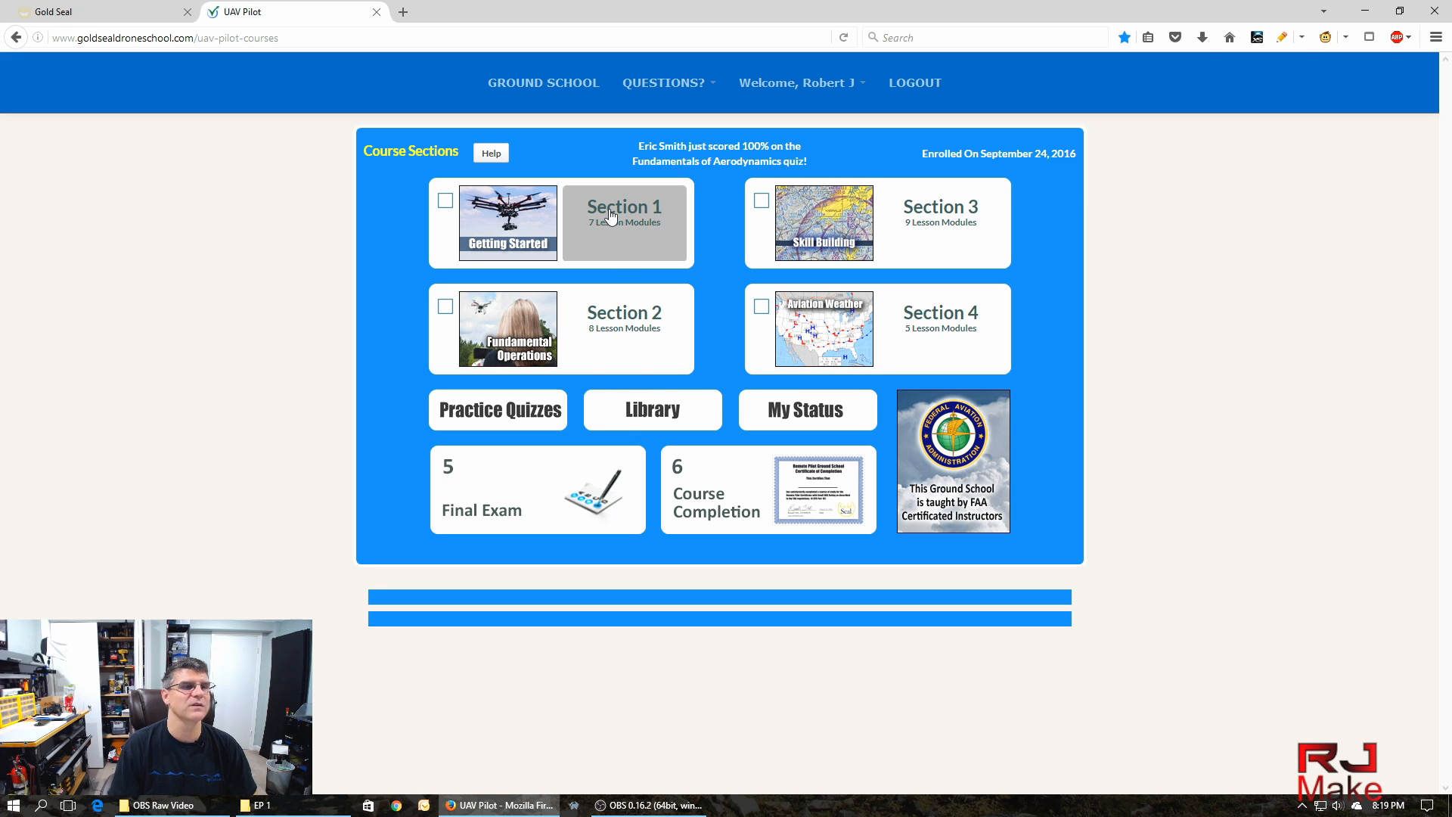
Open Section 1 Getting Started, then advance through Section 2 to Section 3: Skill Building.
{"action": "left_click", "coordinate": [623, 207]}
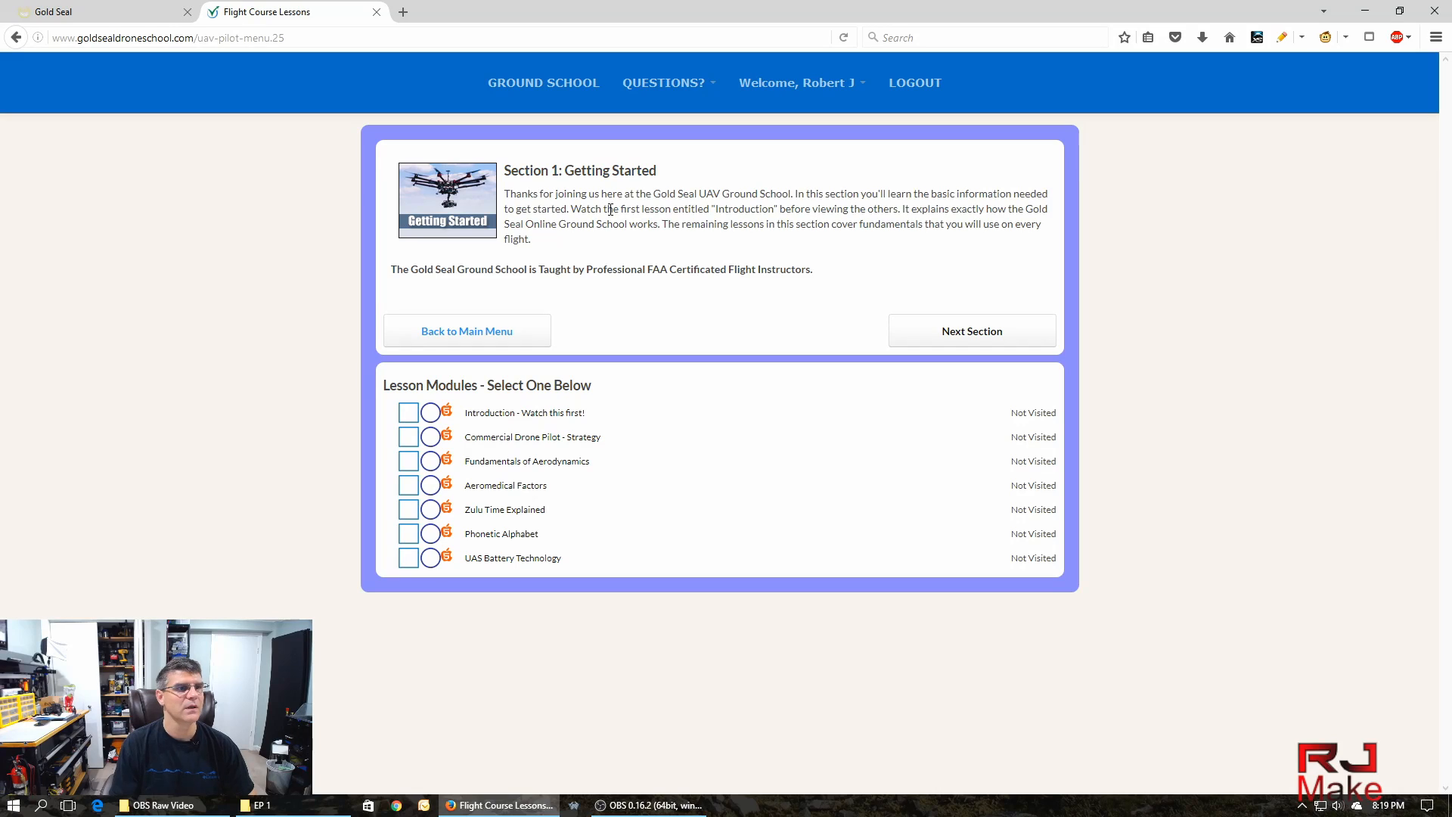
{"action": "mouse_move", "coordinate": [489, 402]}
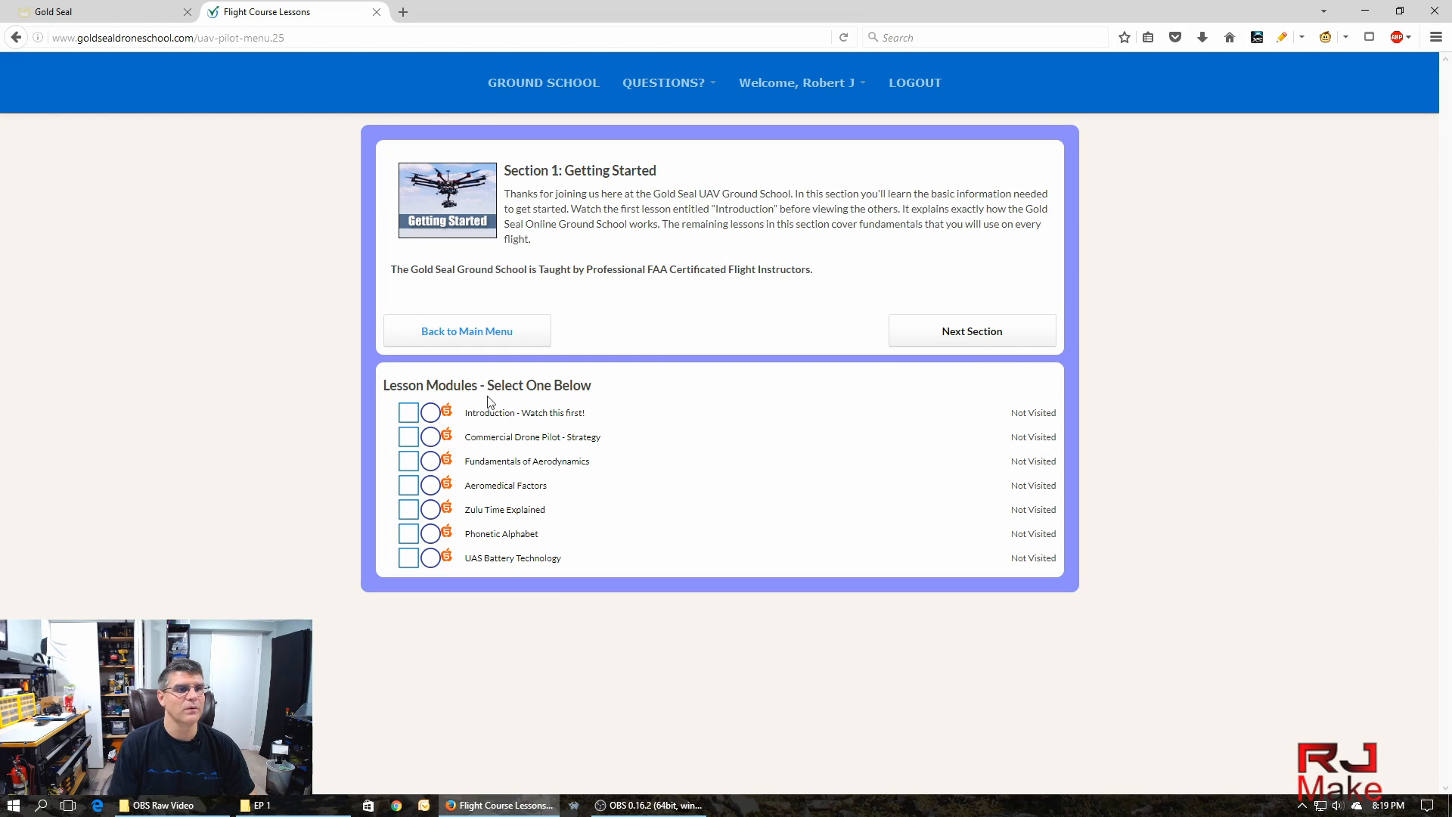
{"action": "mouse_move", "coordinate": [571, 411]}
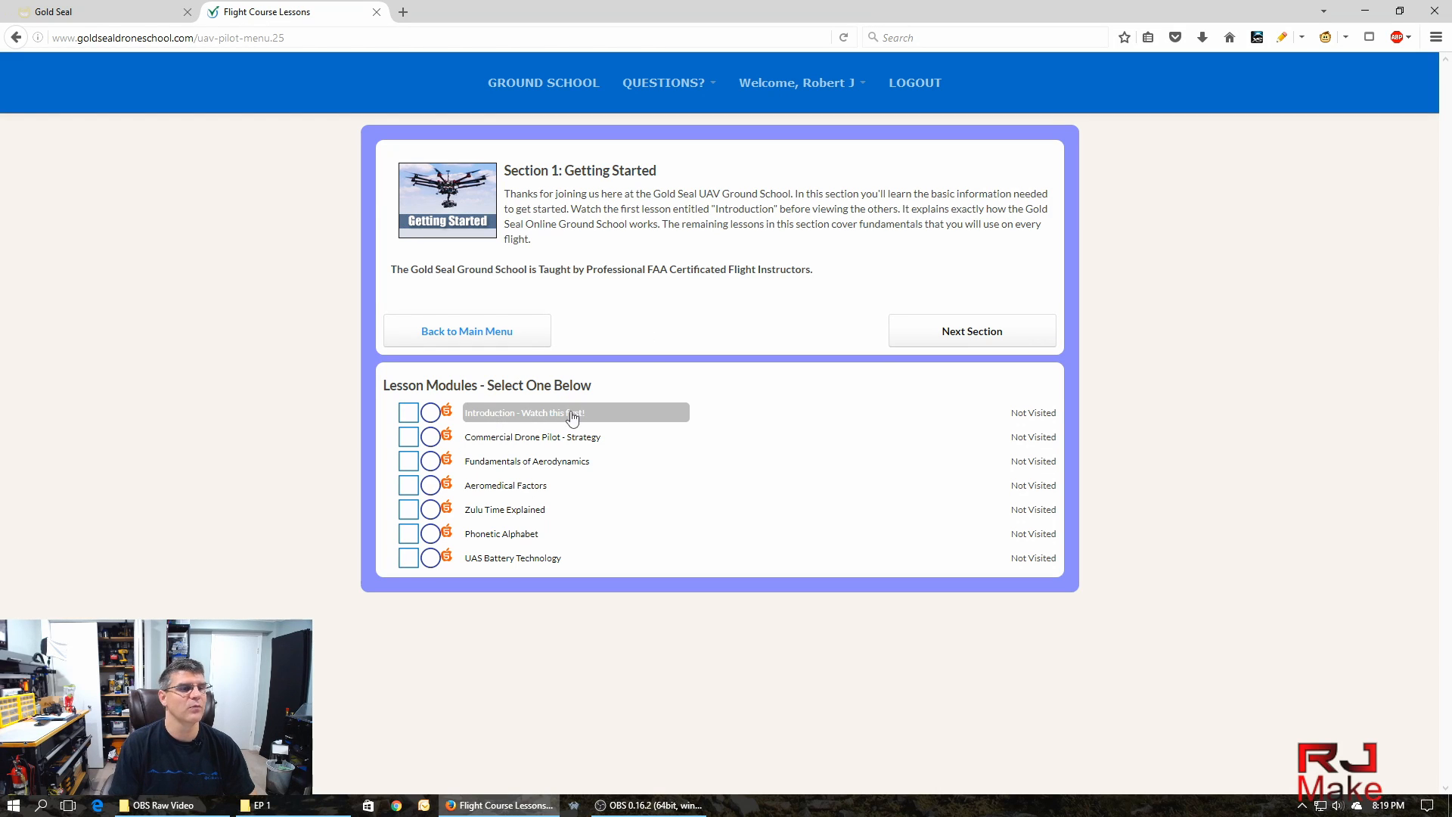
{"action": "mouse_move", "coordinate": [519, 417]}
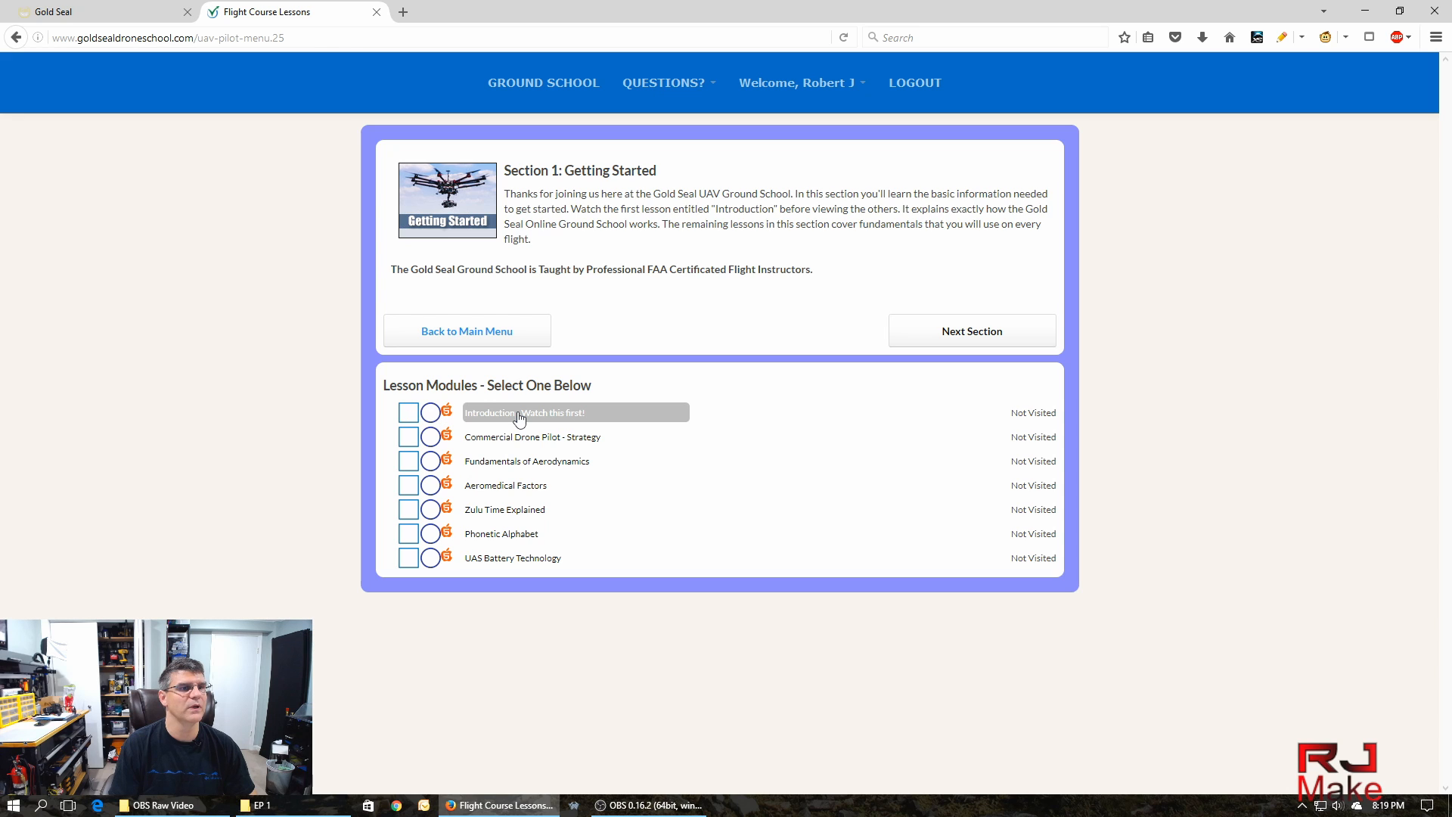
{"action": "mouse_move", "coordinate": [681, 389]}
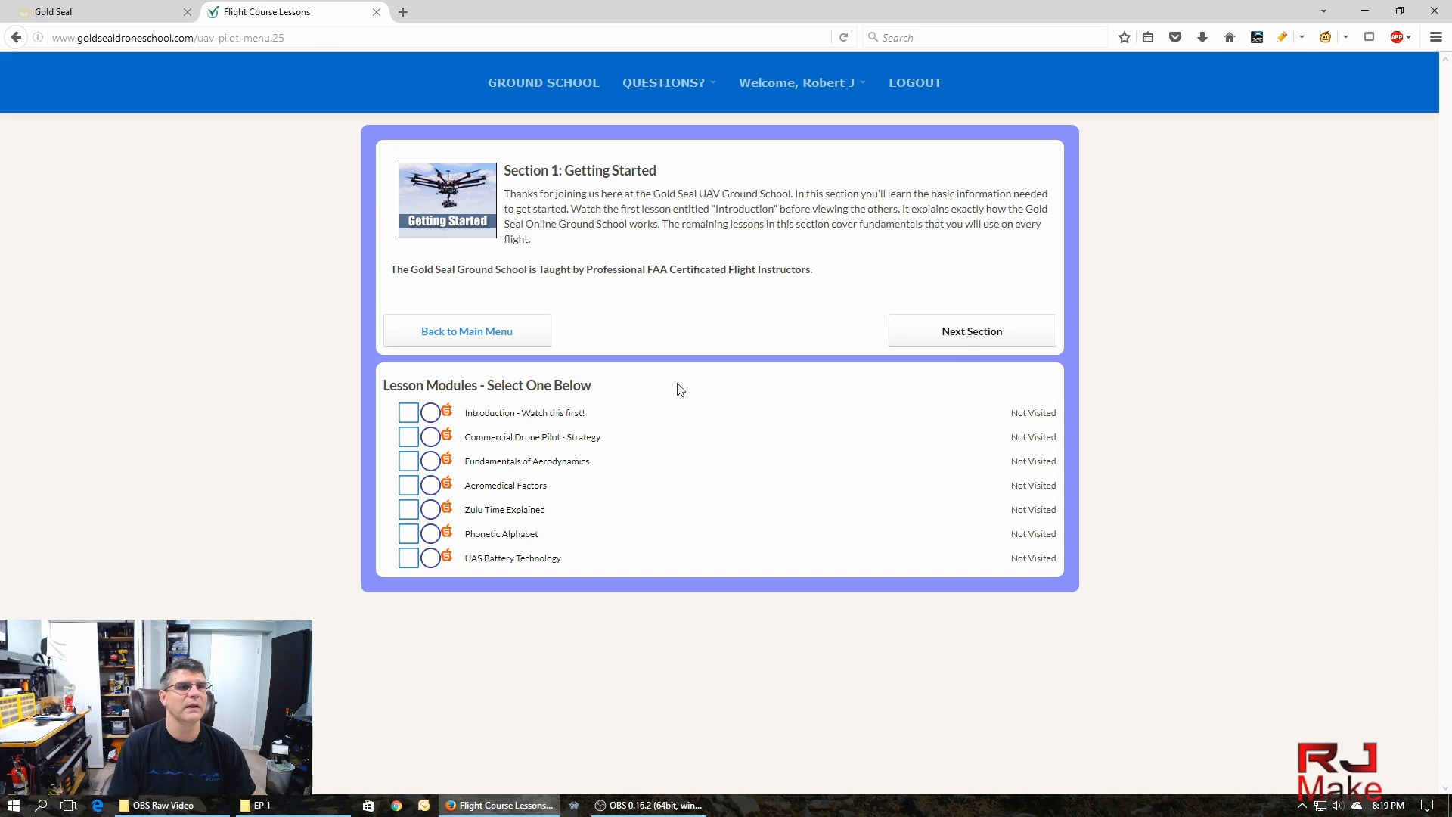
{"action": "left_click", "coordinate": [971, 332]}
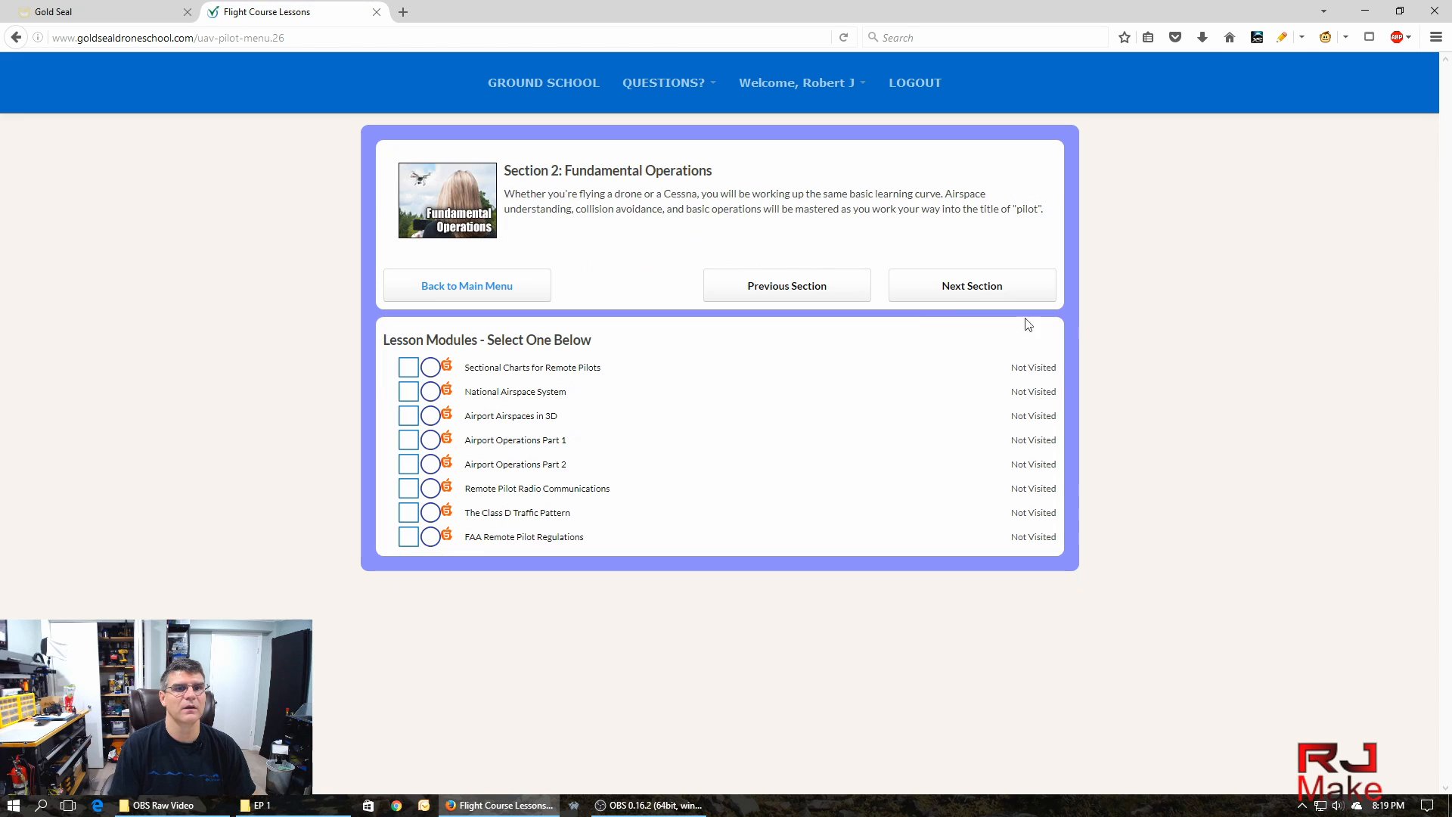
{"action": "mouse_move", "coordinate": [964, 290]}
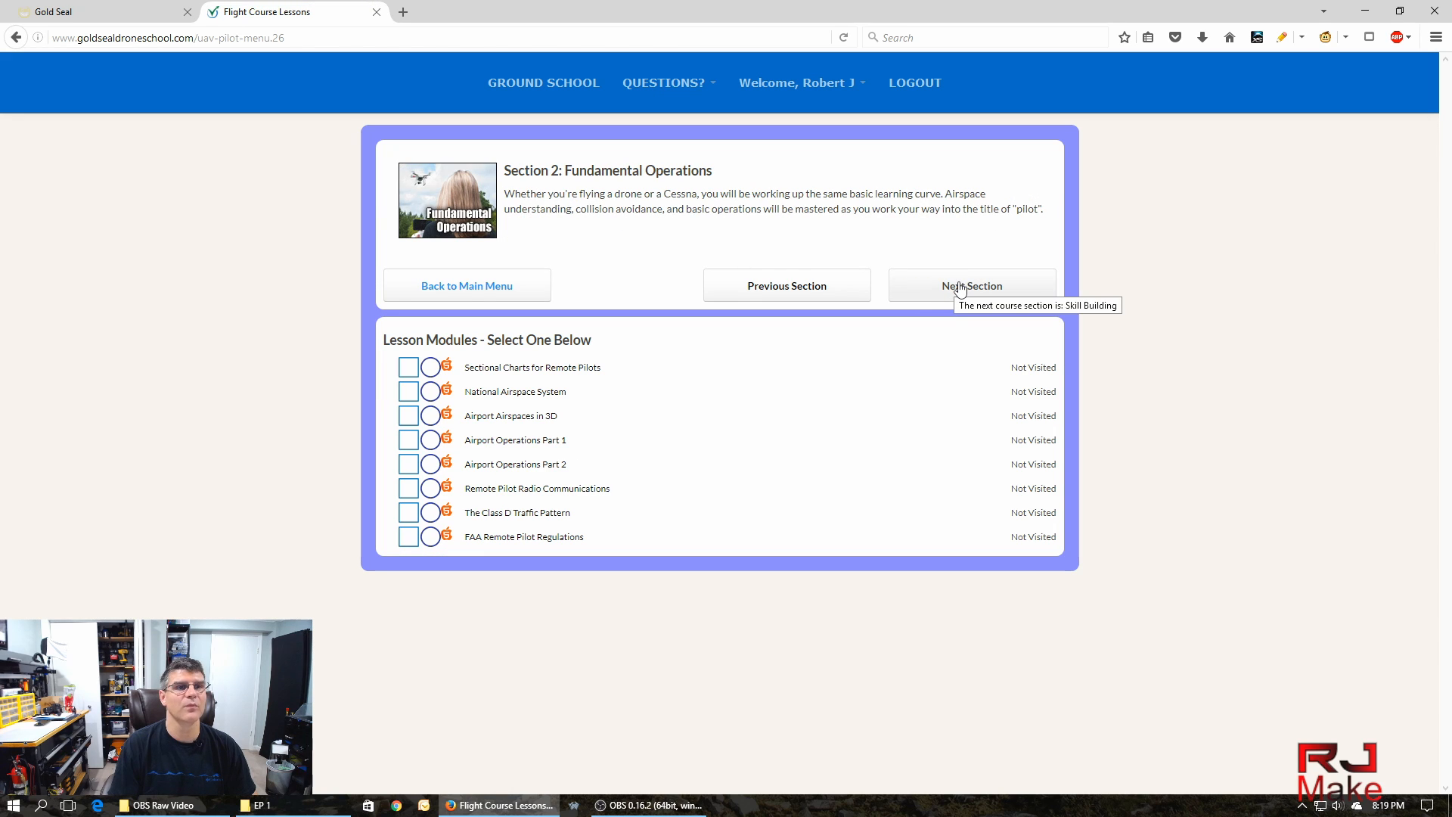
{"action": "left_click", "coordinate": [971, 284]}
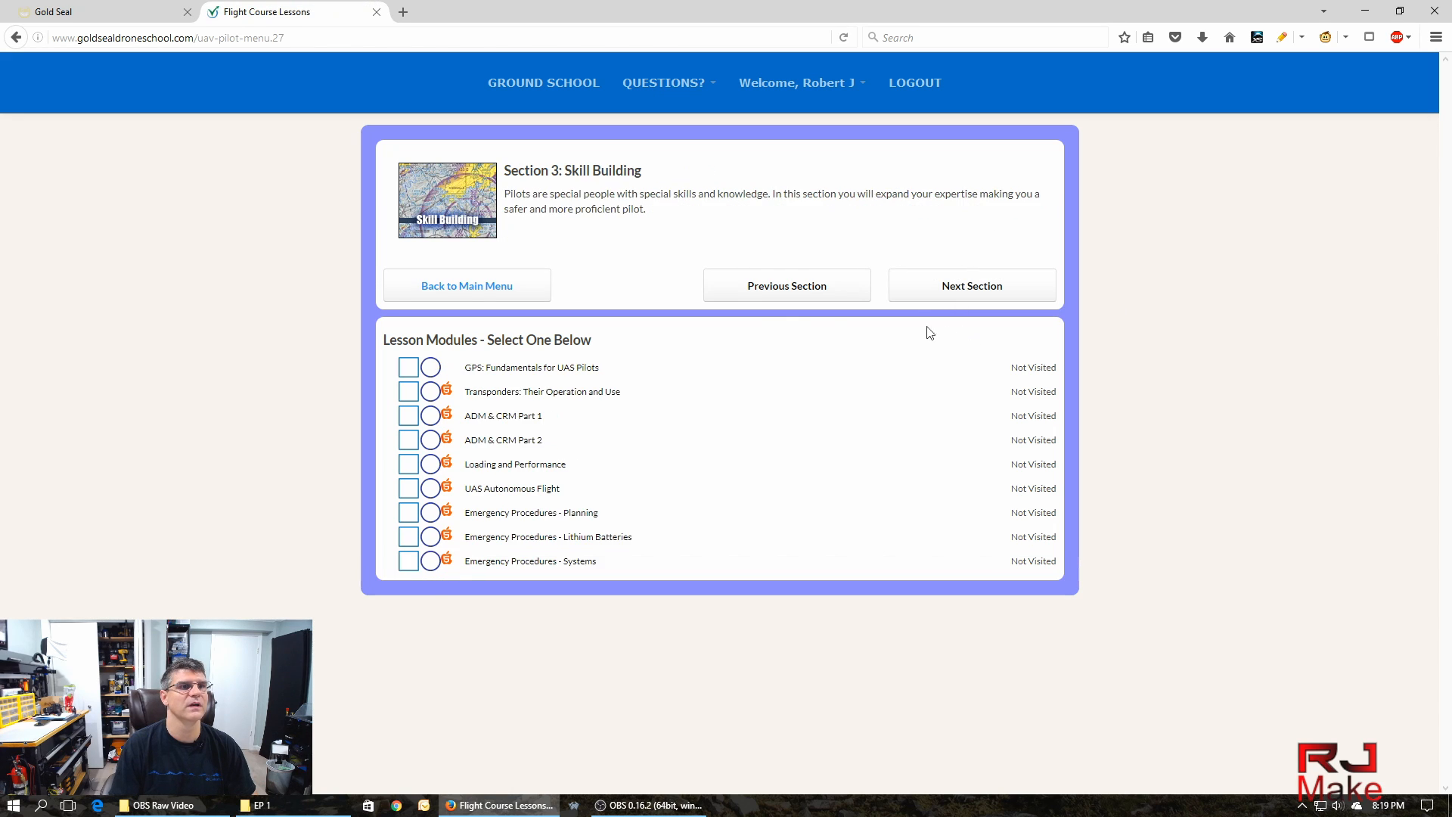
{"action": "mouse_move", "coordinate": [543, 82]}
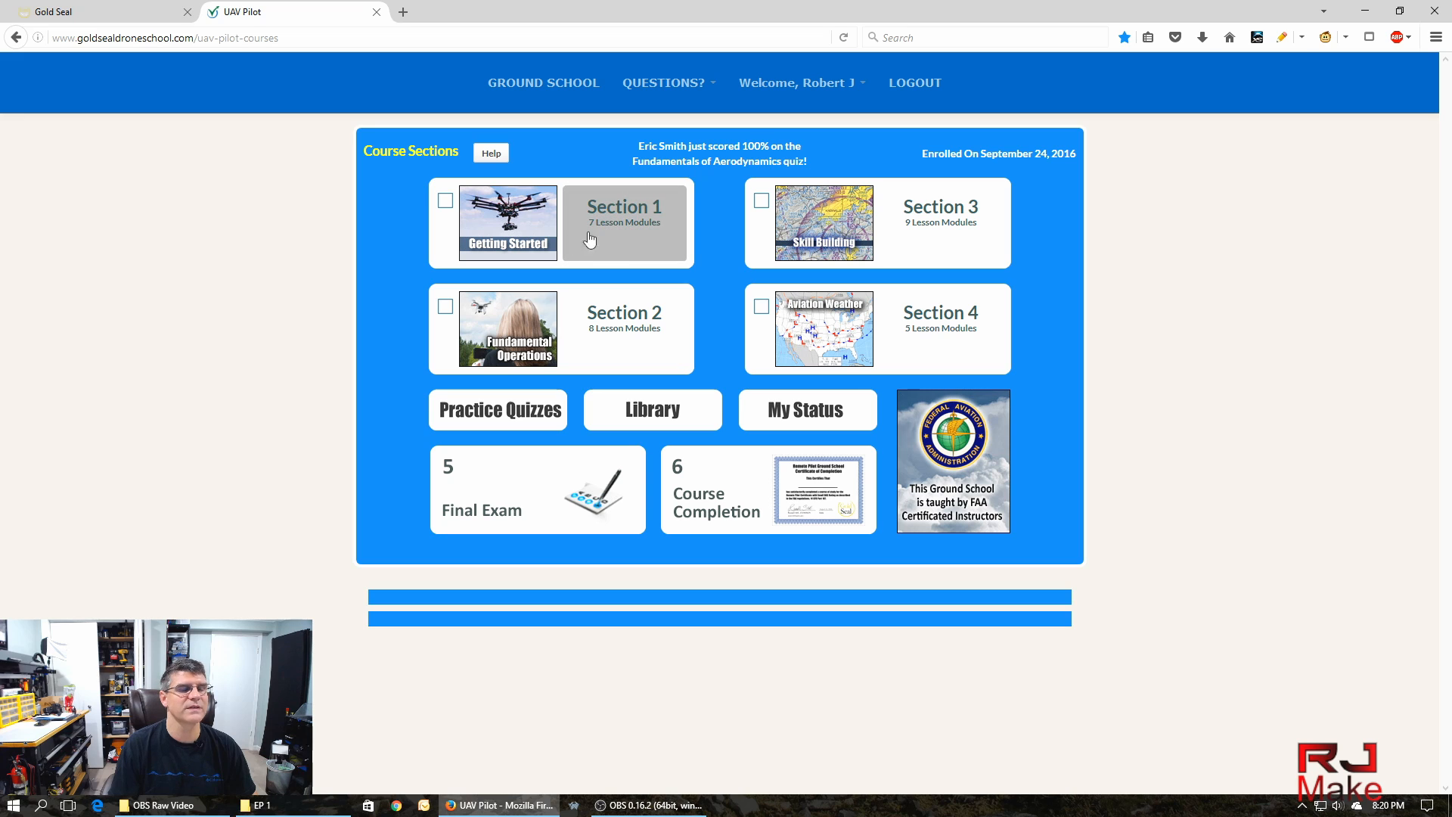
{"action": "mouse_move", "coordinate": [649, 247]}
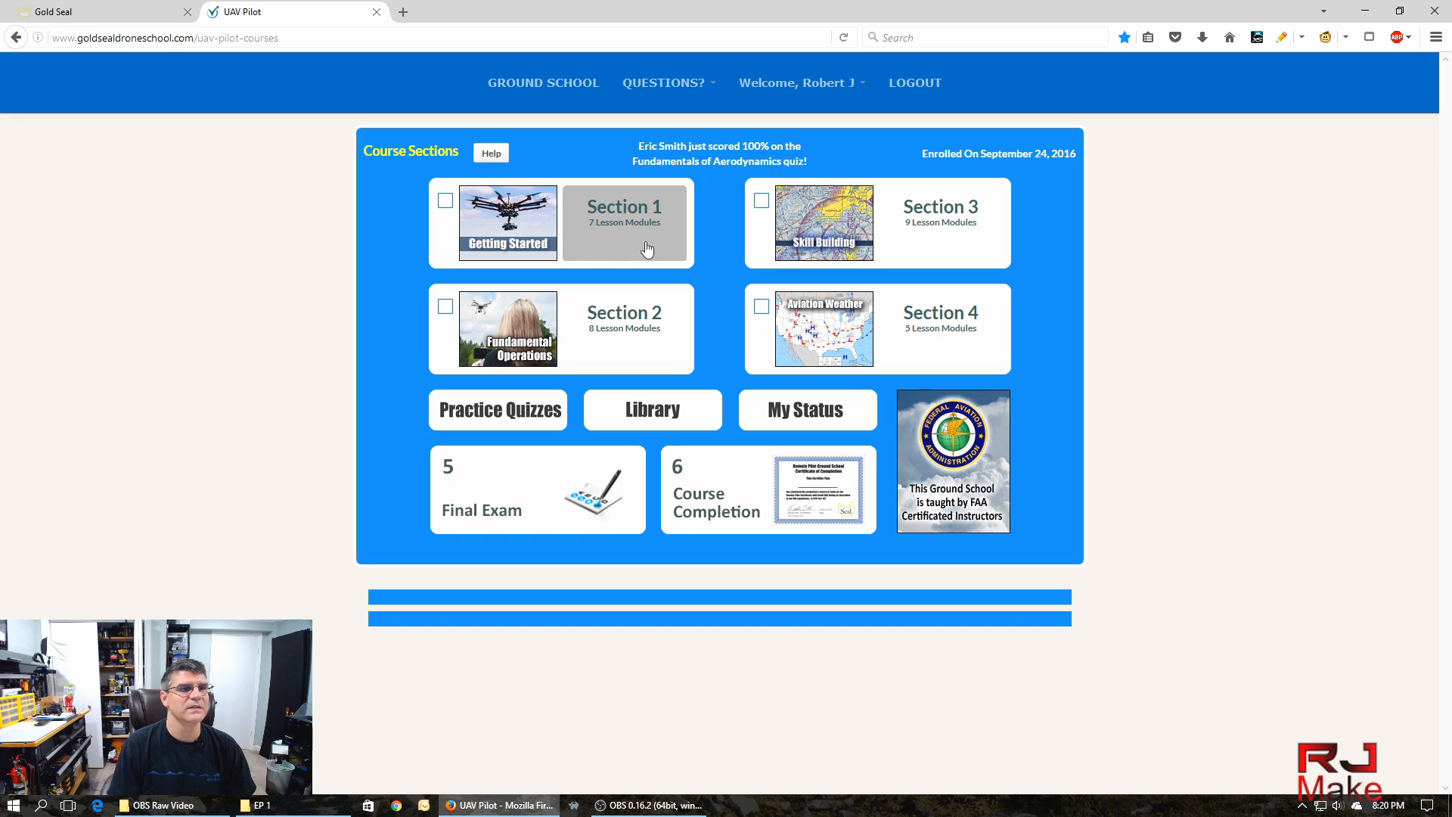
{"action": "mouse_move", "coordinate": [921, 230]}
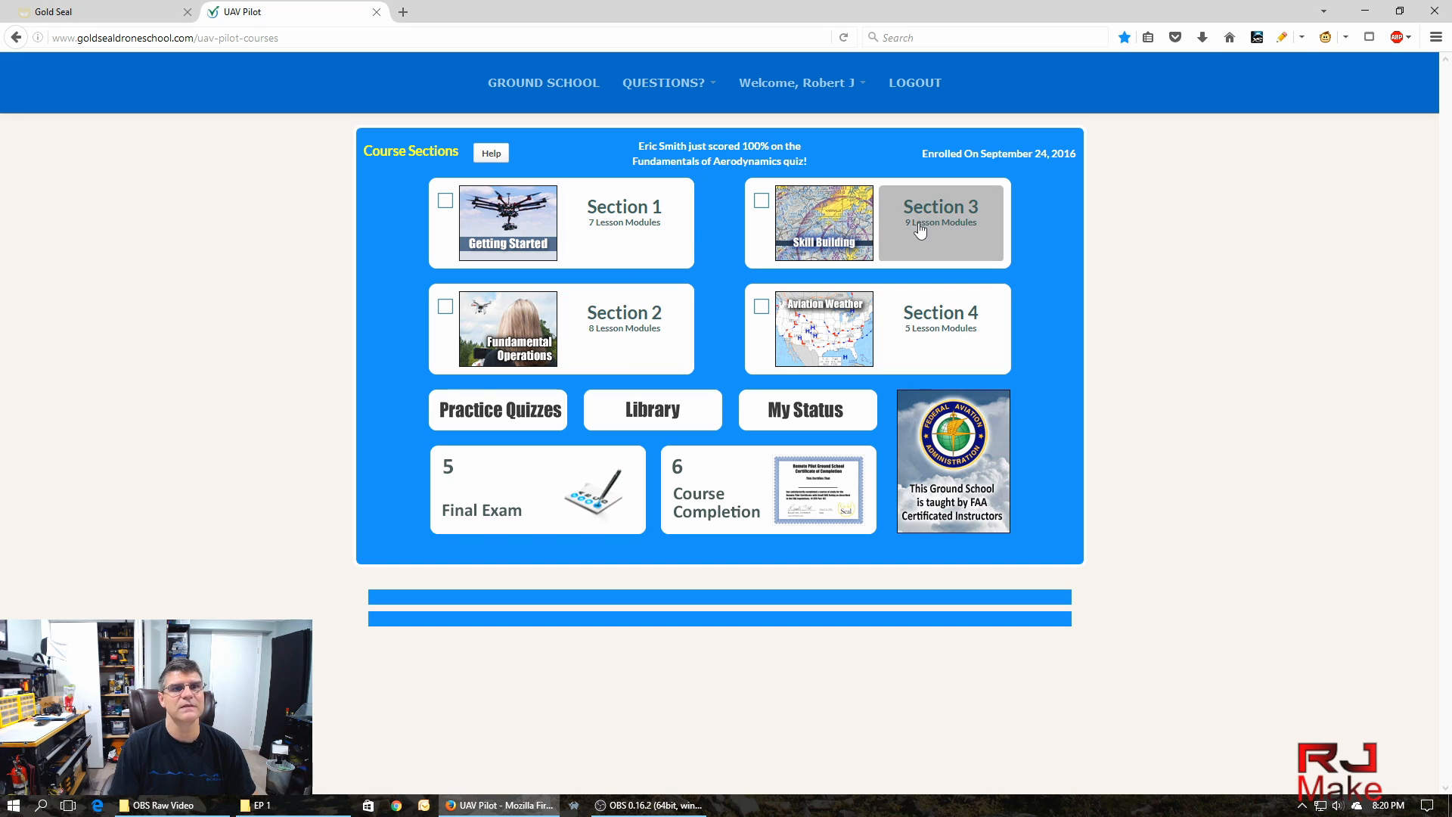
{"action": "mouse_move", "coordinate": [939, 328]}
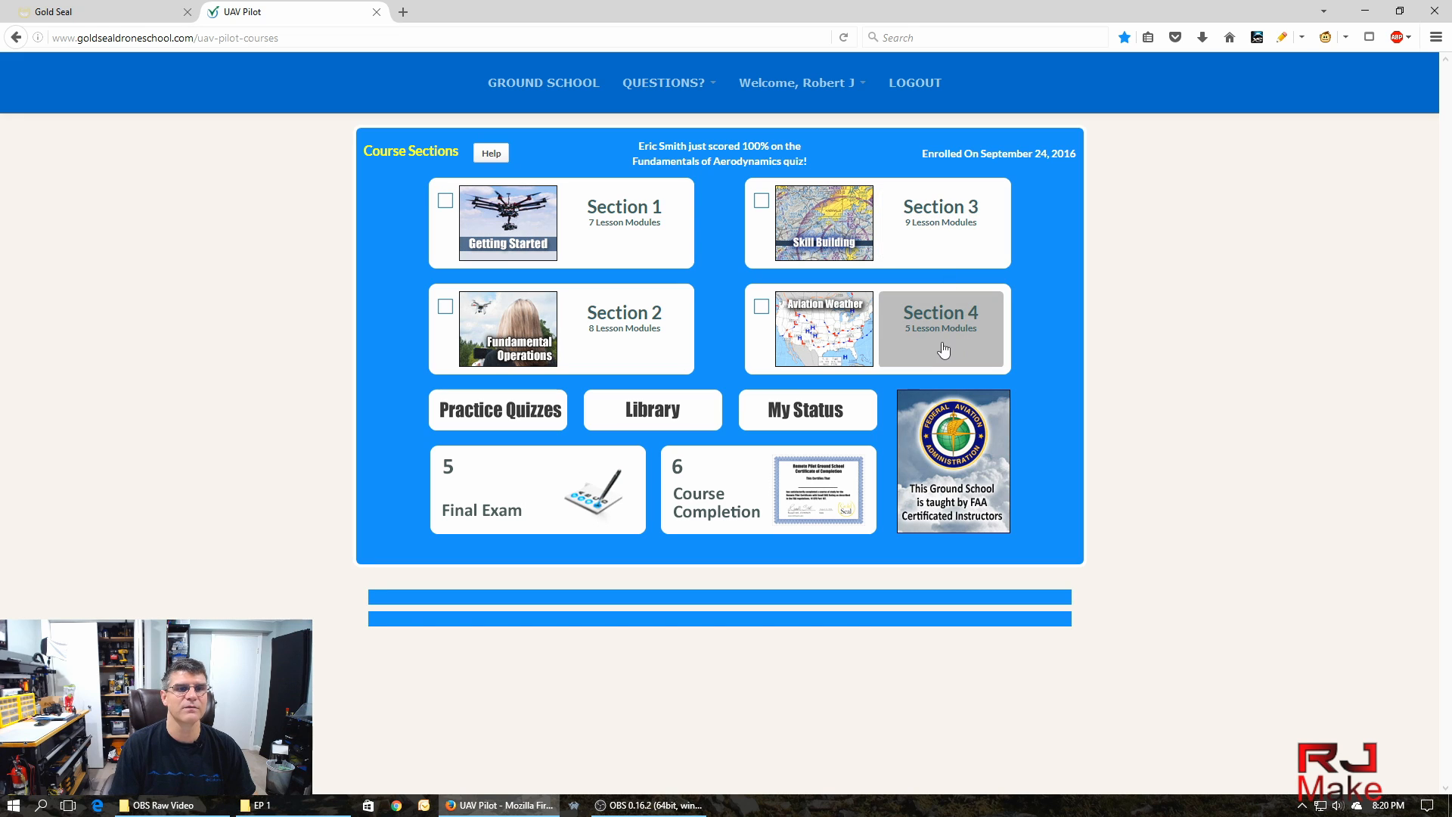
{"action": "mouse_move", "coordinate": [956, 350]}
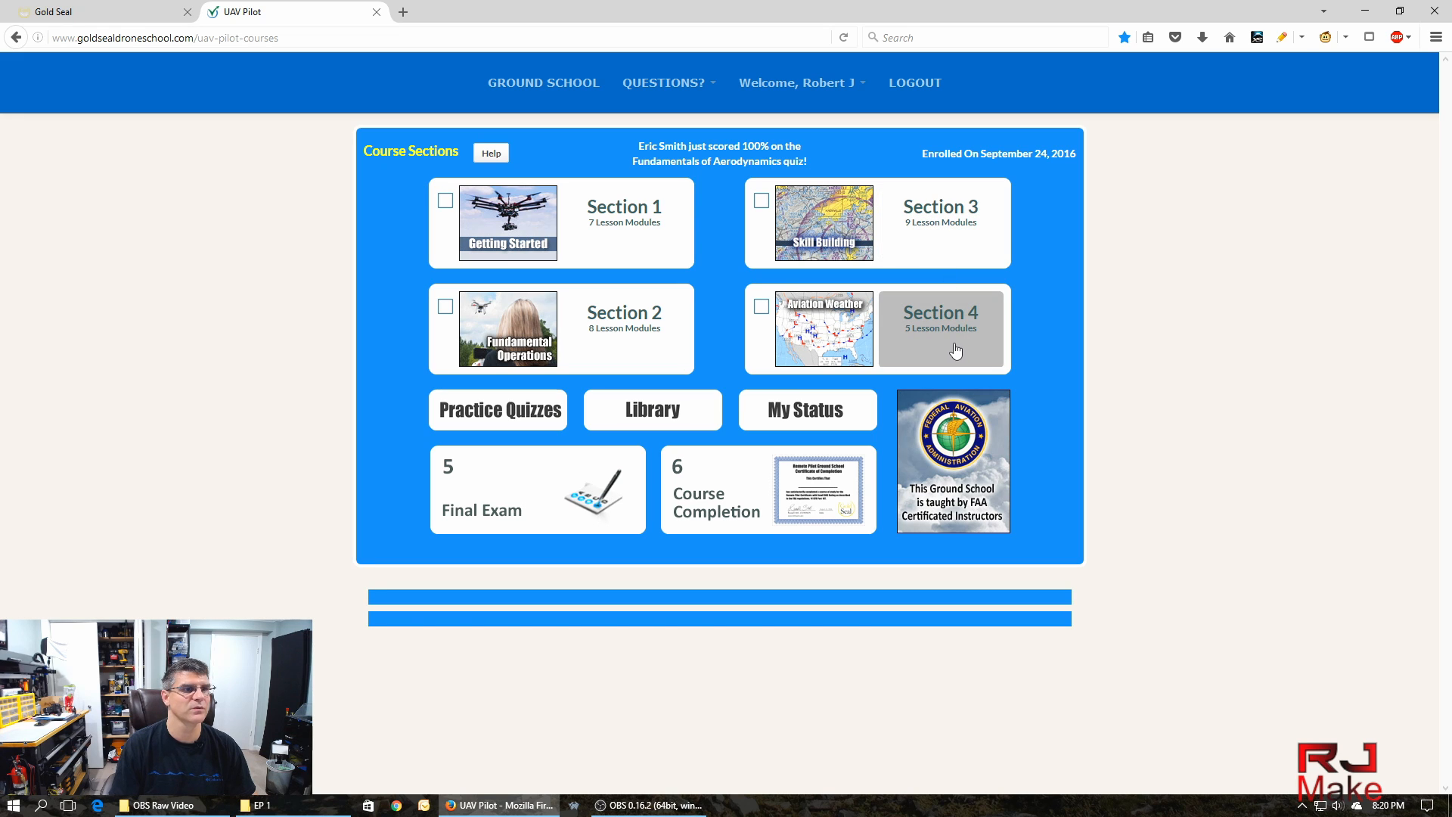
Open the Practice Quizzes listing from the Course Sections menu.
{"action": "left_click", "coordinate": [498, 410]}
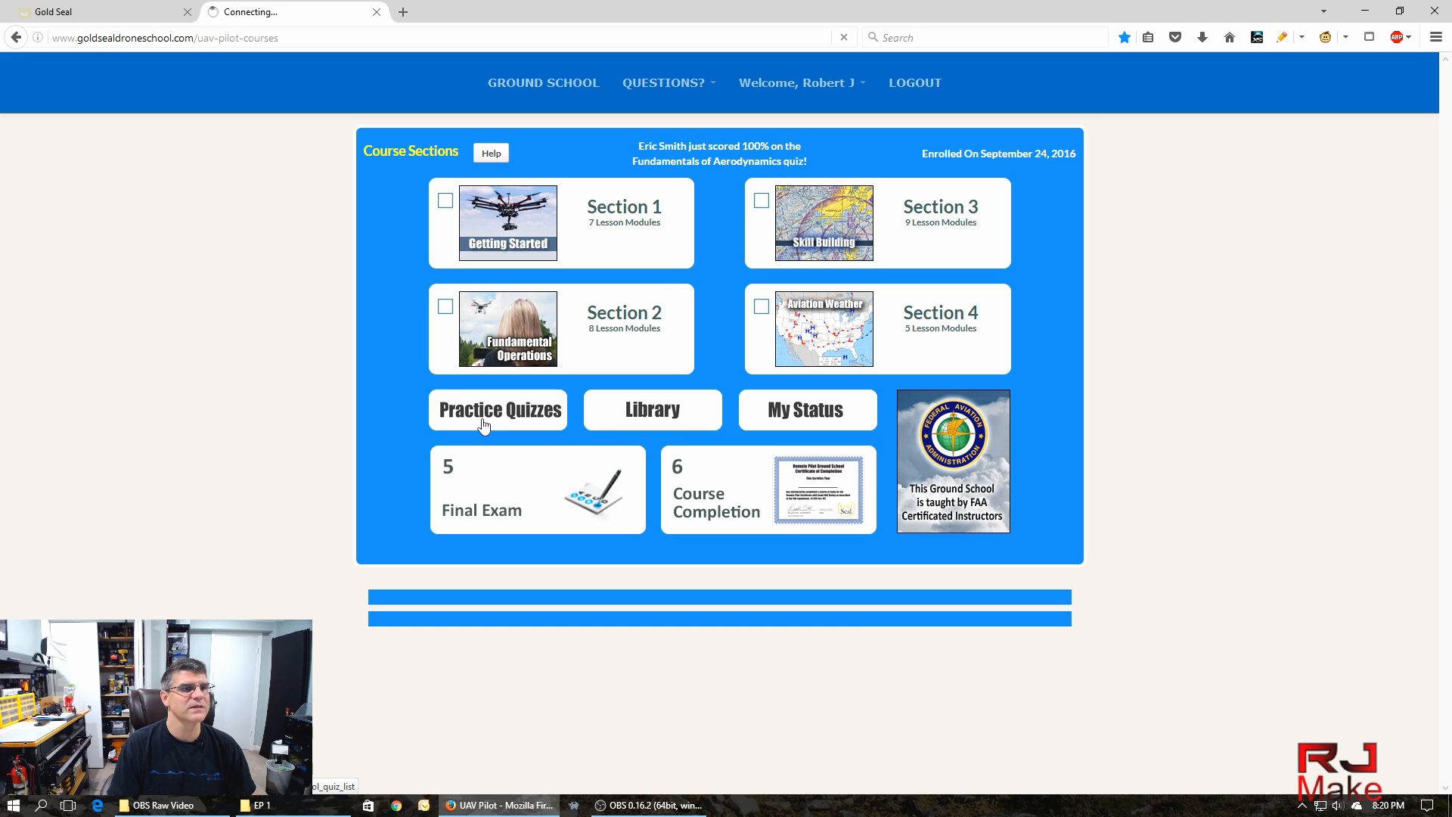
Return from the Quizzes Listing to the Course Sections overview with the section and exam cards.
{"action": "left_click", "coordinate": [497, 410]}
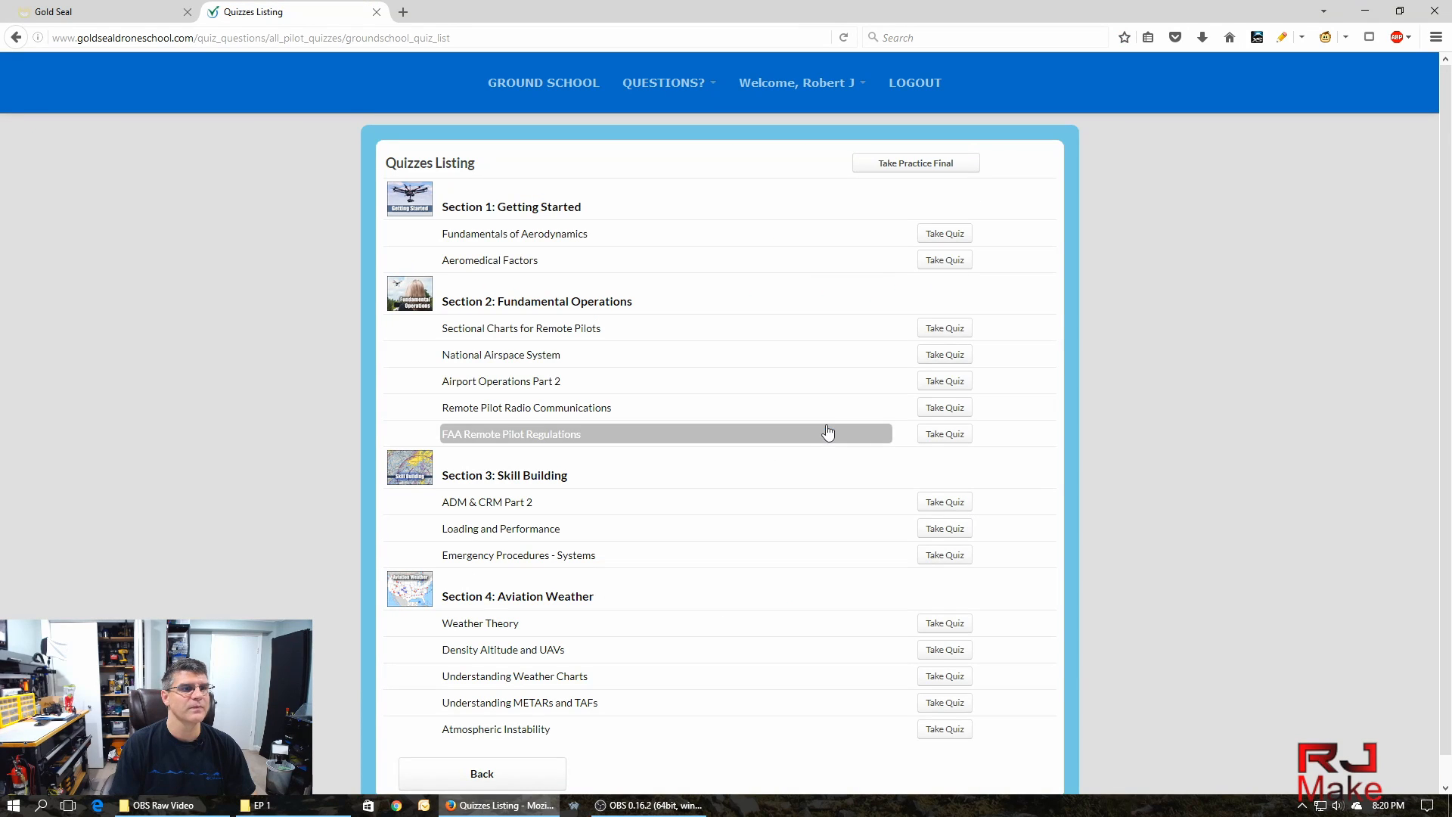
{"action": "scroll", "scroll_direction": "up", "scroll_amount": 3}
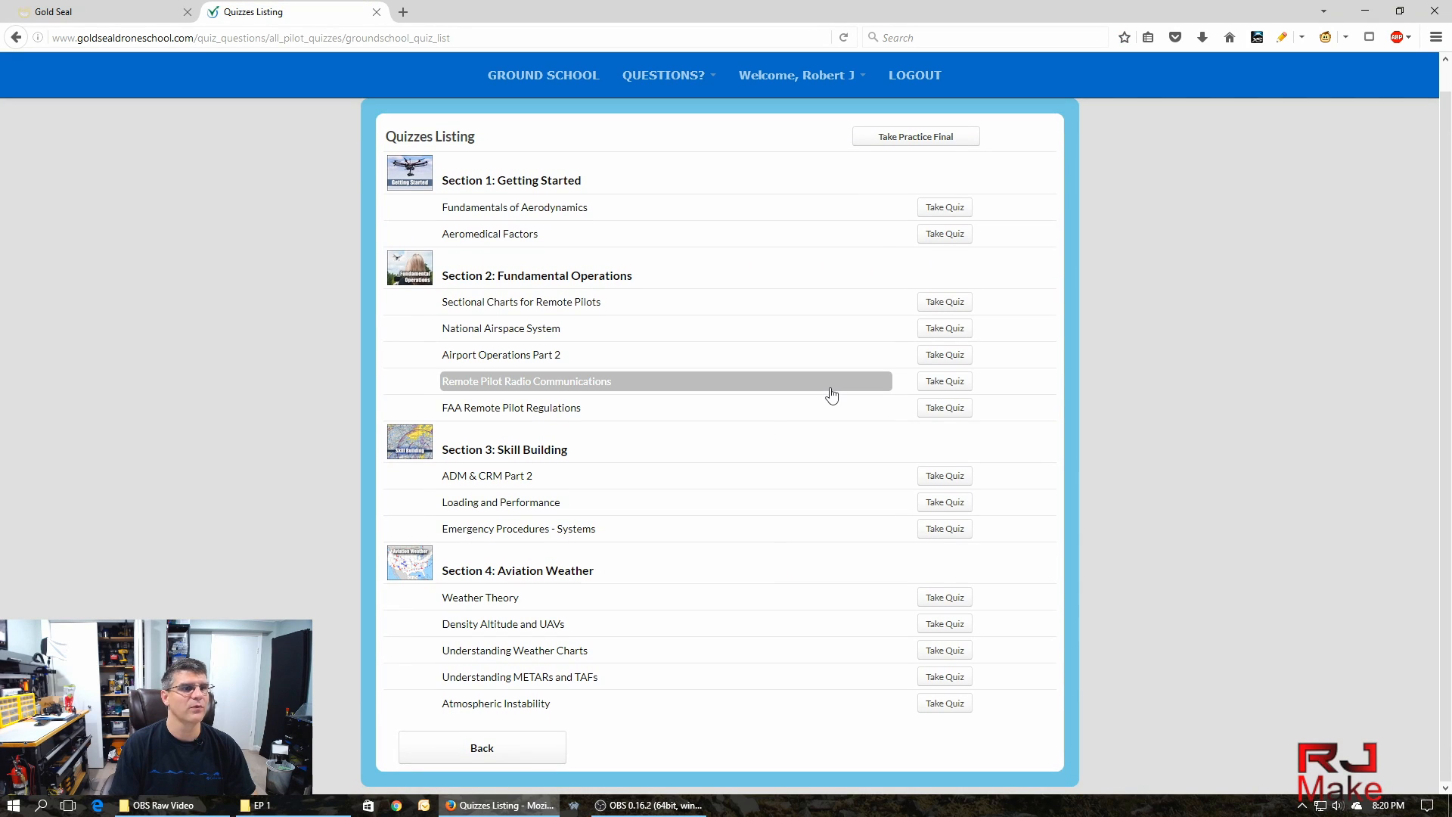
{"action": "mouse_move", "coordinate": [706, 344]}
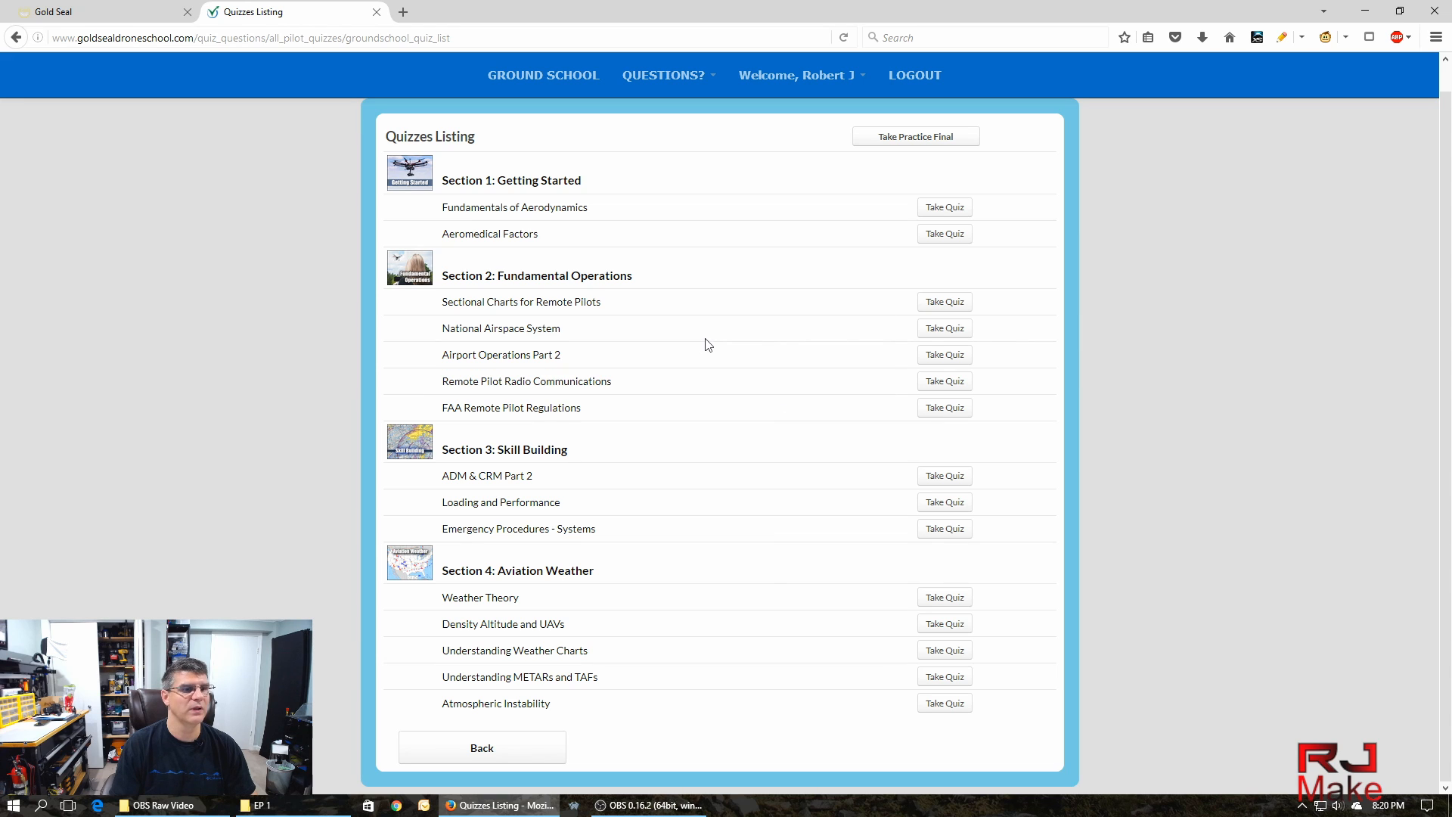
{"action": "mouse_move", "coordinate": [728, 402]}
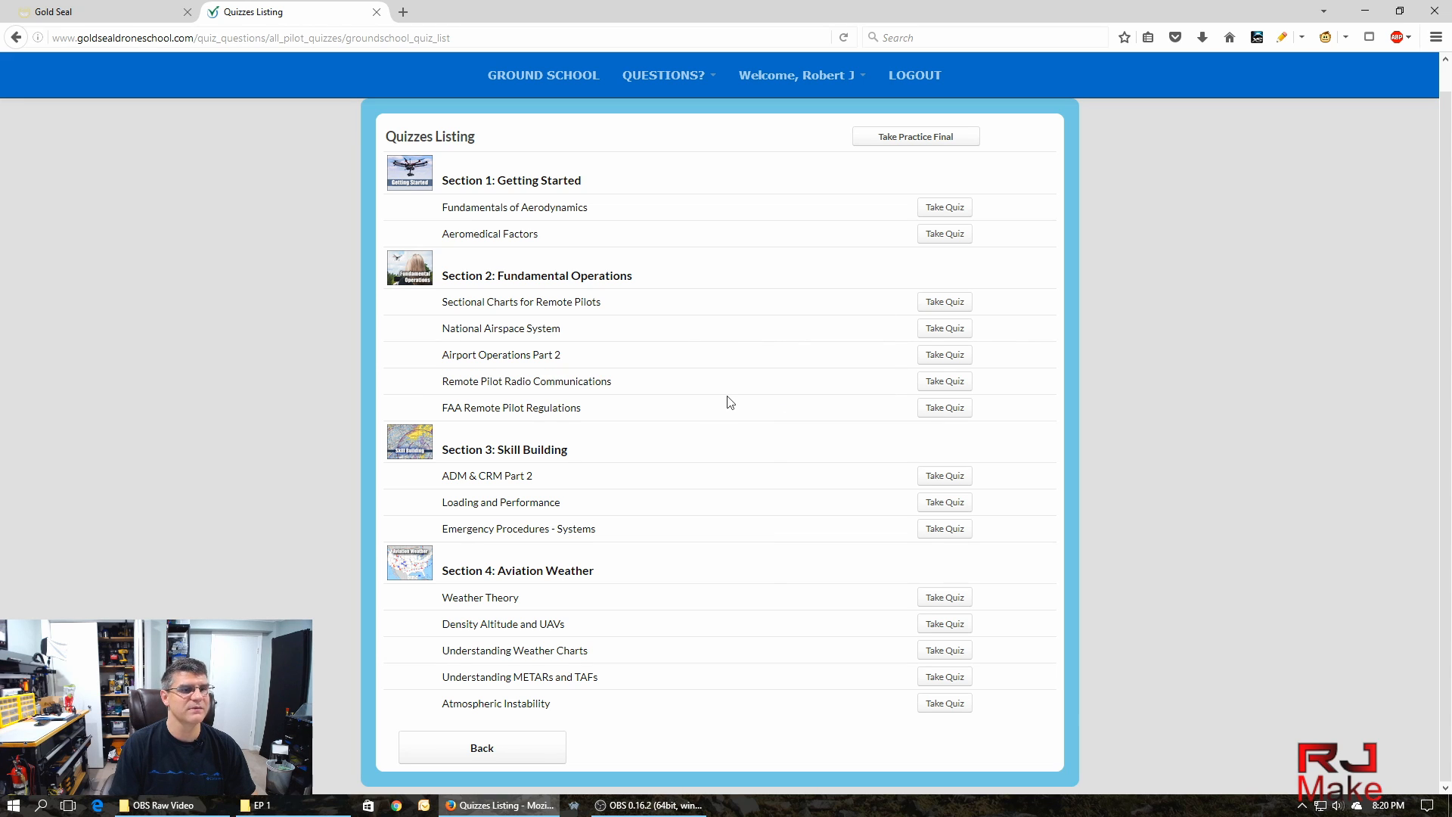
{"action": "mouse_move", "coordinate": [454, 703]}
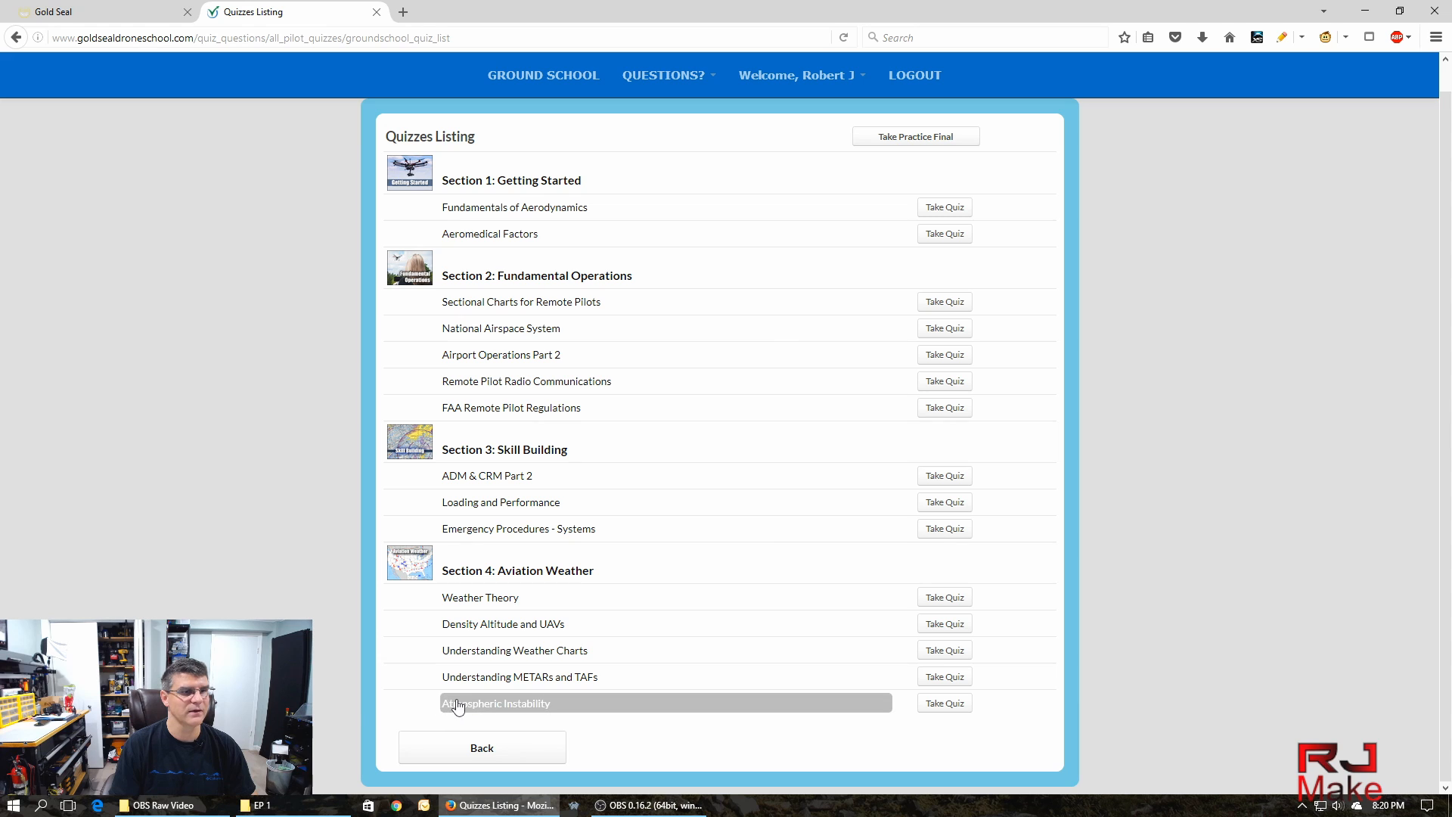
{"action": "mouse_move", "coordinate": [579, 690]}
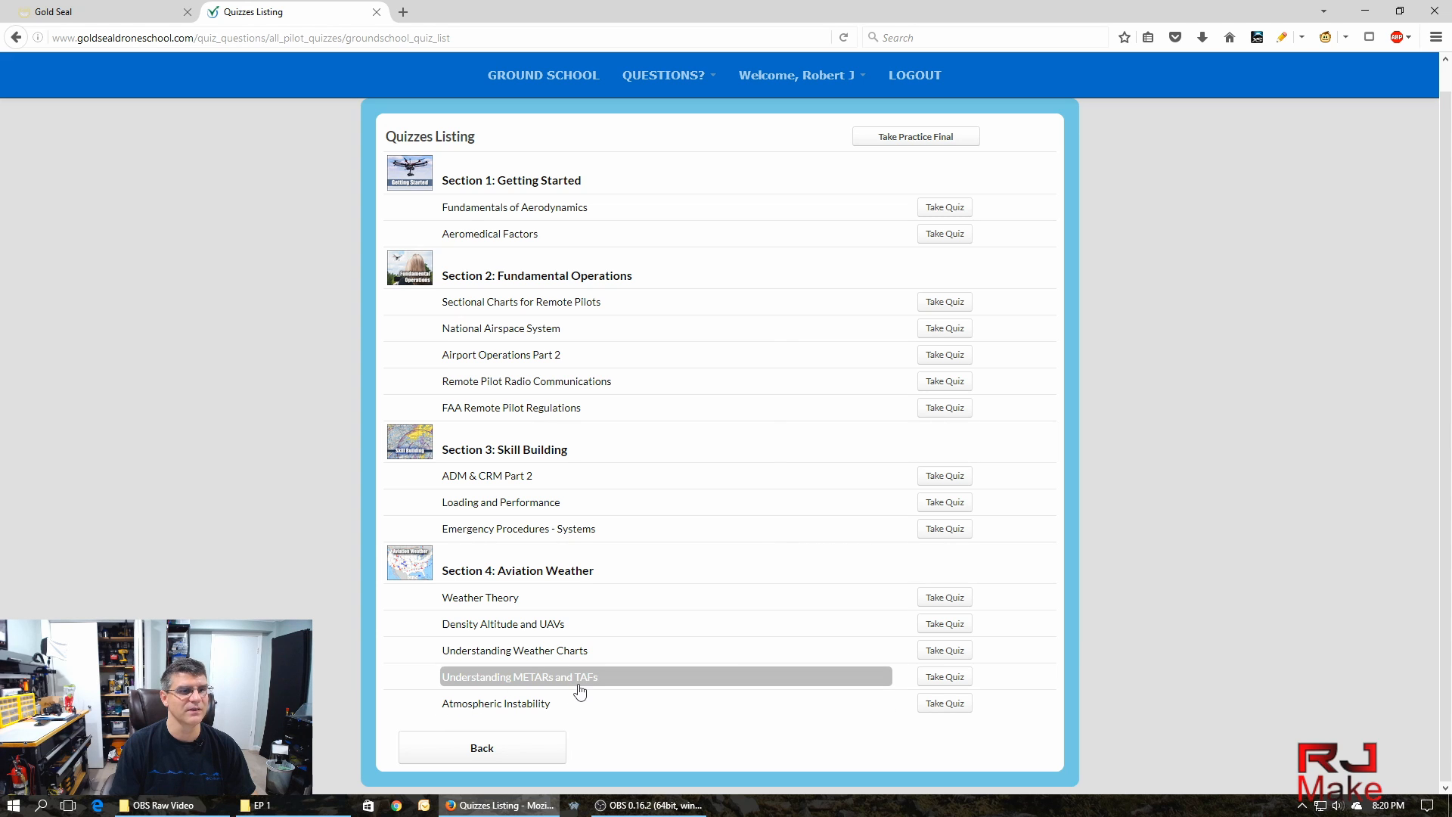
{"action": "mouse_move", "coordinate": [741, 644]}
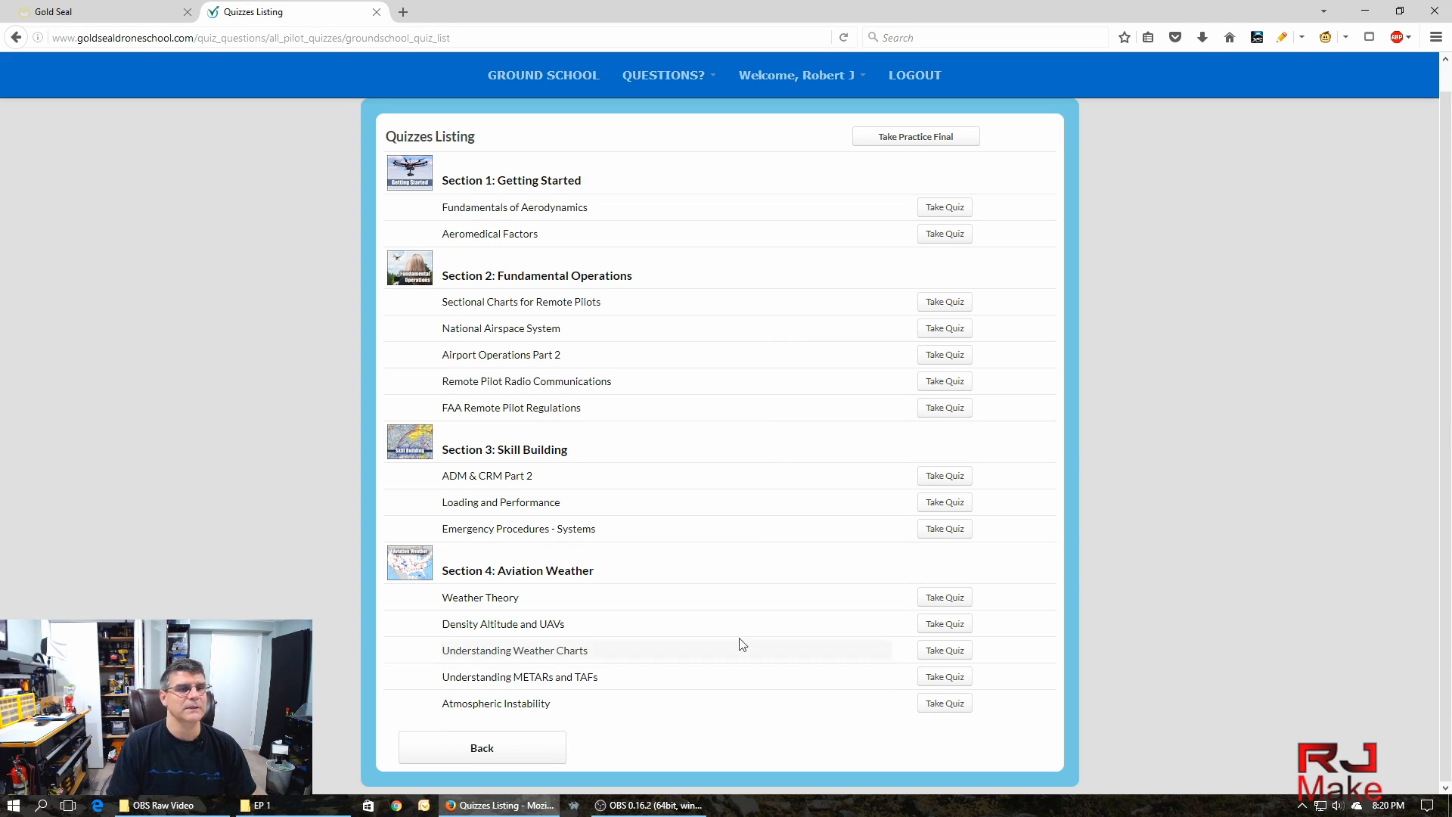
{"action": "mouse_move", "coordinate": [732, 527]}
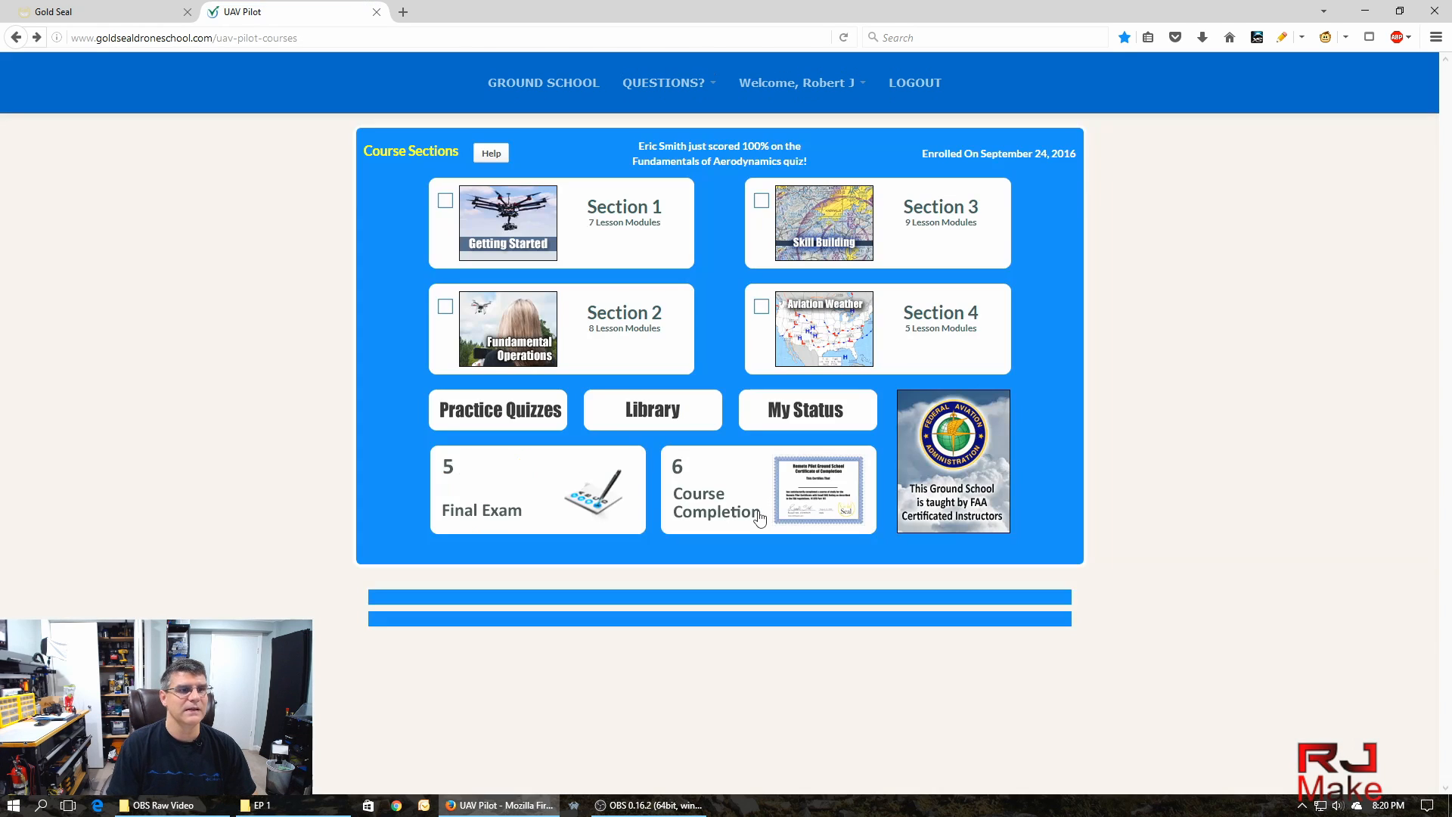
{"action": "left_click", "coordinate": [652, 410]}
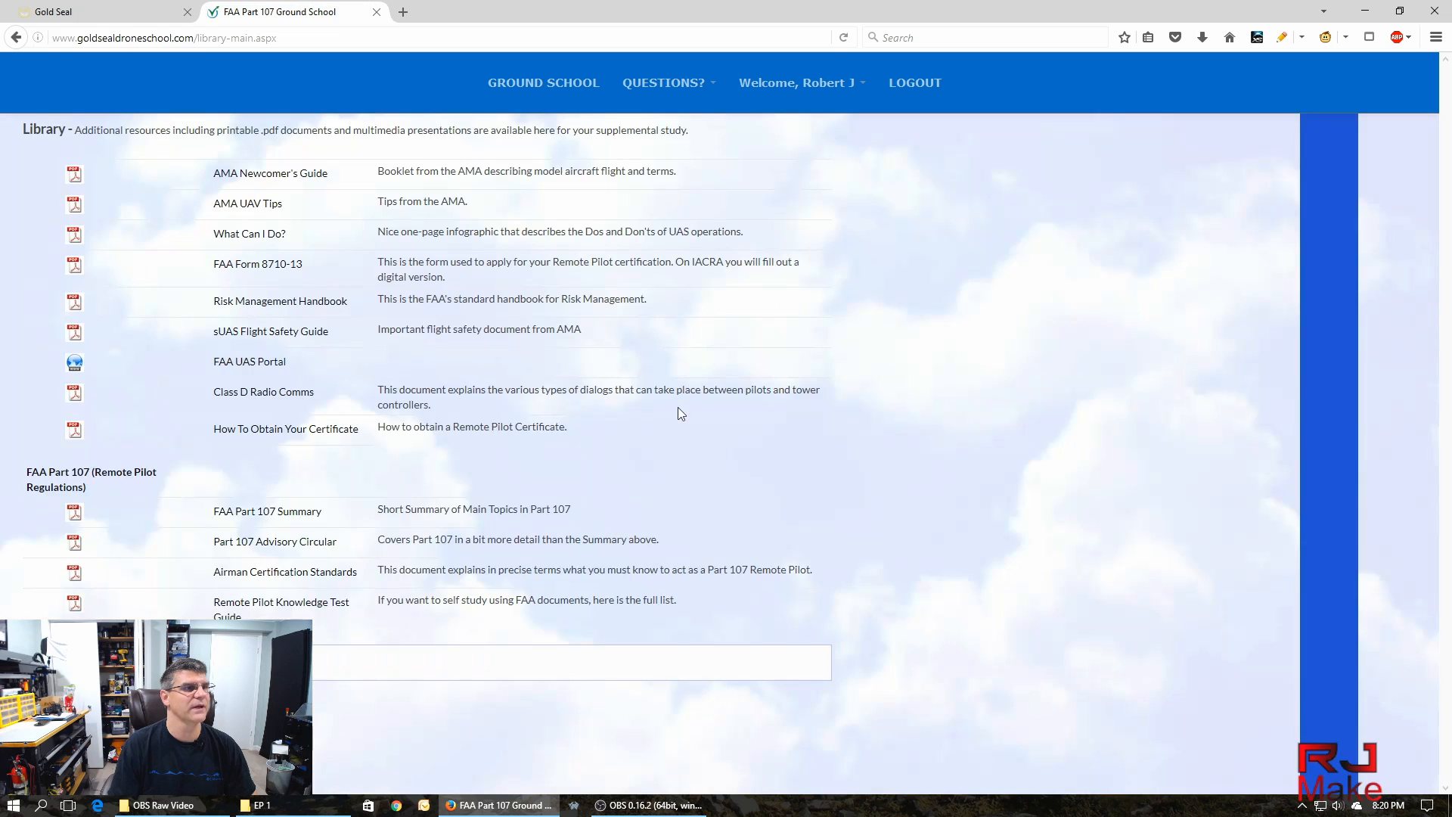
{"action": "mouse_move", "coordinate": [655, 410]}
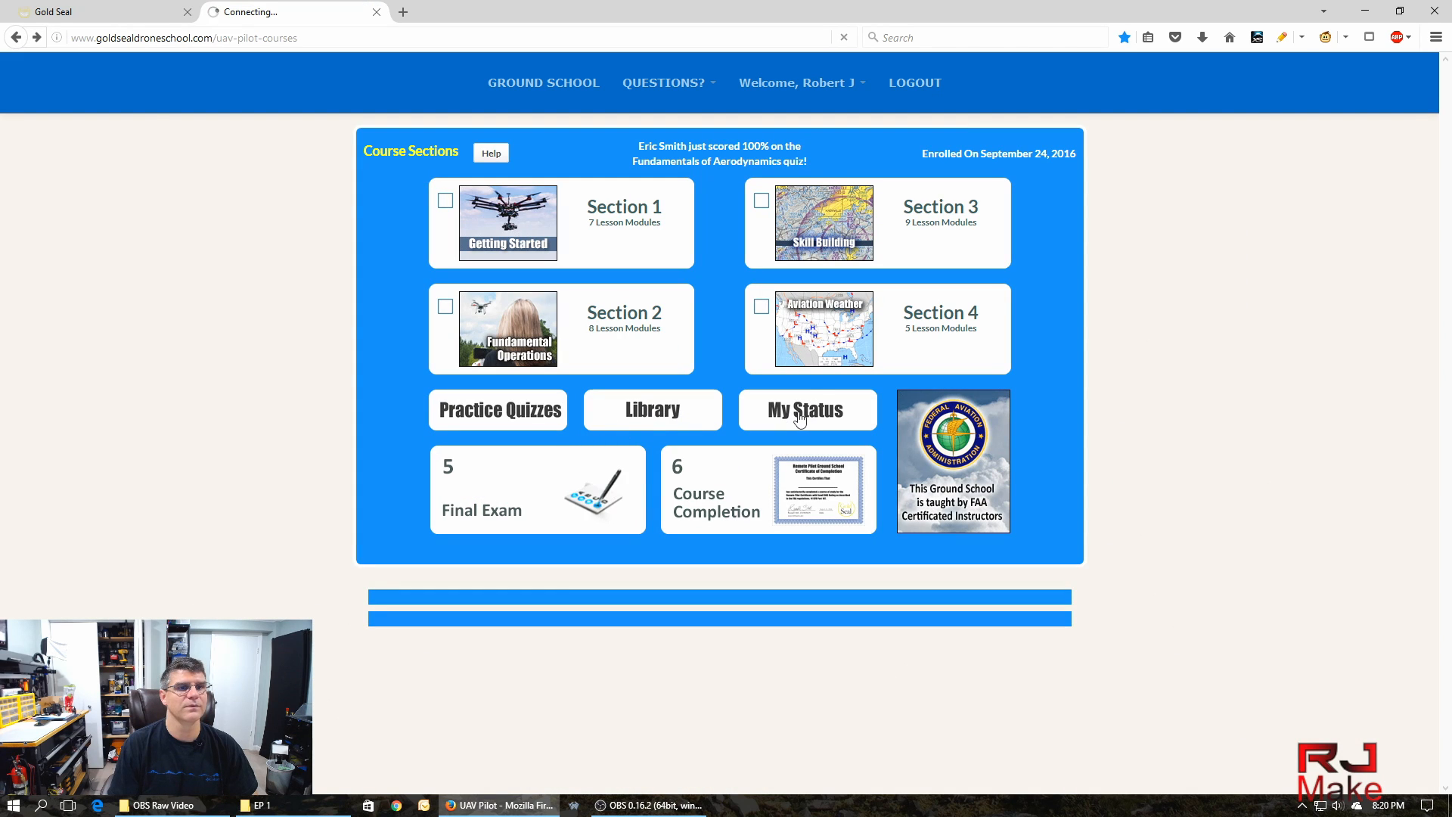
{"action": "left_click", "coordinate": [806, 410]}
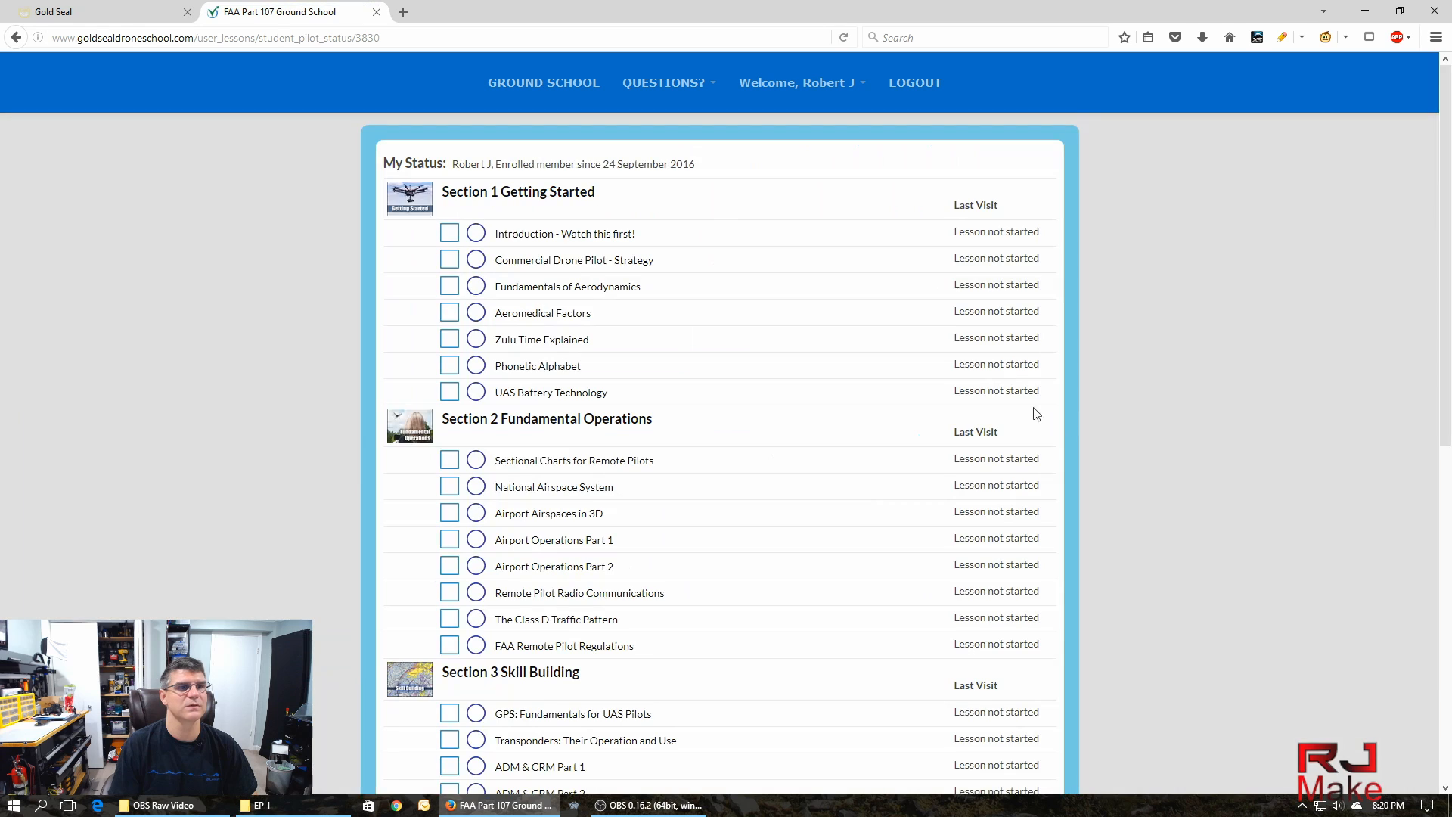
{"action": "mouse_move", "coordinate": [912, 247]}
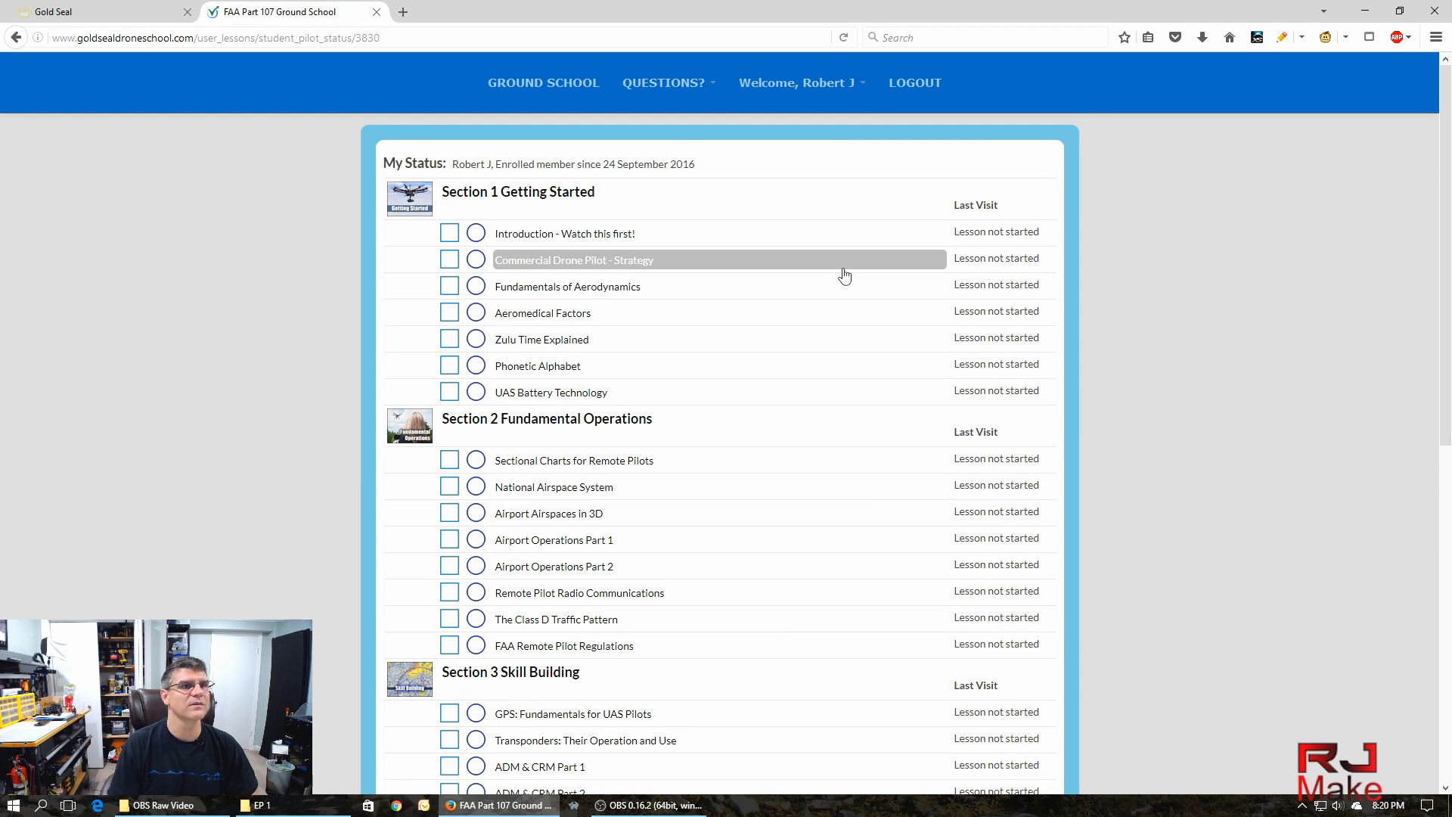
{"action": "scroll", "scroll_direction": "down", "scroll_amount": 3}
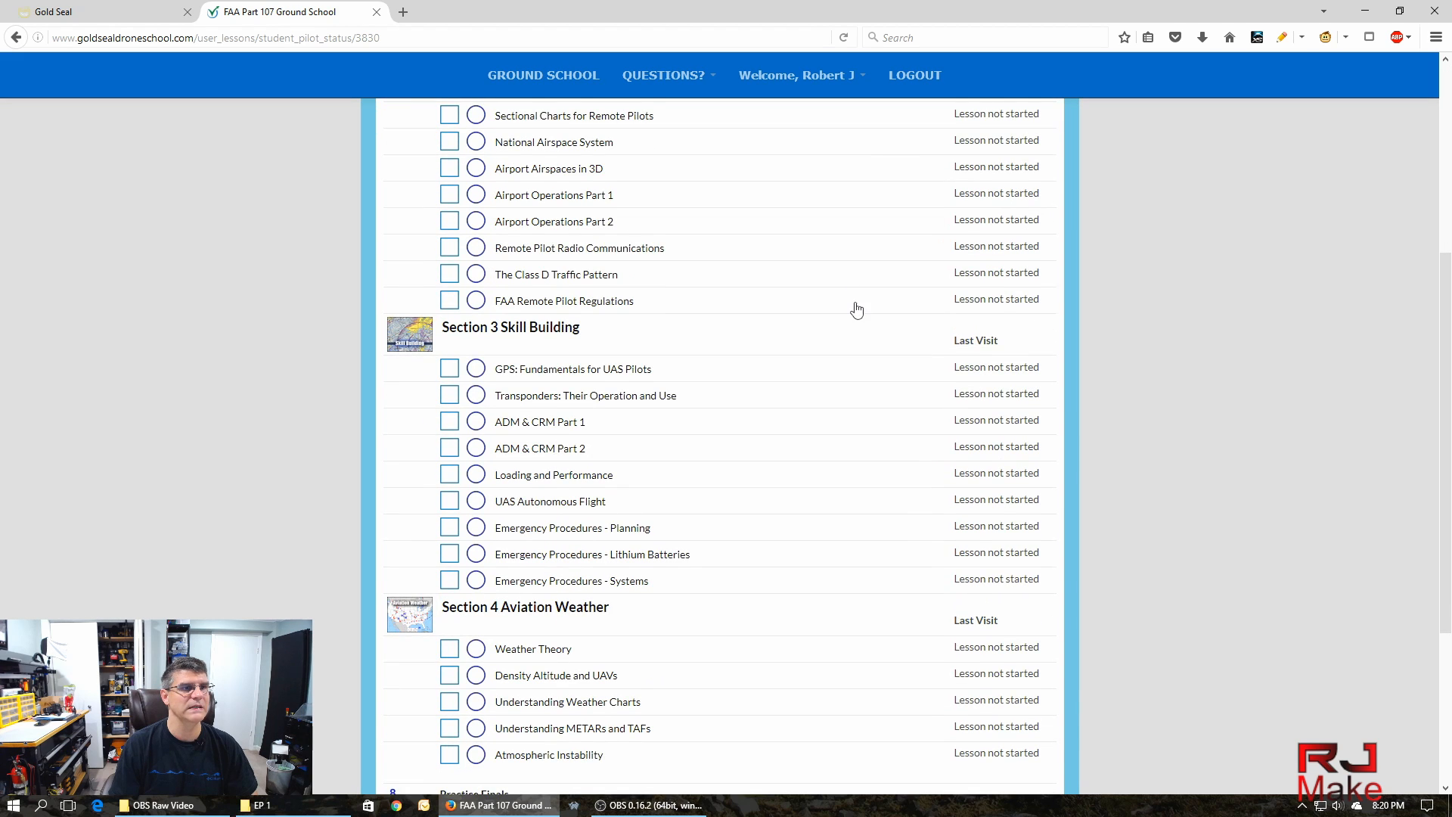
{"action": "scroll", "scroll_direction": "up", "scroll_amount": 3}
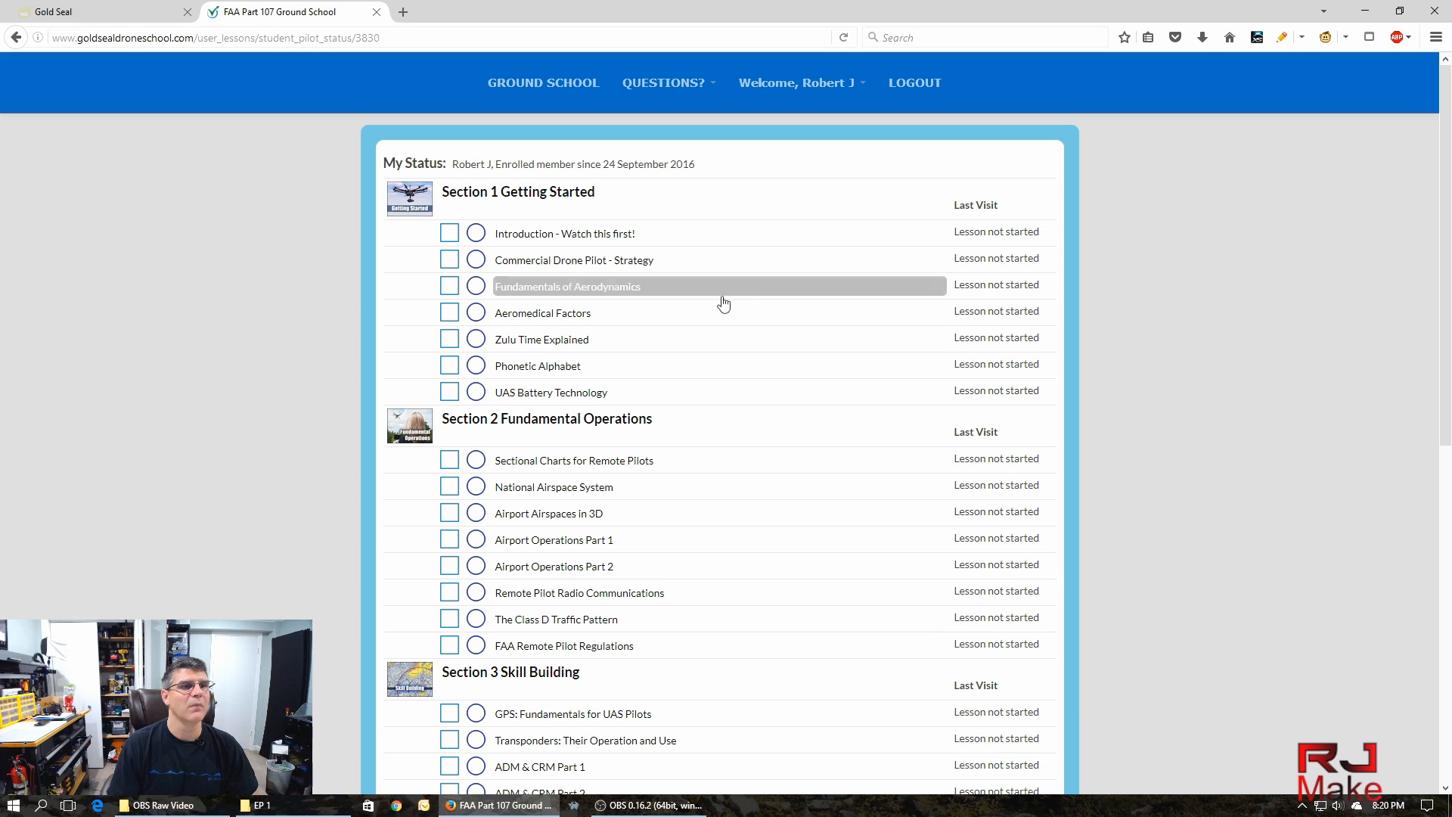
{"action": "mouse_move", "coordinate": [747, 299]}
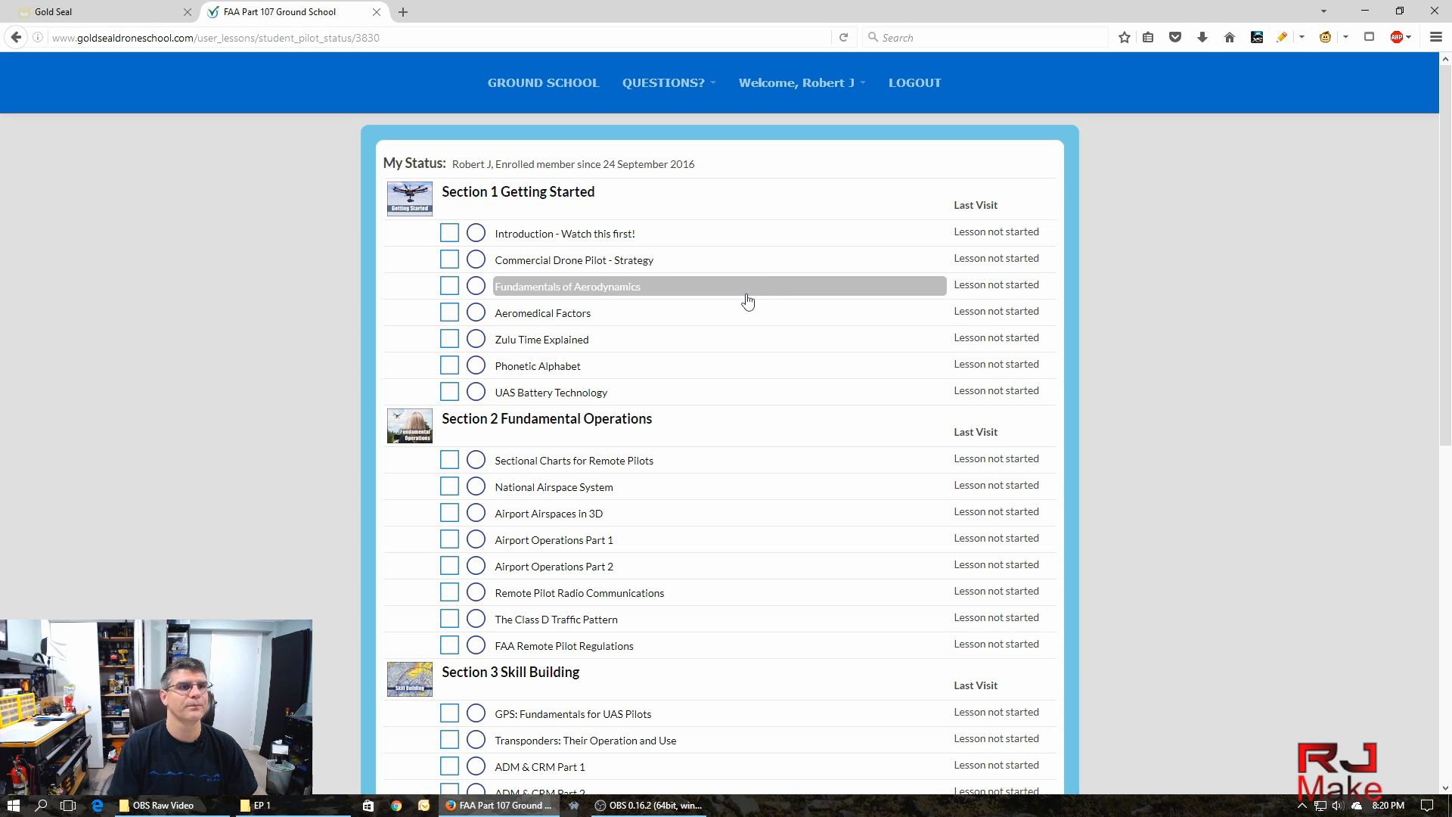
{"action": "left_click", "coordinate": [543, 81]}
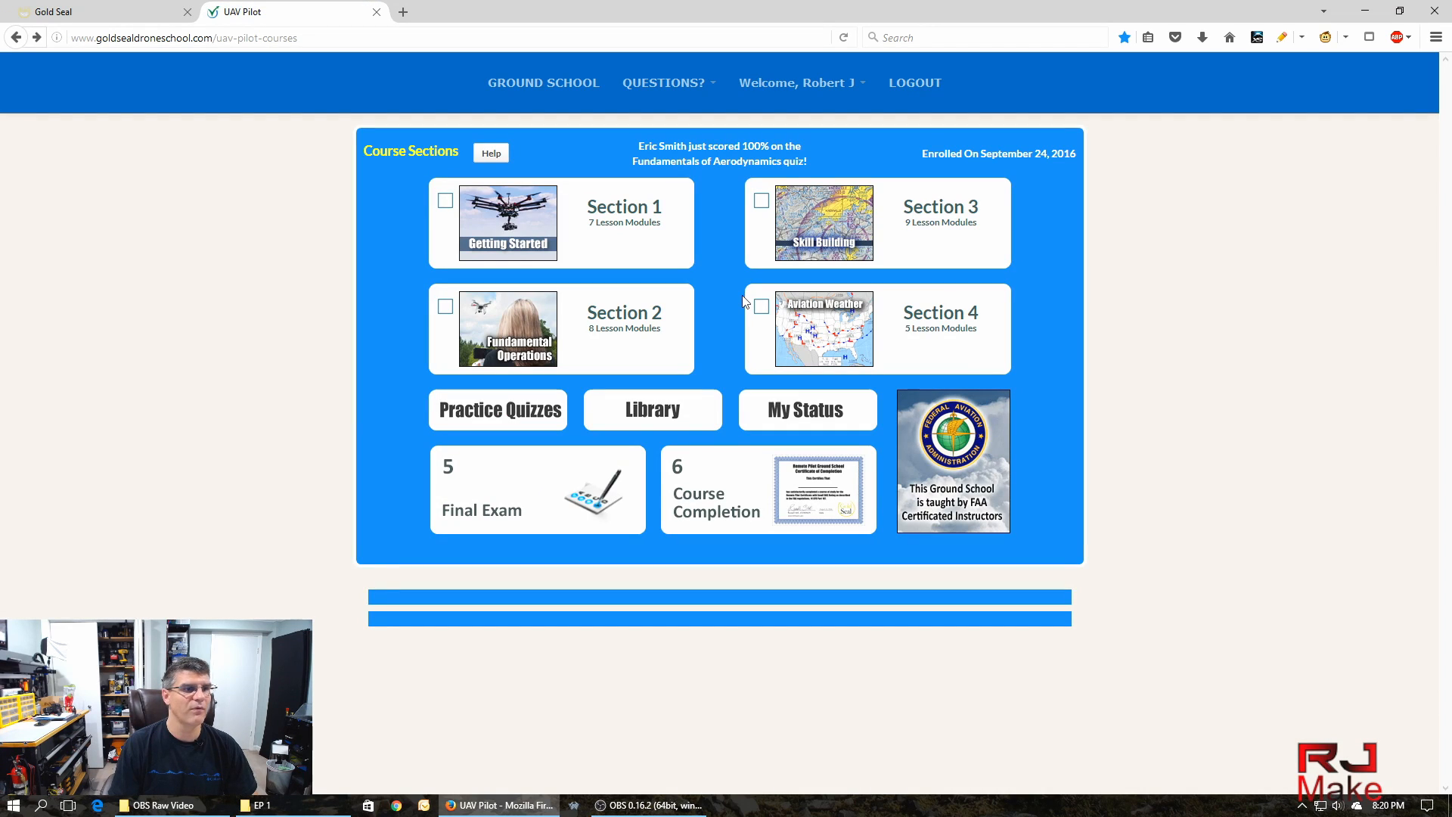
{"action": "mouse_move", "coordinate": [489, 498]}
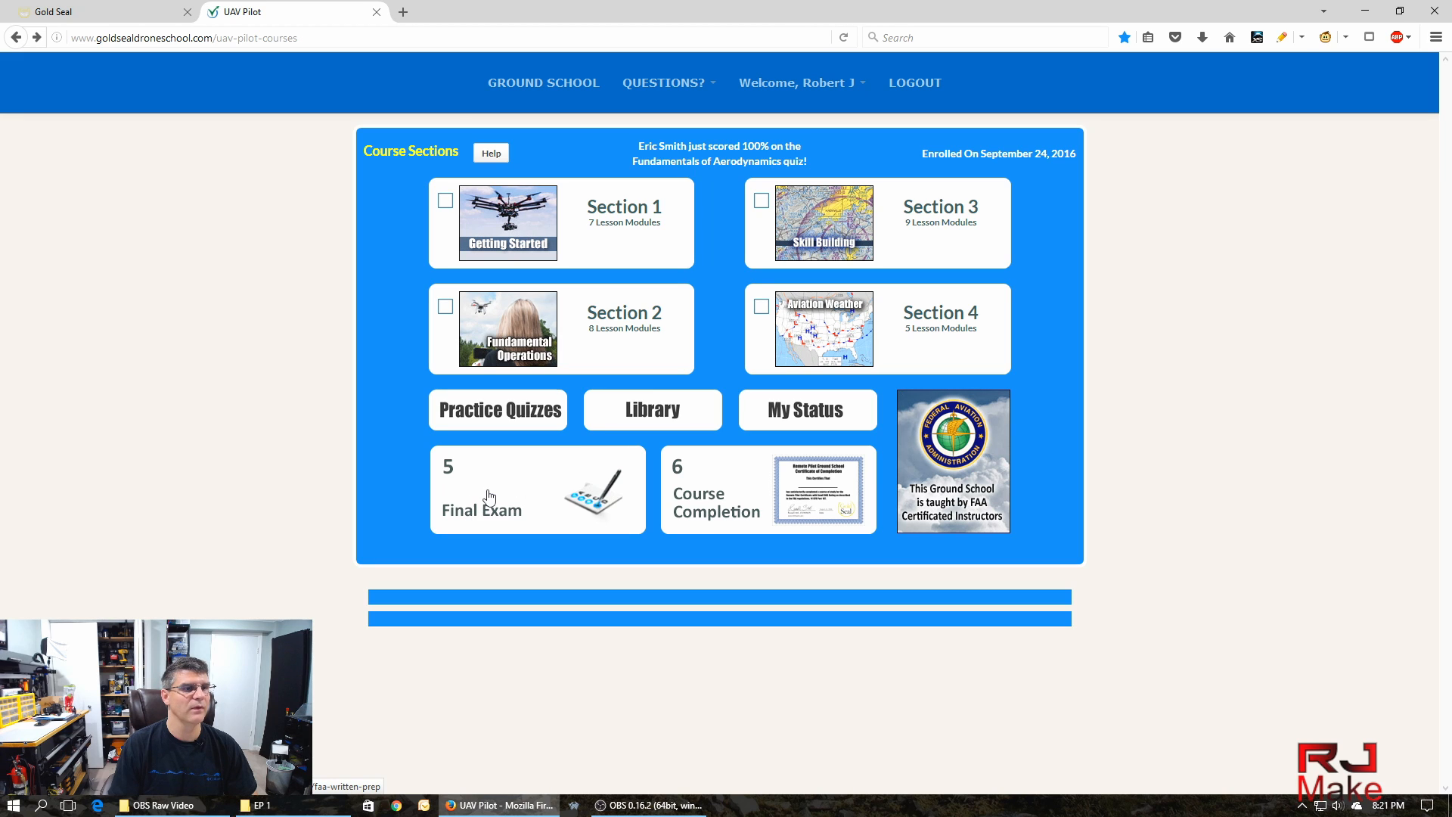
{"action": "left_click", "coordinate": [481, 488]}
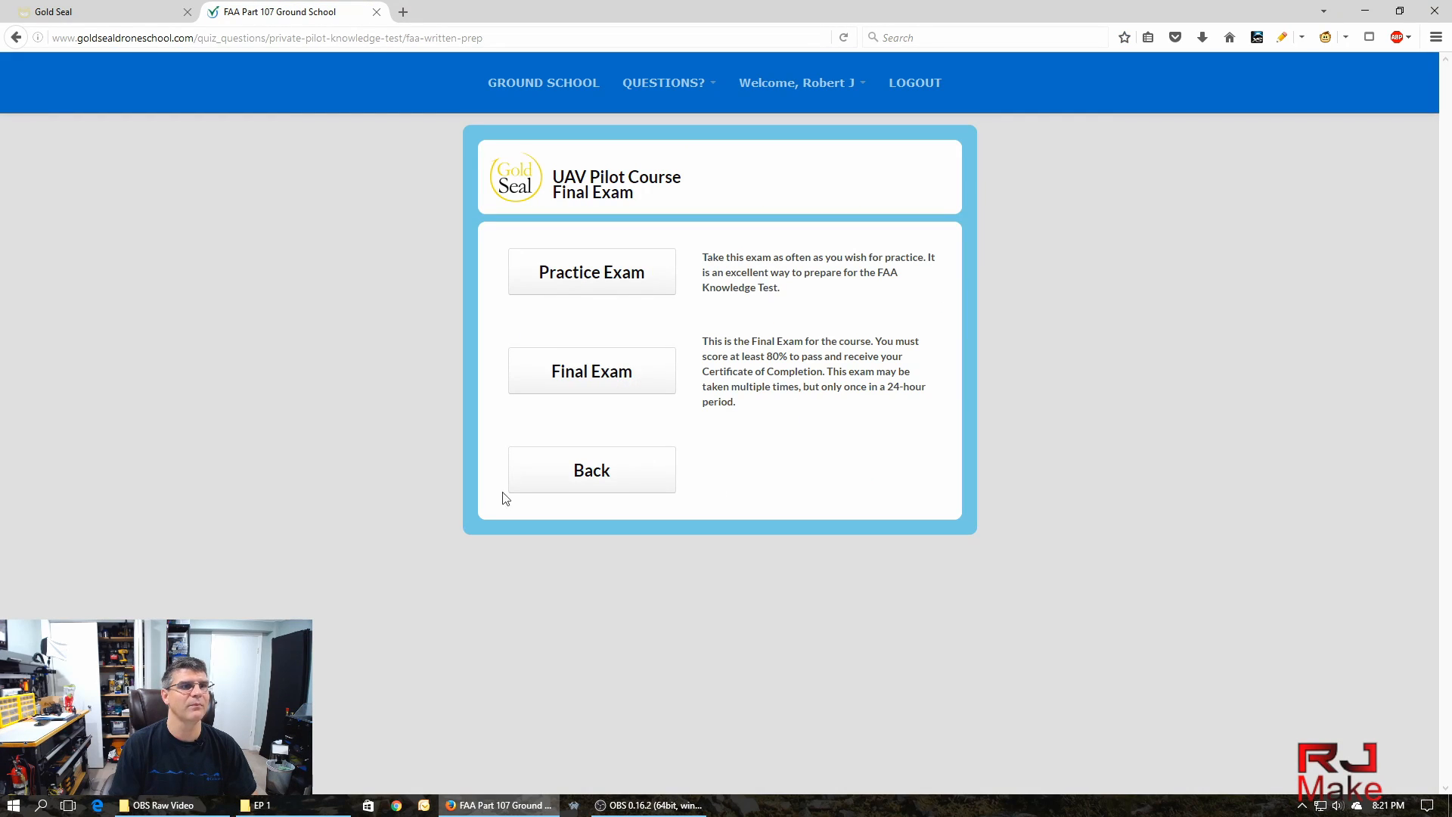
{"action": "mouse_move", "coordinate": [587, 288]}
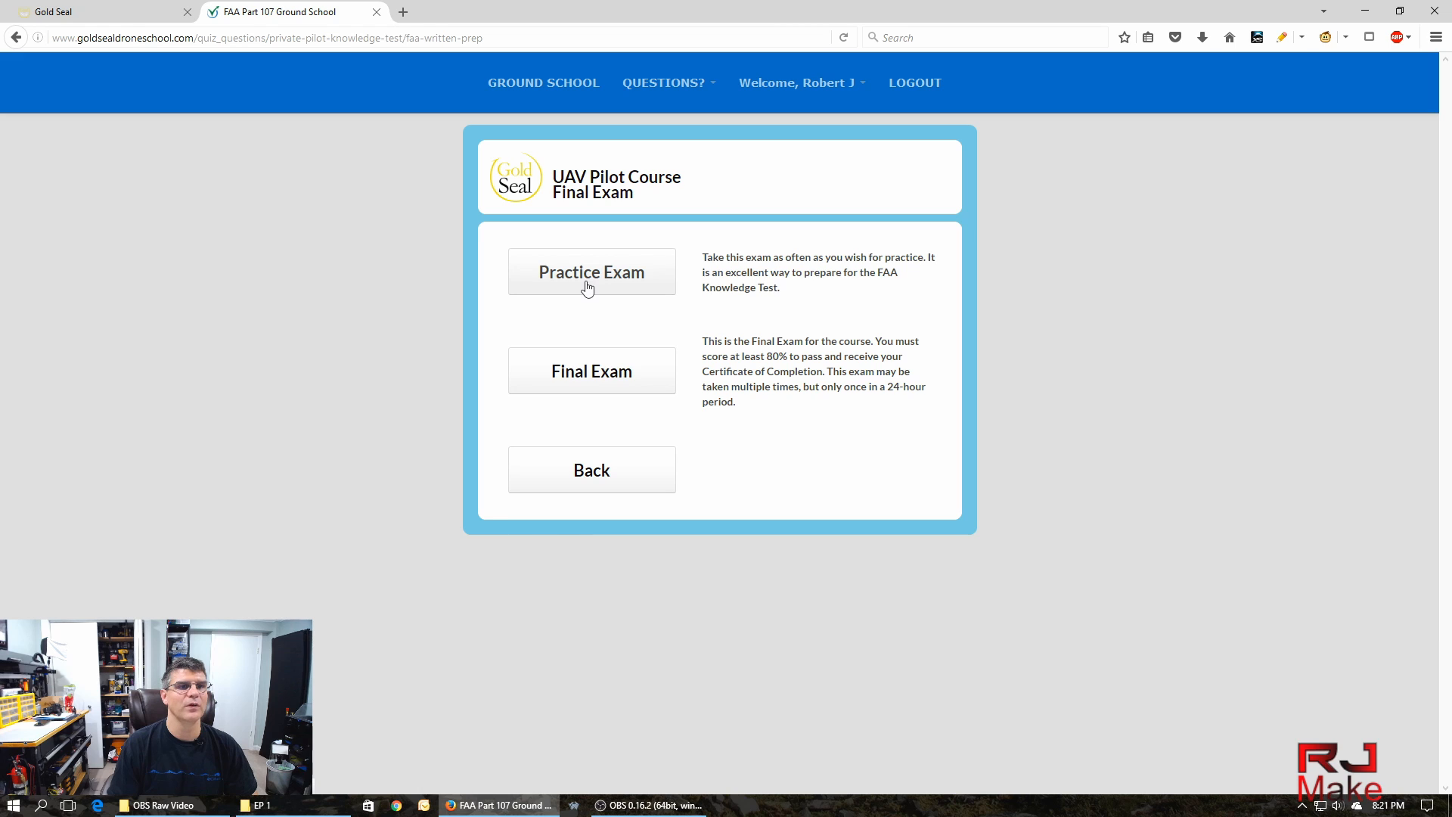
{"action": "mouse_move", "coordinate": [720, 451]}
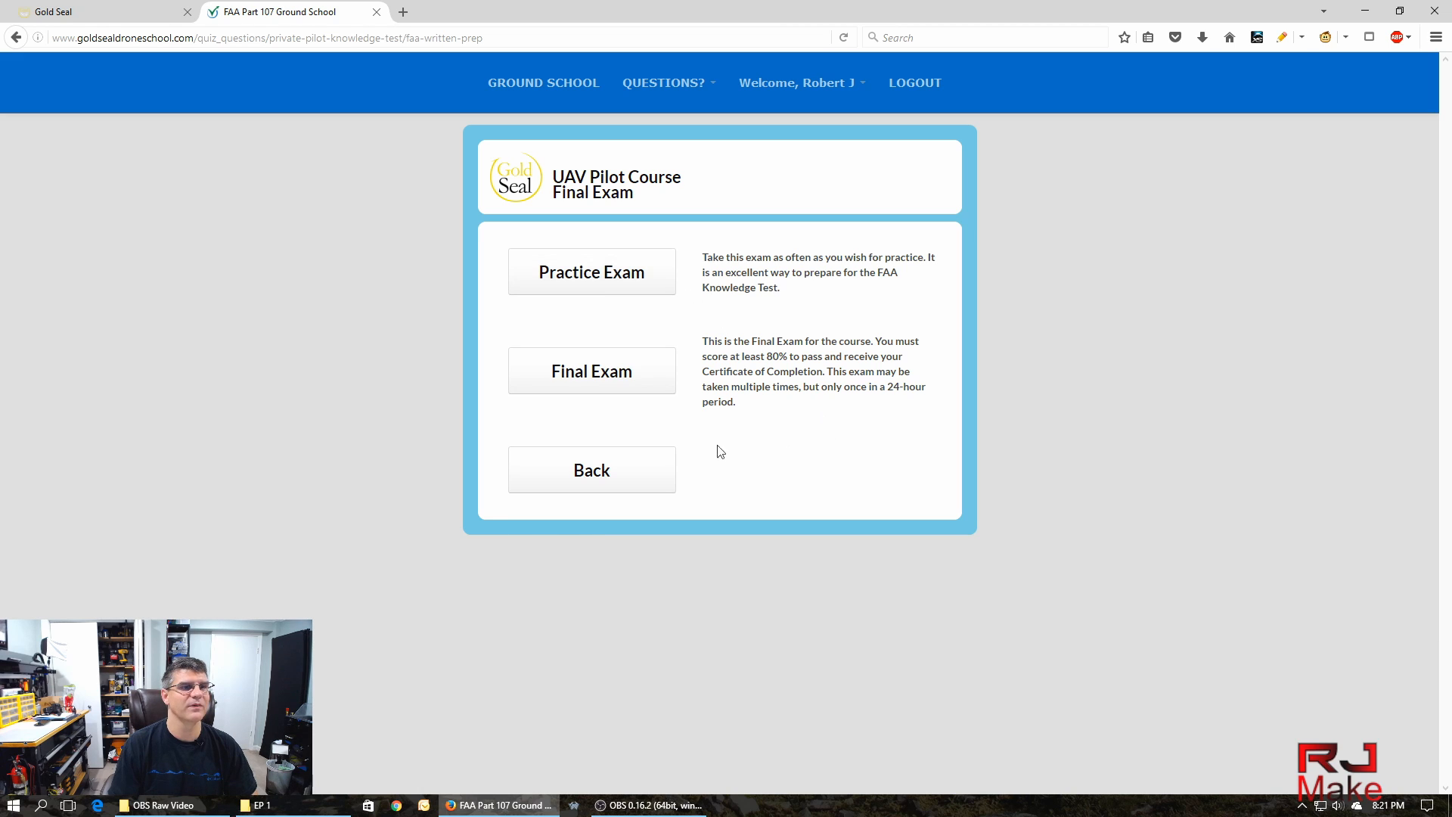
{"action": "mouse_move", "coordinate": [610, 485]}
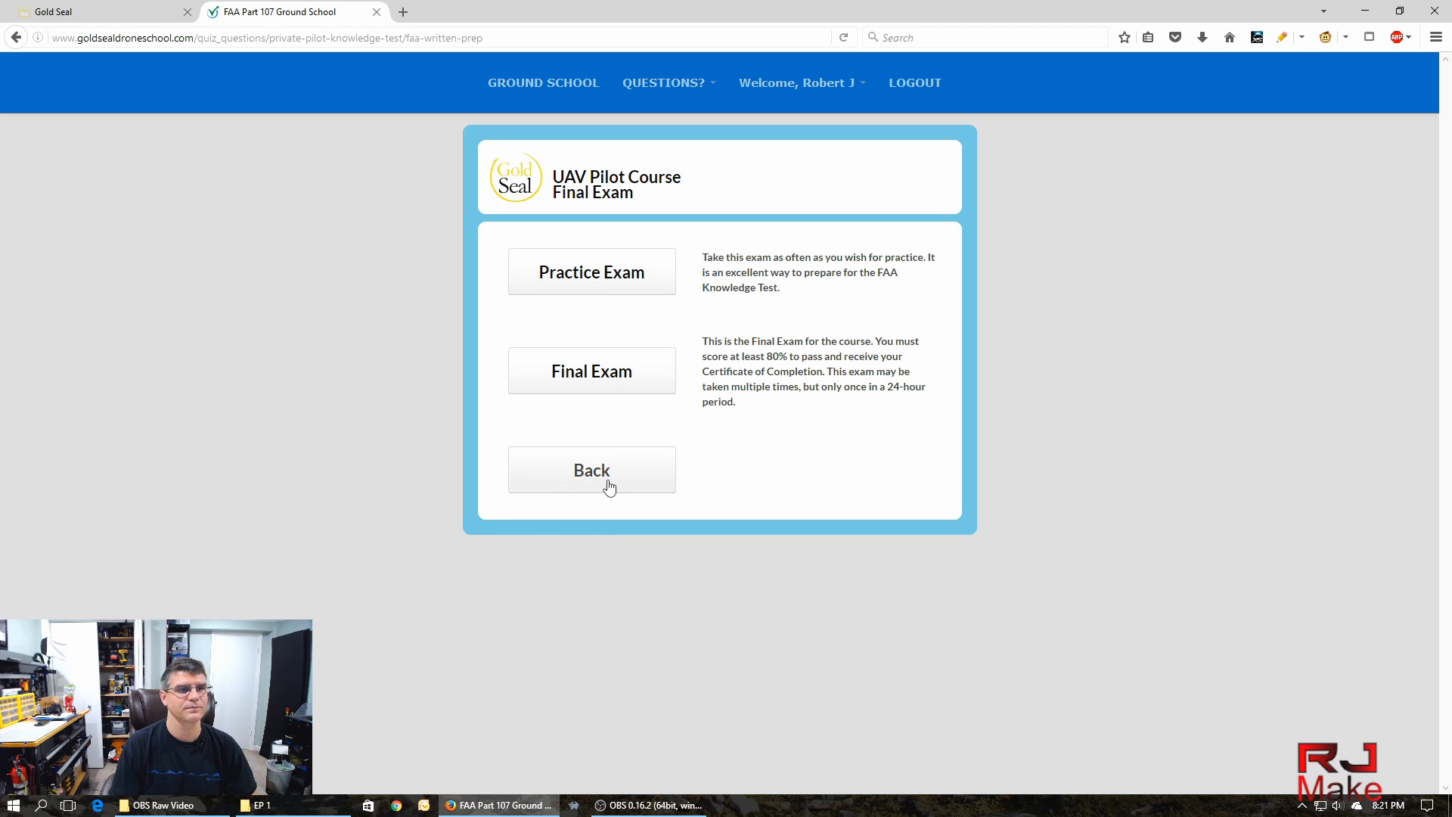
{"action": "left_click", "coordinate": [591, 469]}
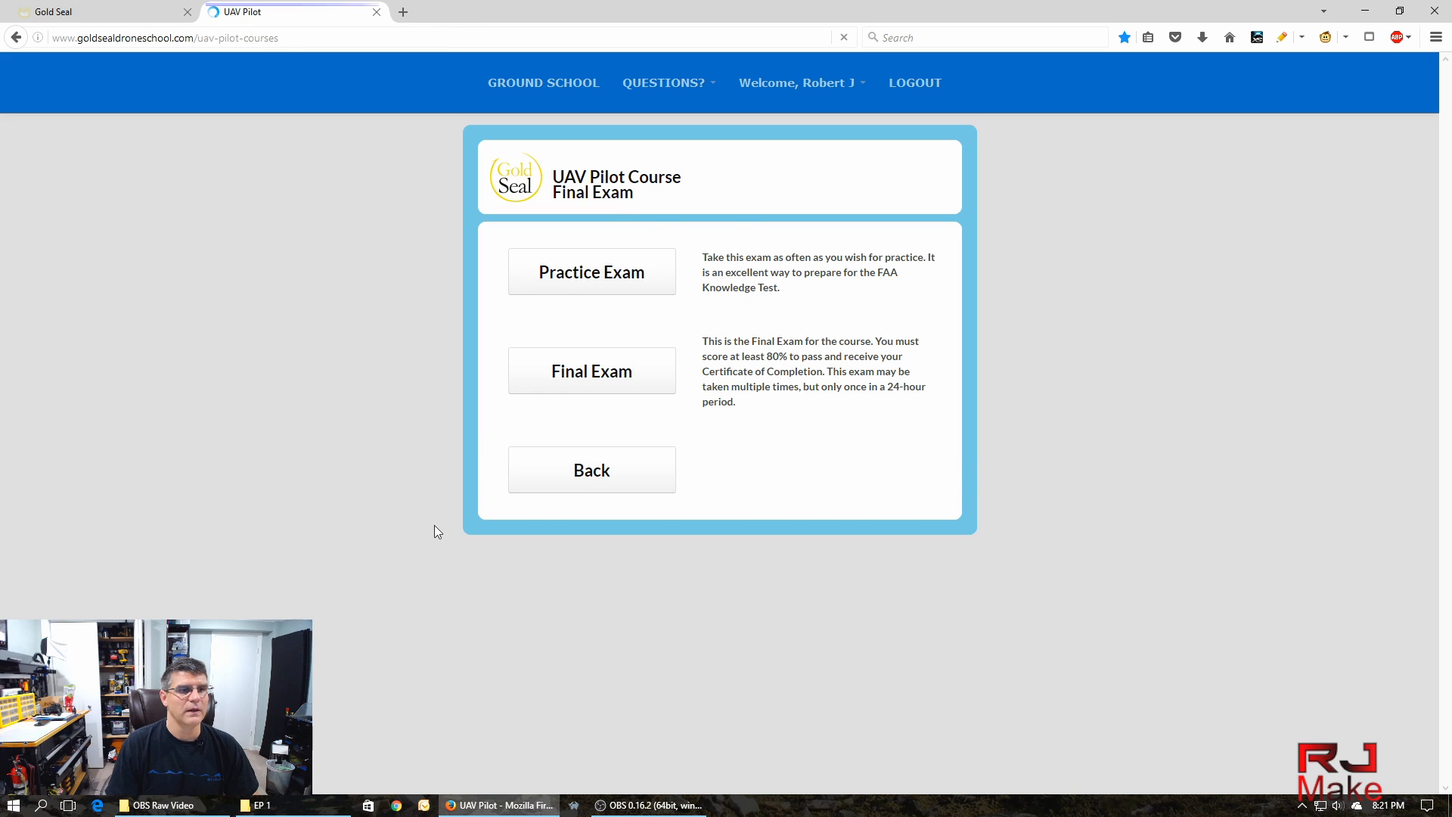
{"action": "left_click", "coordinate": [591, 469]}
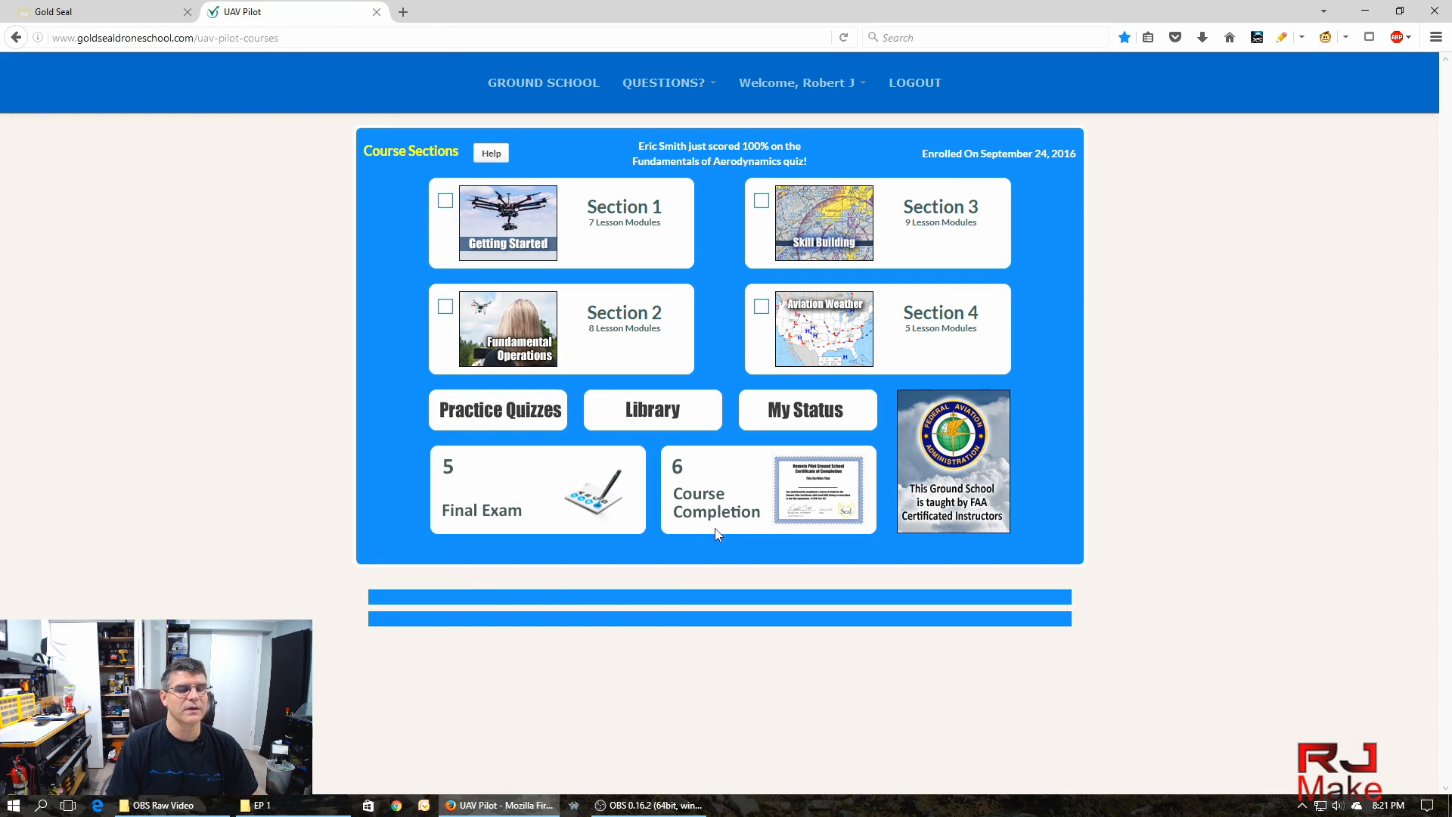
{"action": "mouse_move", "coordinate": [658, 520]}
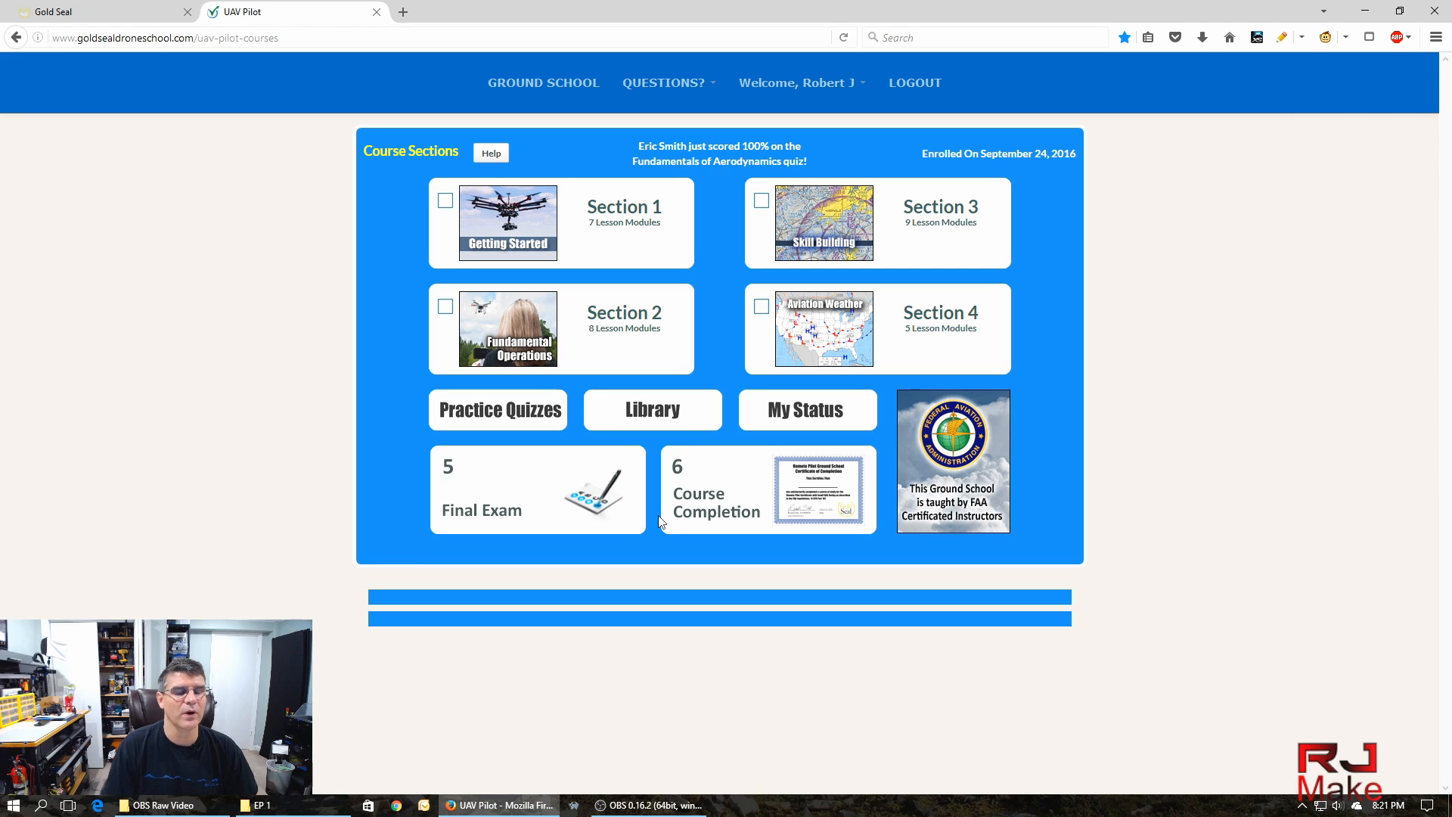
{"action": "mouse_move", "coordinate": [712, 502]}
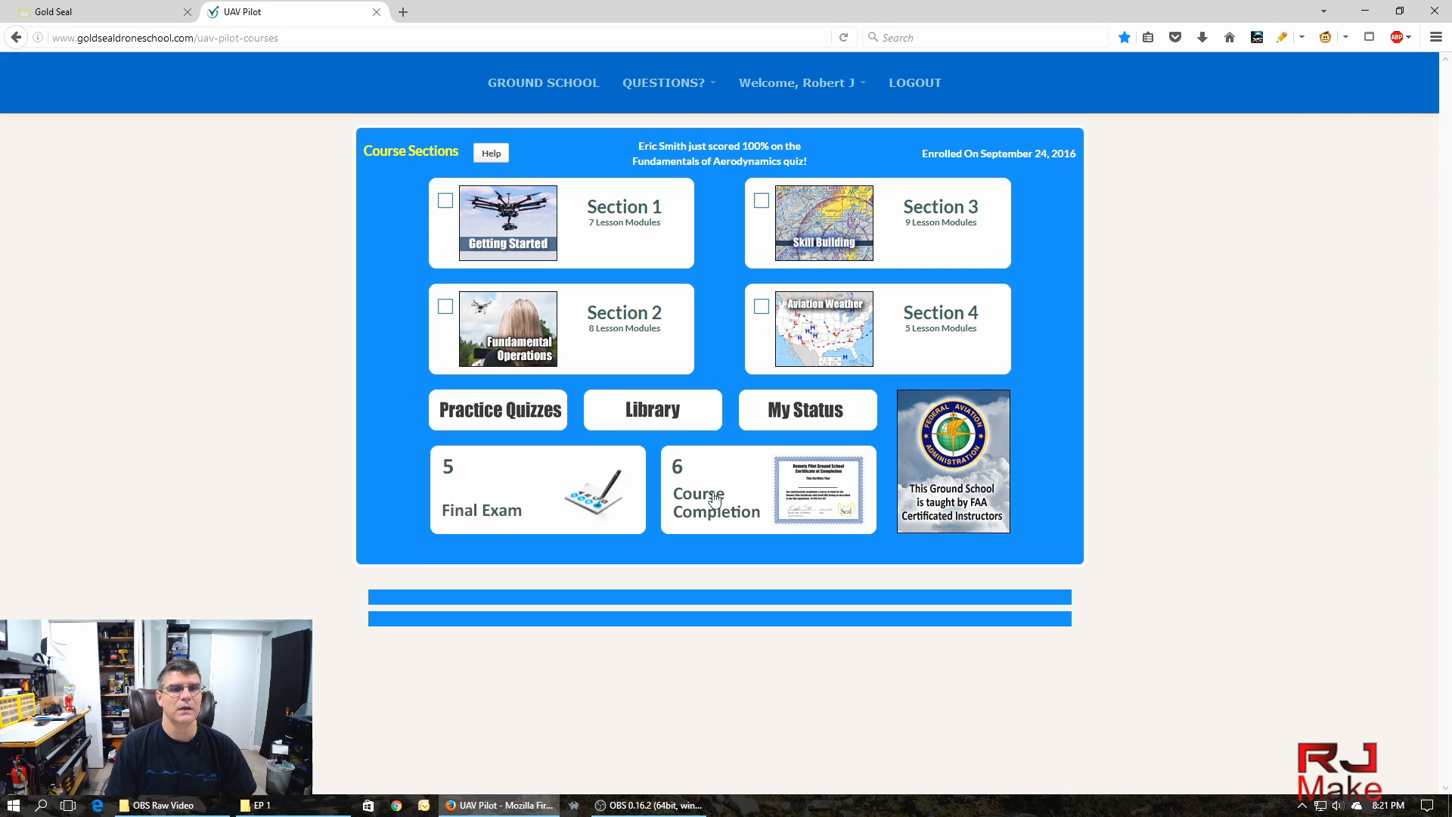
{"action": "mouse_move", "coordinate": [1082, 501]}
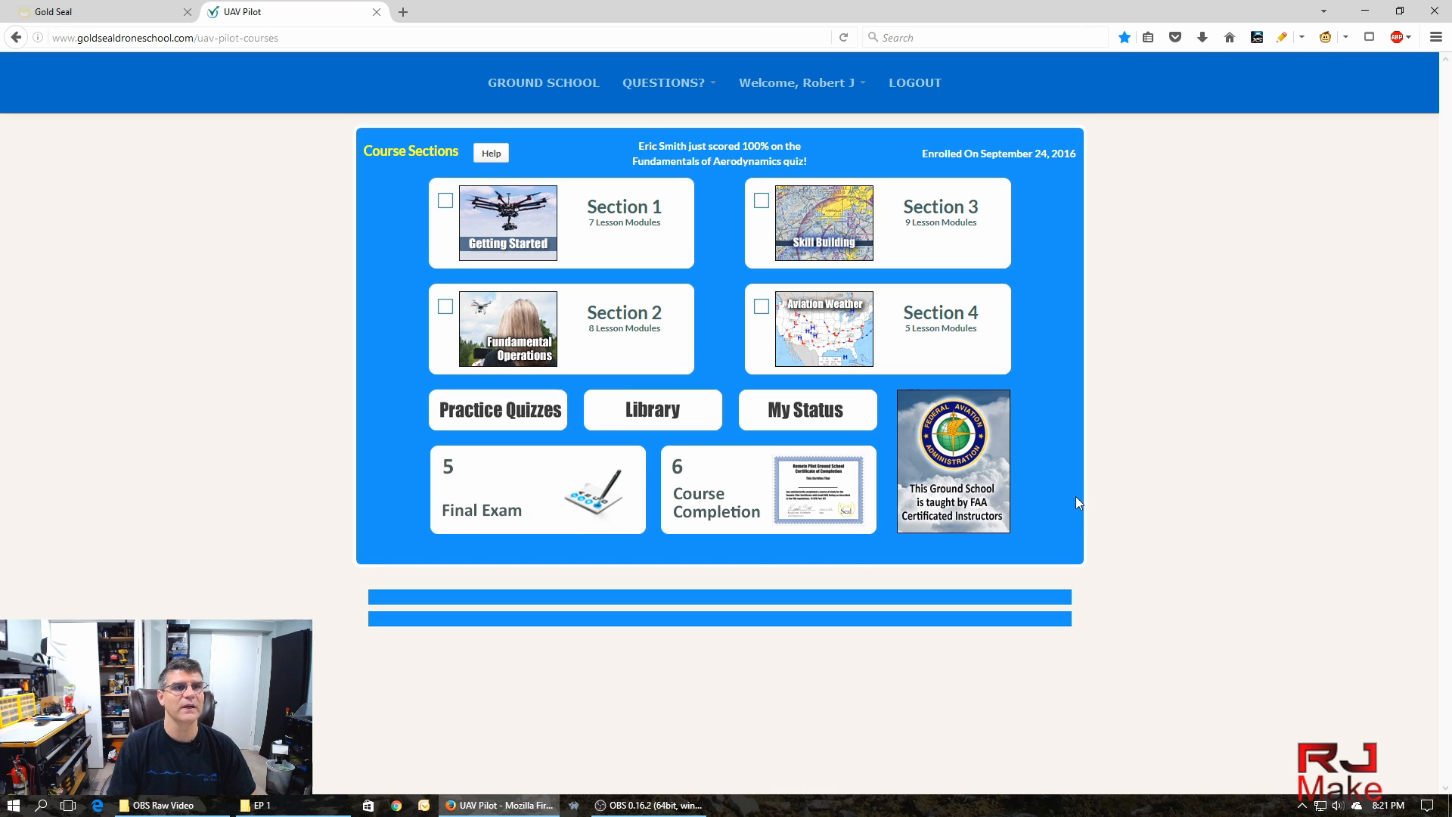
{"action": "mouse_move", "coordinate": [1072, 480]}
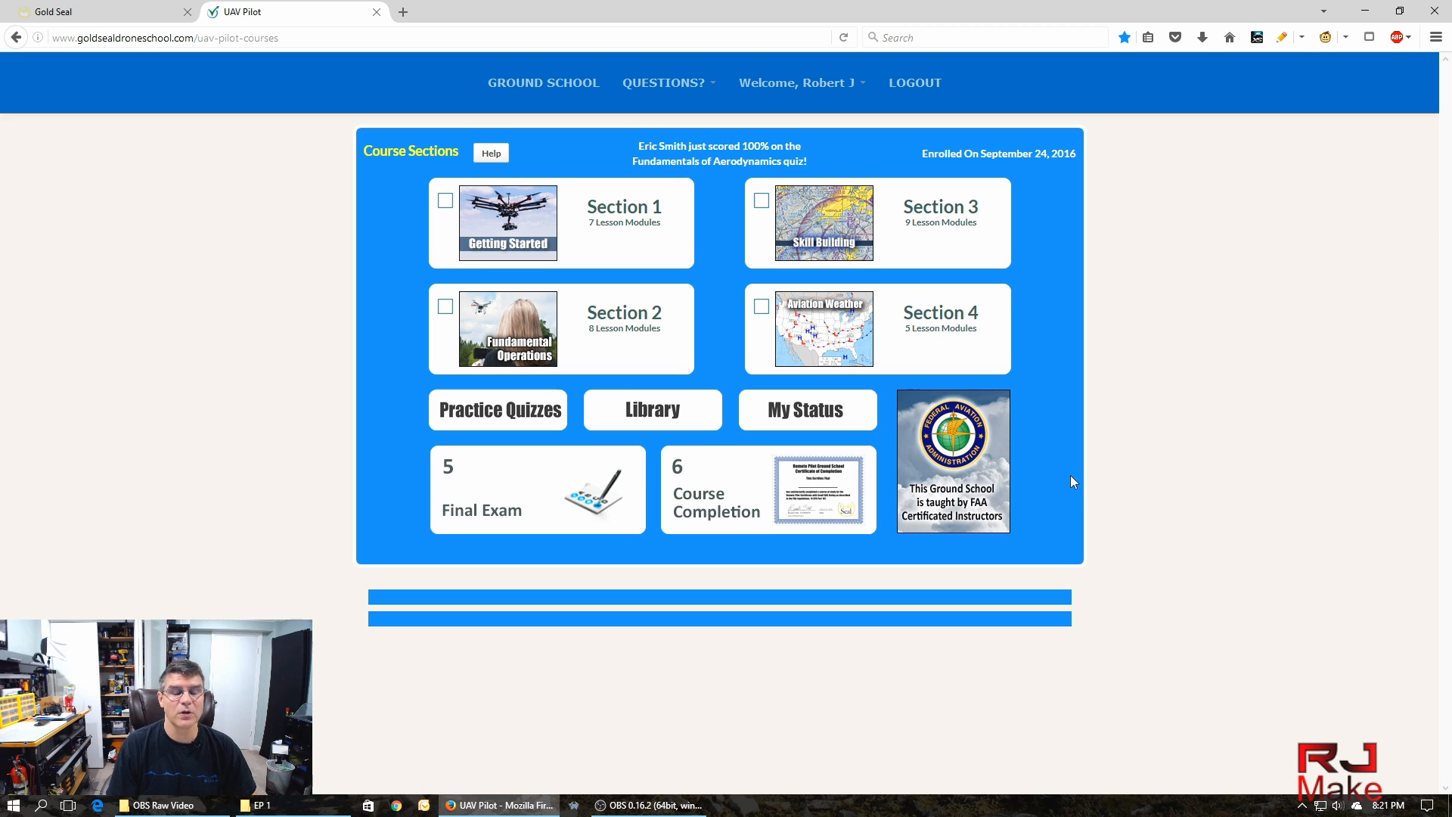
{"action": "mouse_move", "coordinate": [801, 81]}
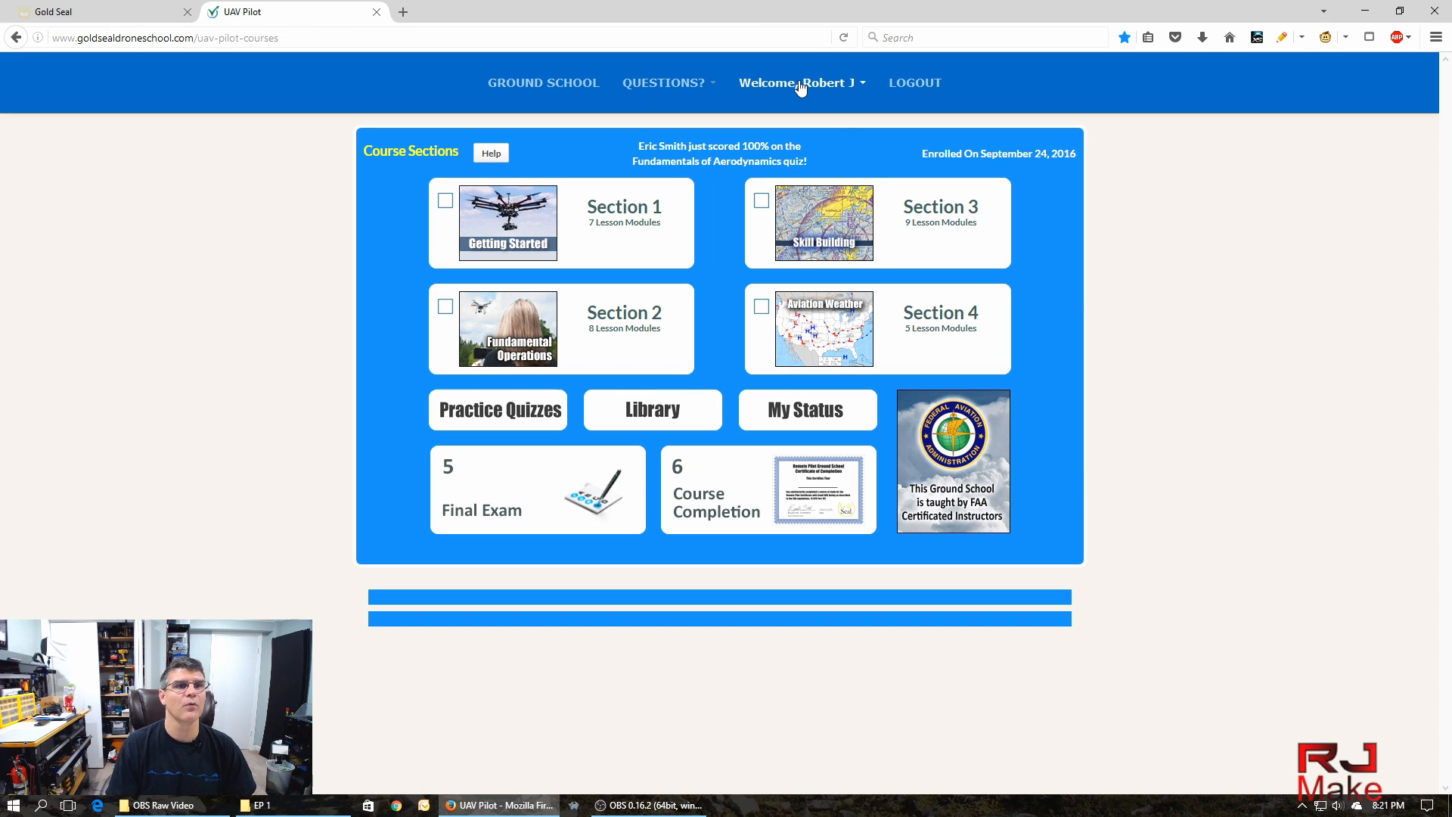
{"action": "mouse_move", "coordinate": [1050, 314]}
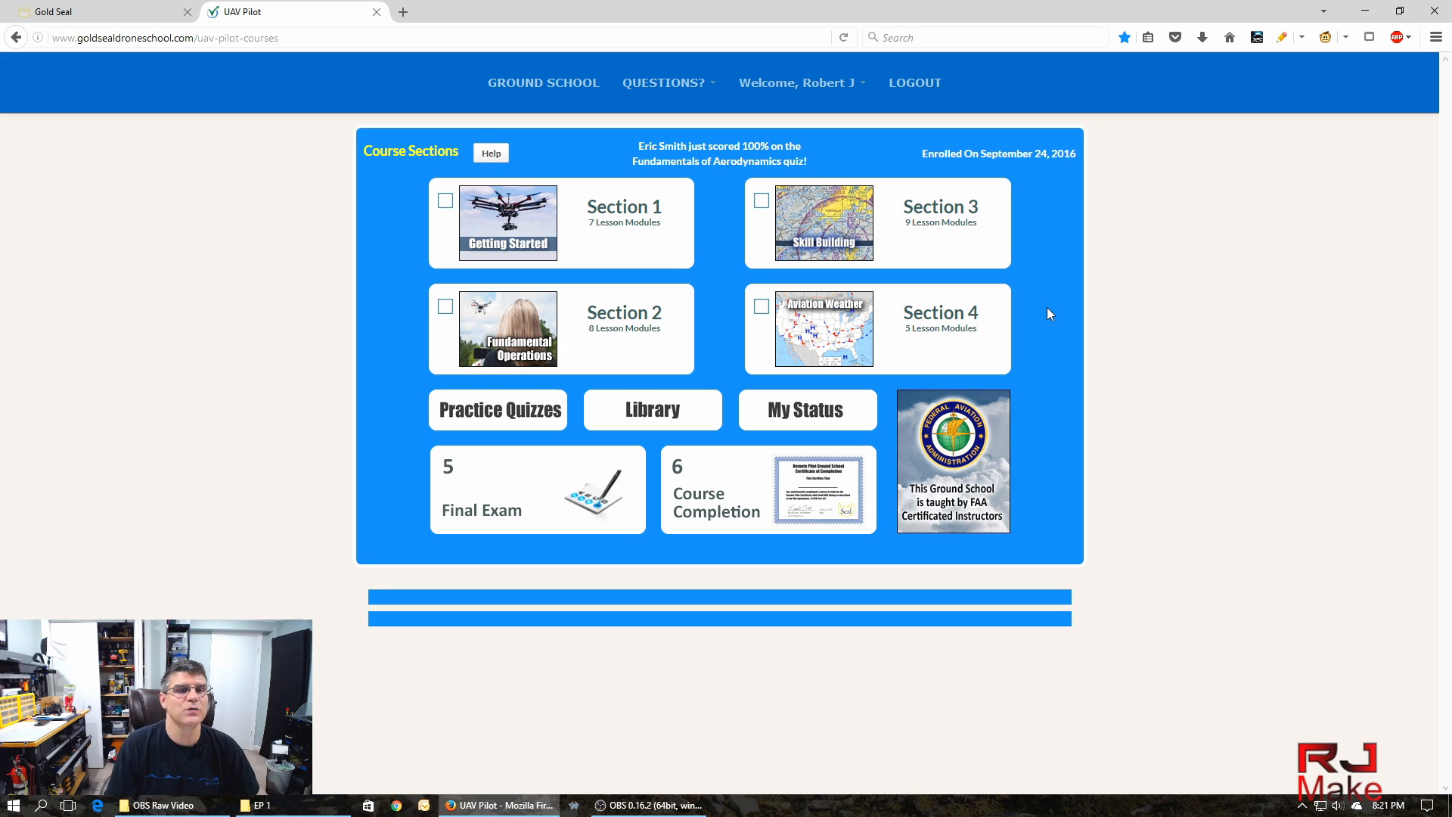
{"action": "mouse_move", "coordinate": [1029, 299]}
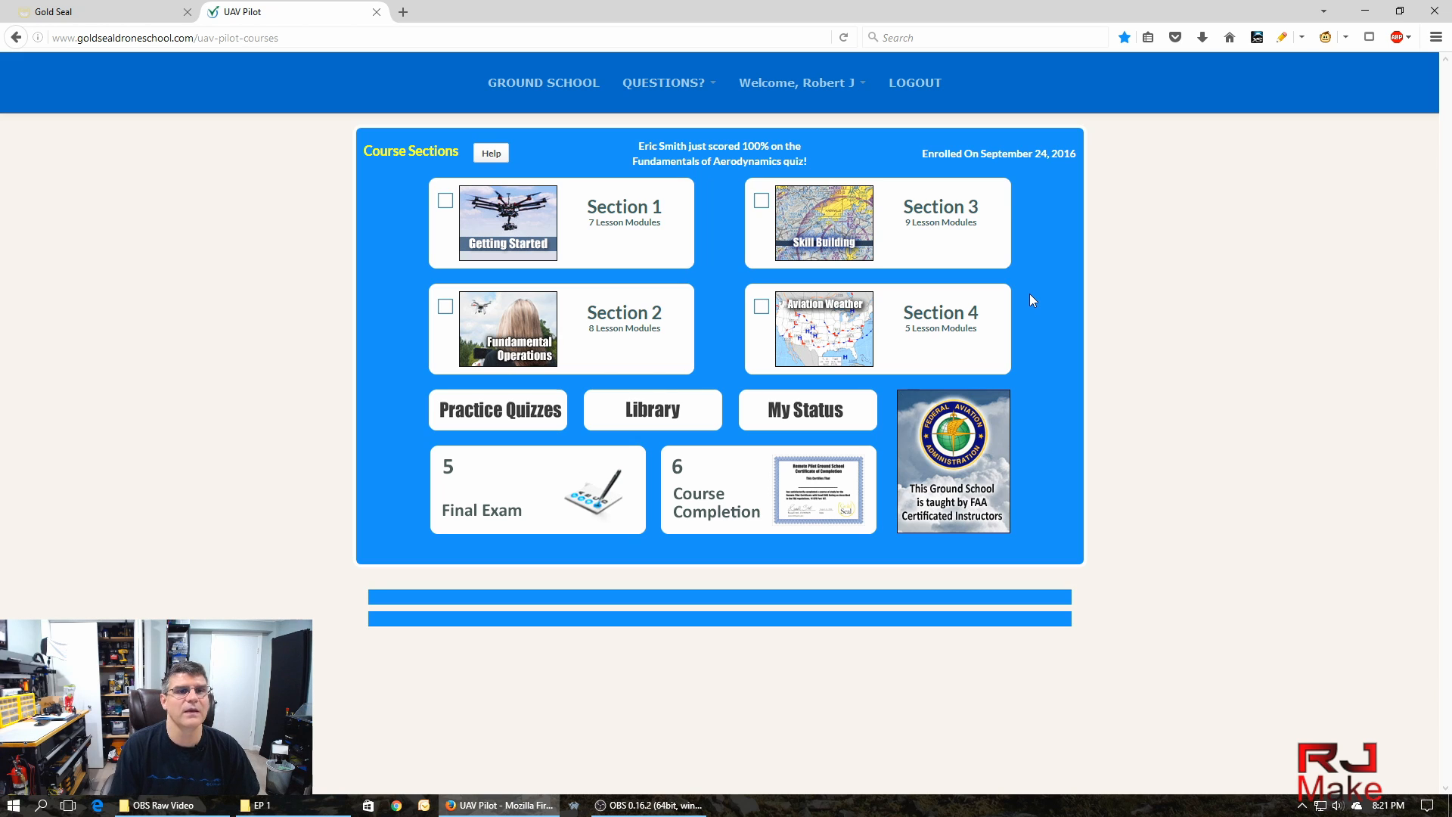
{"action": "mouse_move", "coordinate": [1054, 289]}
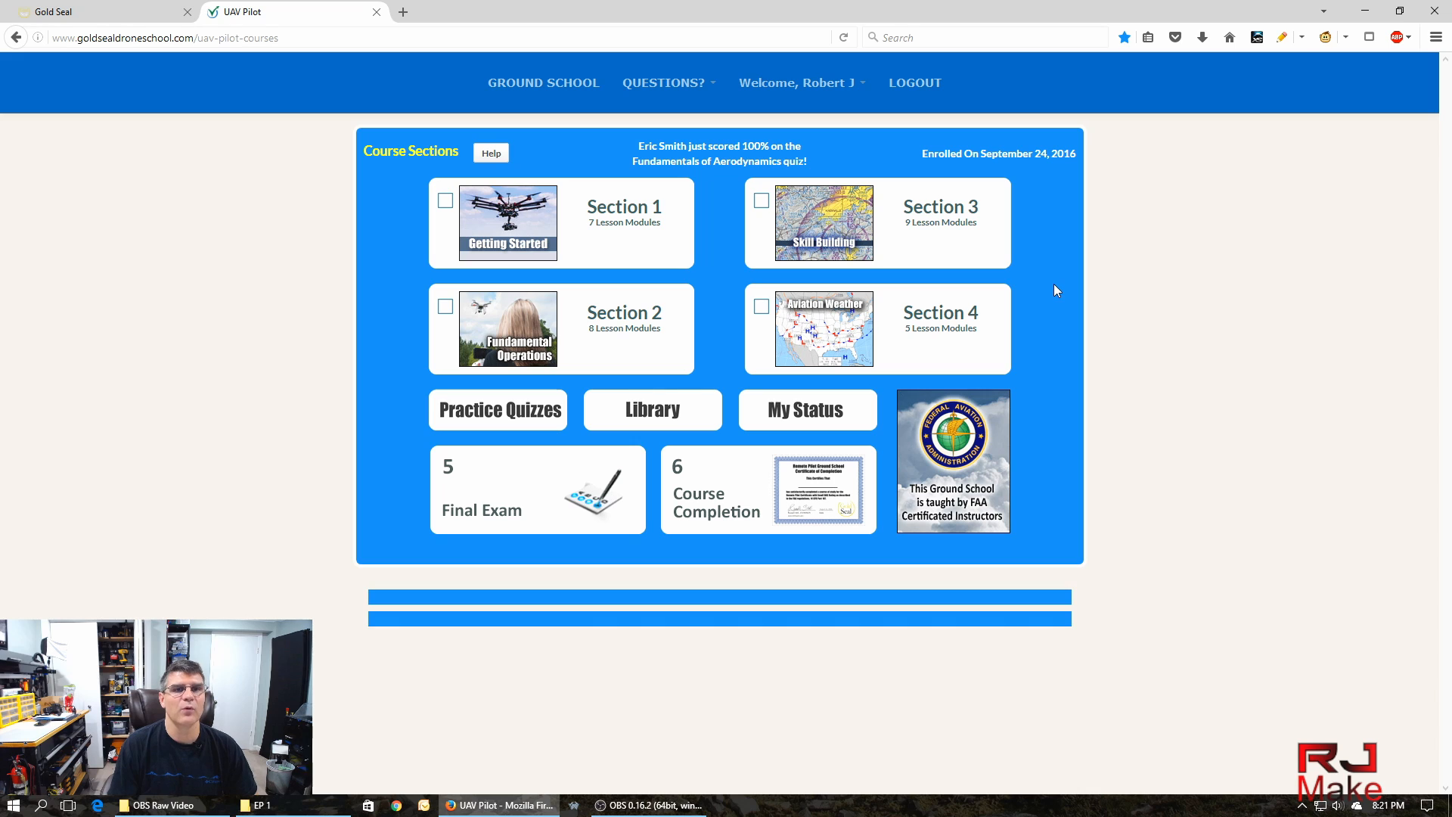
{"action": "mouse_move", "coordinate": [1042, 290]}
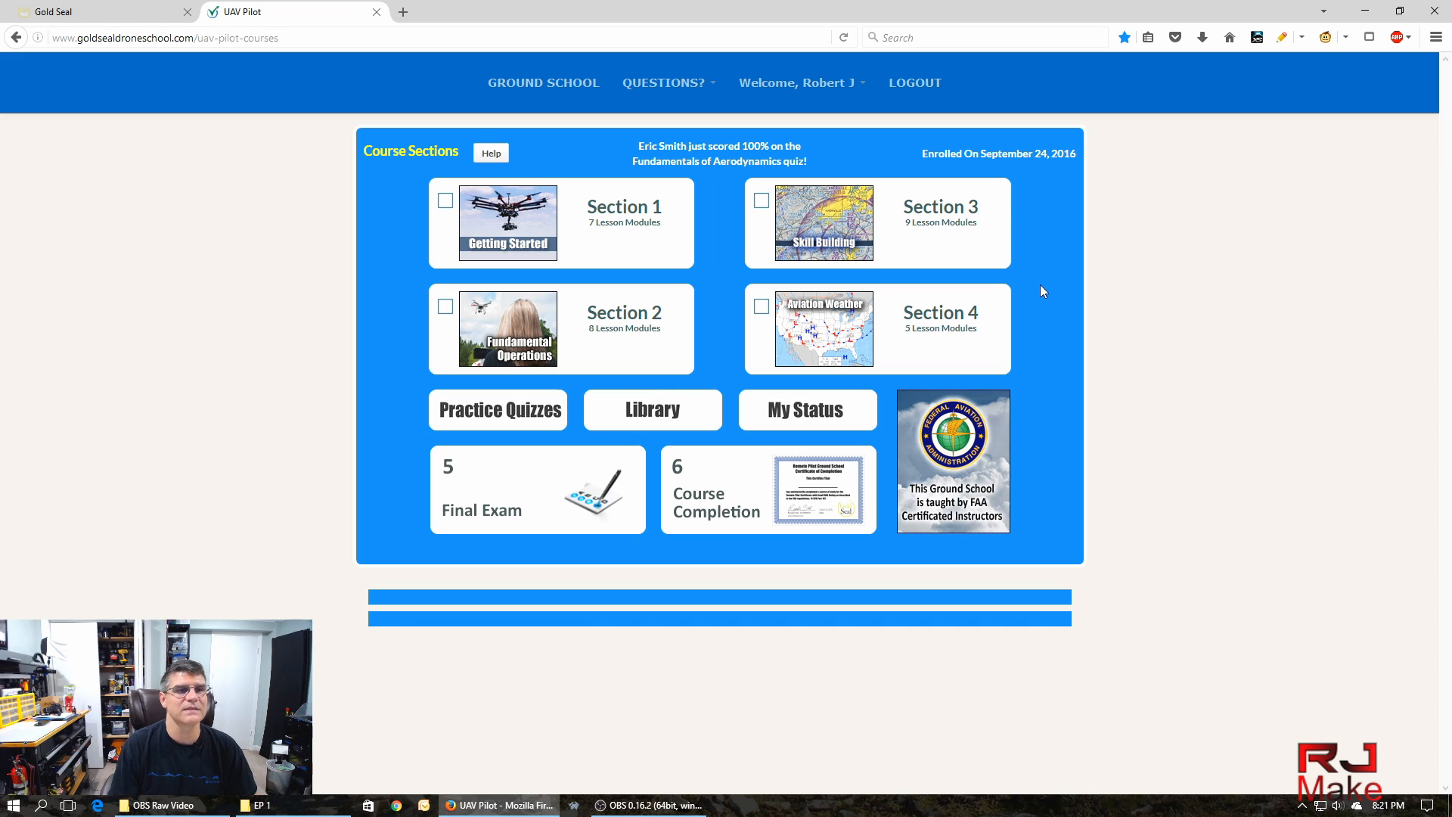